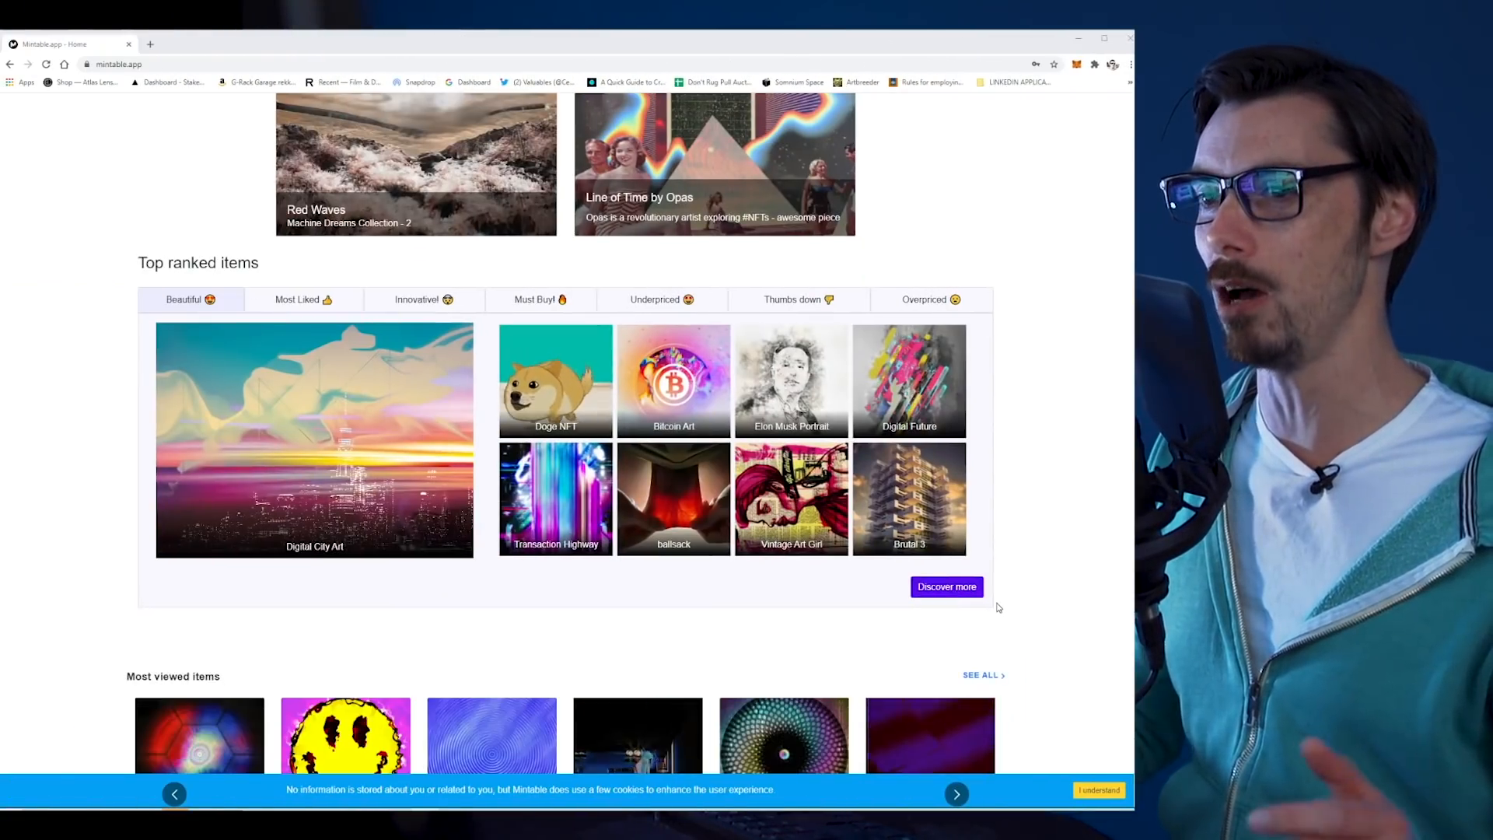
Step: Connect Mintable to the MetaMask wallet account through the Web3 wallet option
scroll("up", 3)
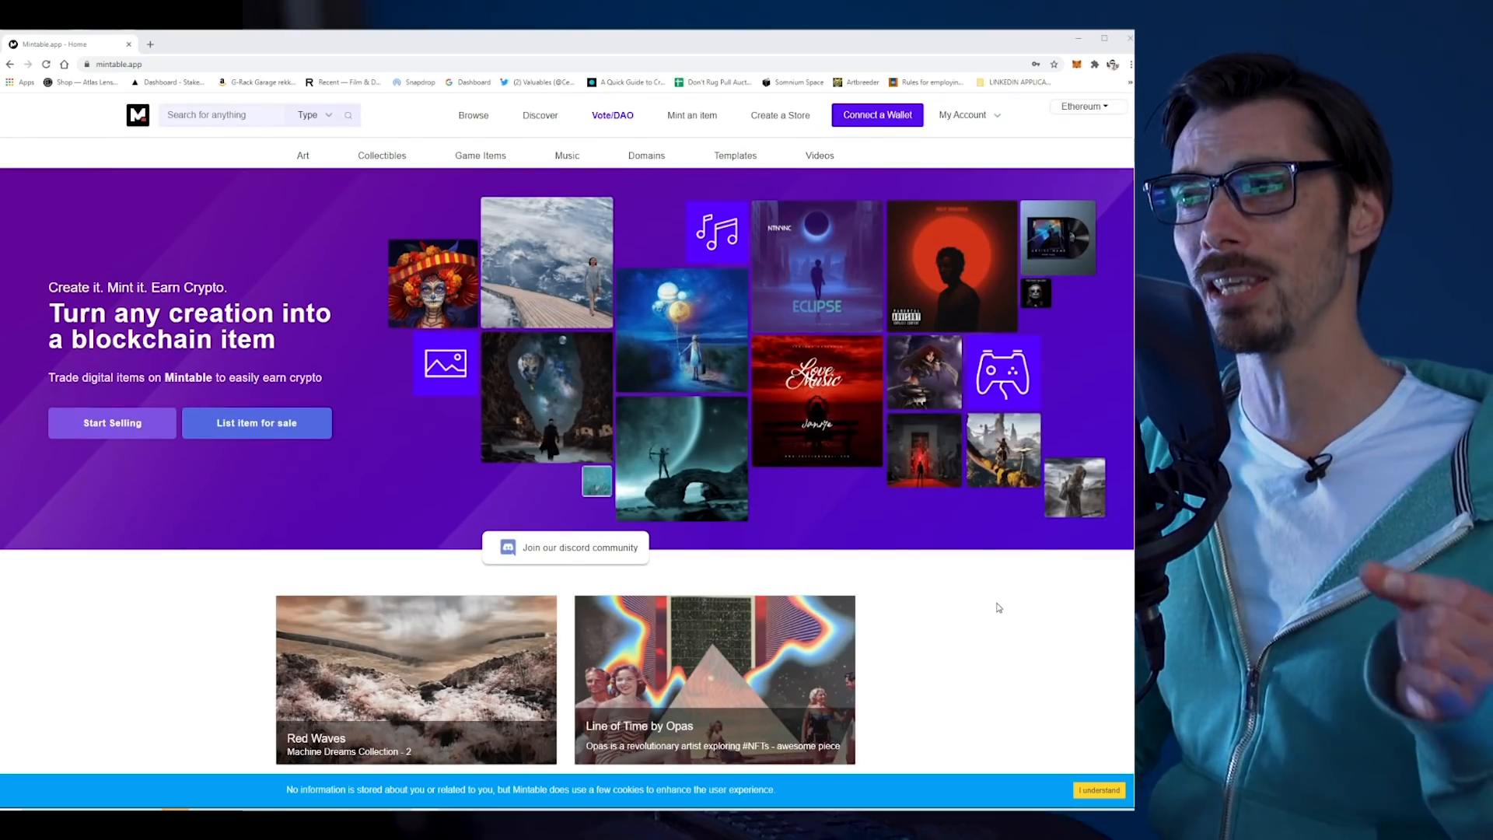
mouse_move(997, 611)
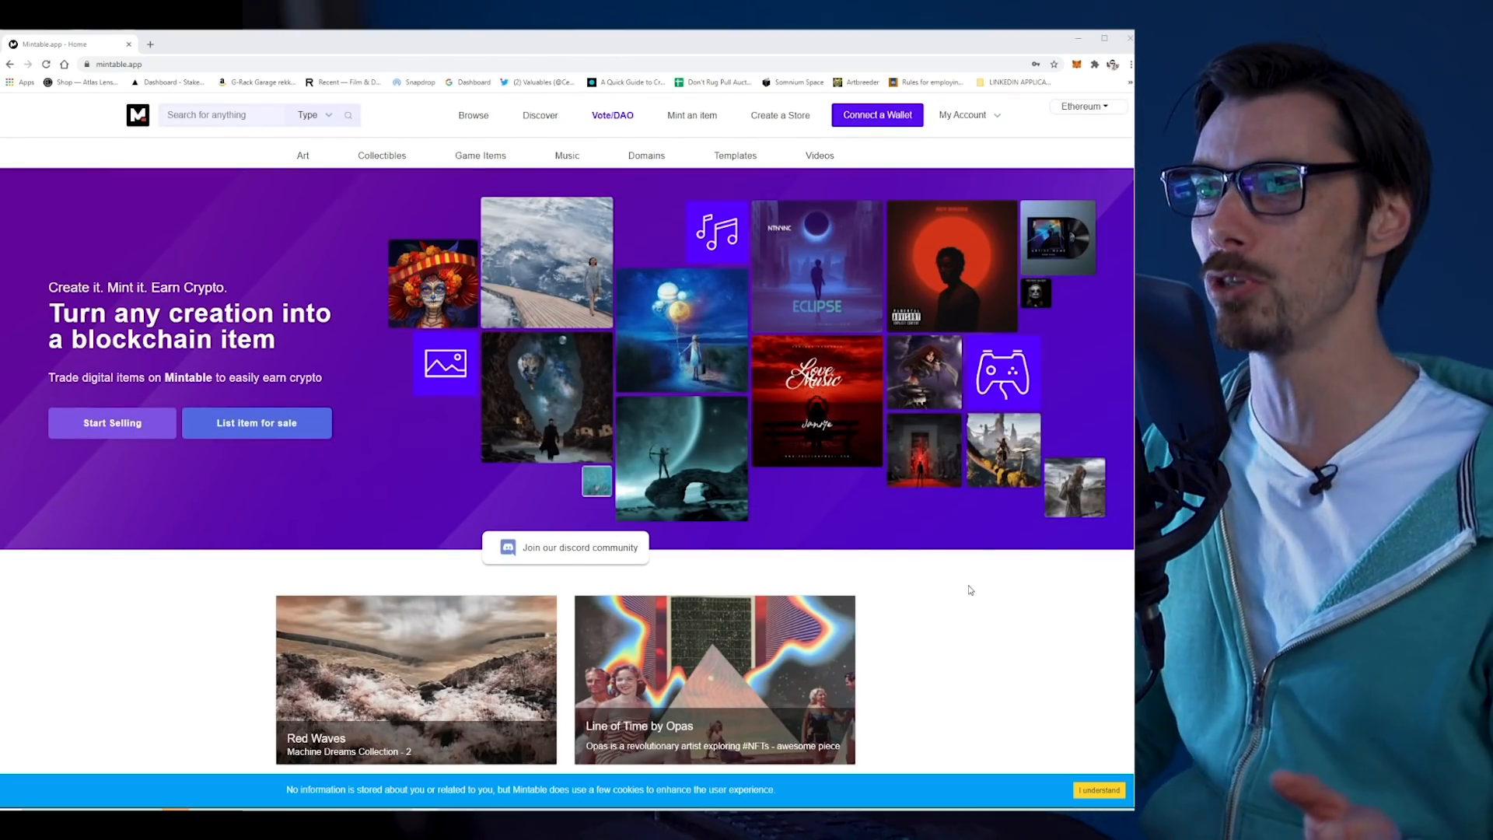
mouse_move(759, 330)
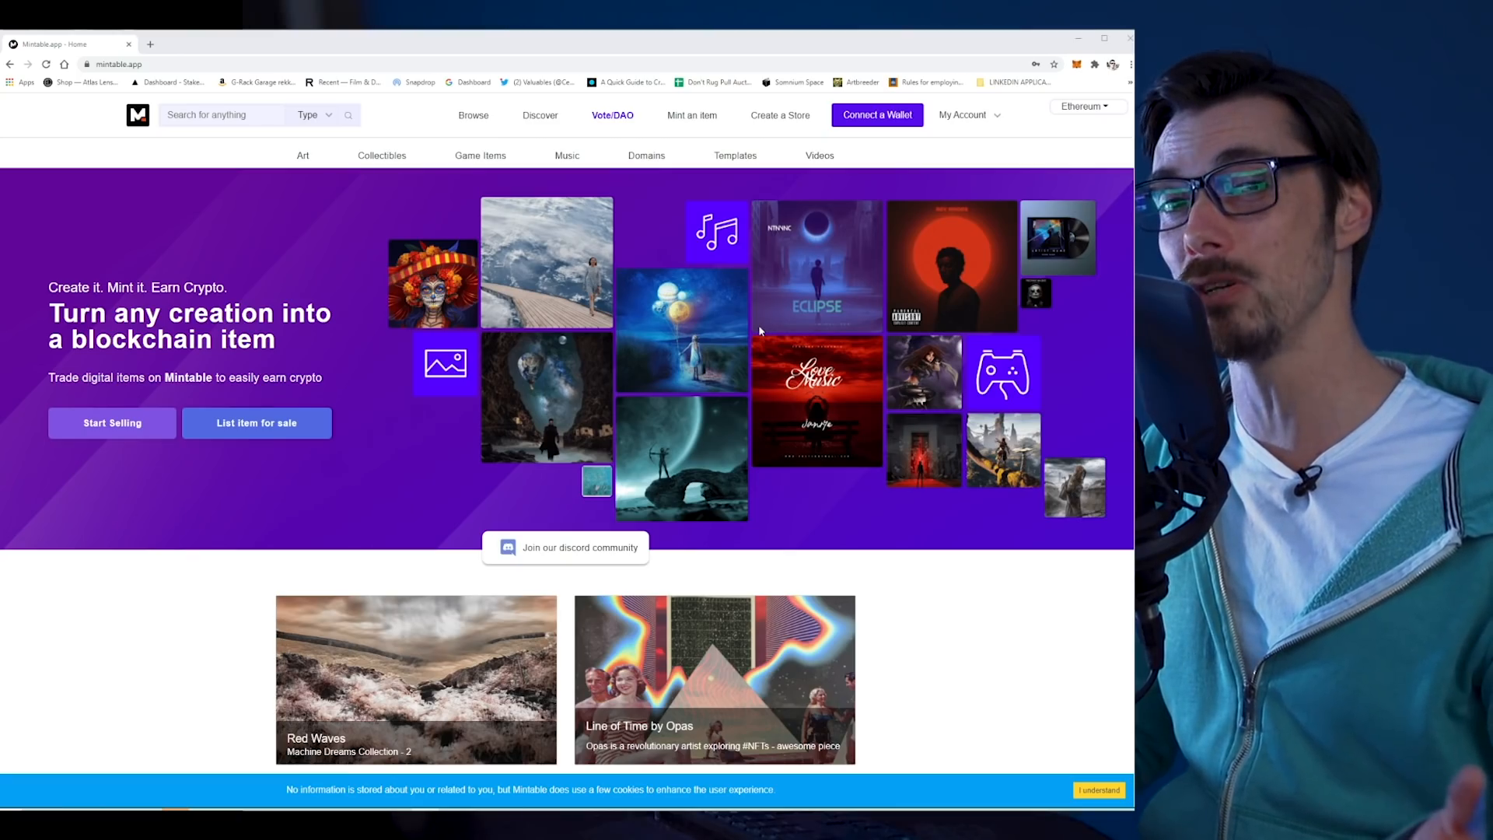
mouse_move(628, 313)
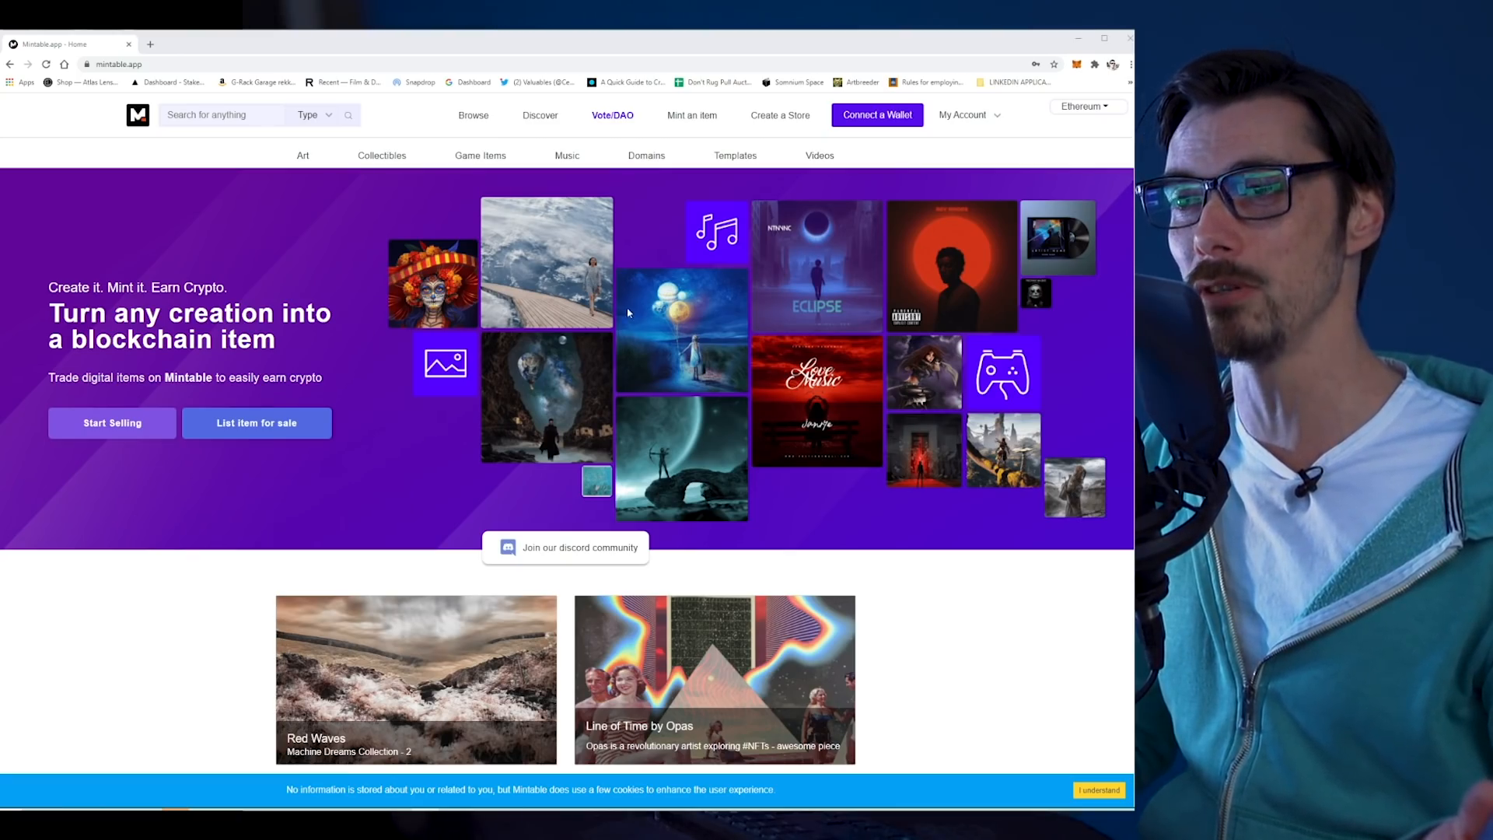
mouse_move(618, 314)
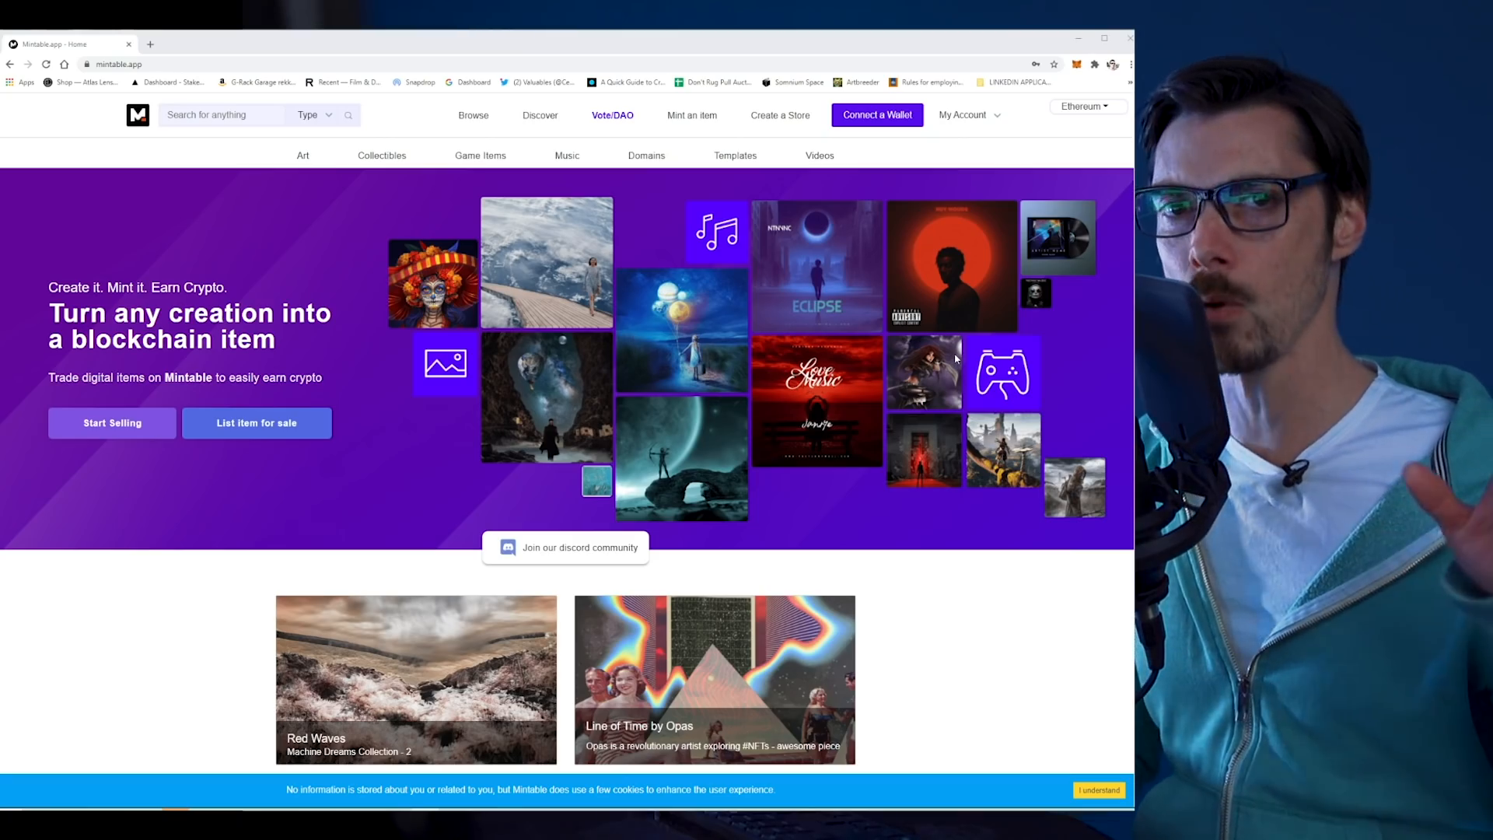
mouse_move(980, 280)
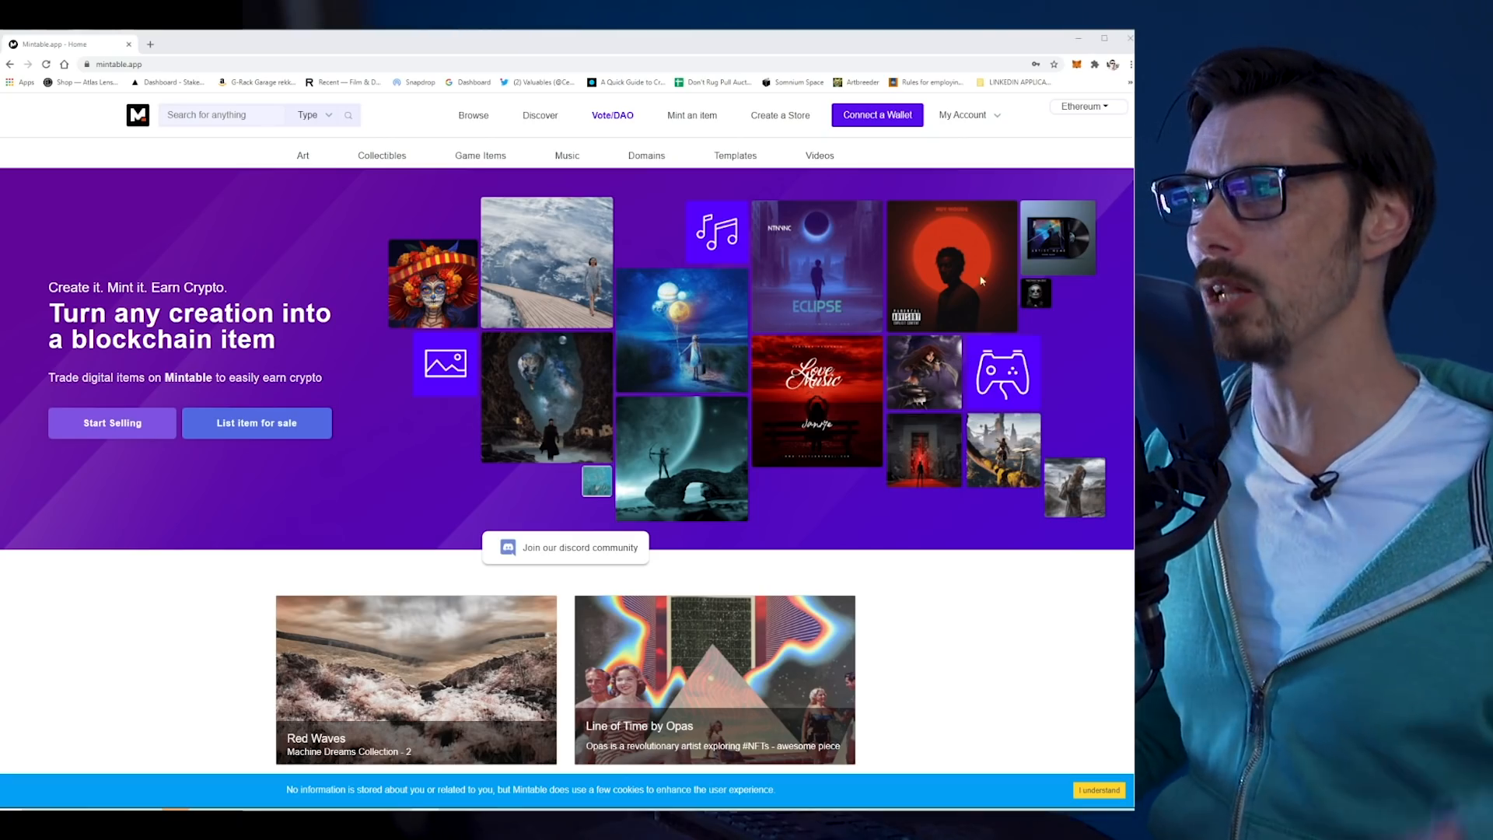
left_click(877, 115)
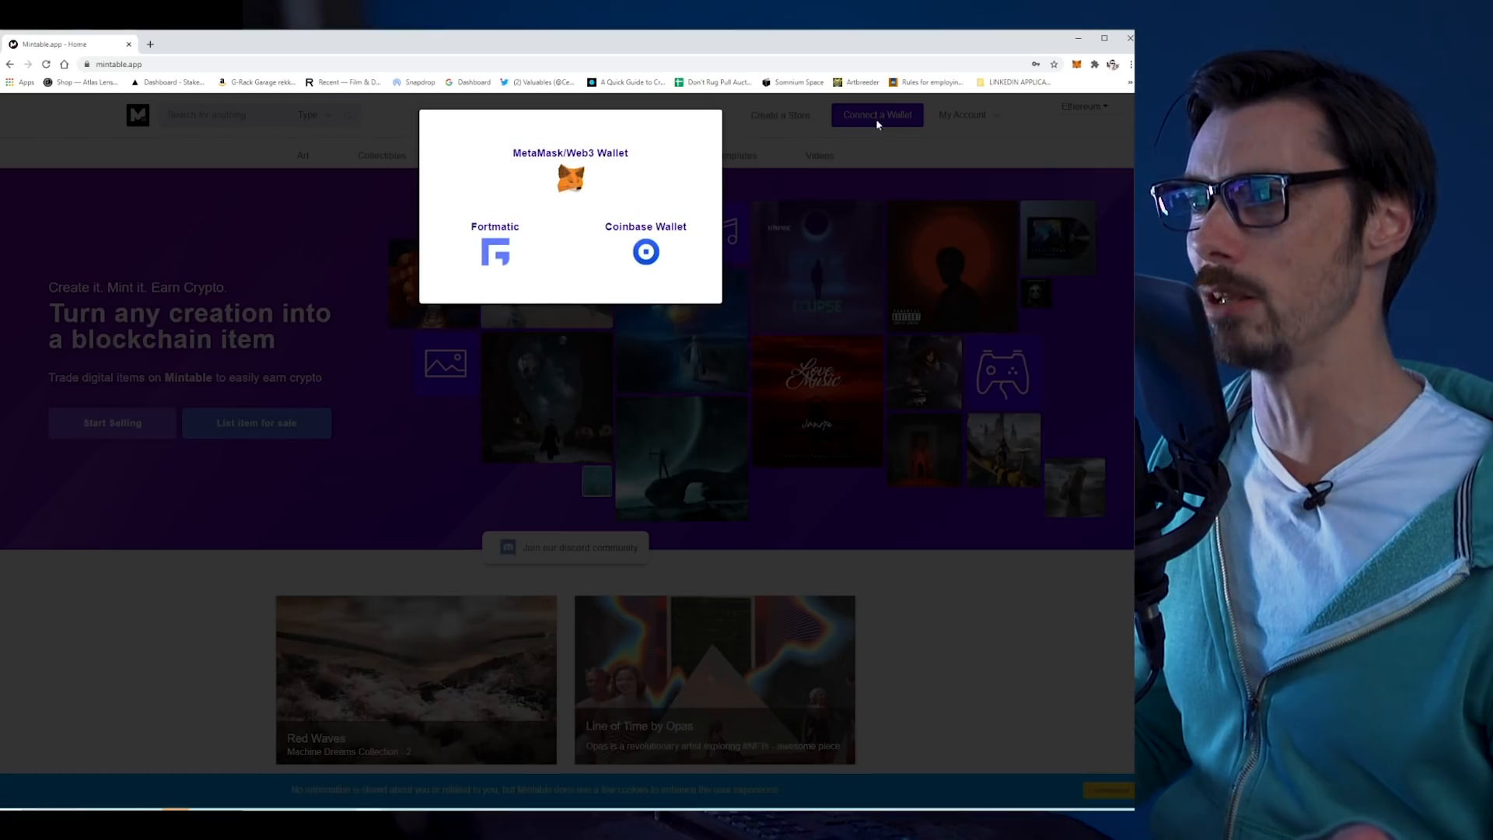
left_click(569, 179)
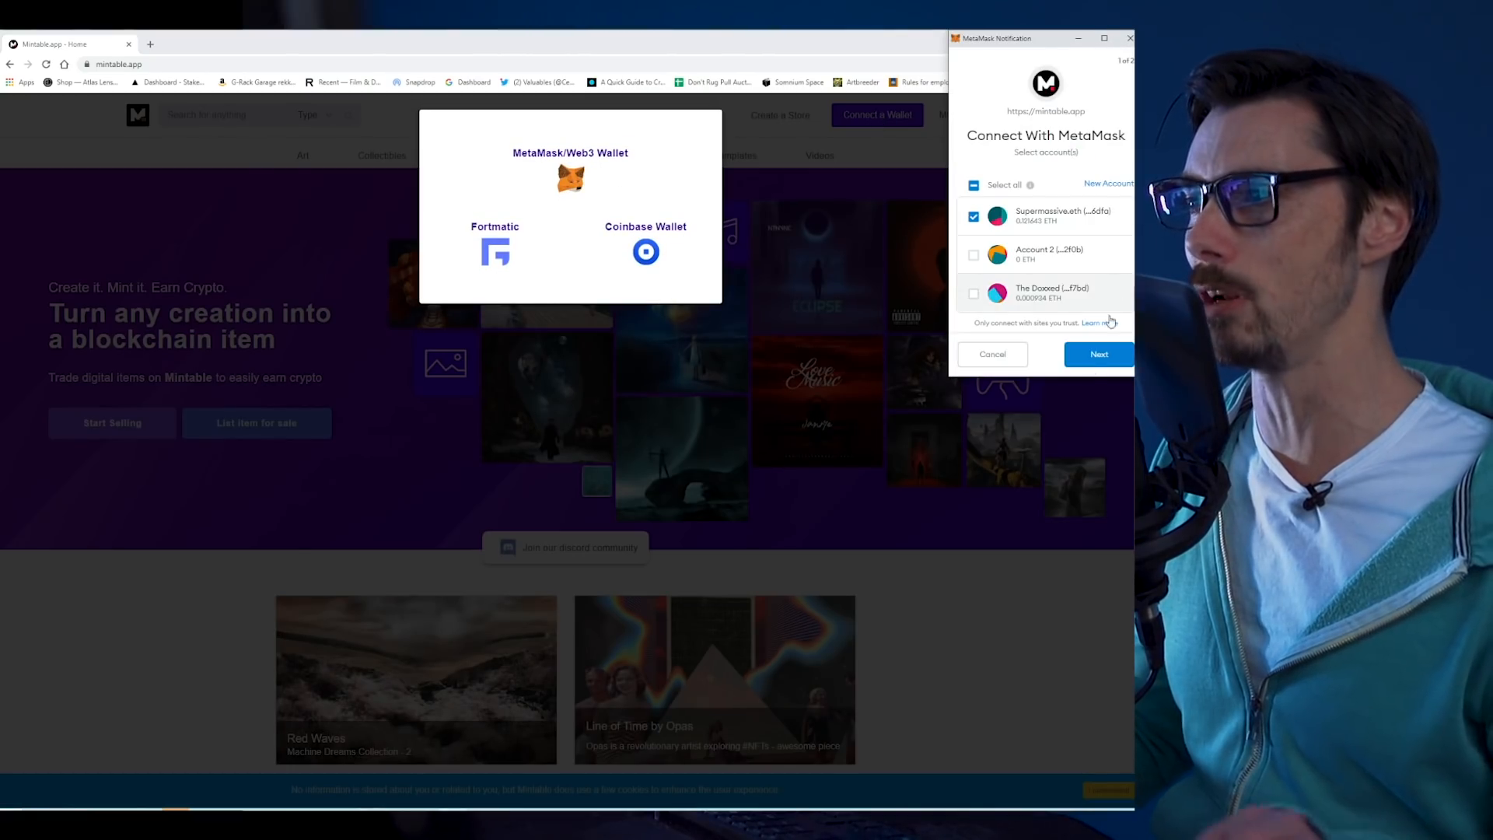
left_click(1098, 353)
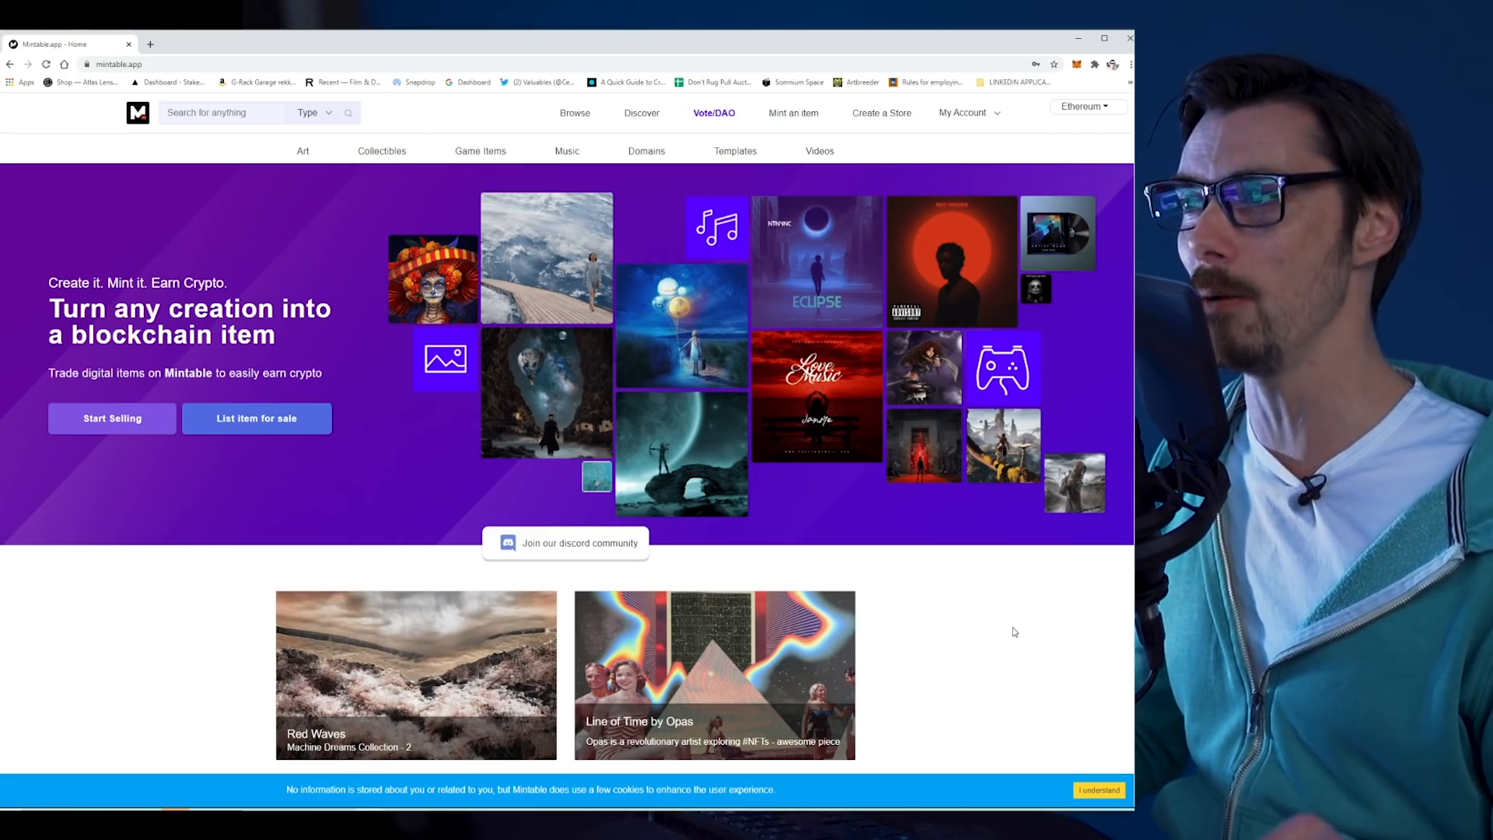
mouse_move(853, 276)
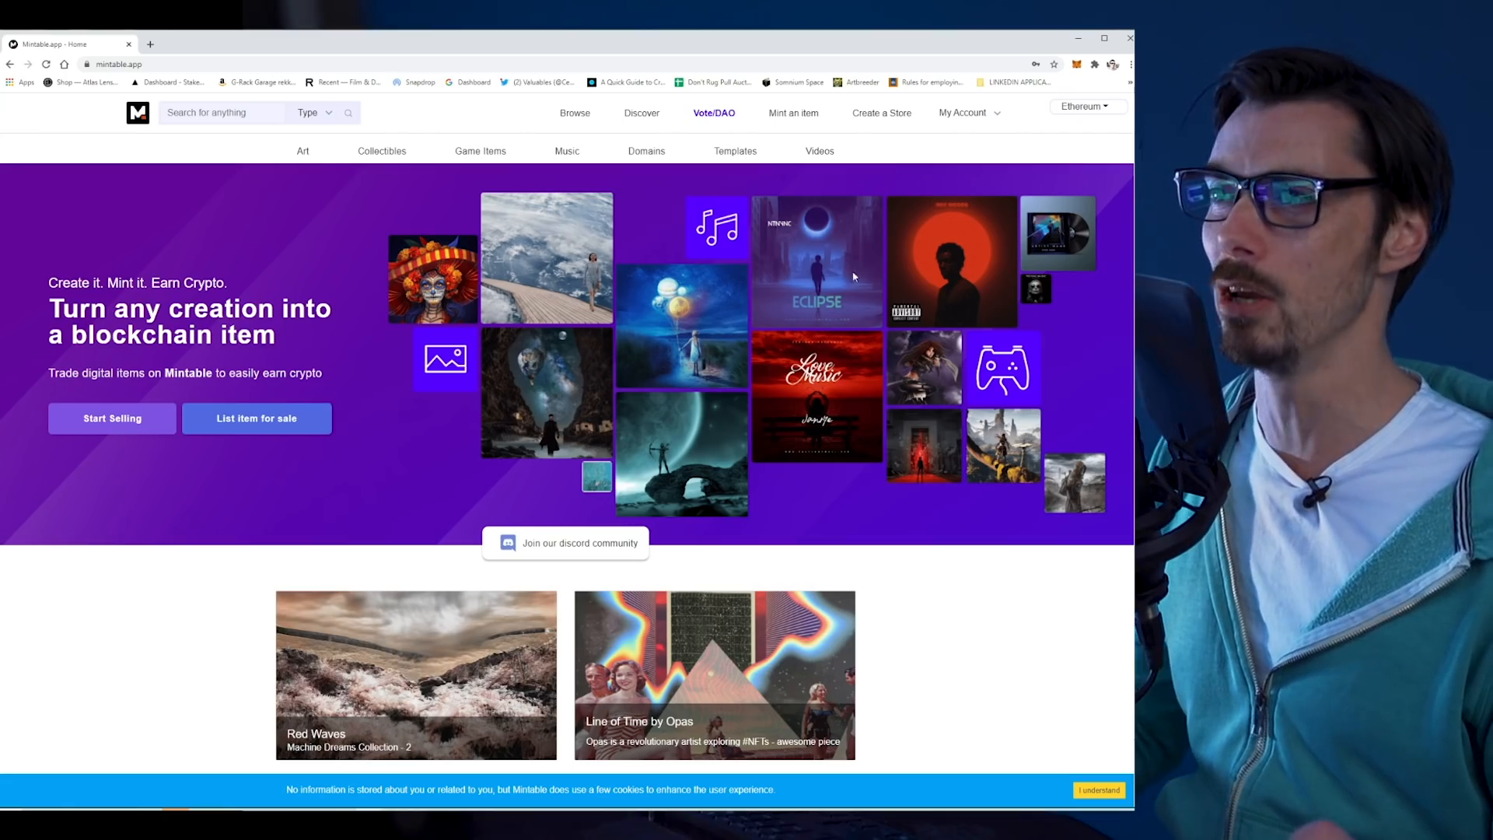
mouse_move(793, 114)
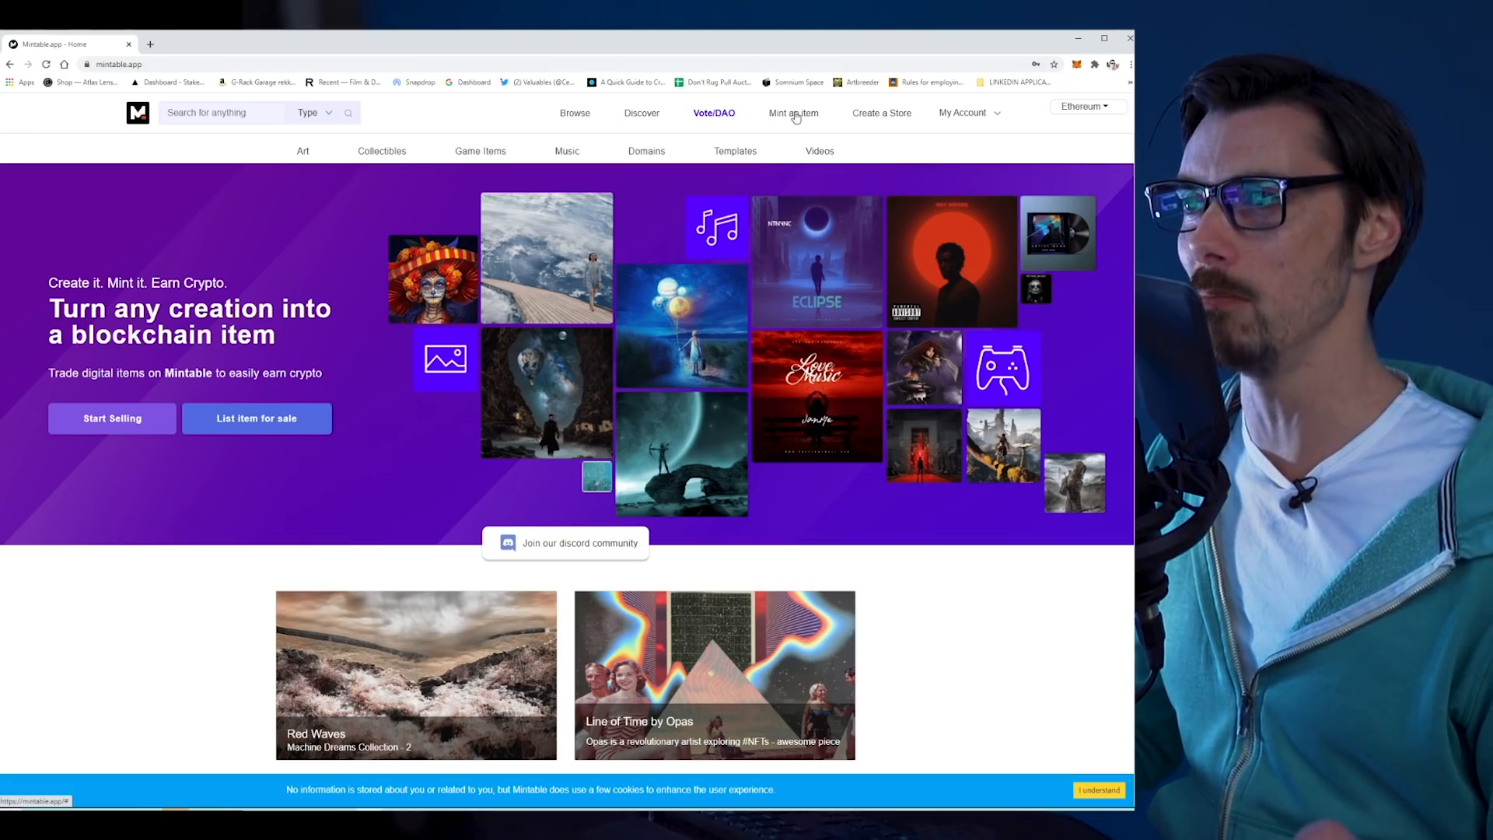
Step: Begin minting and choose to create a brand new item
left_click(793, 112)
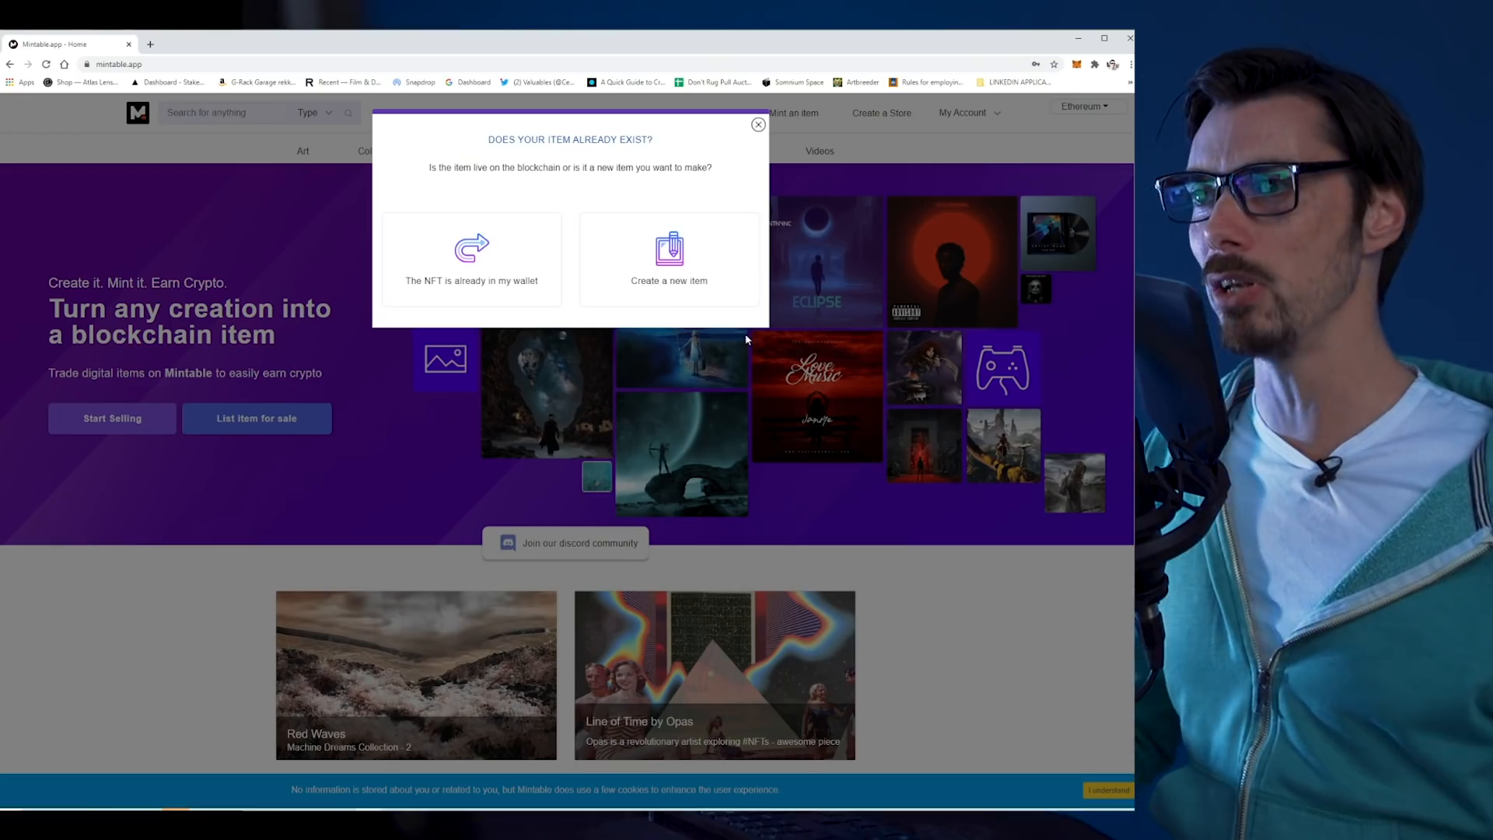
mouse_move(601, 277)
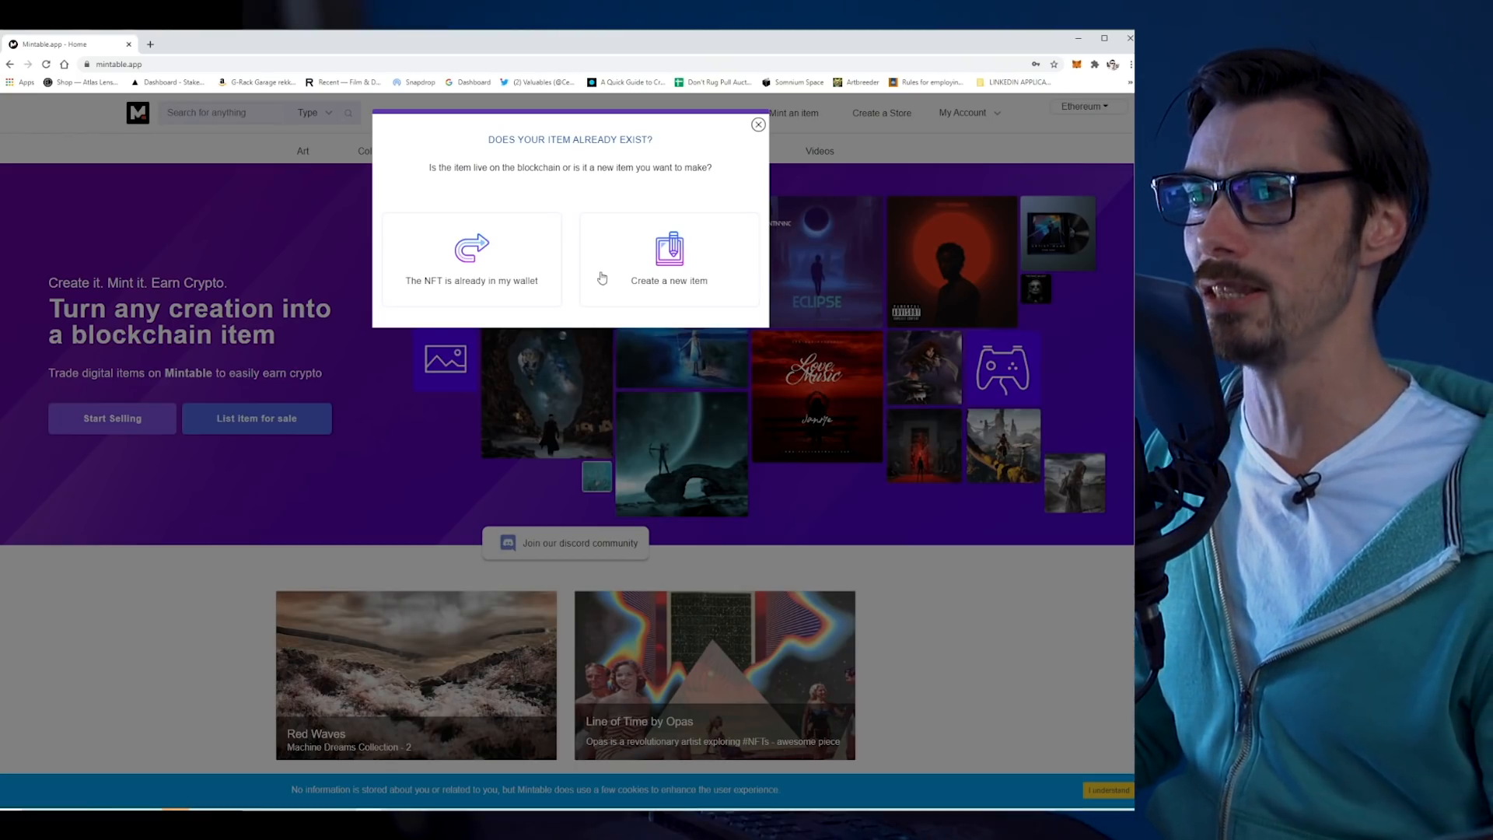
mouse_move(621, 272)
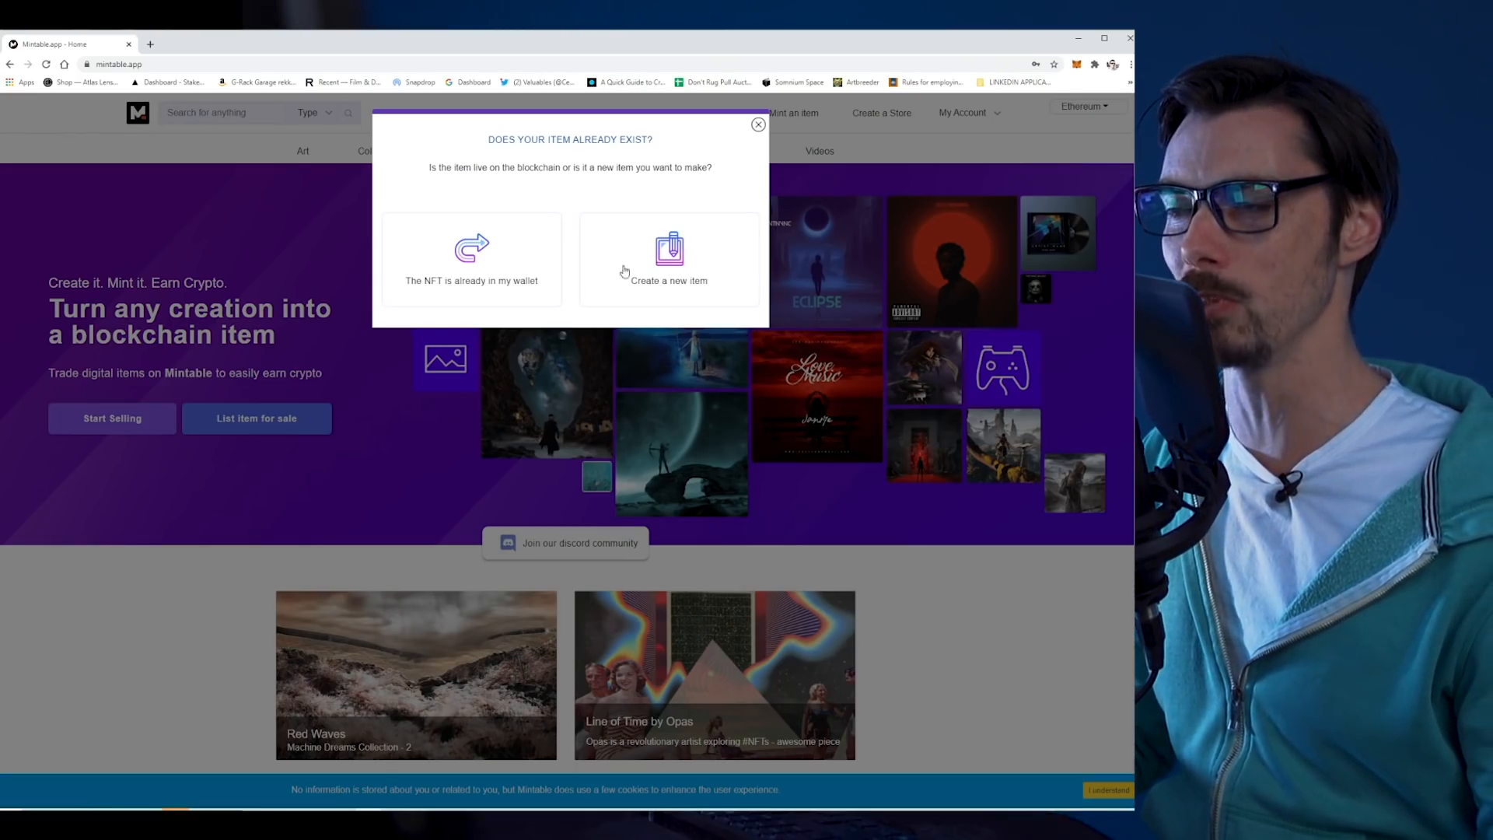
left_click(668, 259)
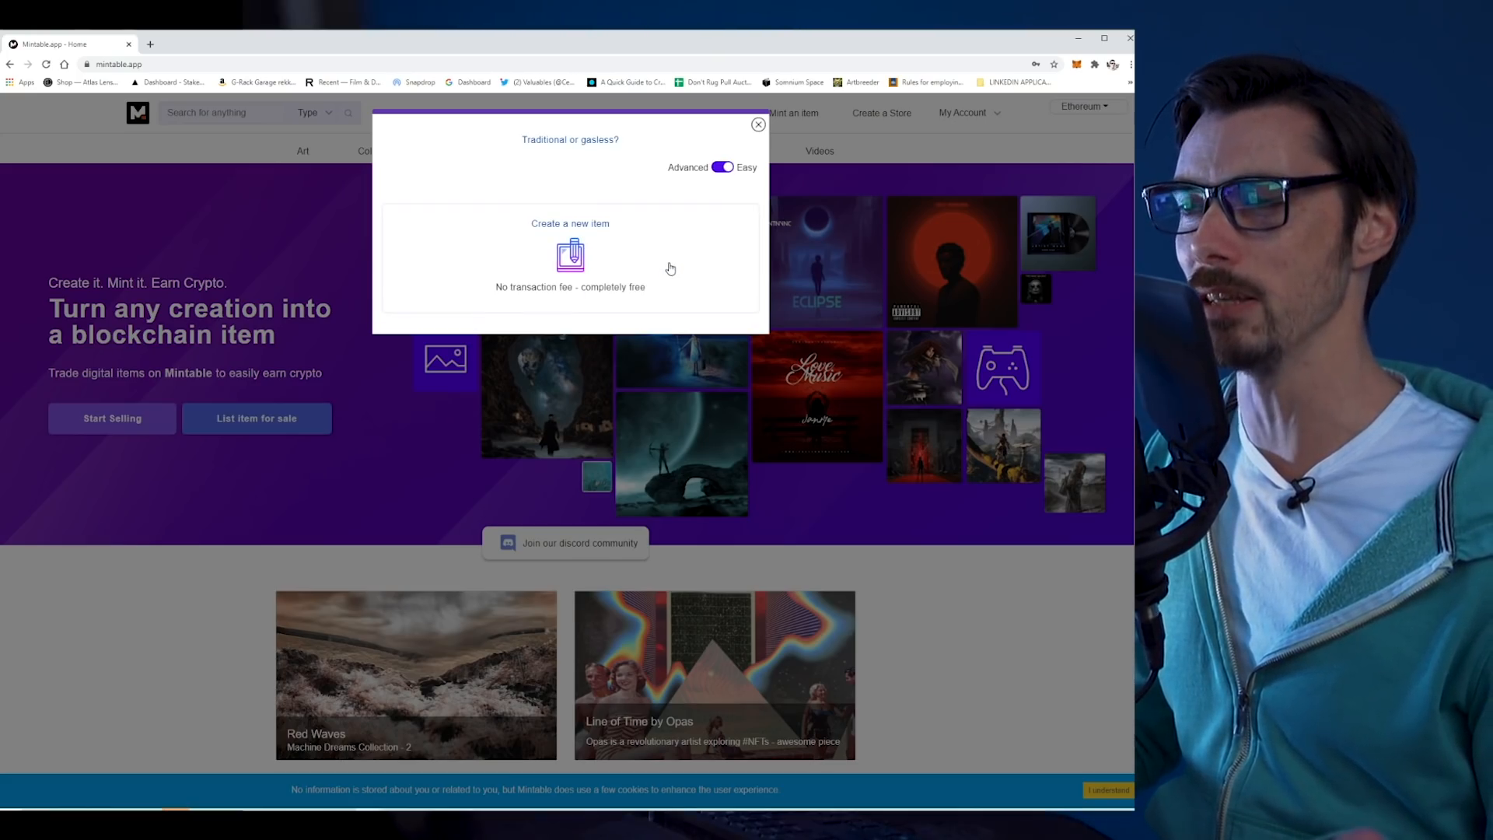
mouse_move(686, 226)
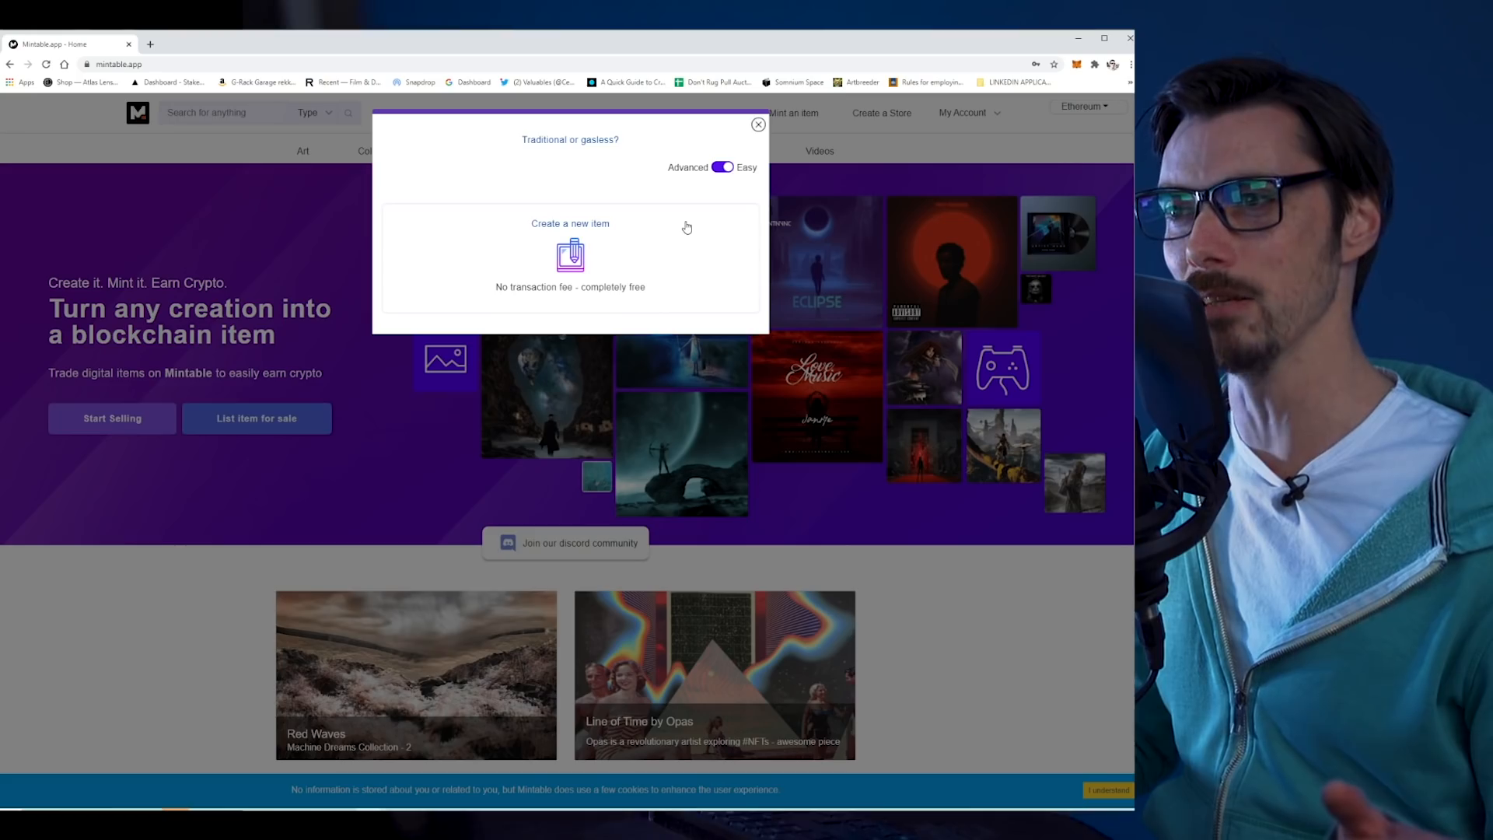
mouse_move(671, 241)
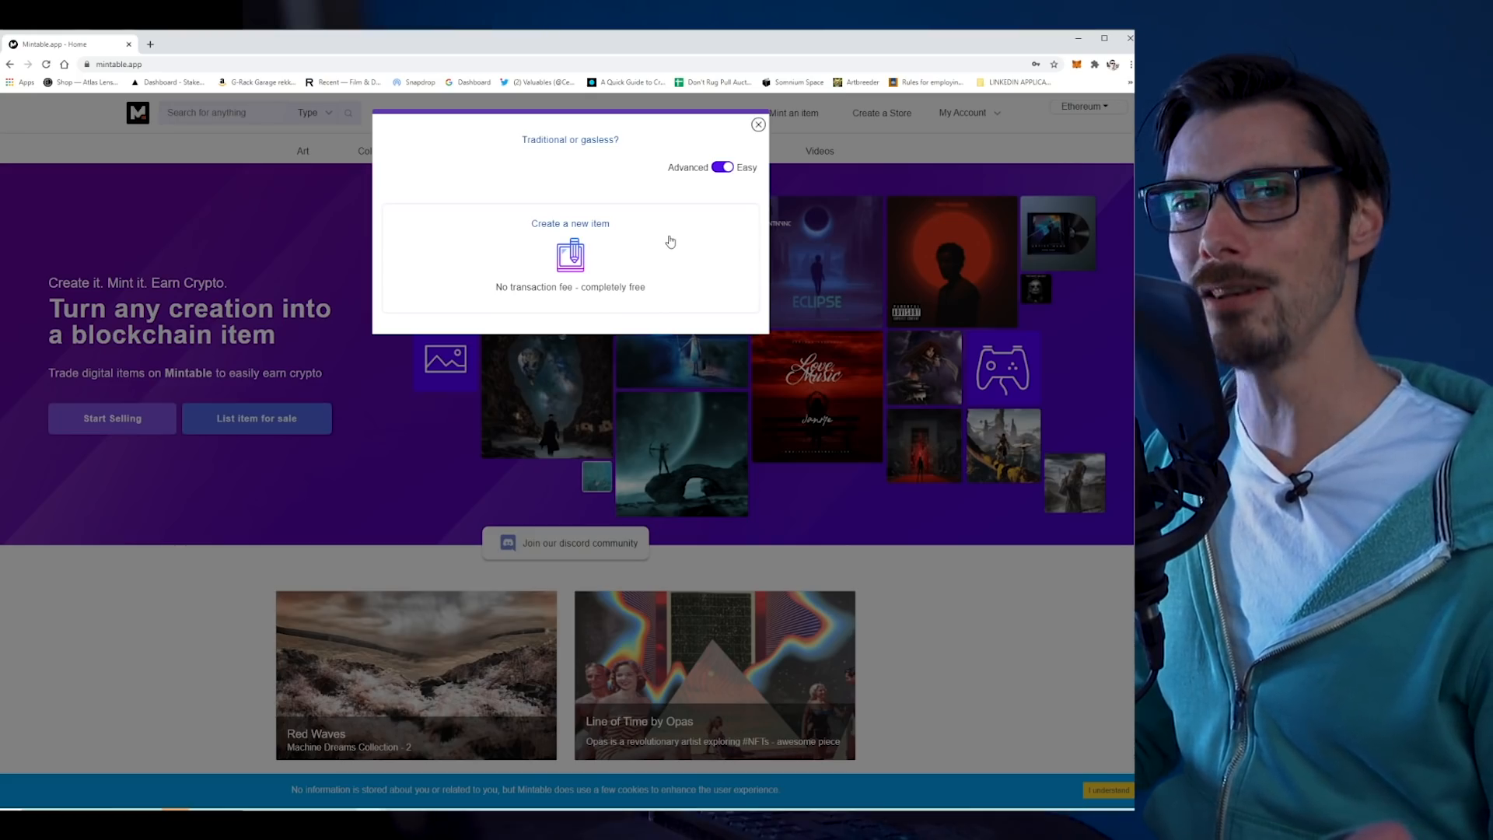
mouse_move(692, 201)
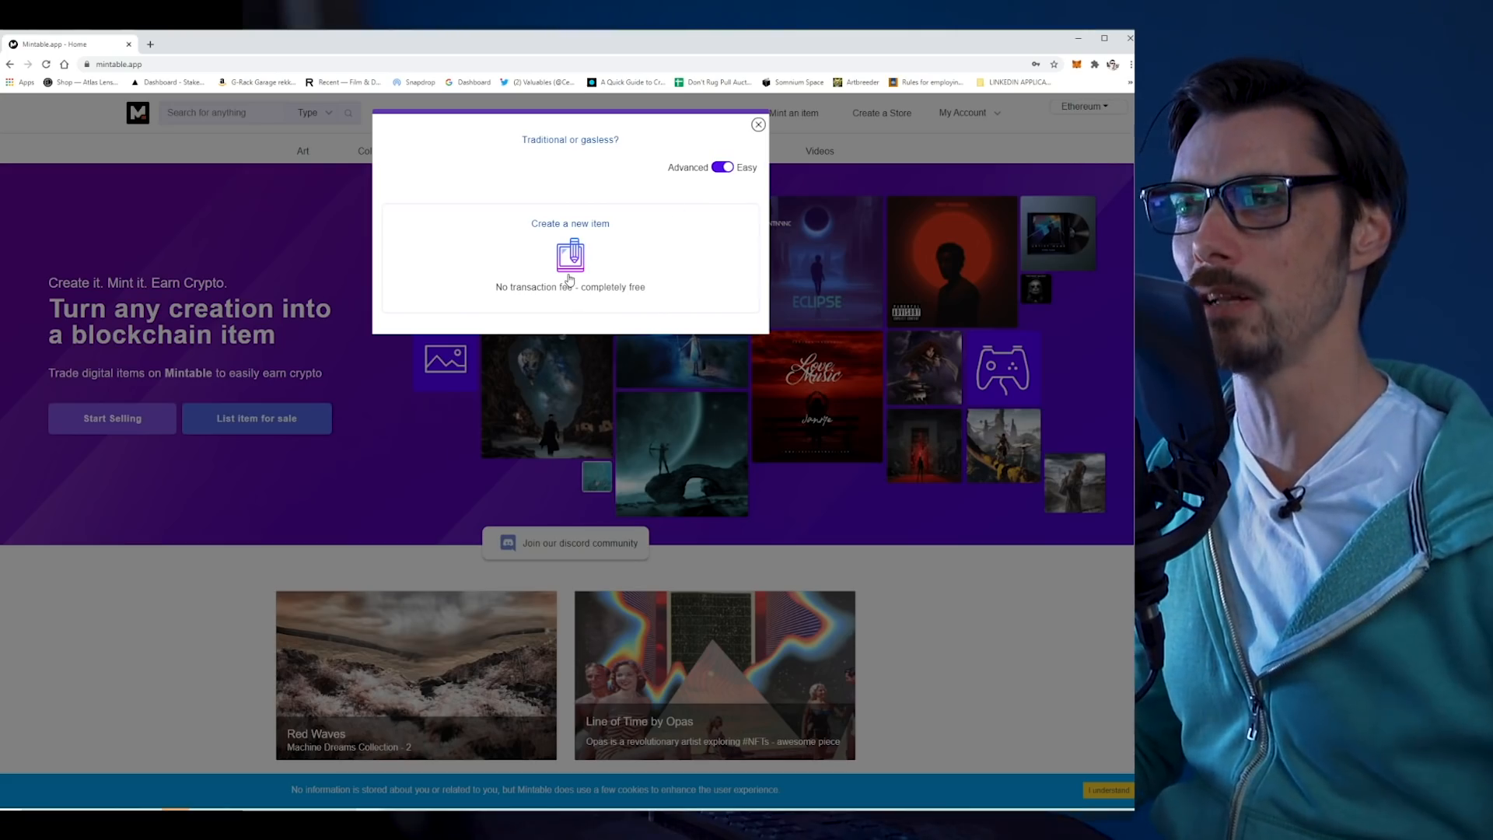
Step: Switch the minting options from Easy to Advanced mode
left_click(723, 168)
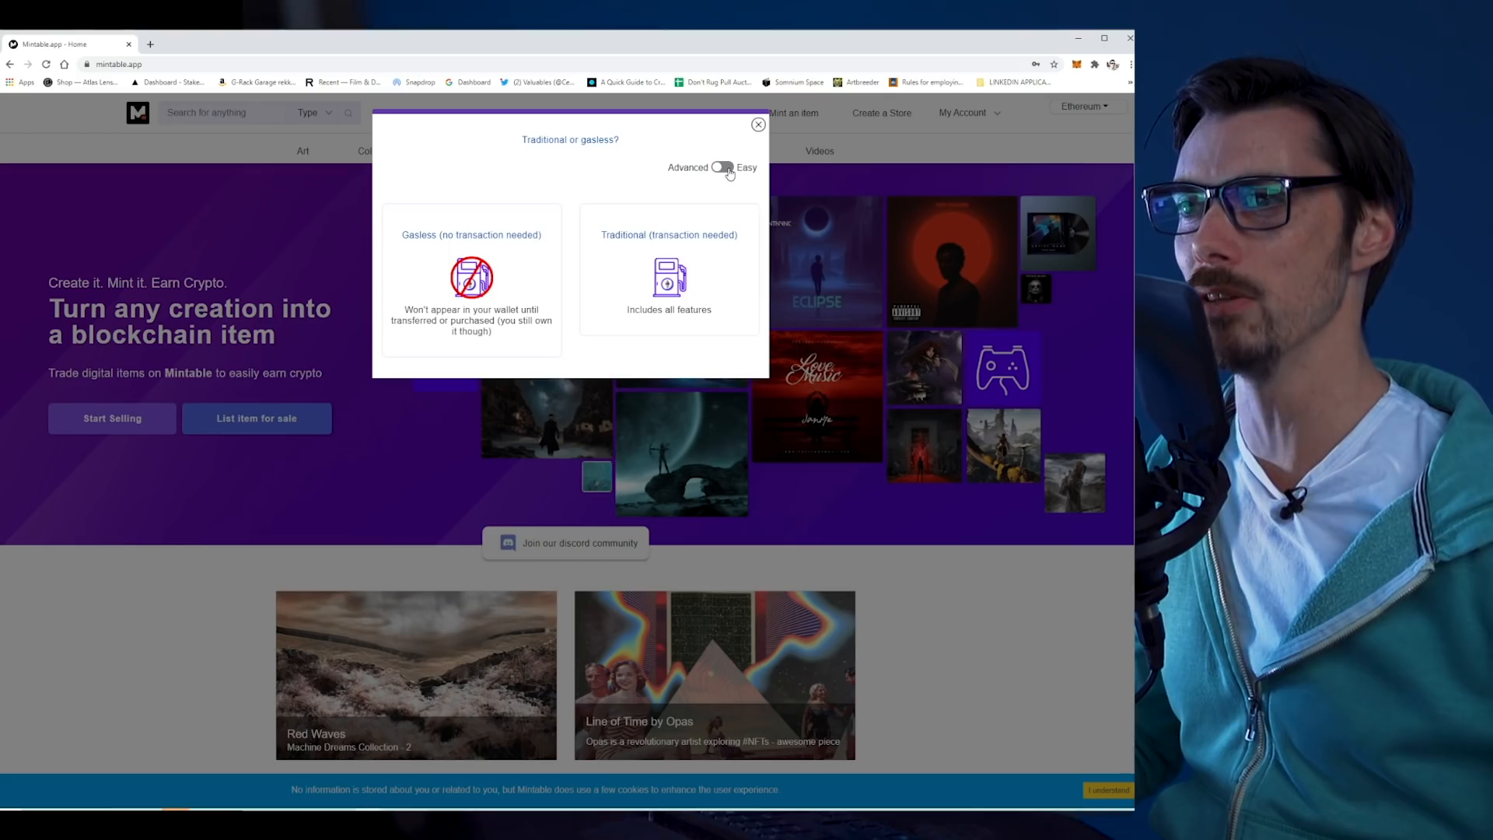
mouse_move(584, 298)
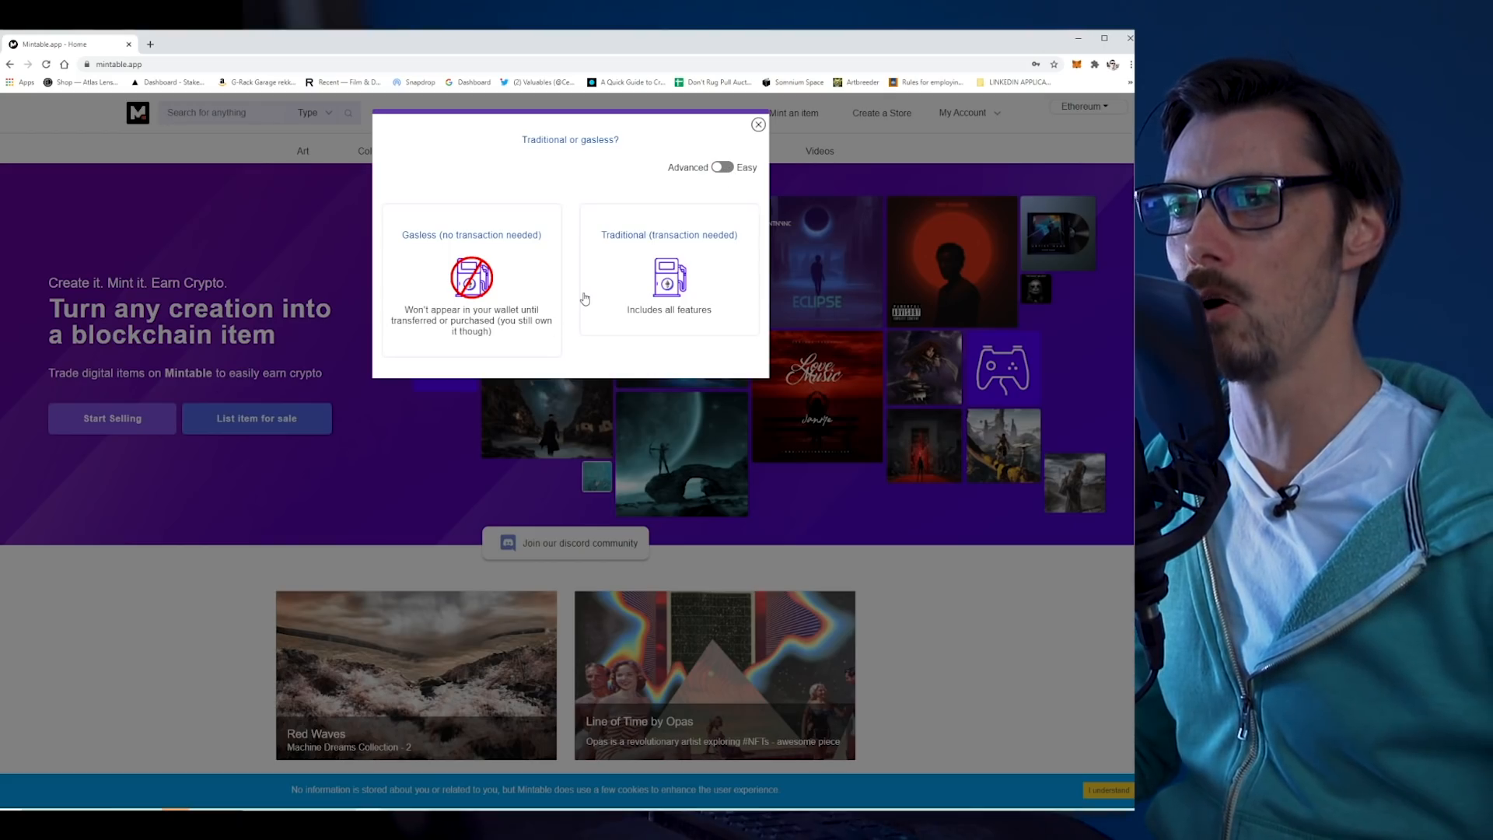
mouse_move(678, 291)
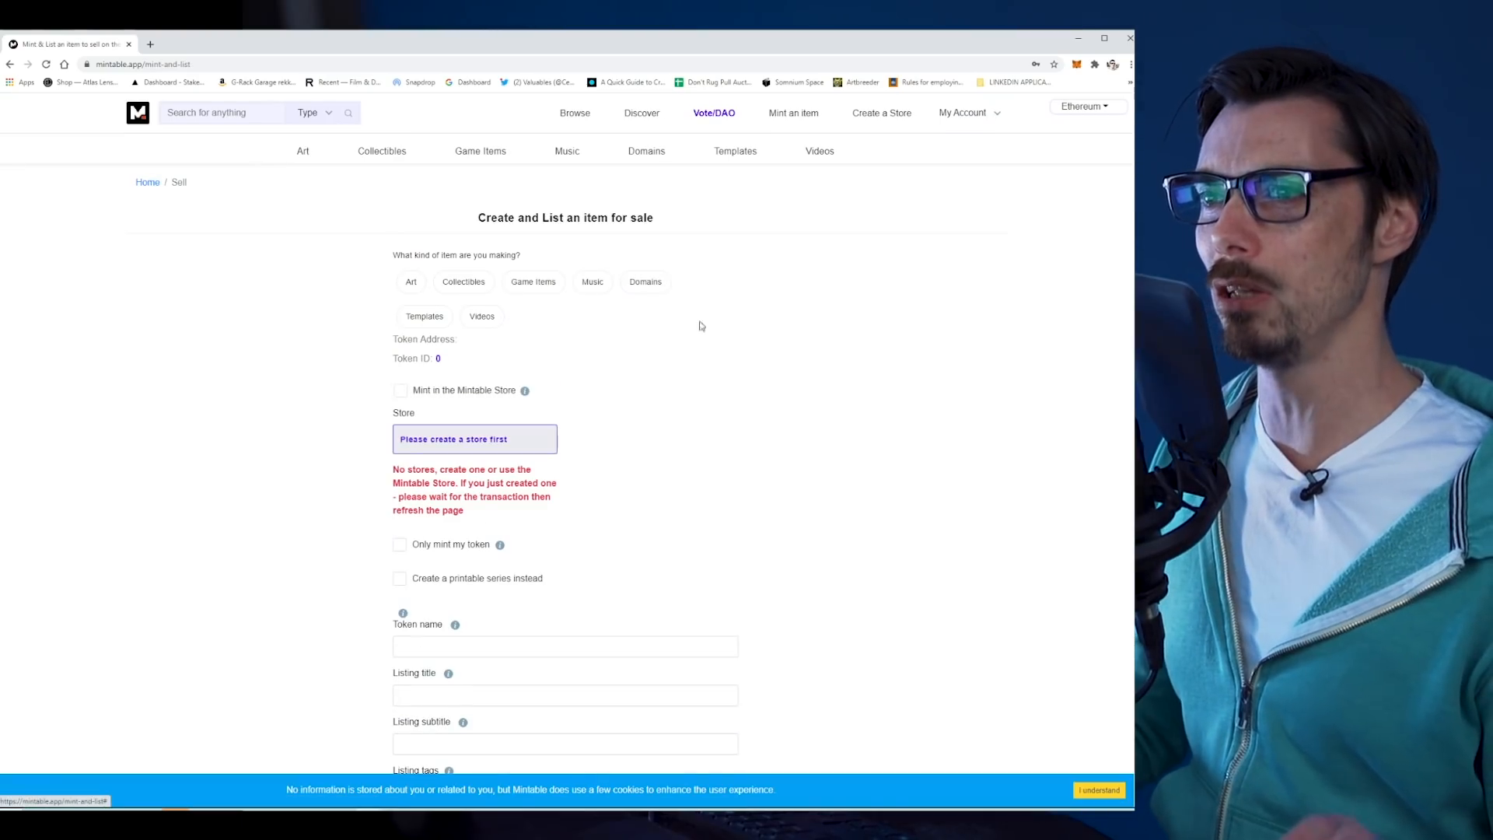
mouse_move(408, 436)
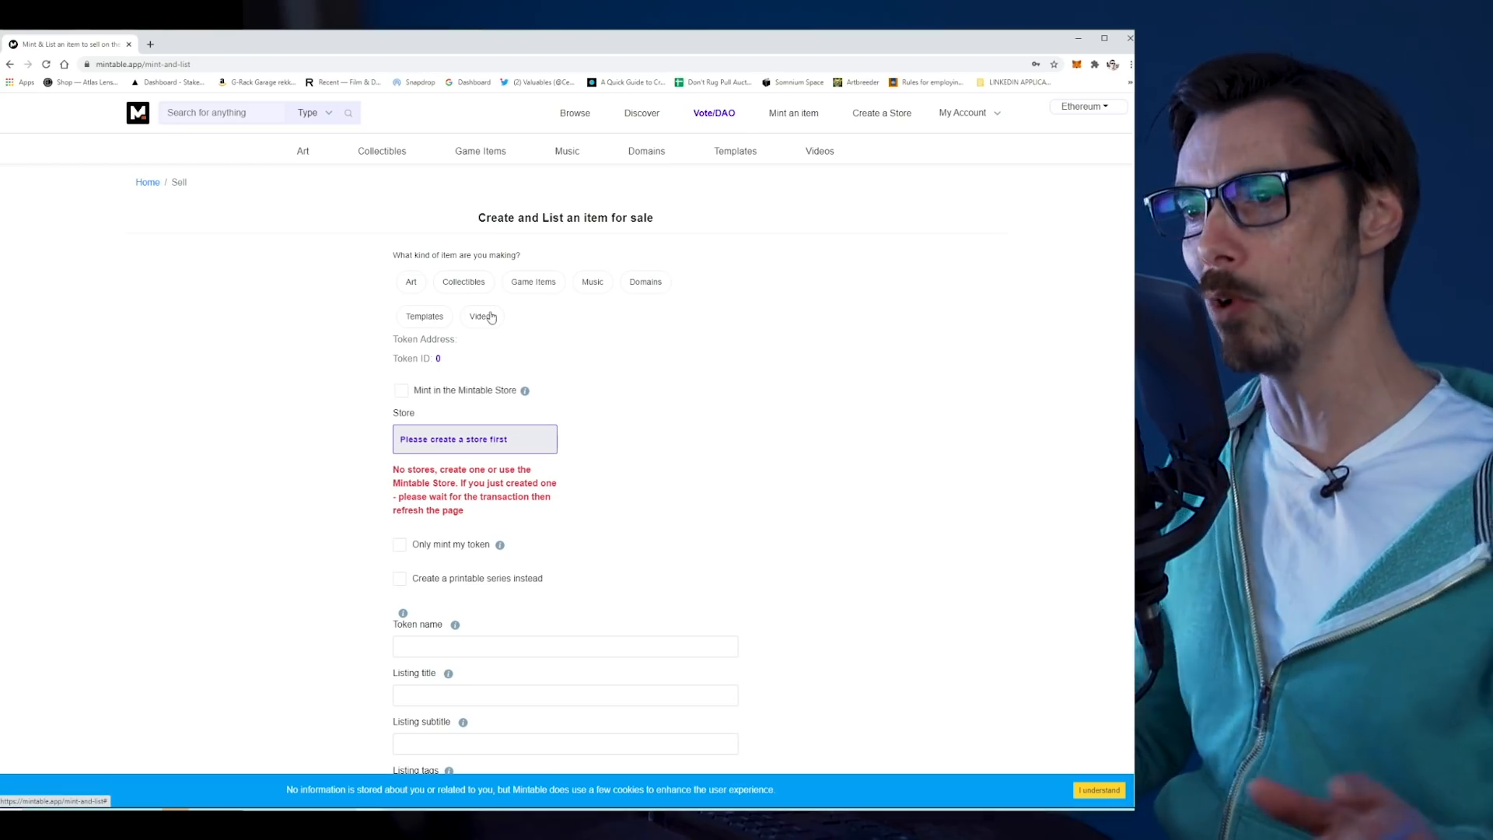
mouse_move(488, 290)
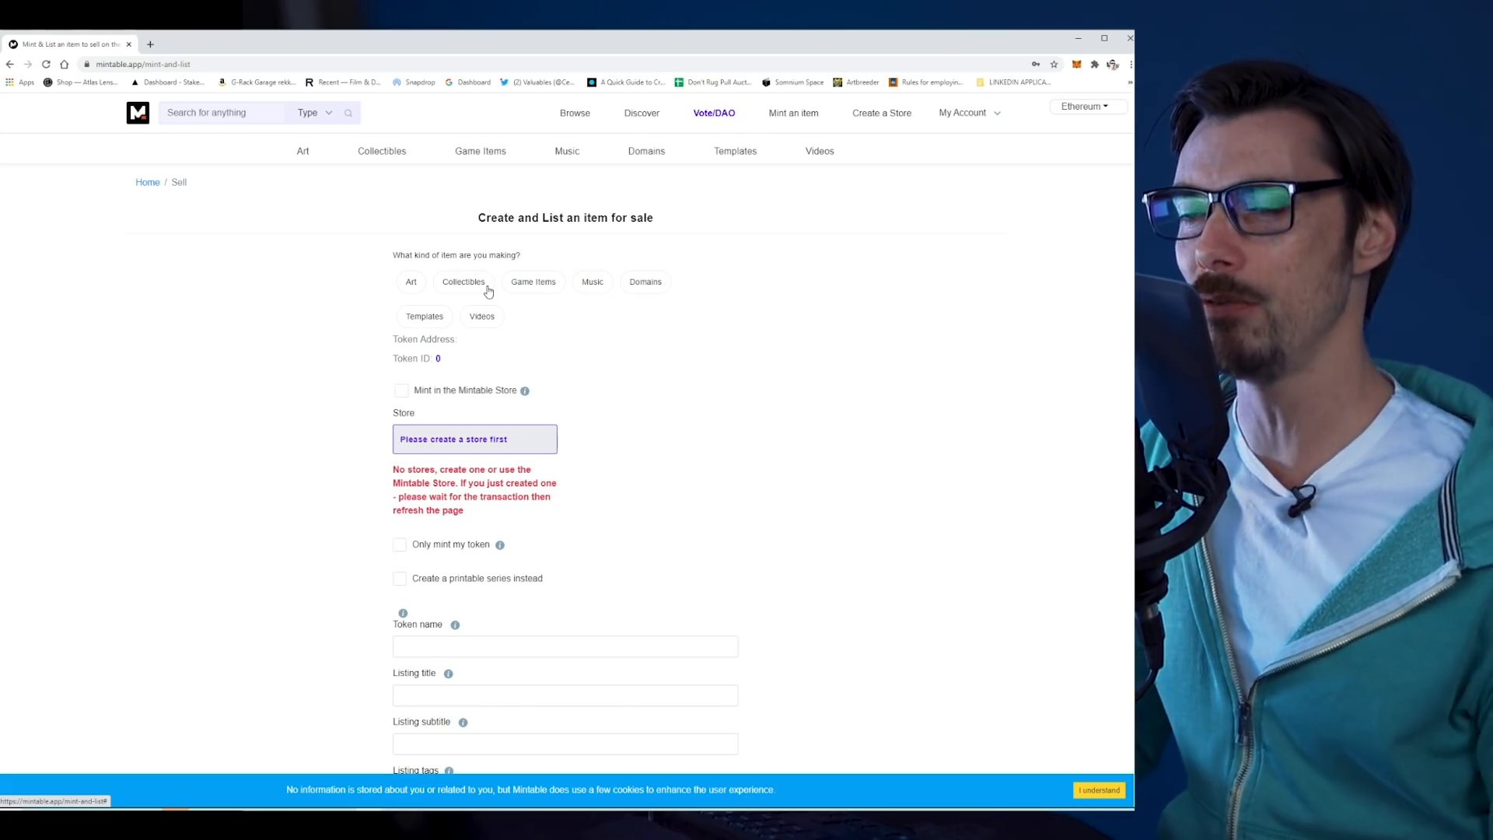
mouse_move(641, 333)
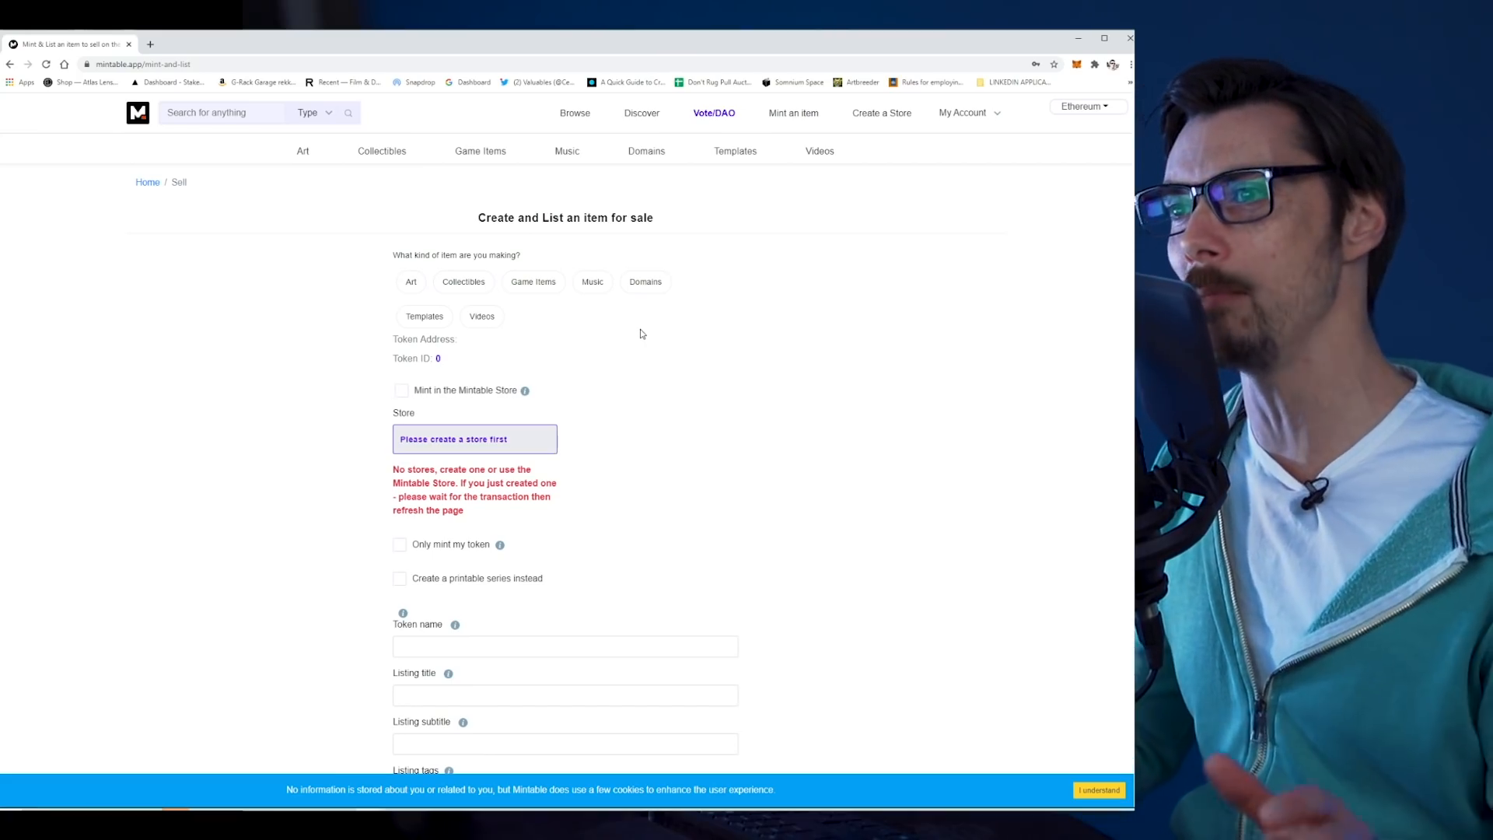
mouse_move(1022, 531)
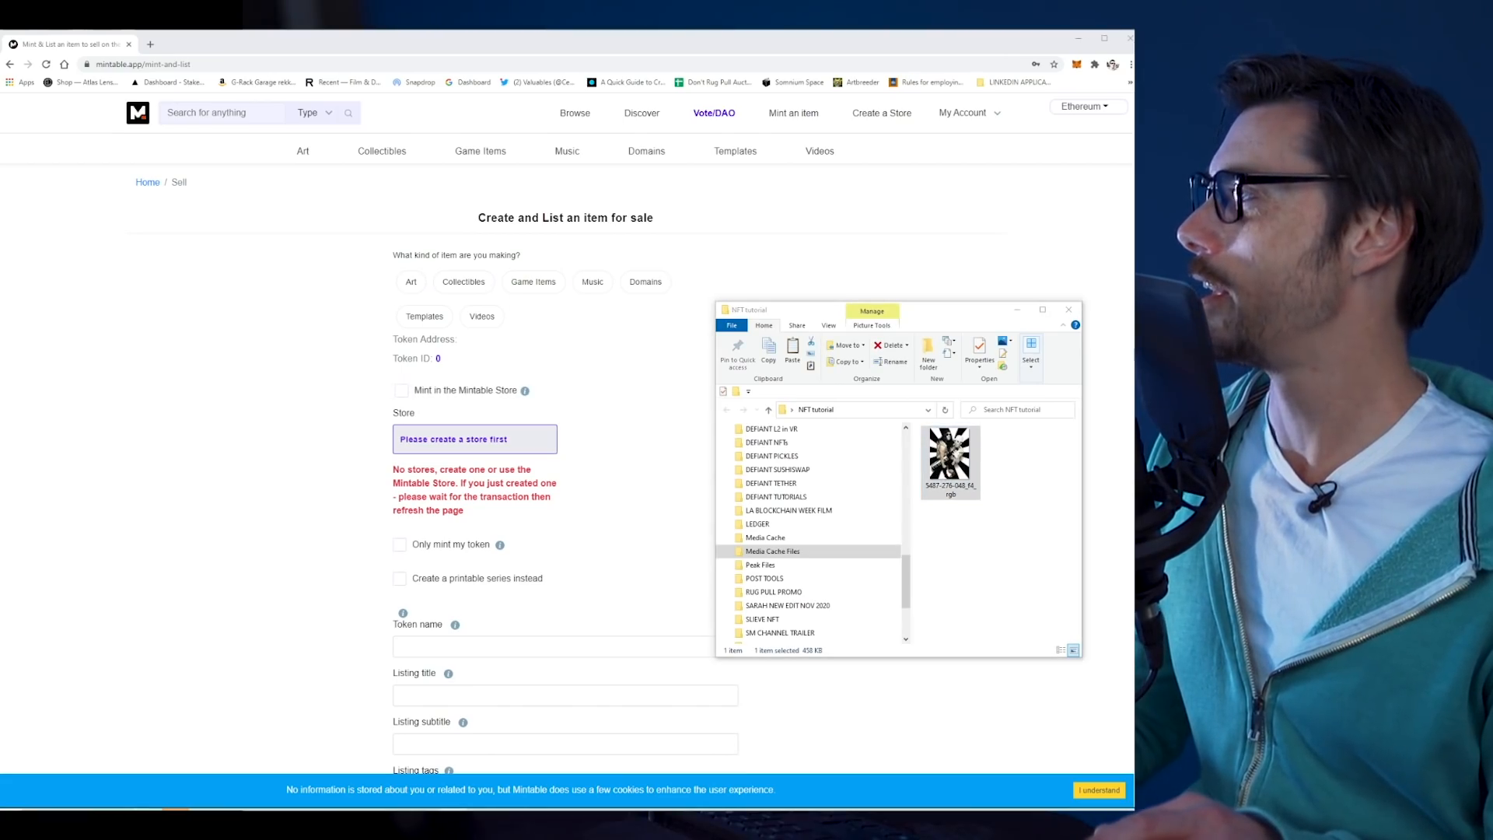
Step: Open the artwork image in Windows Photos to preview it
double_click(949, 458)
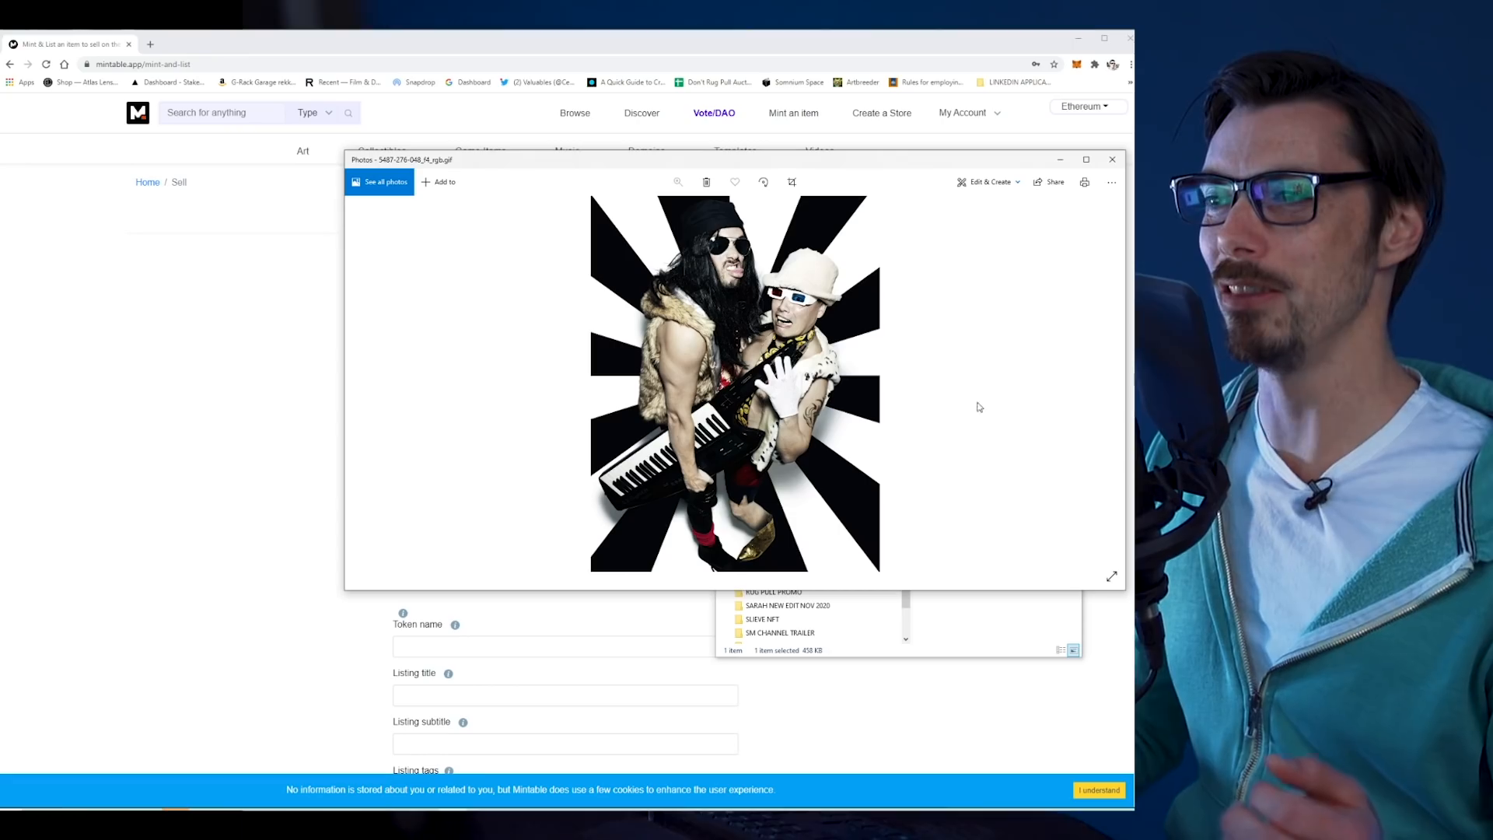
mouse_move(1014, 470)
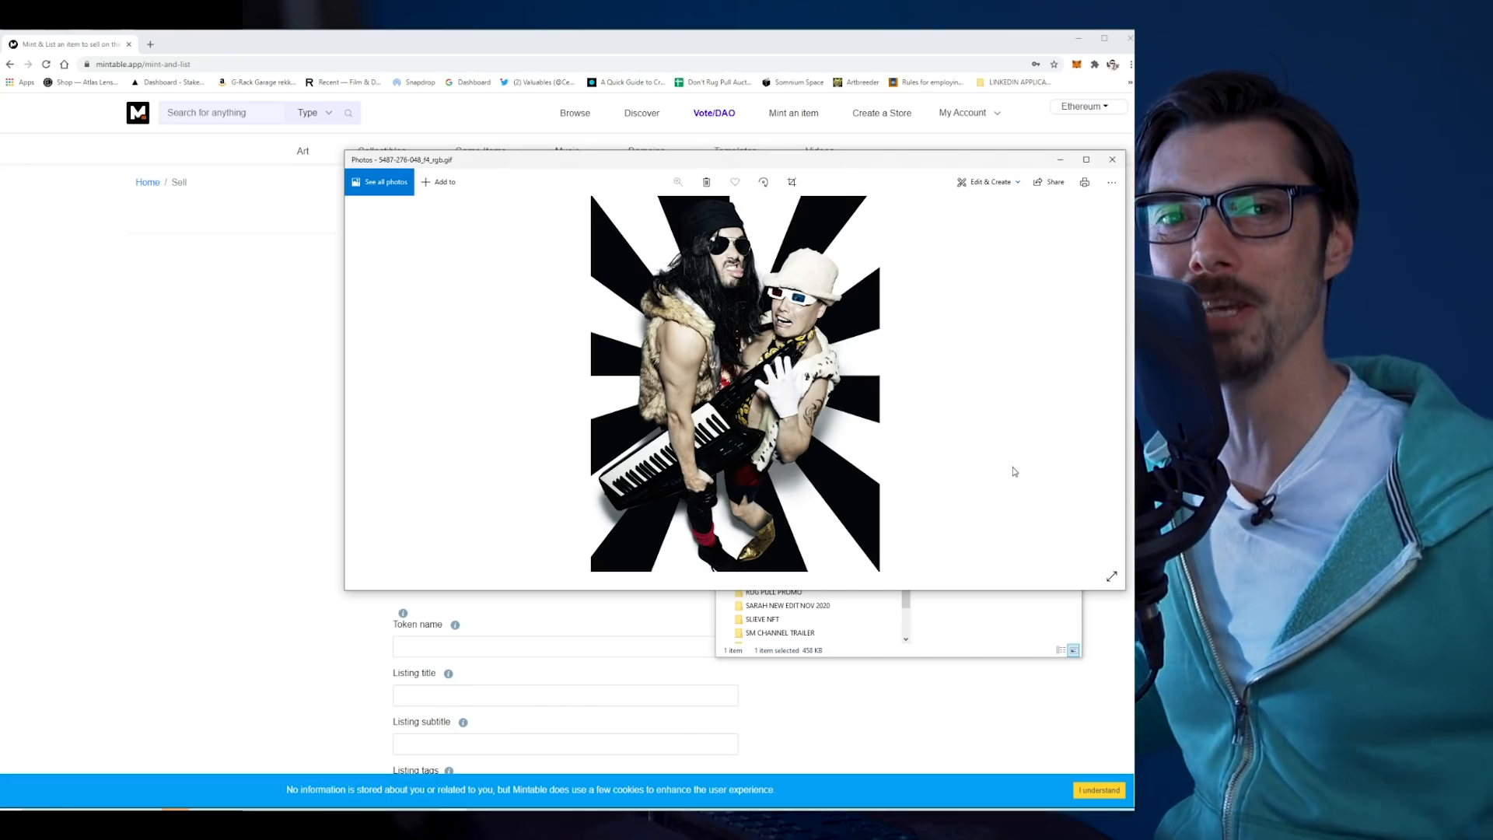
mouse_move(1023, 463)
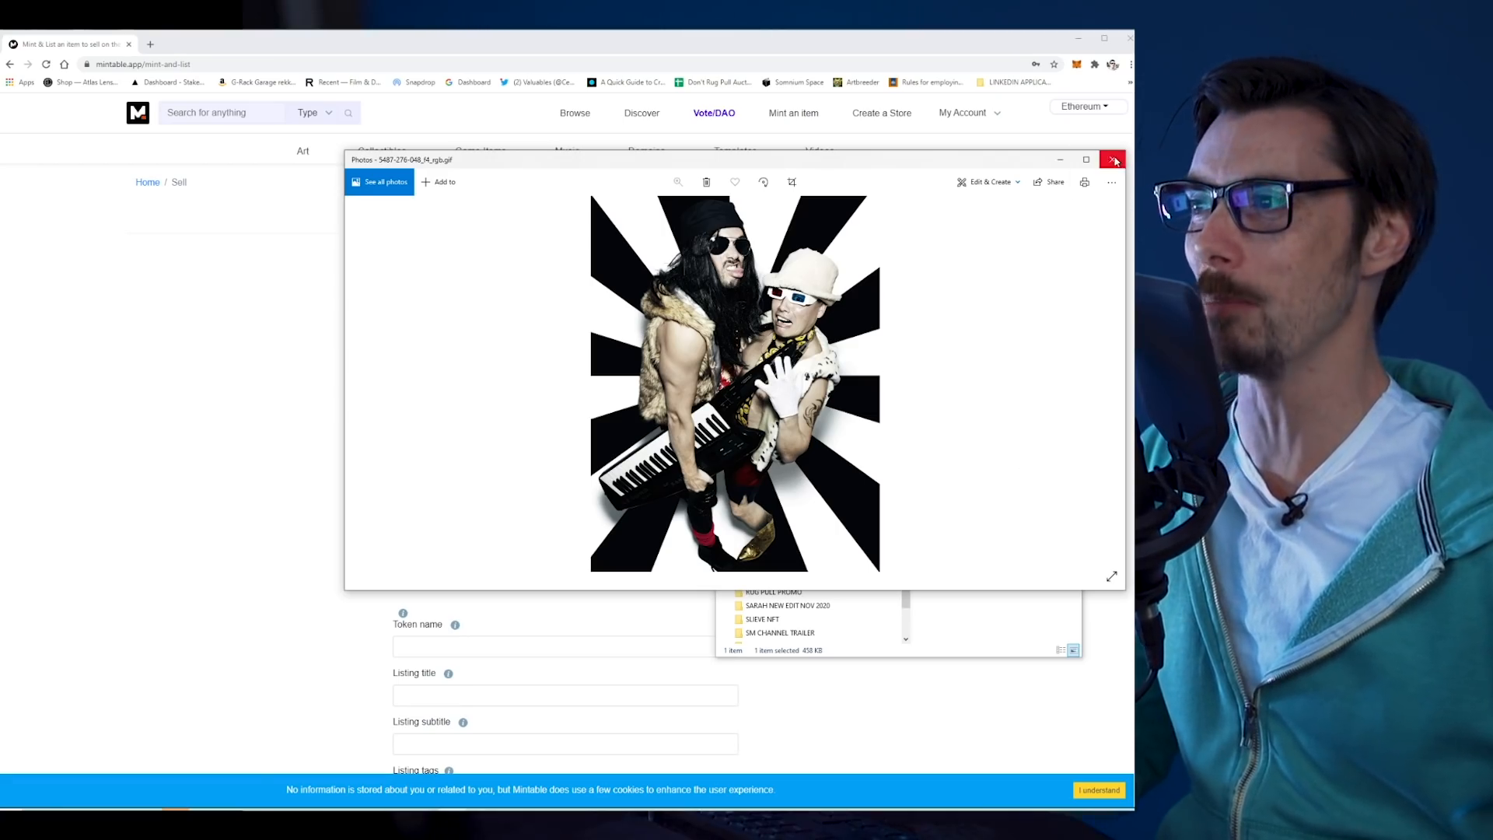
mouse_move(1113, 160)
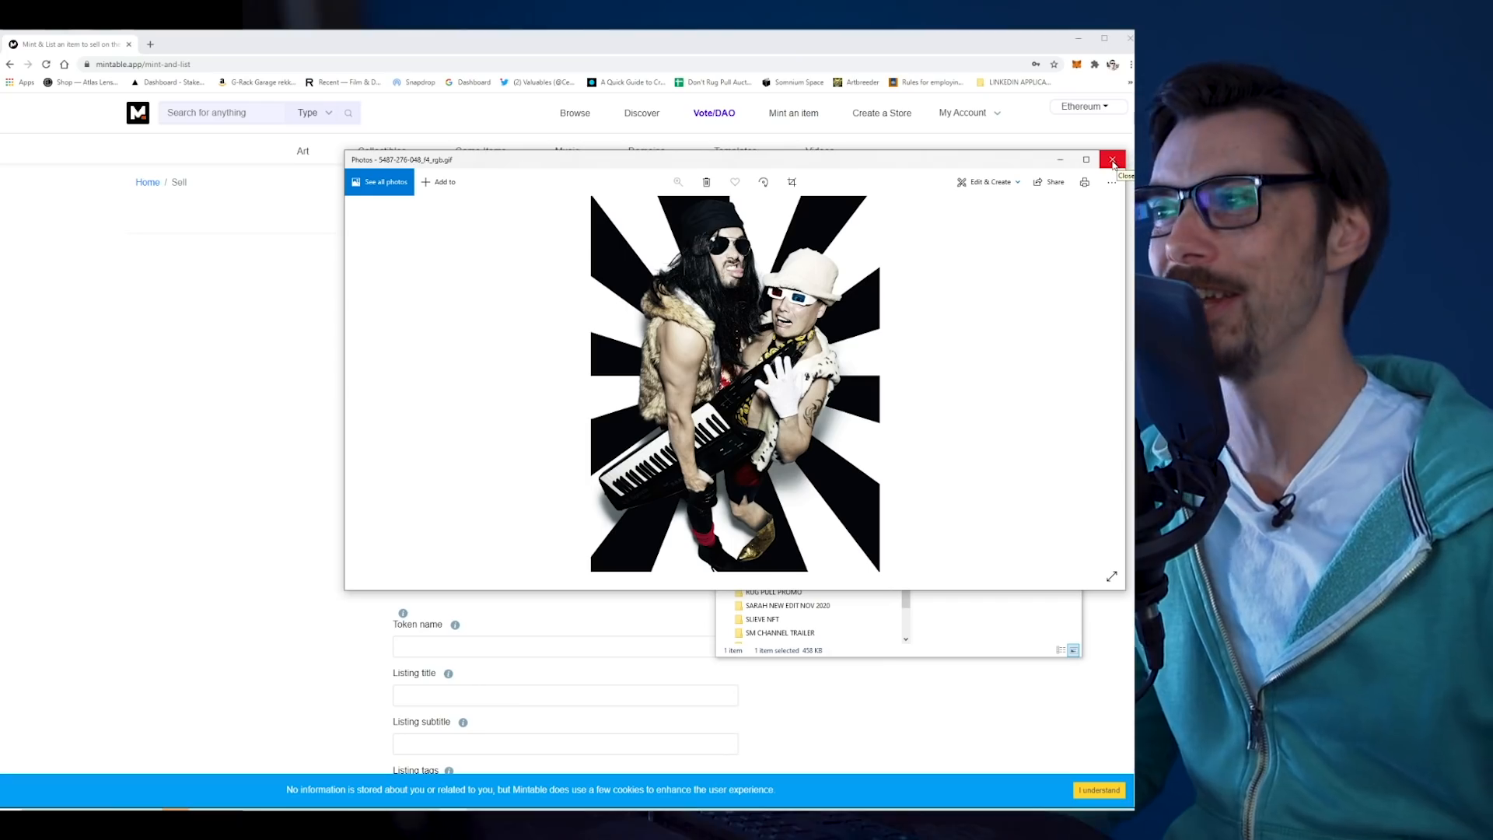
mouse_move(938, 165)
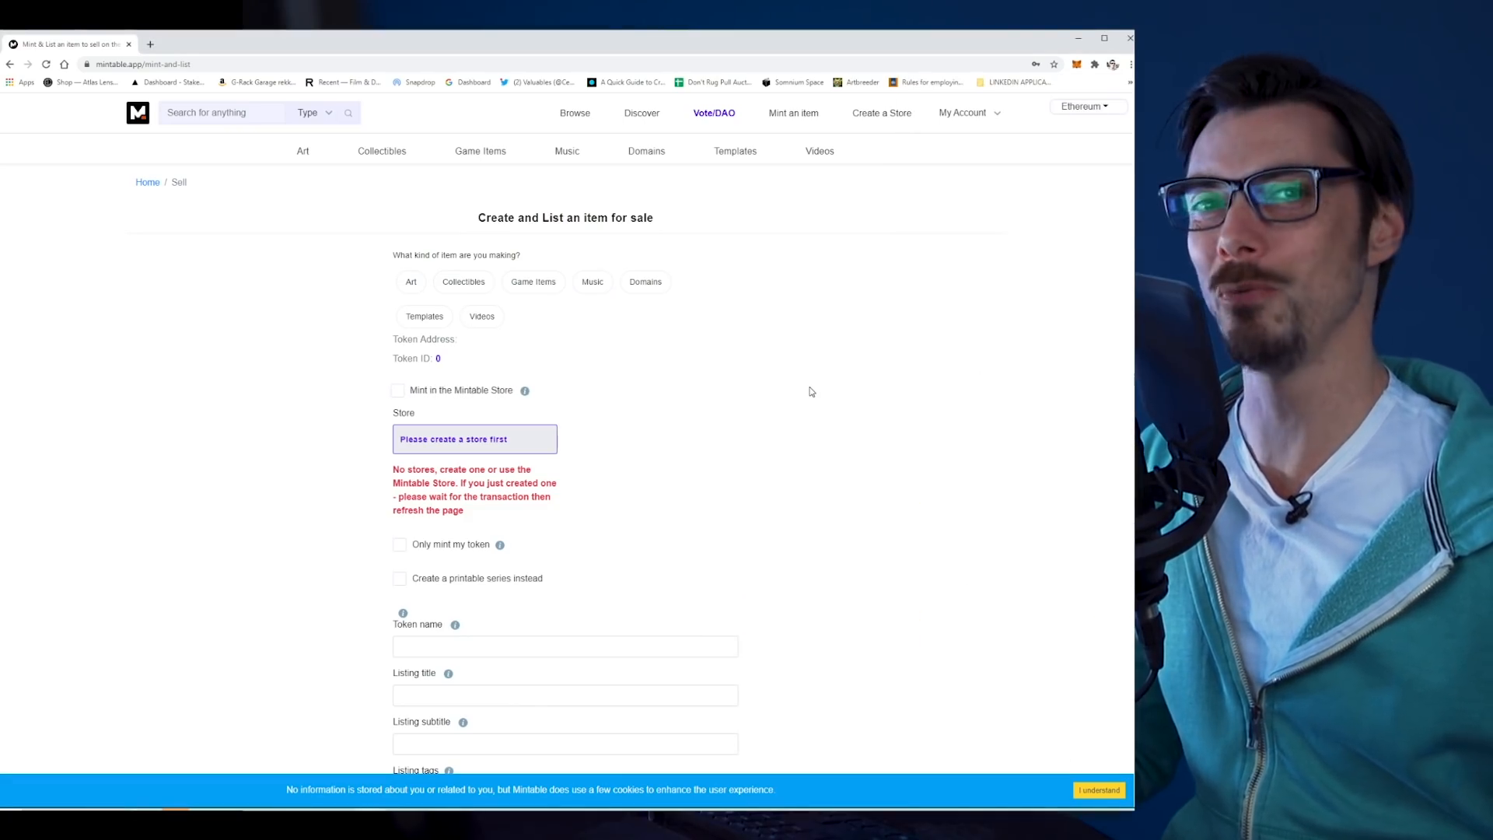
mouse_move(746, 383)
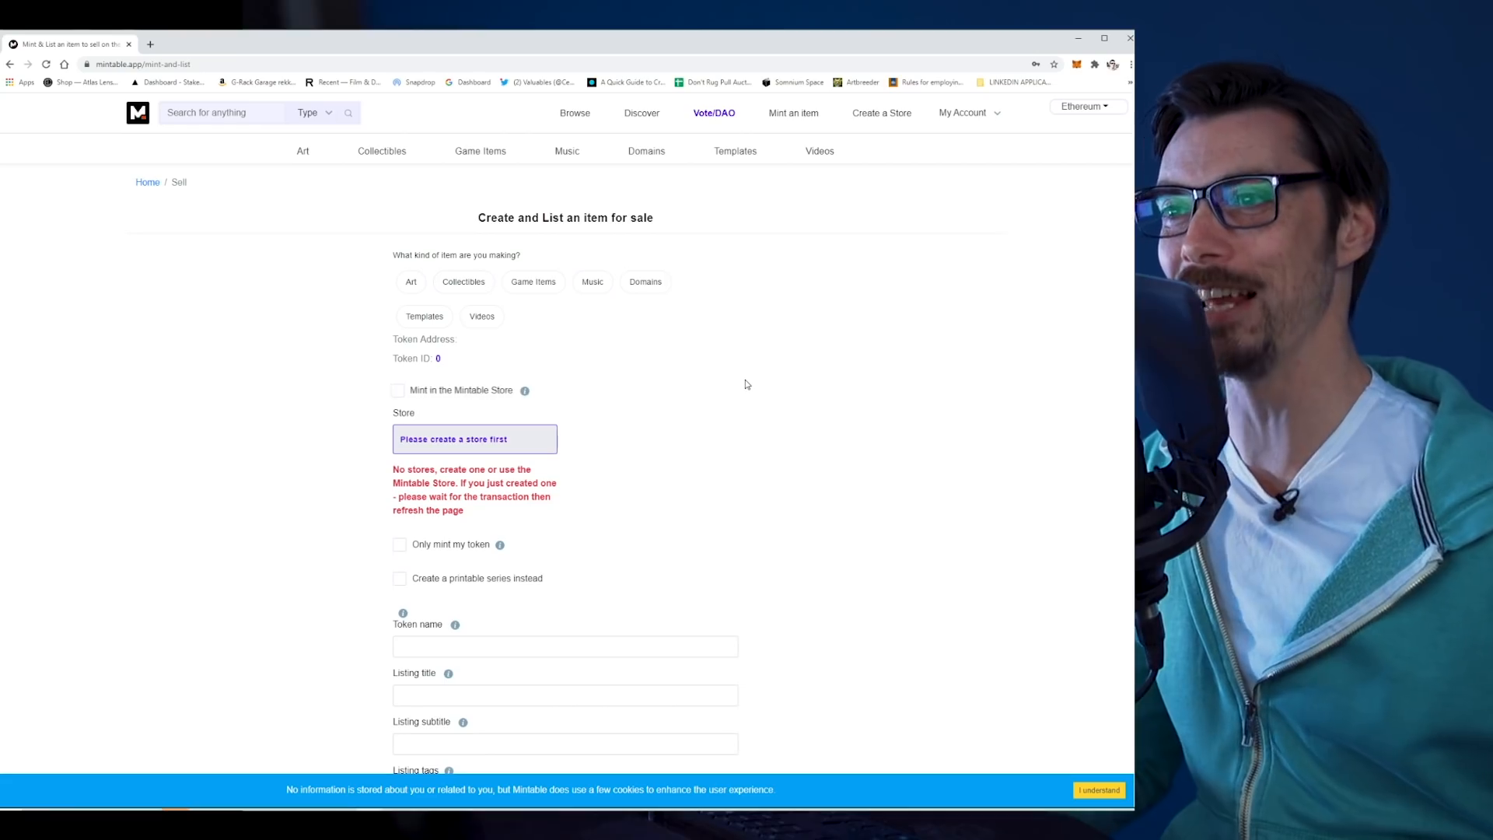
mouse_move(464, 287)
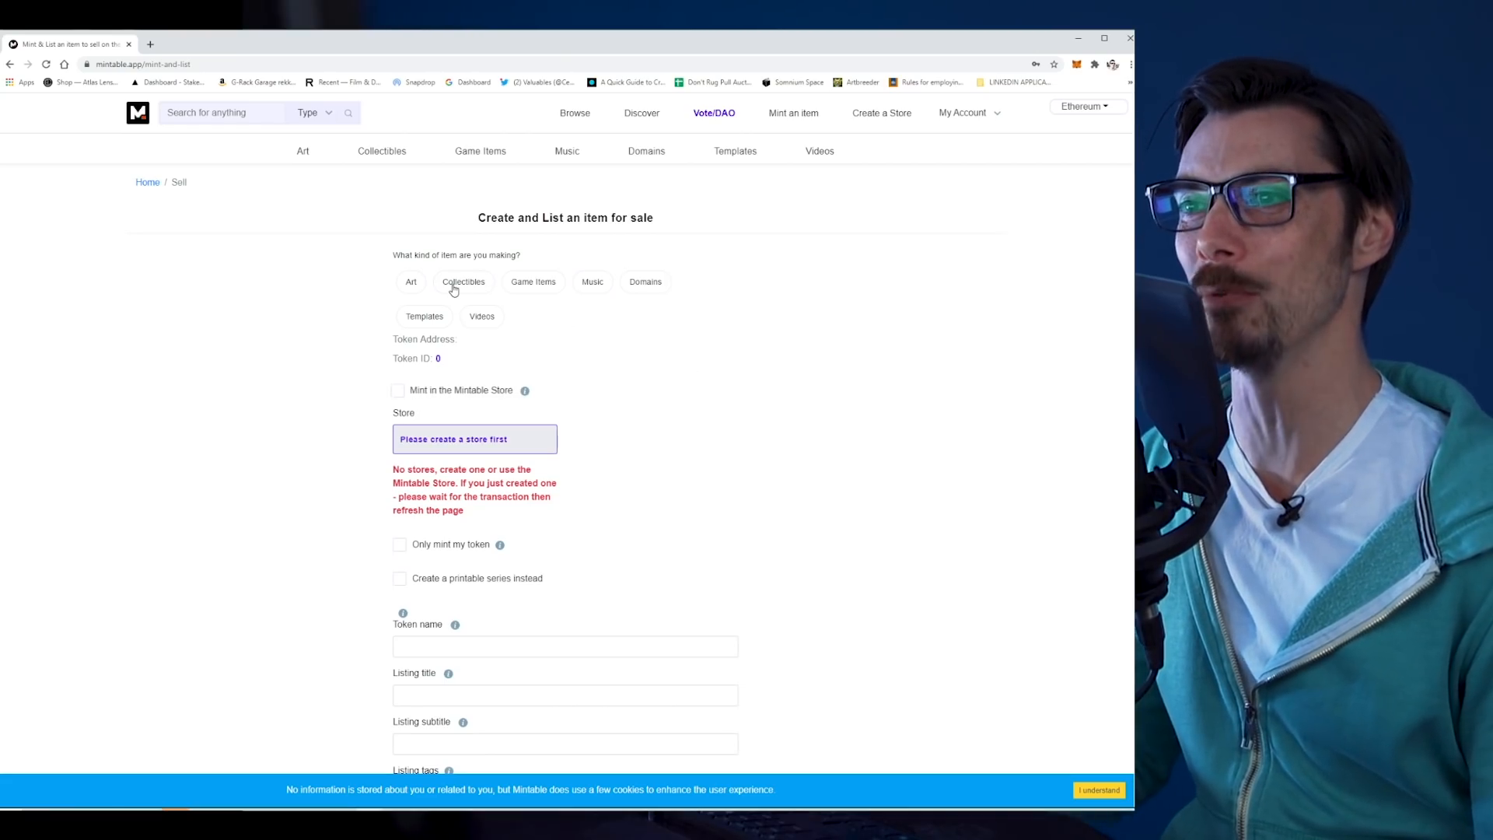
Step: Choose Collectibles as the kind of item being made
left_click(464, 281)
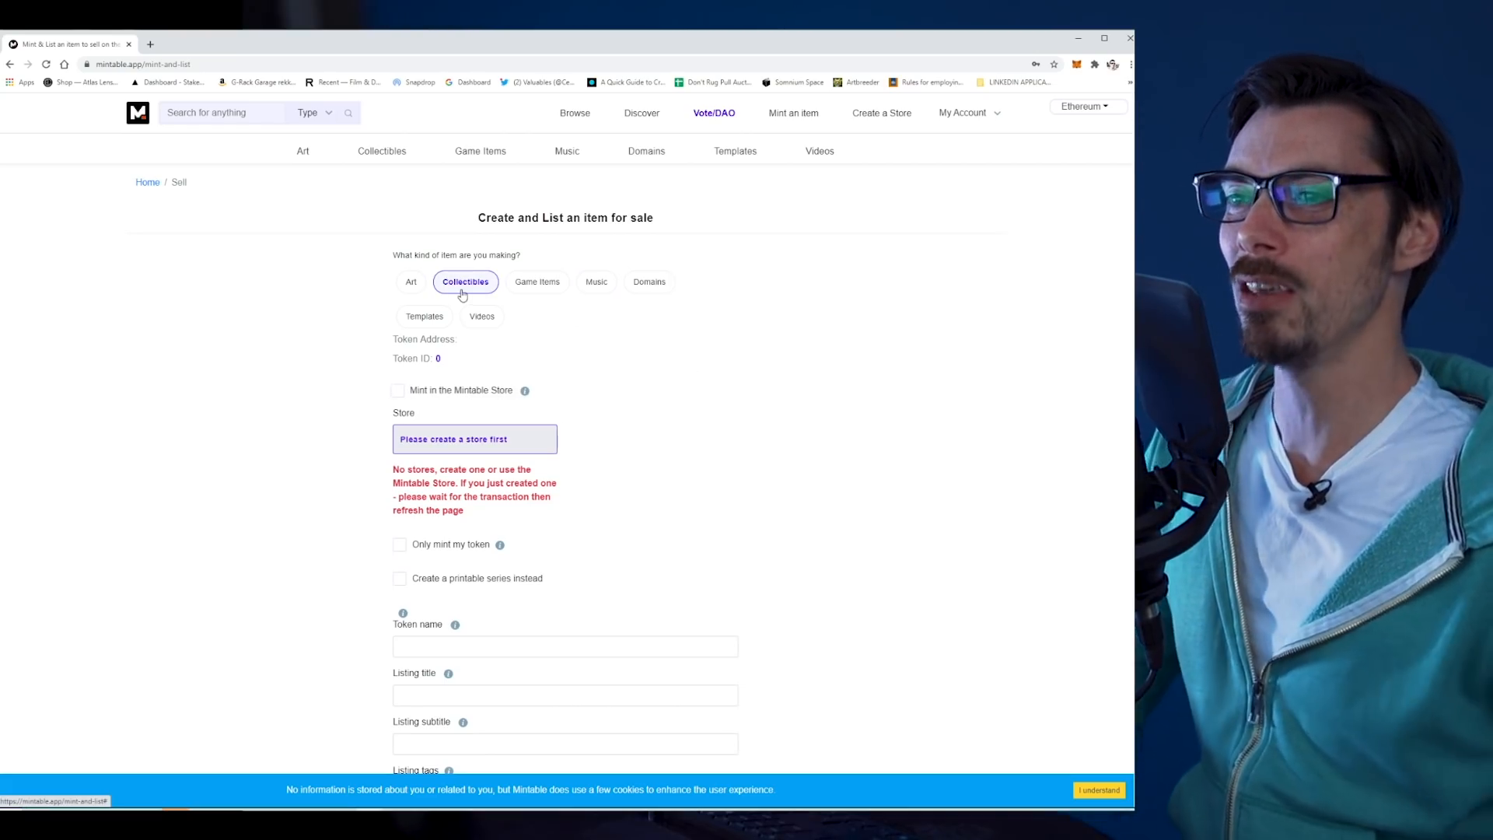
mouse_move(520, 402)
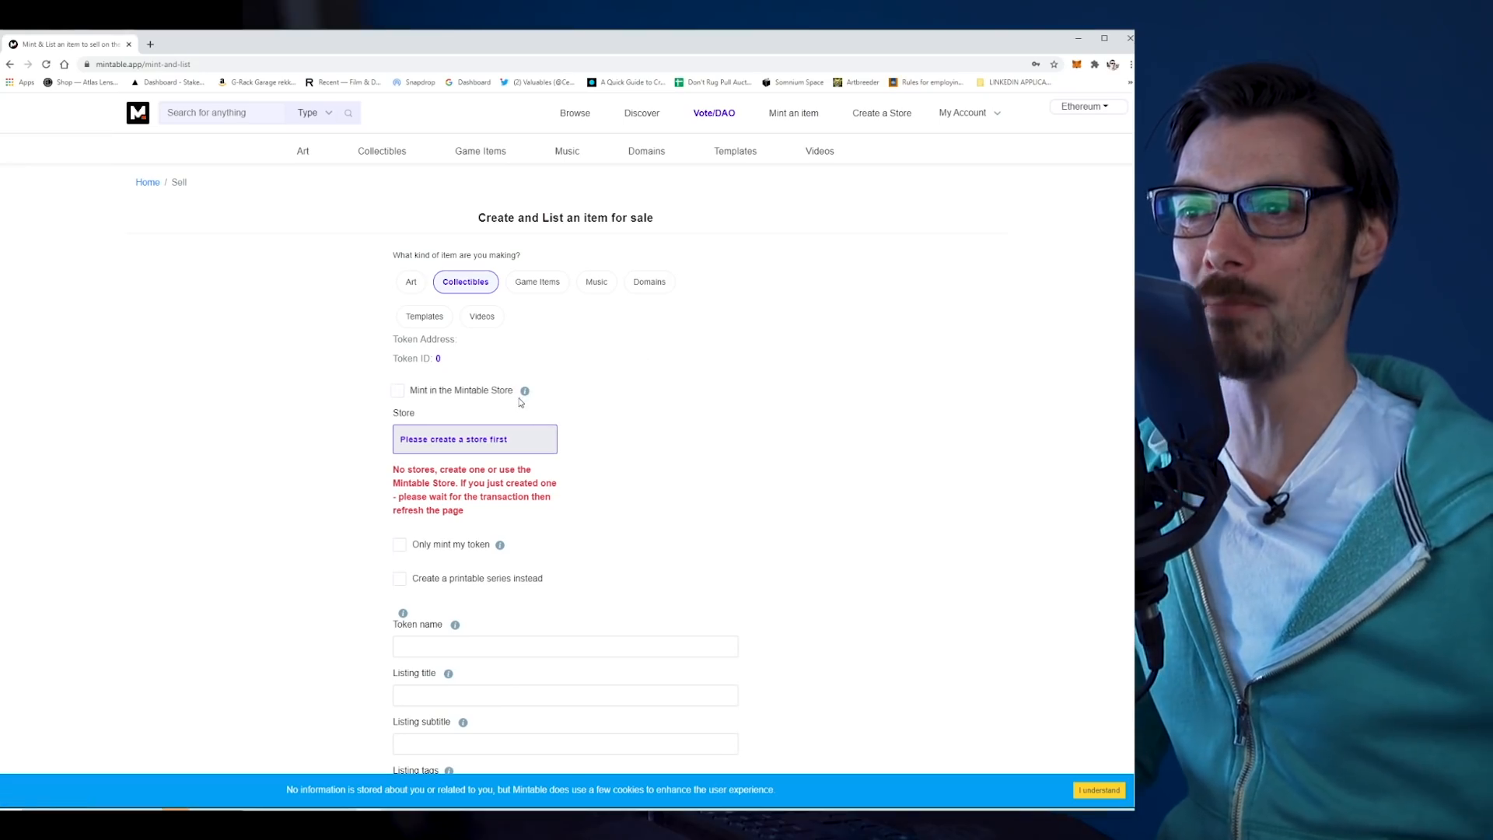
mouse_move(525, 391)
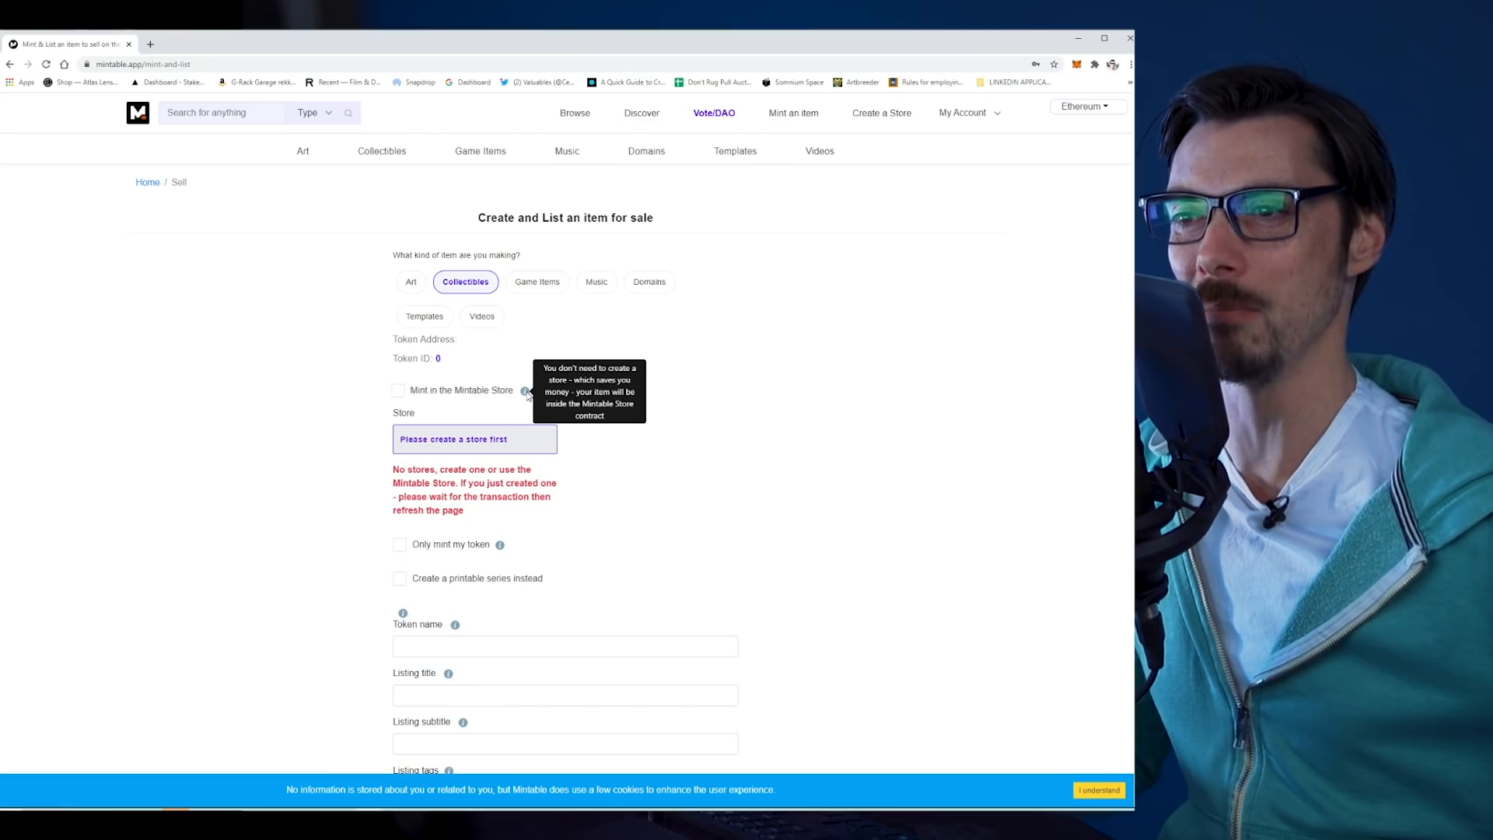
mouse_move(639, 429)
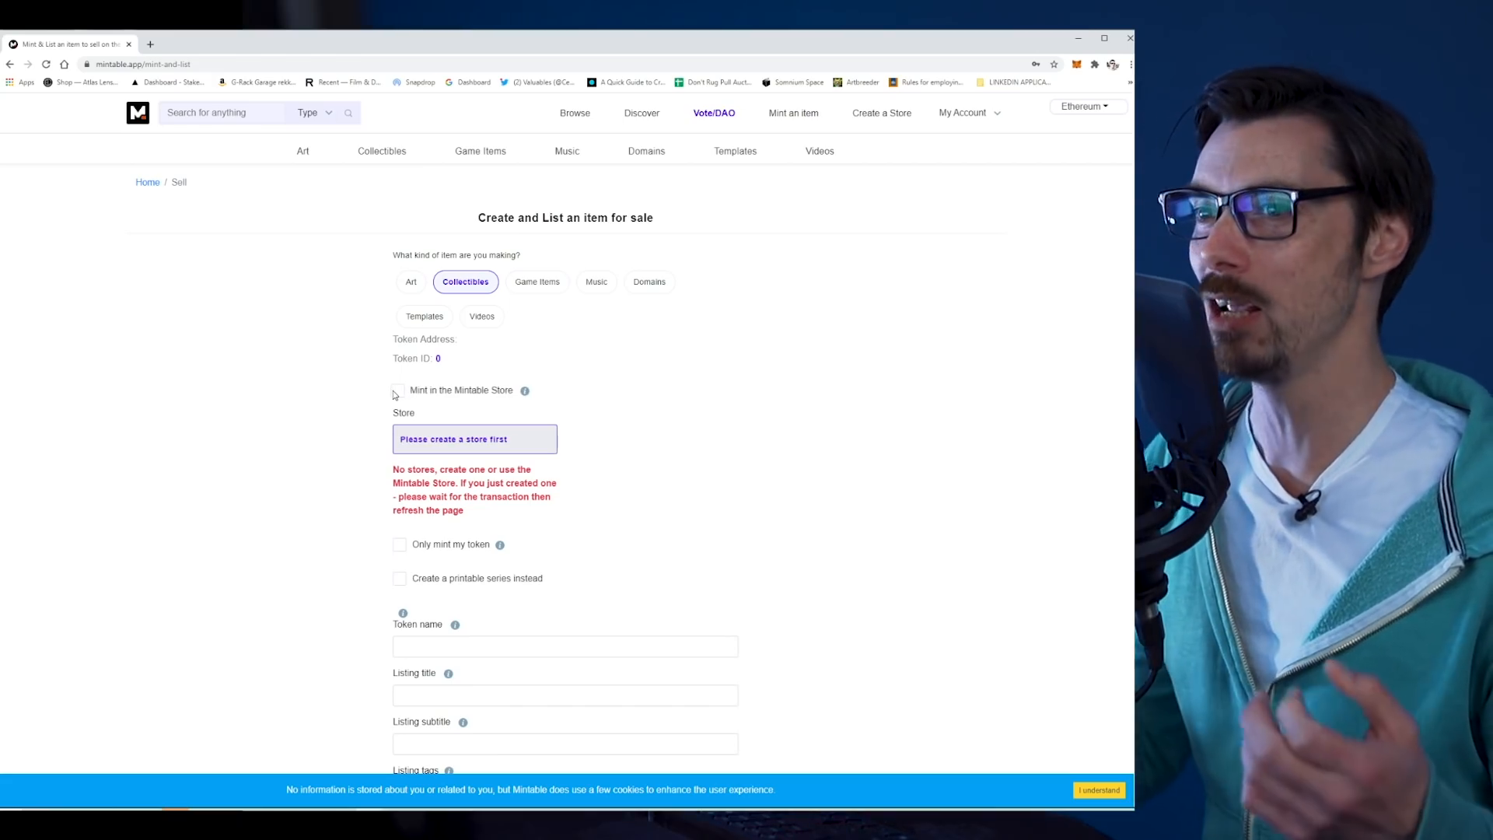
Step: Enable 'Mint in the Mintable Store' and 'Only mint my token'
left_click(399, 390)
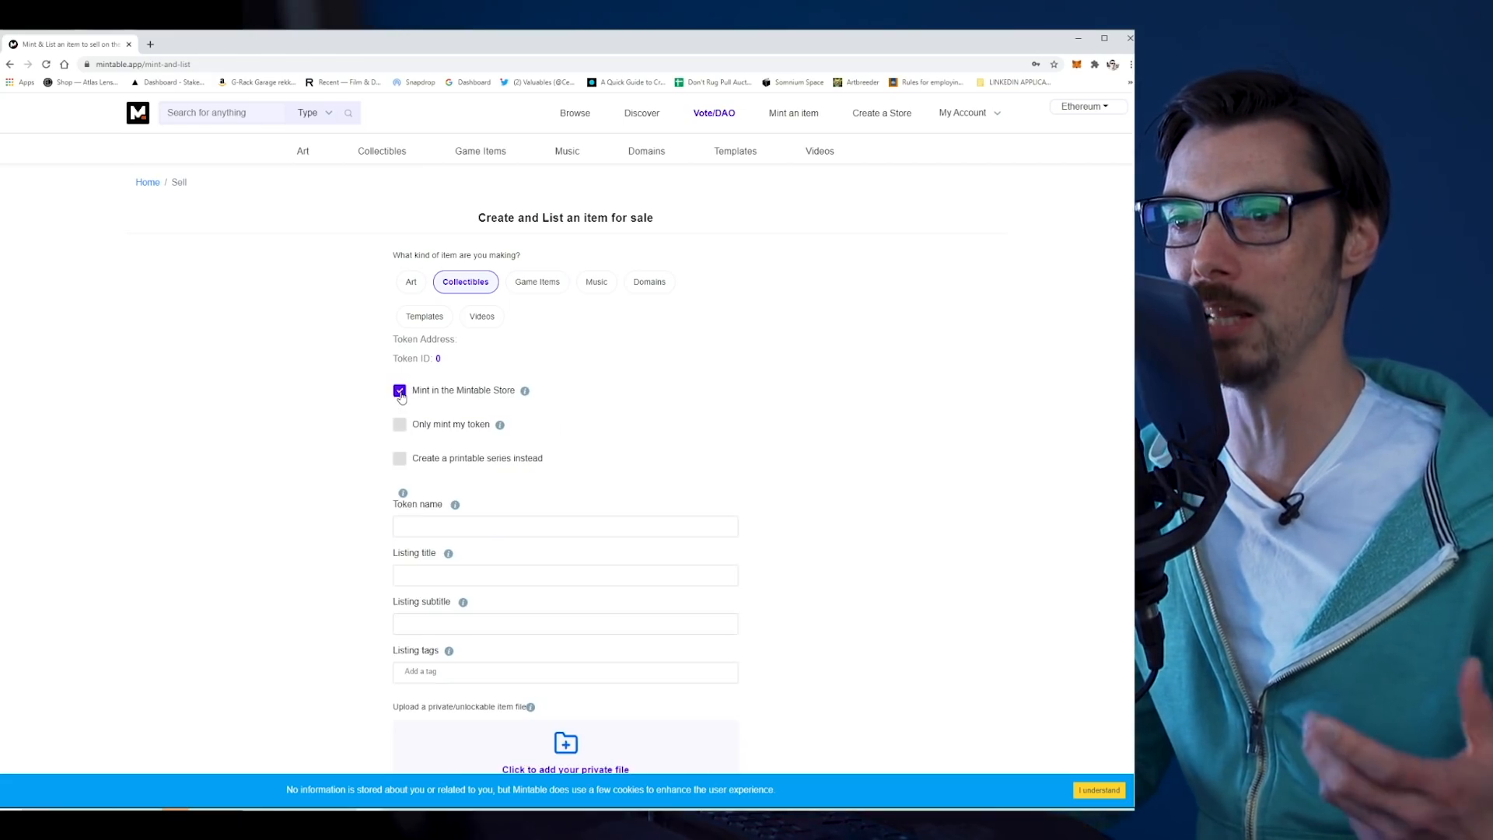
left_click(399, 390)
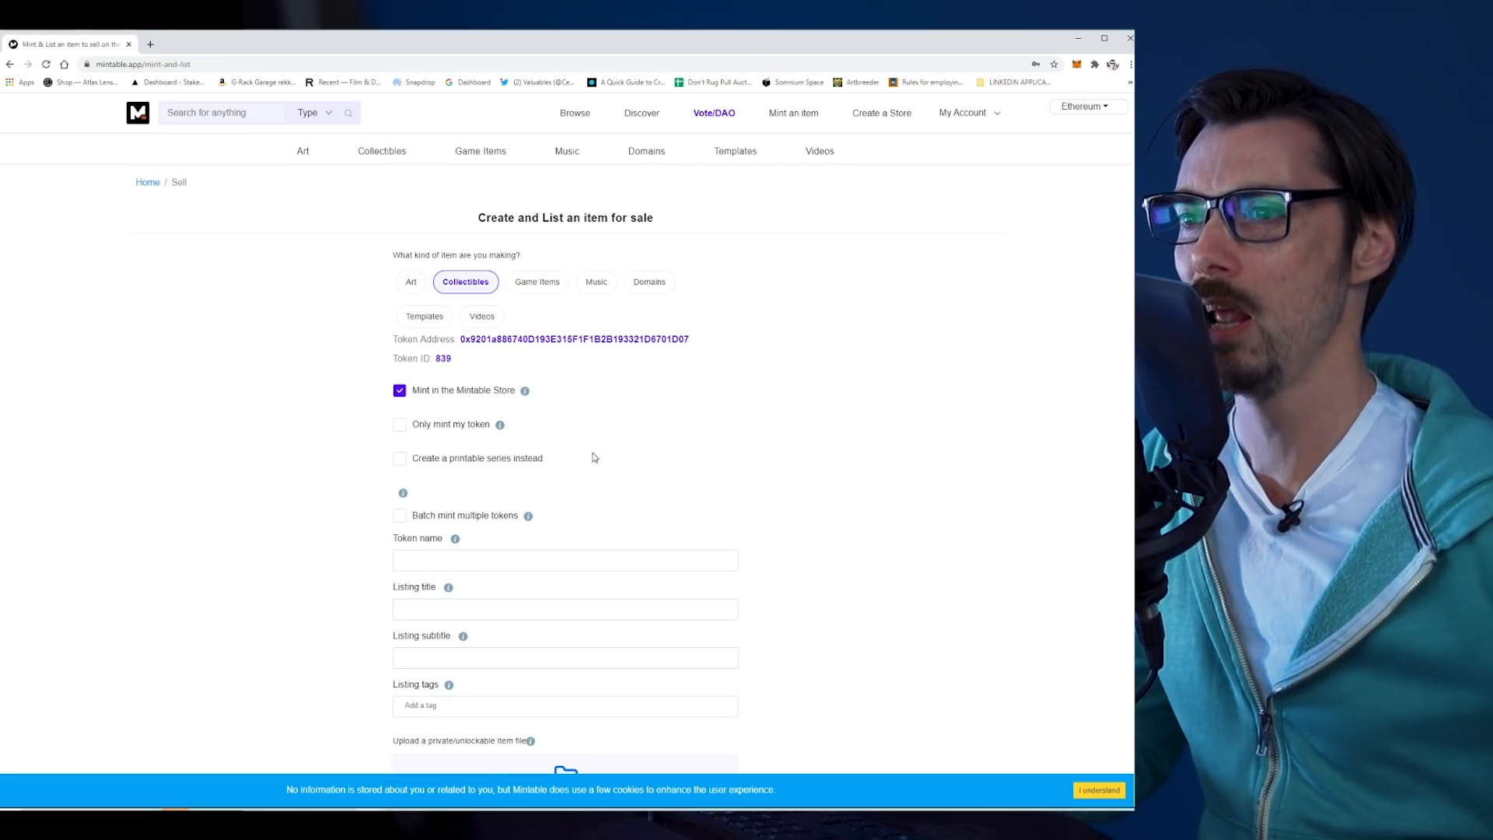
left_click(399, 423)
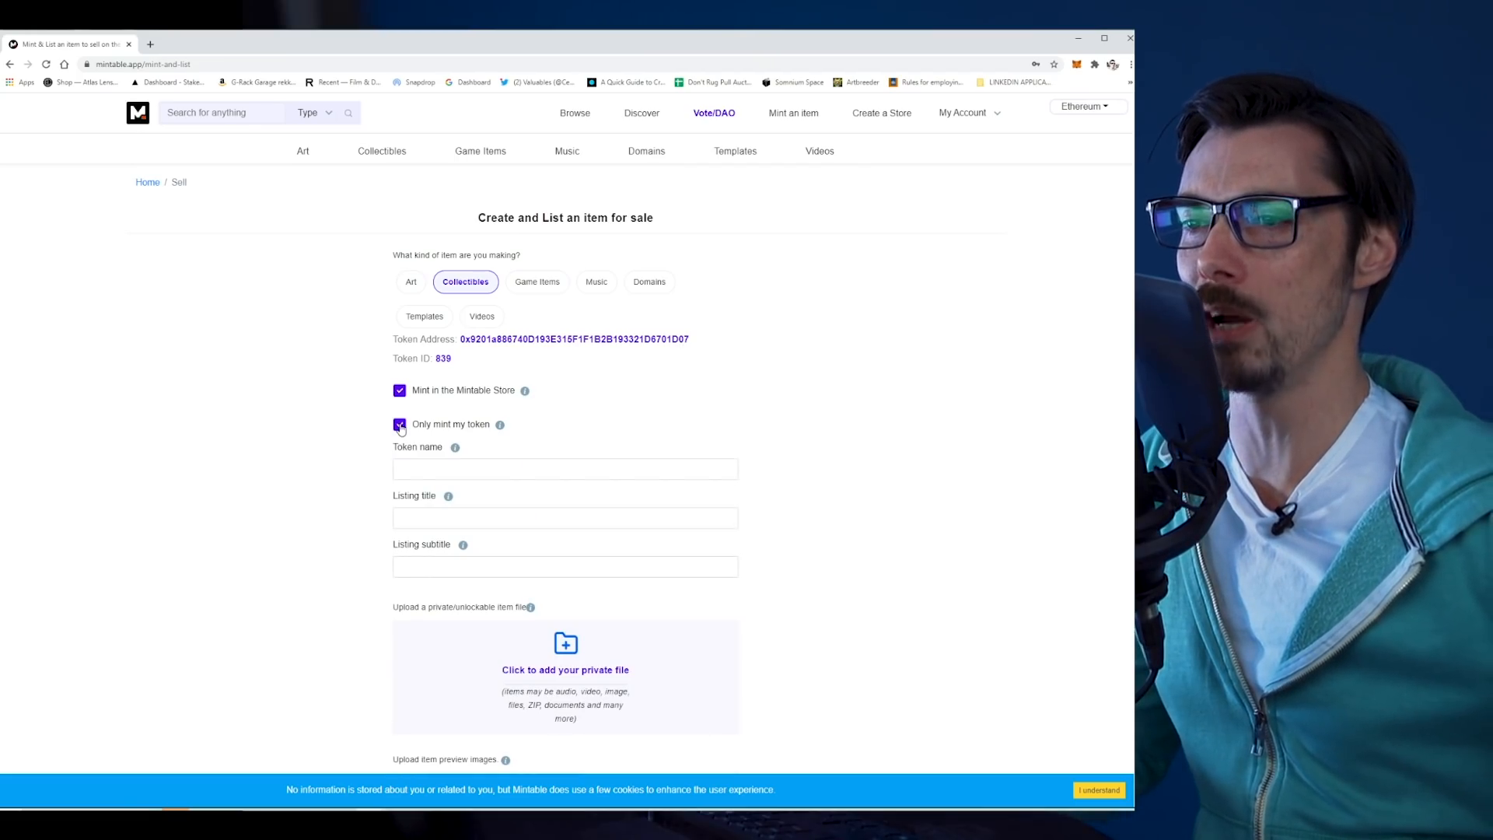
scroll("down", 3)
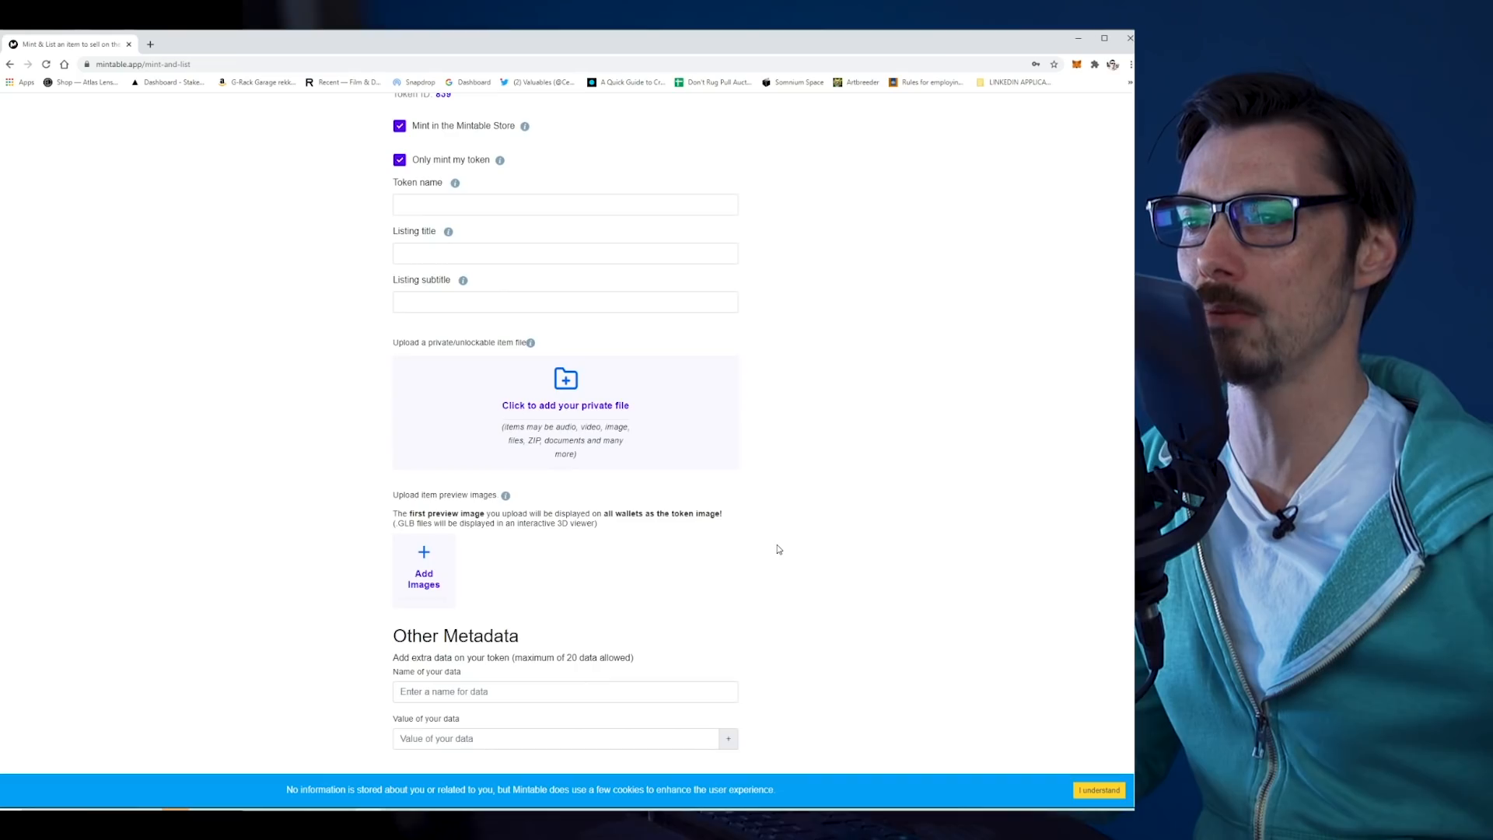
scroll("up", 3)
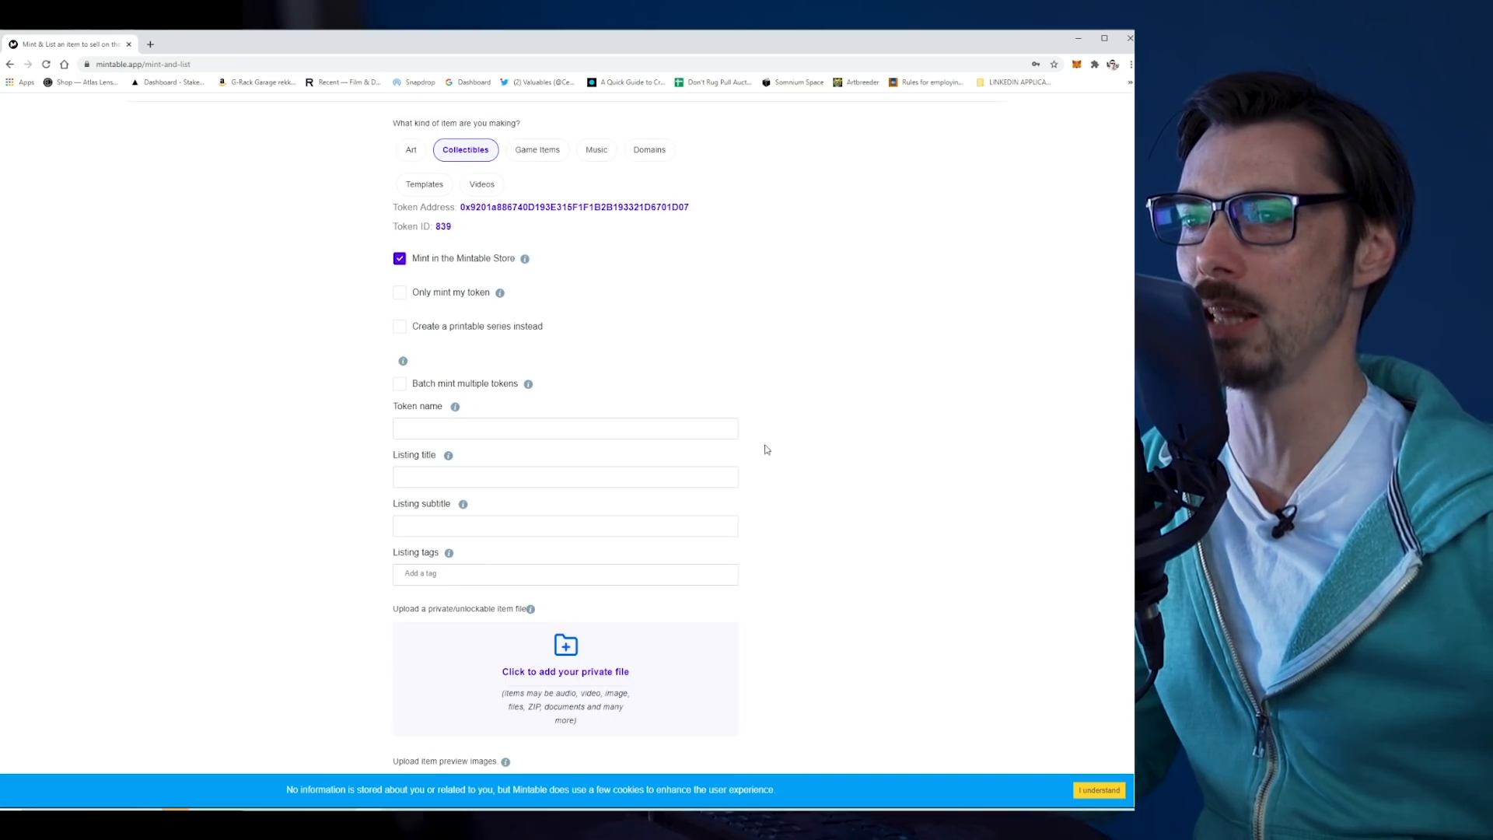
scroll("down", 3)
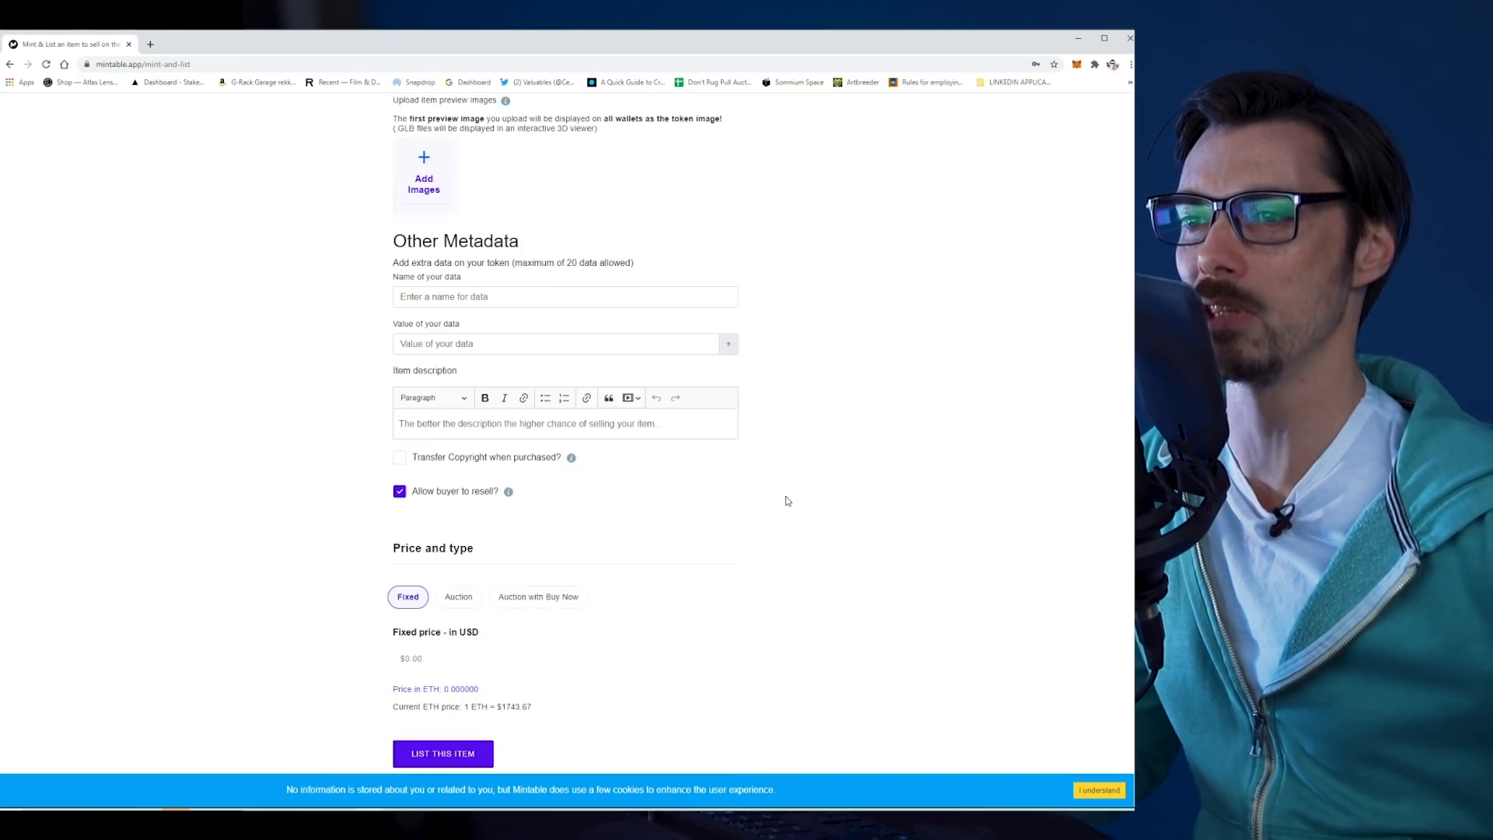
scroll("up", 3)
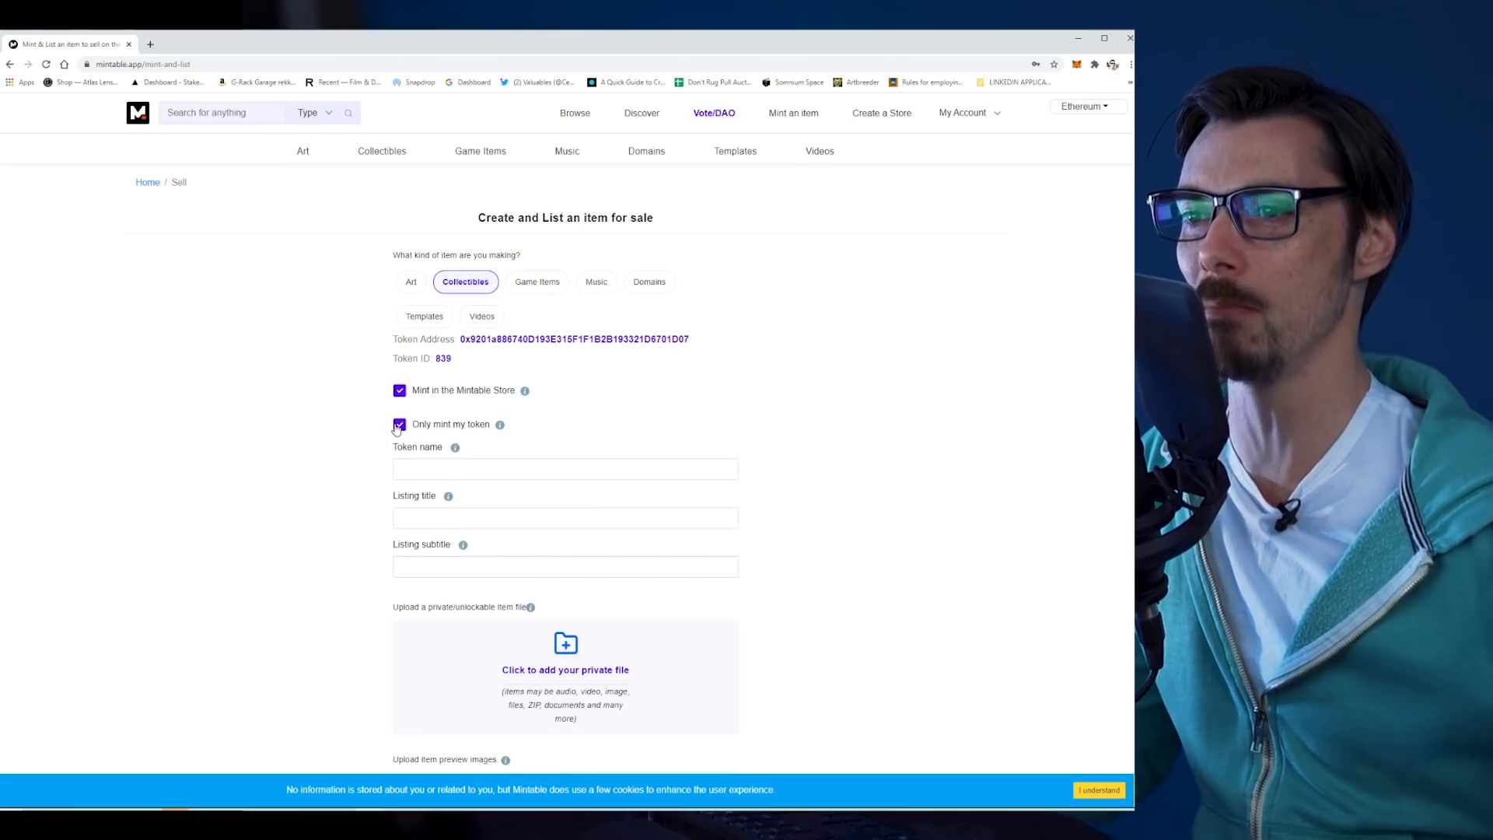
Step: Enter token name SuperMassiveRankin, title Rankinballz, subtitle 'When we were less smelly'
left_click(564, 468)
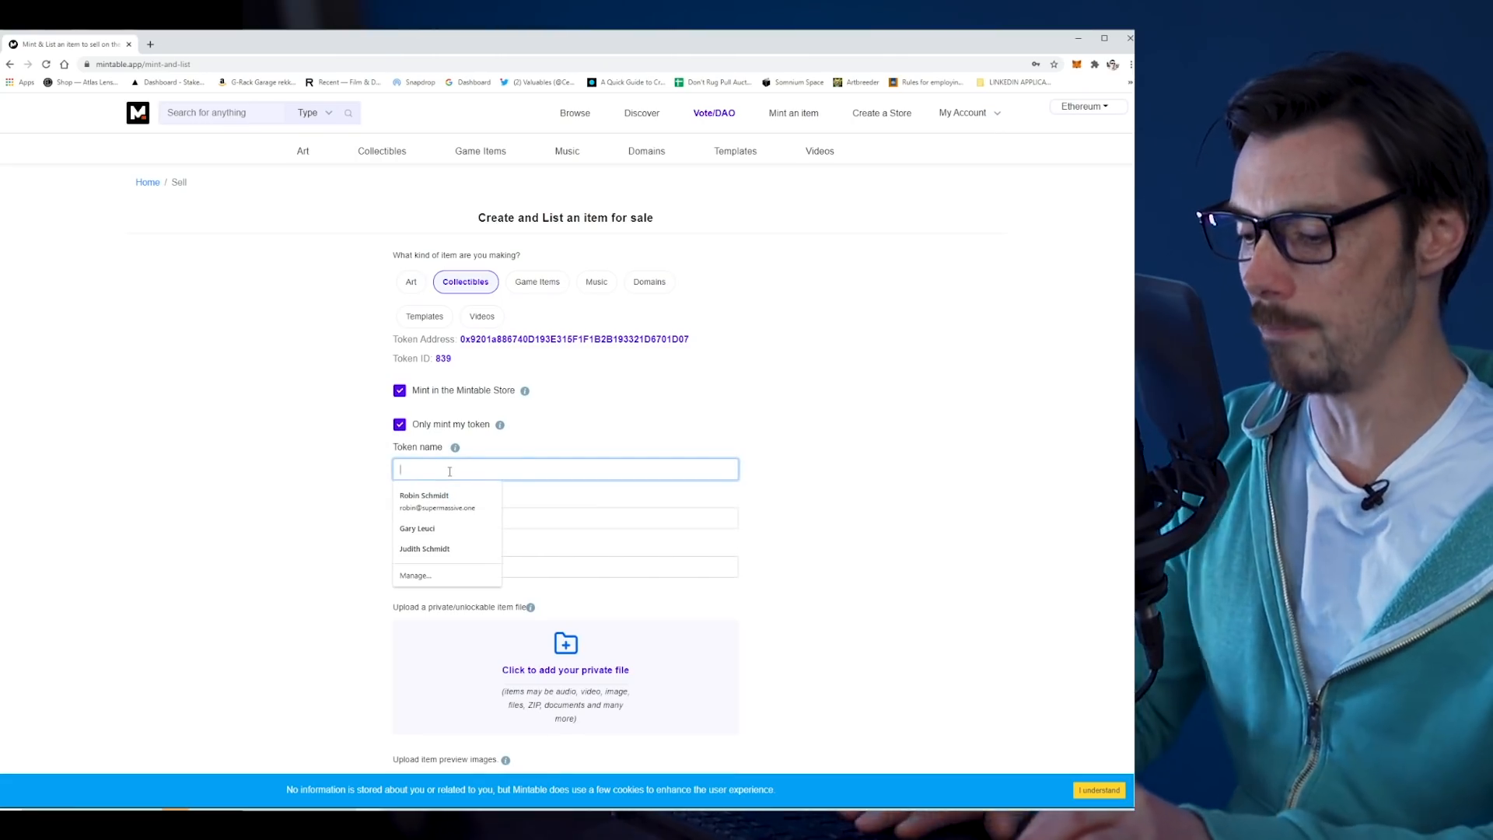
type("Sue")
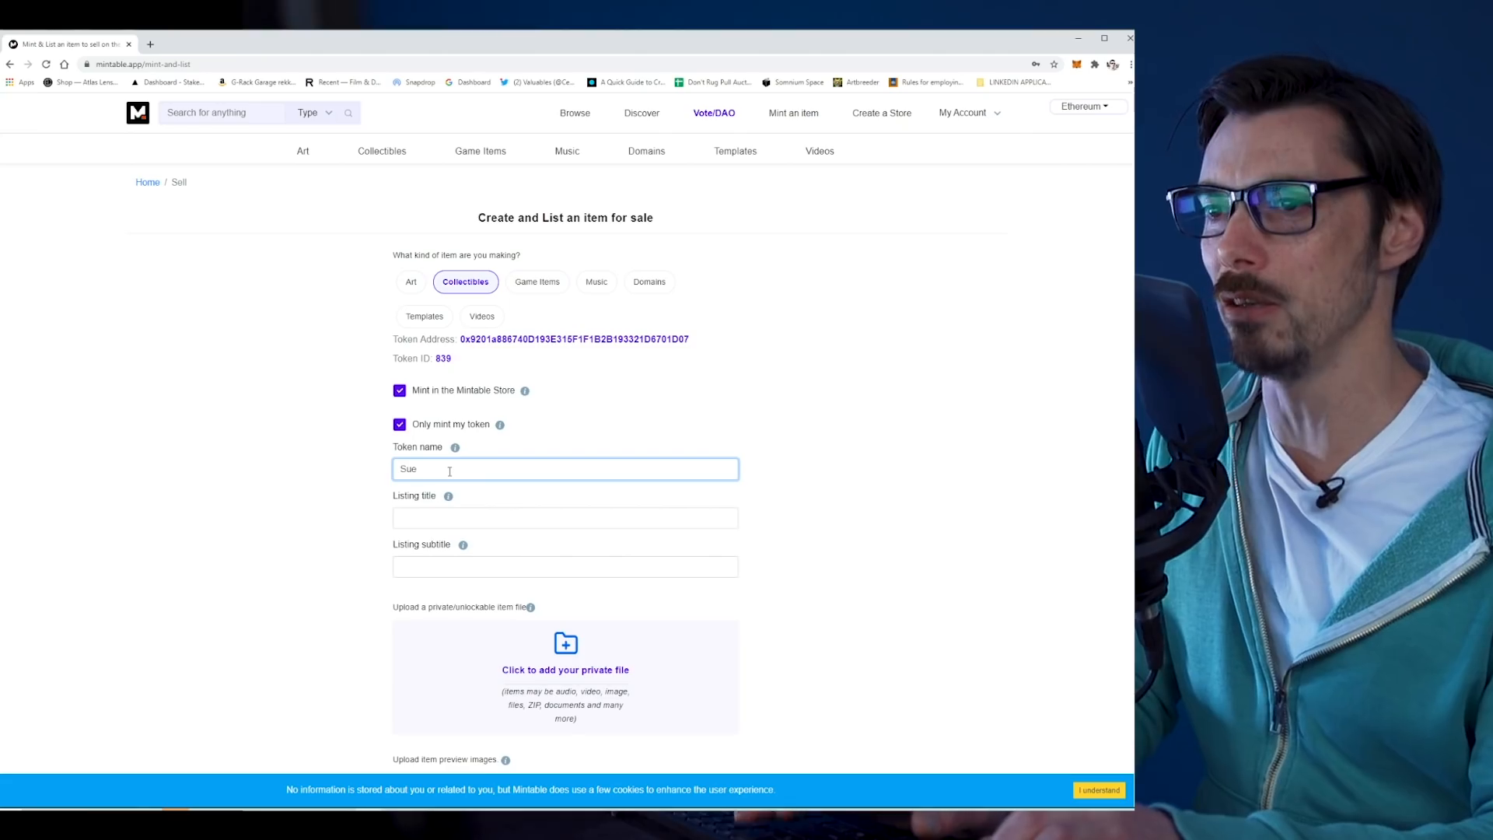
type("SuperMassiveRankin")
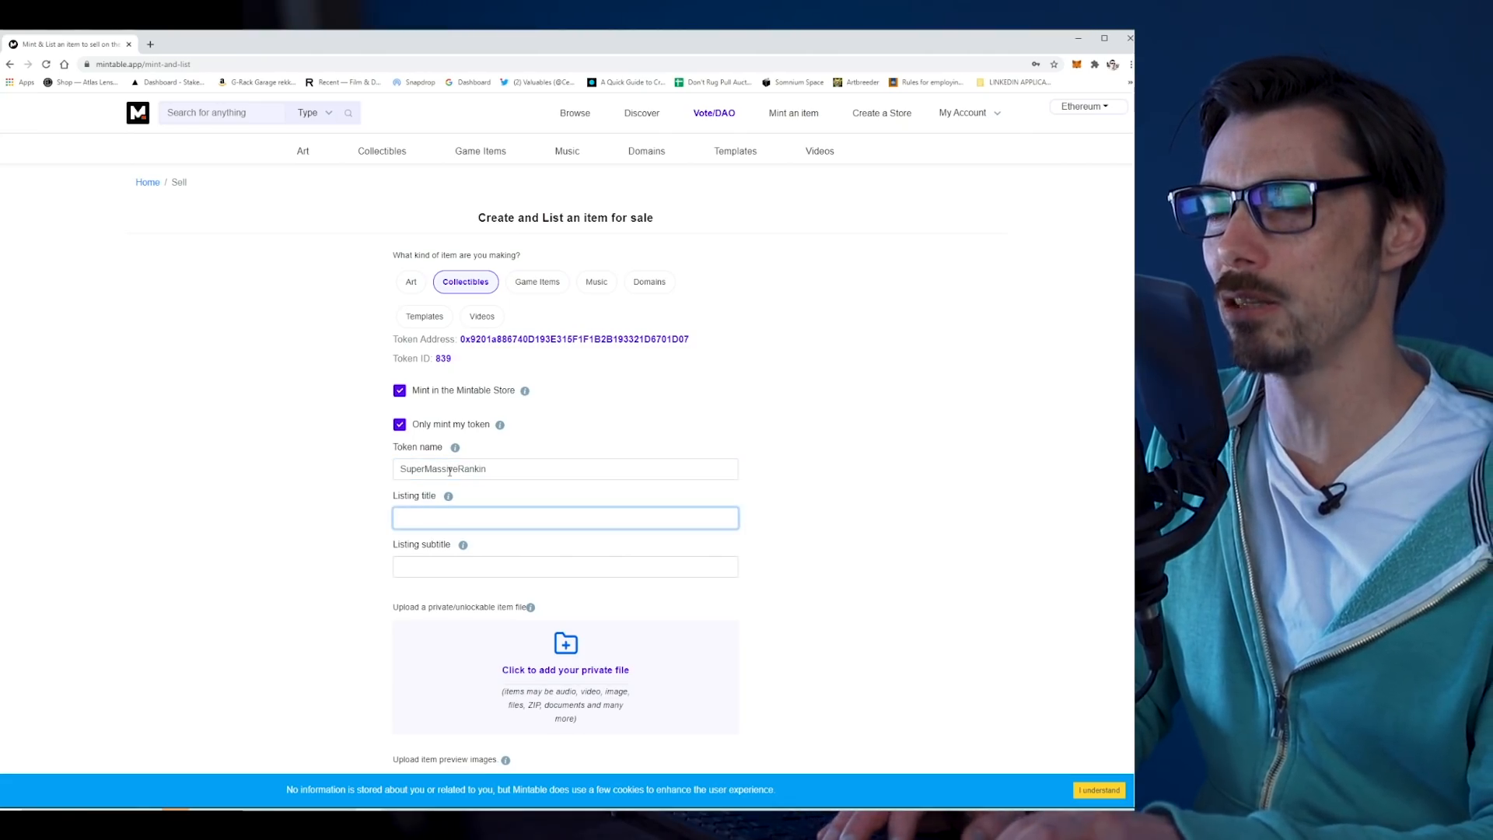
type("Rankinballz")
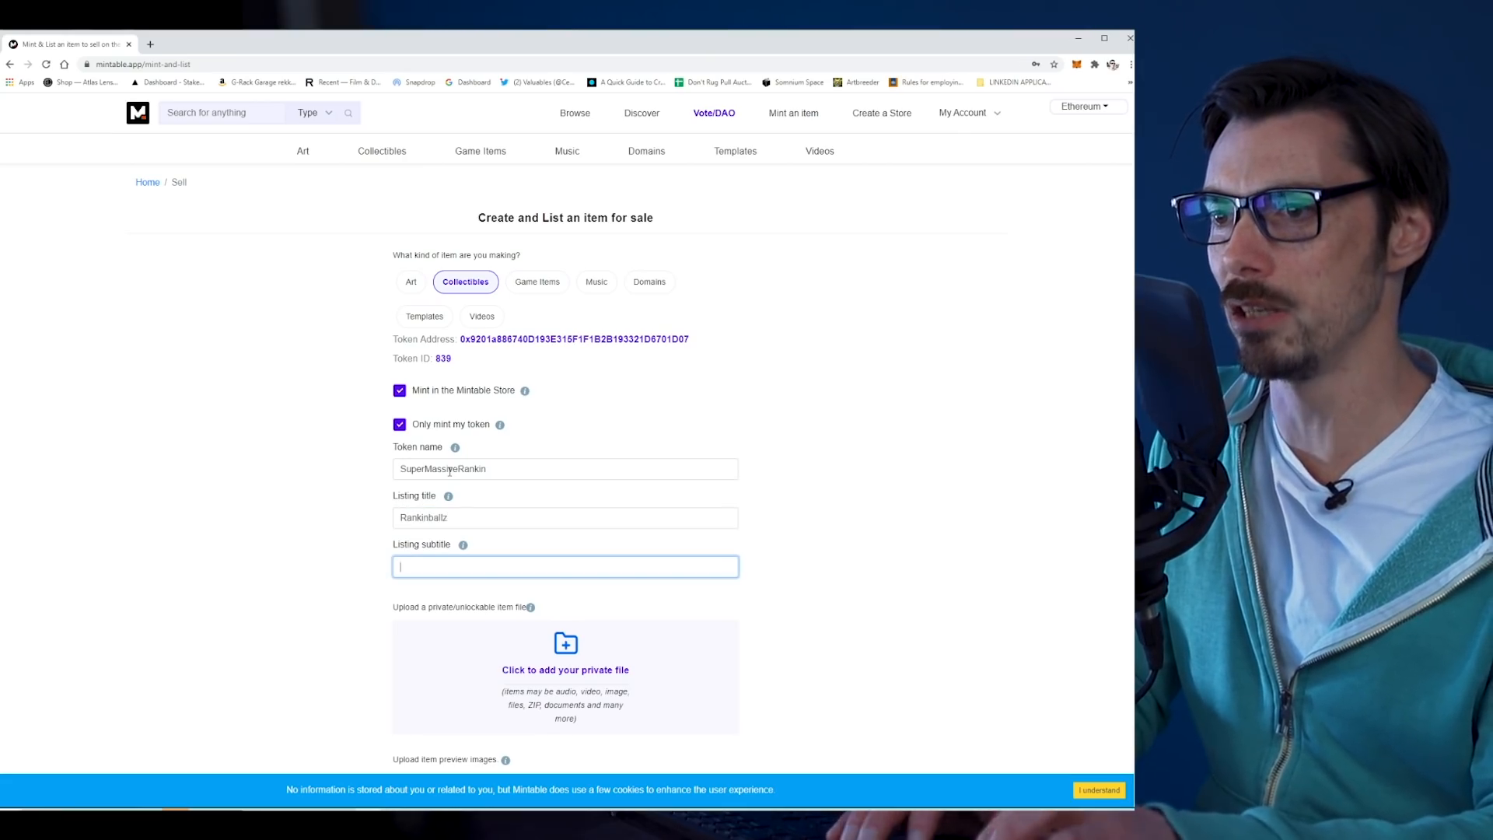
type("W")
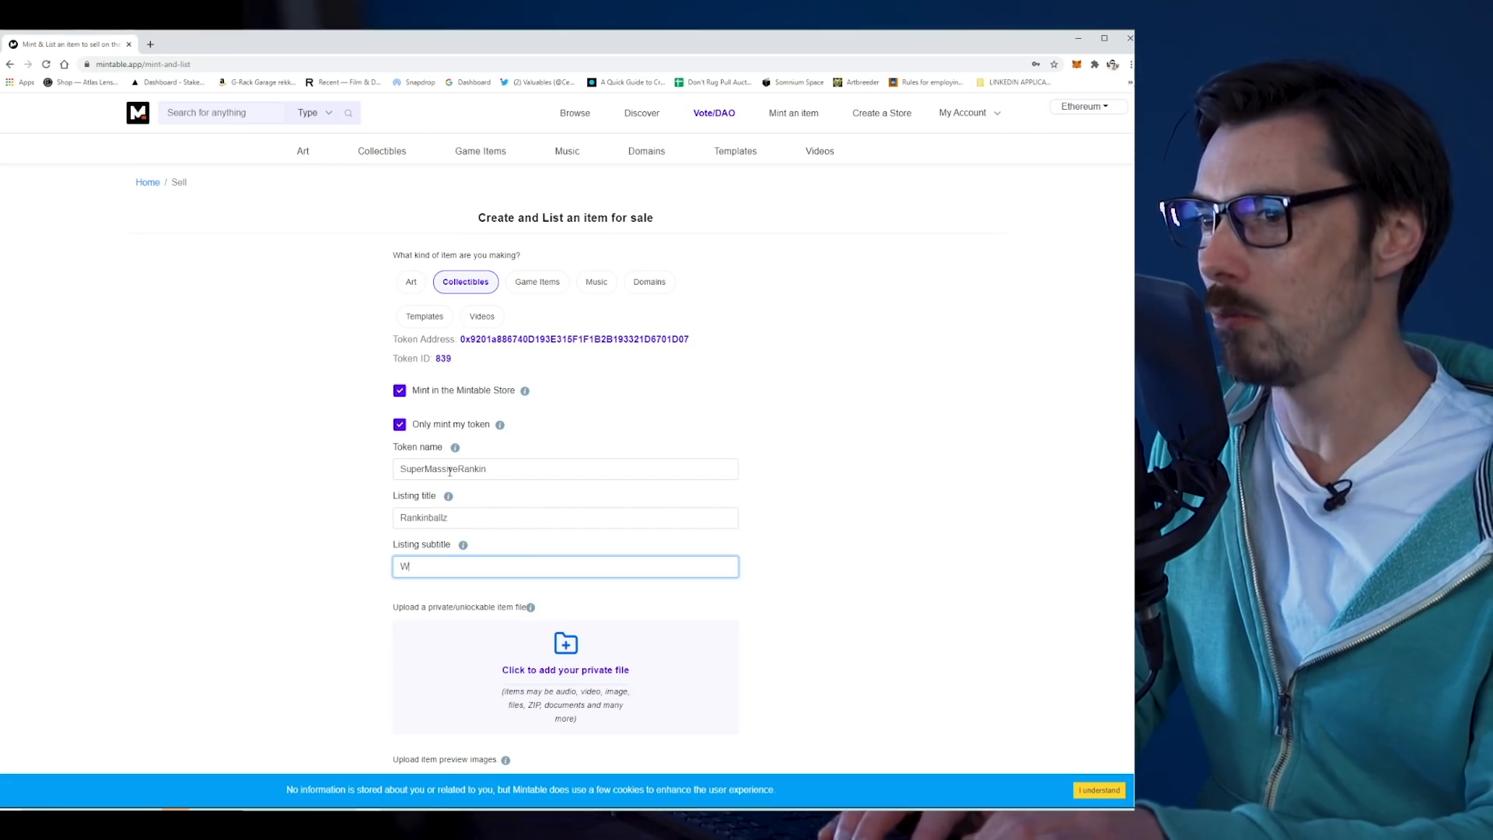
type("hen we were less smelly")
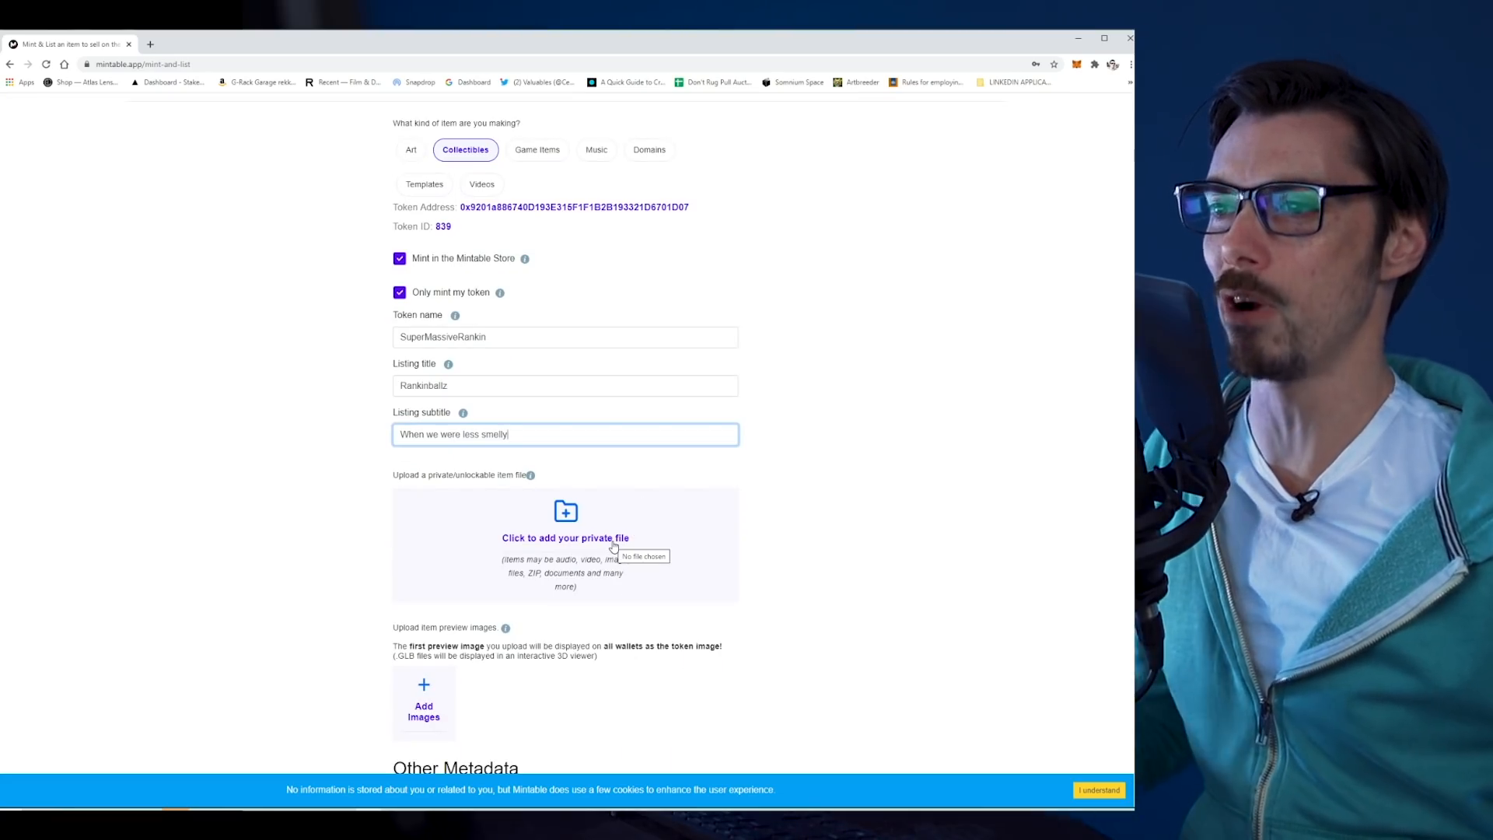
mouse_move(576, 526)
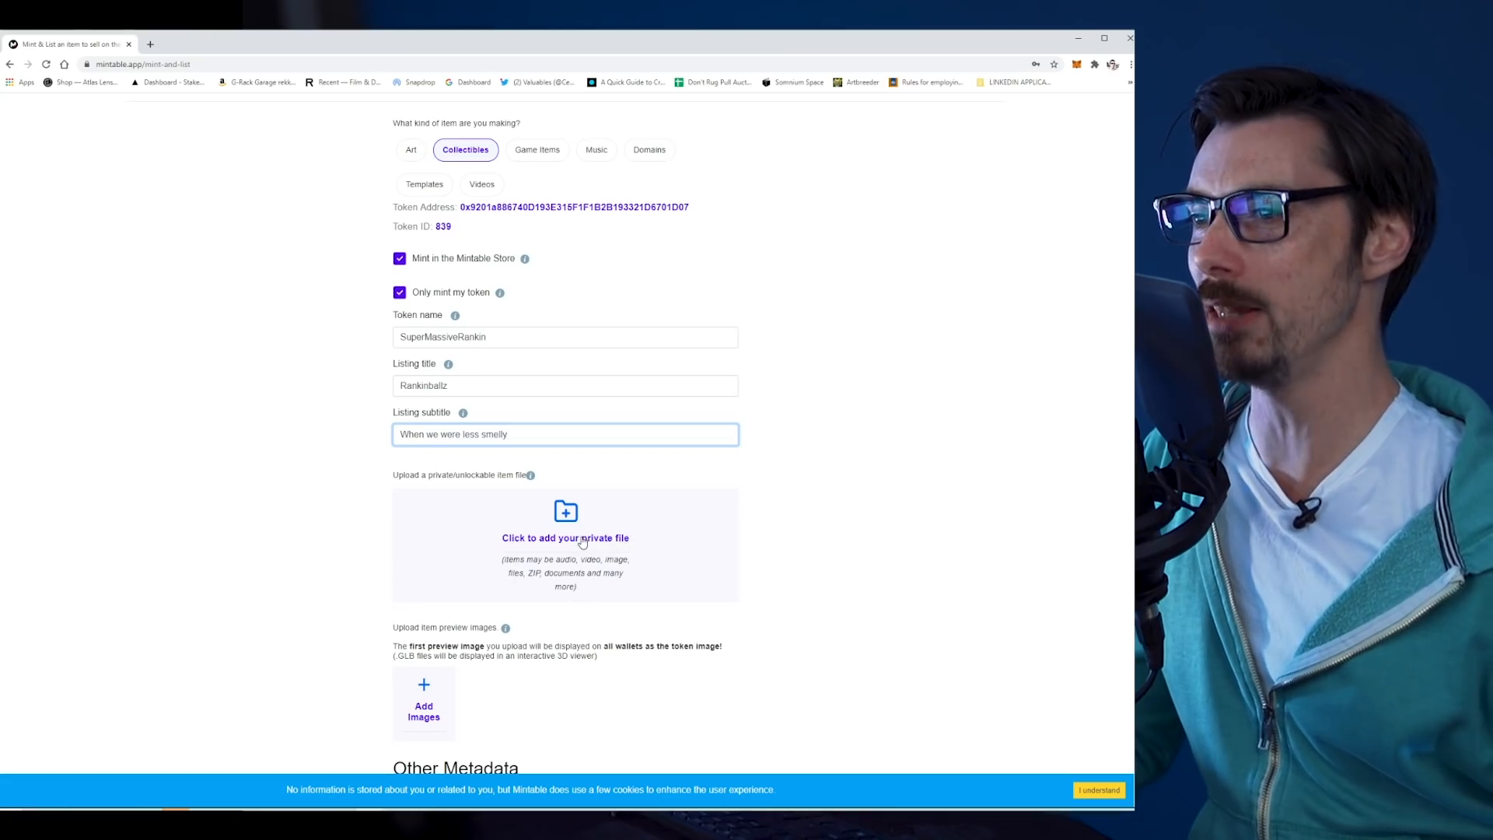
Step: Upload the artwork as both the private unlockable file and the preview image
left_click(566, 537)
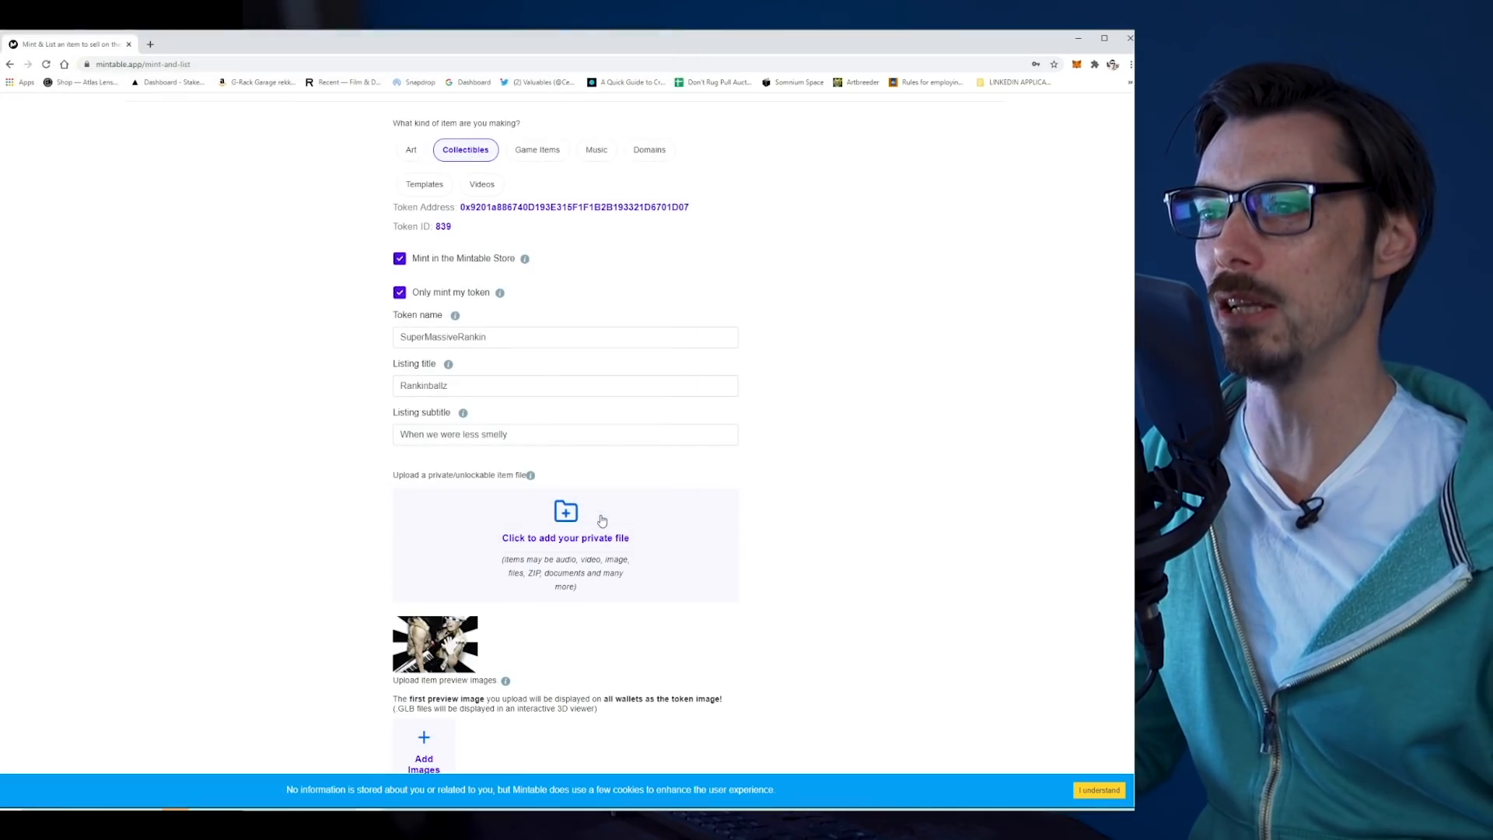
scroll("down", 3)
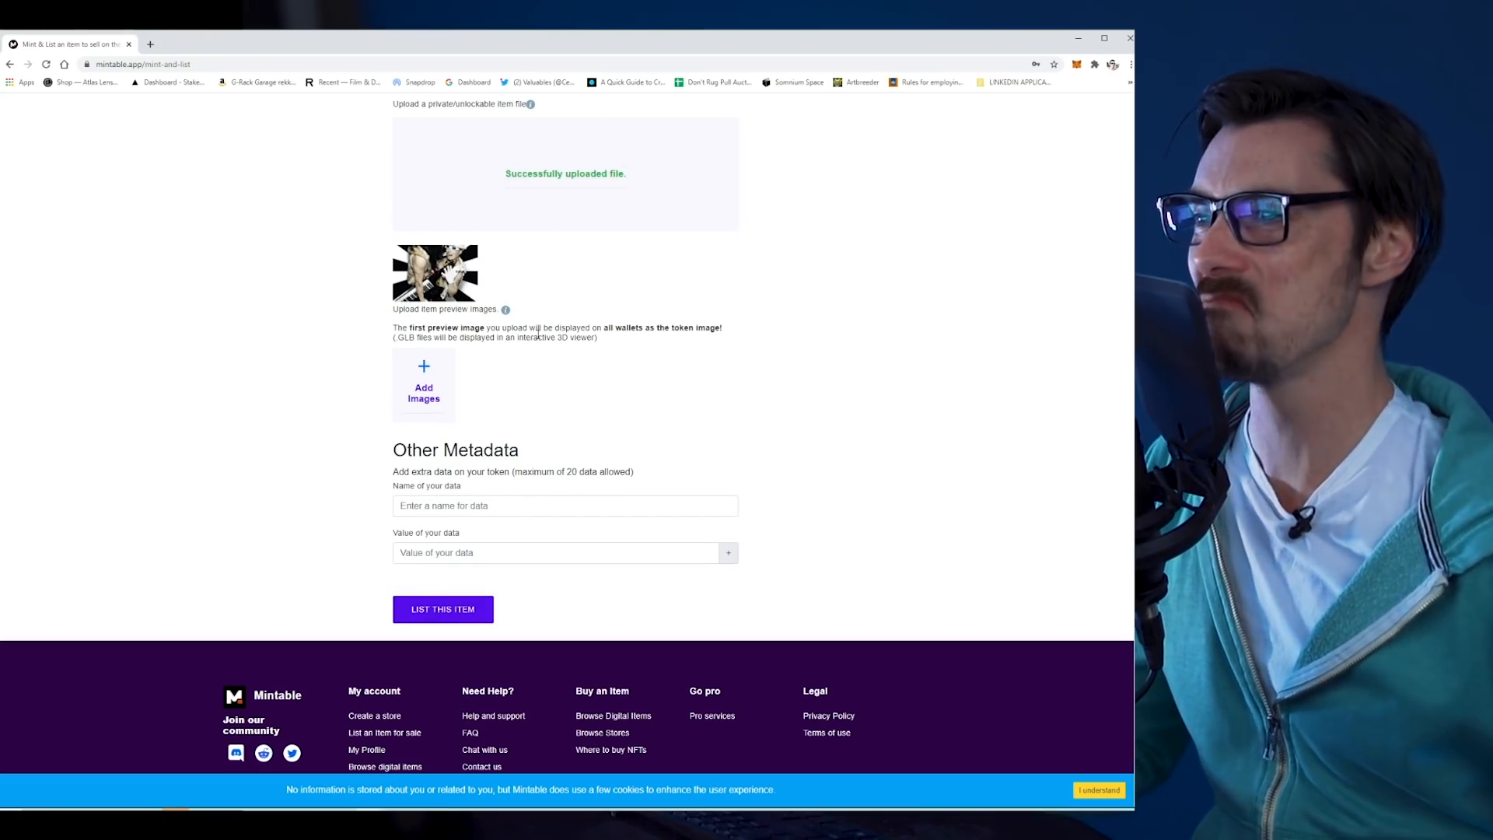
mouse_move(406, 394)
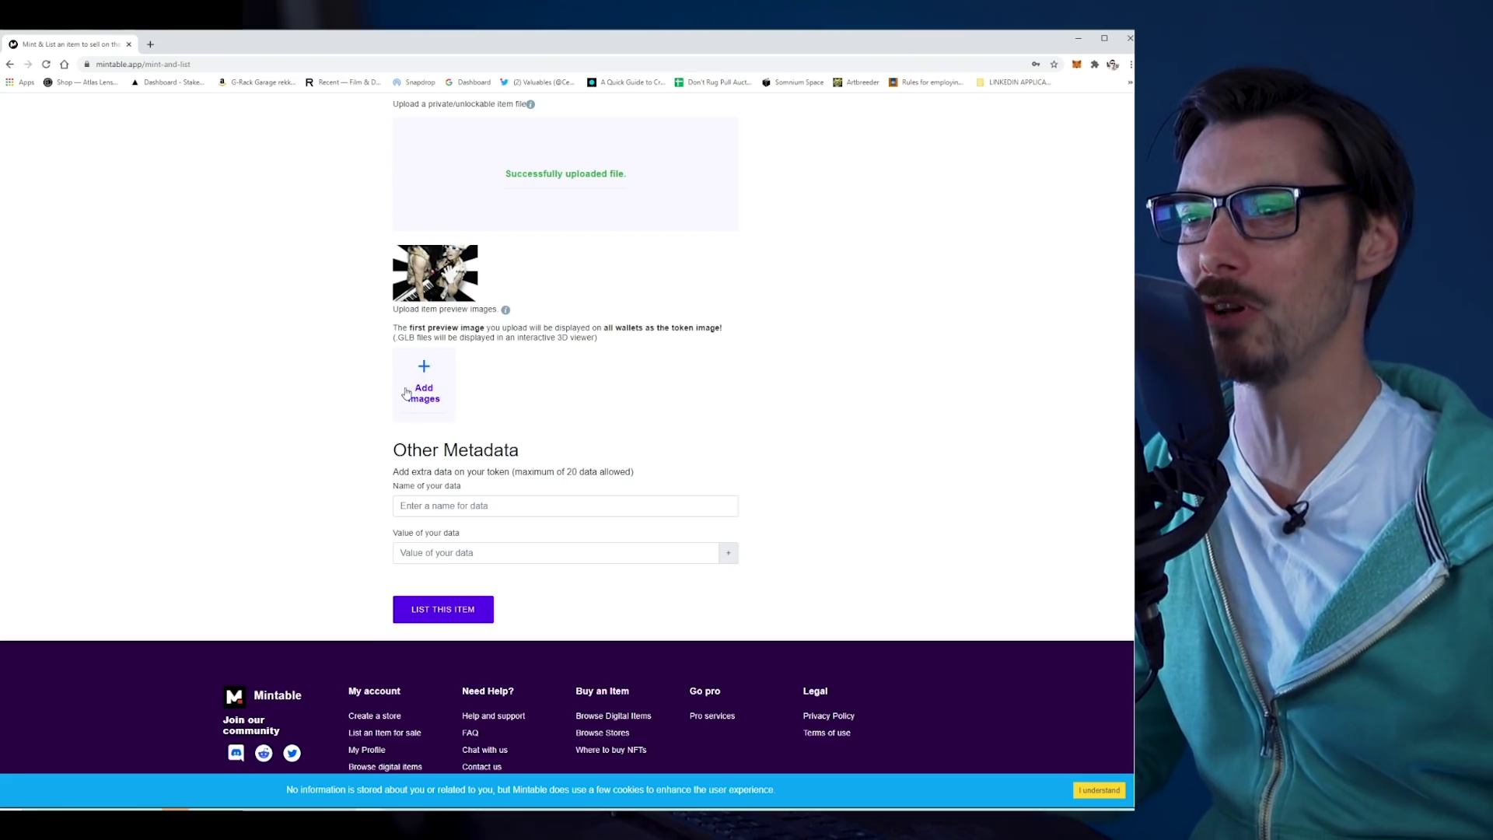
left_click(423, 381)
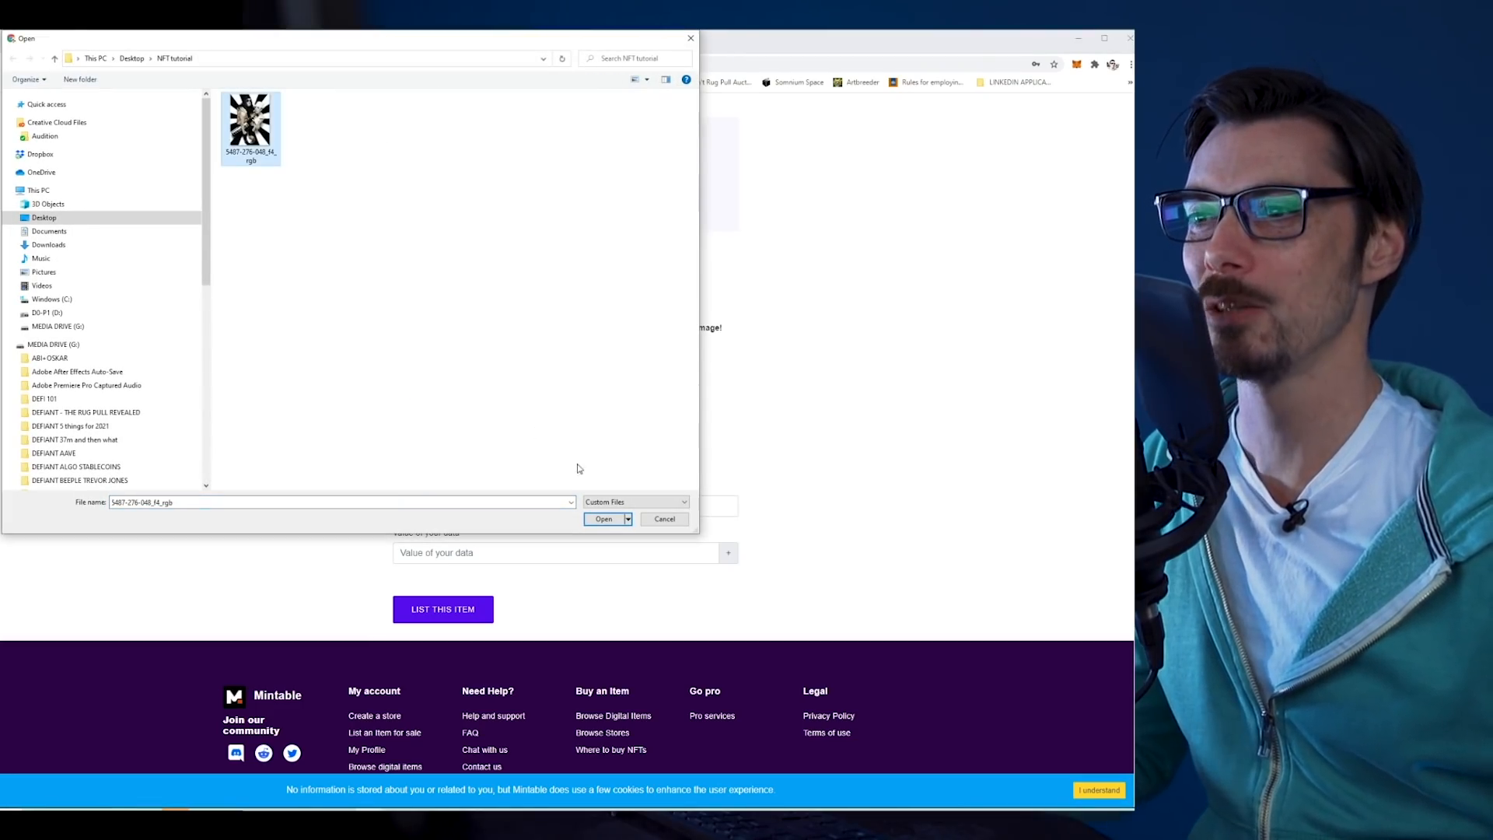
left_click(602, 518)
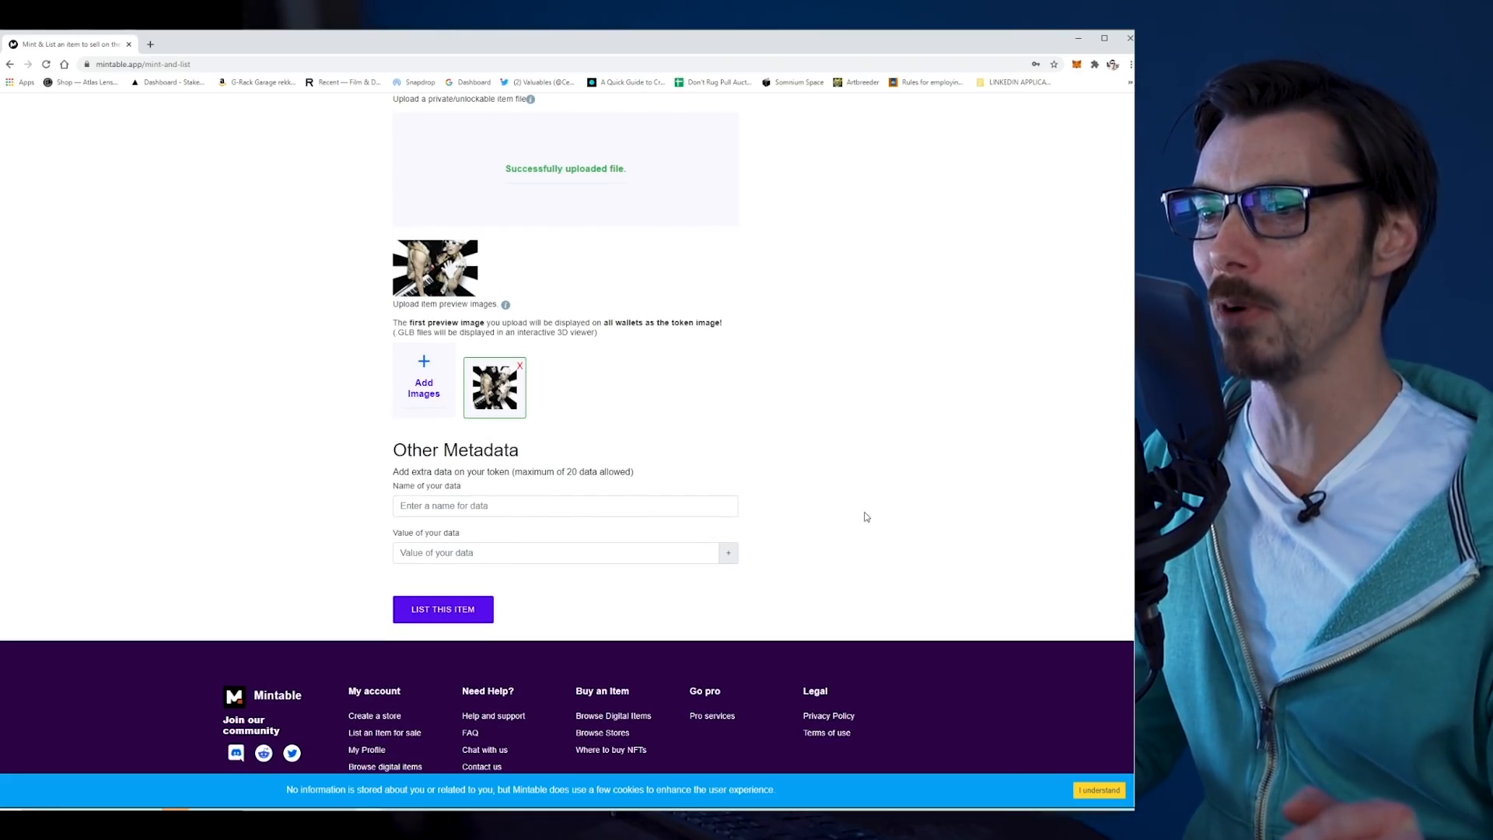
mouse_move(780, 558)
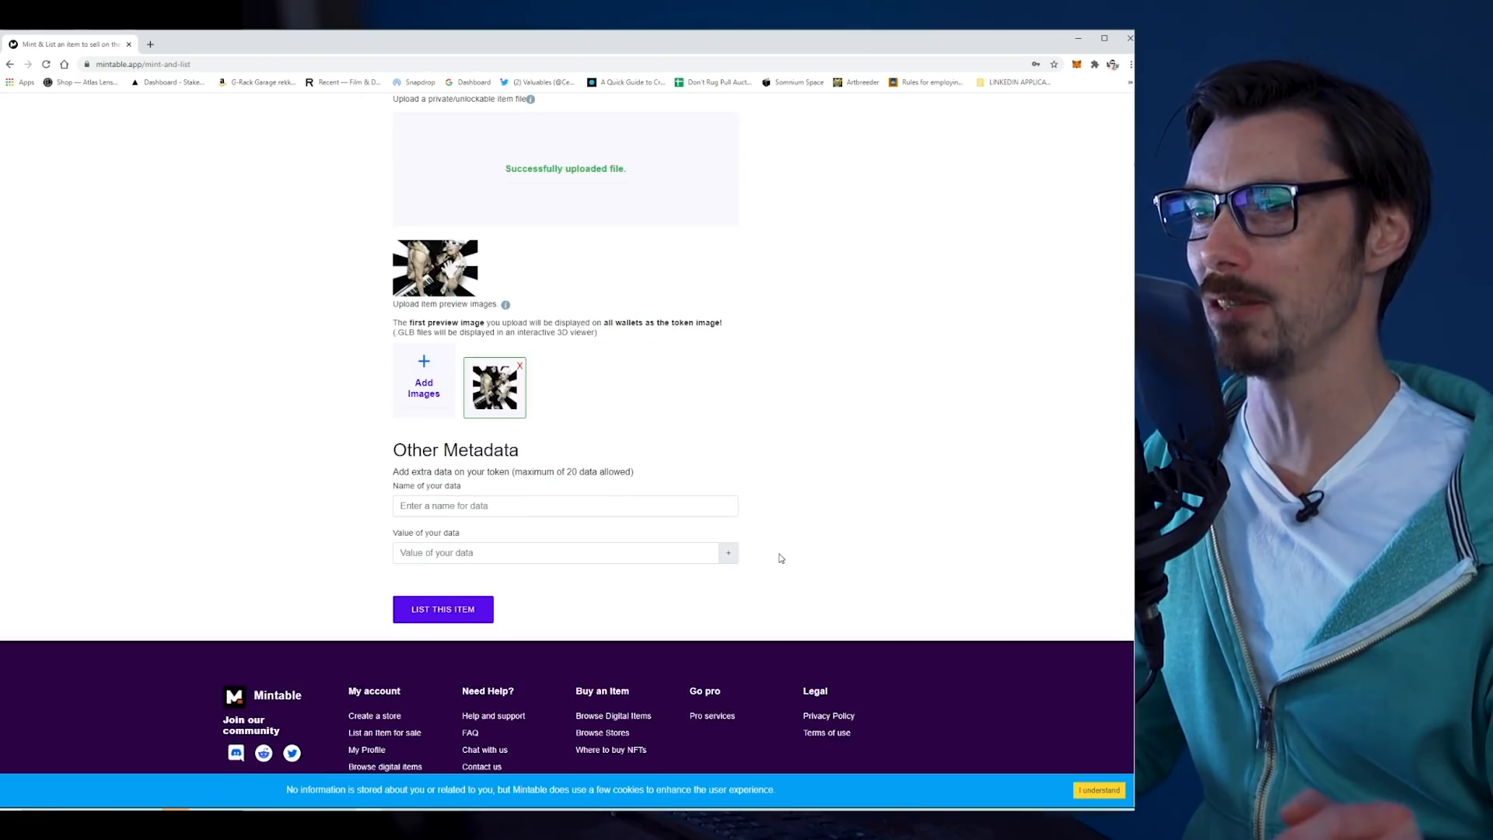
Step: Submit the item with 'List this item' to raise the transaction alert
left_click(442, 608)
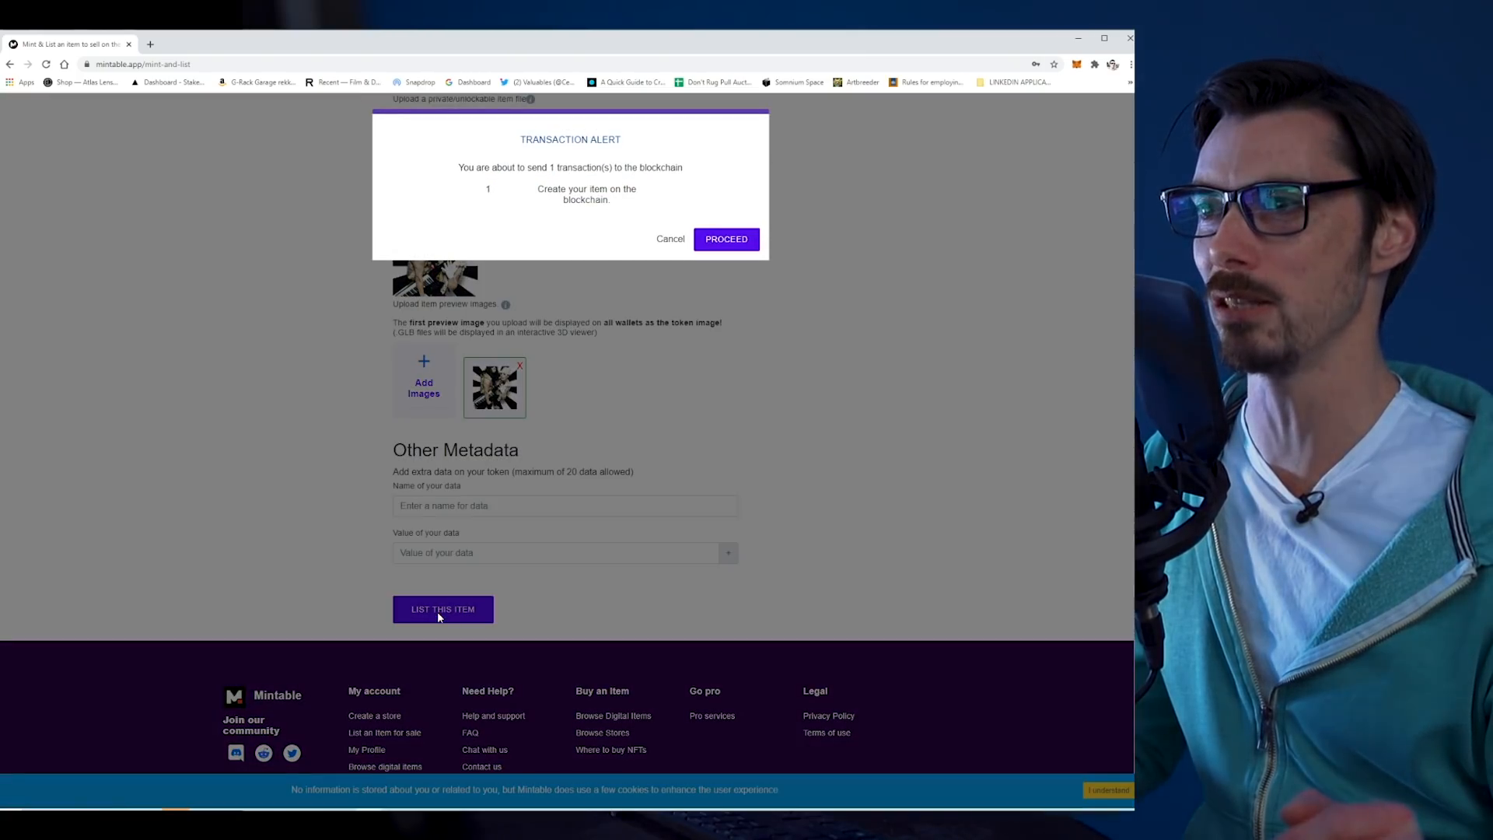
mouse_move(695, 302)
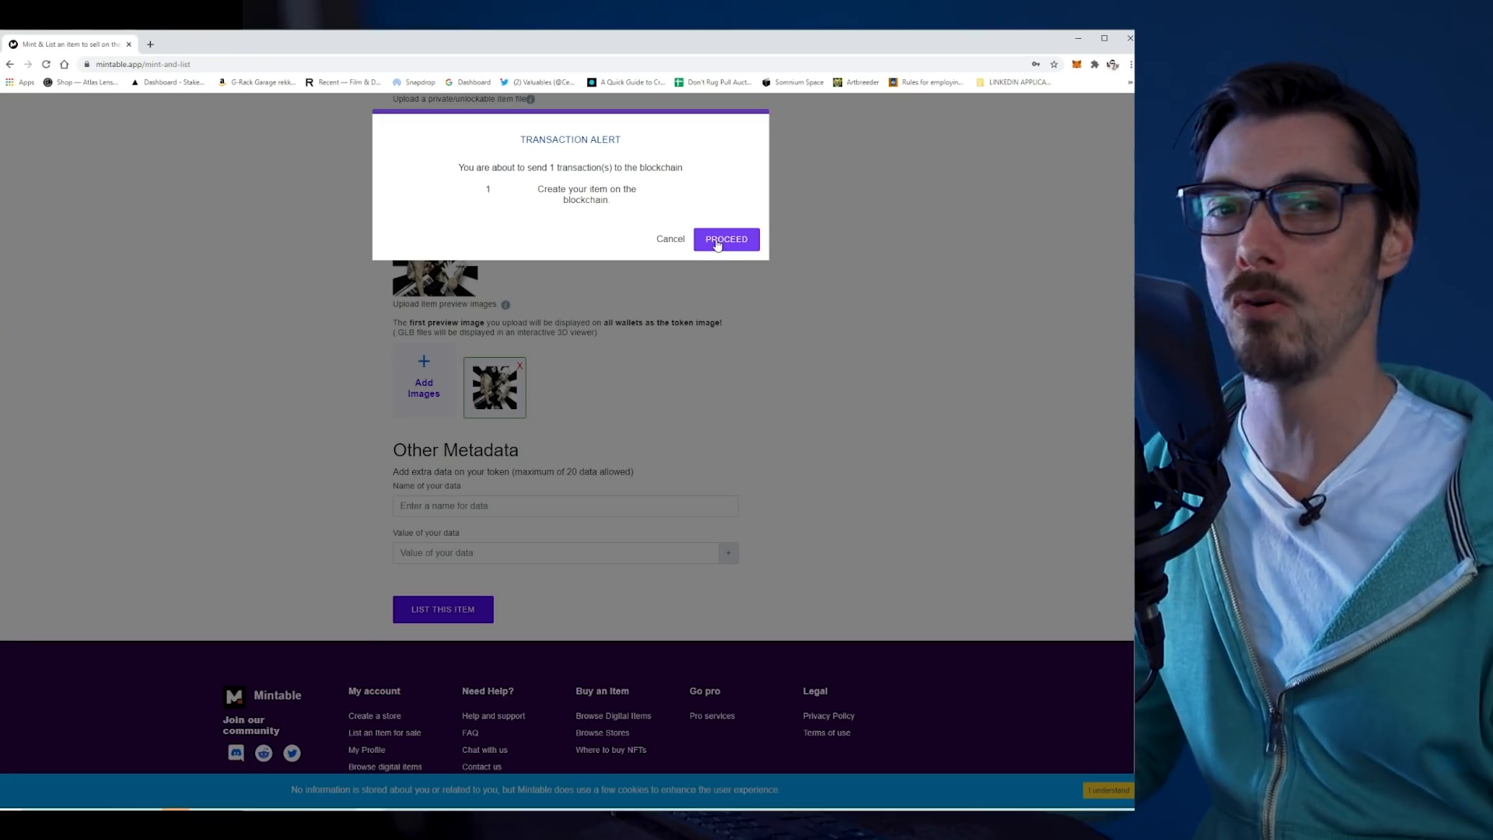
Step: Proceed past the alert and confirm the 0.05127 ETH mint transaction in MetaMask
left_click(725, 239)
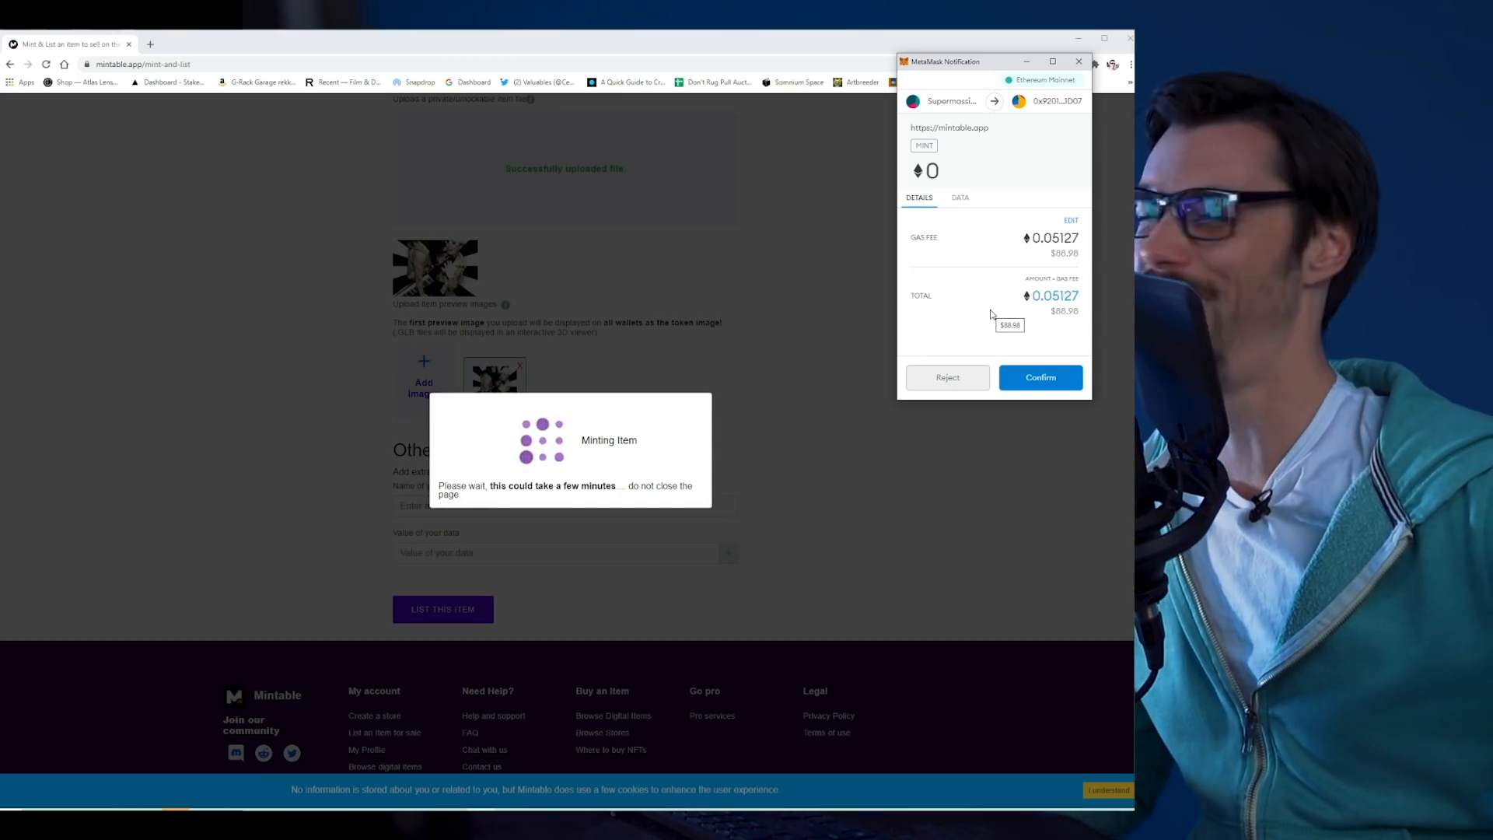
left_click(1040, 377)
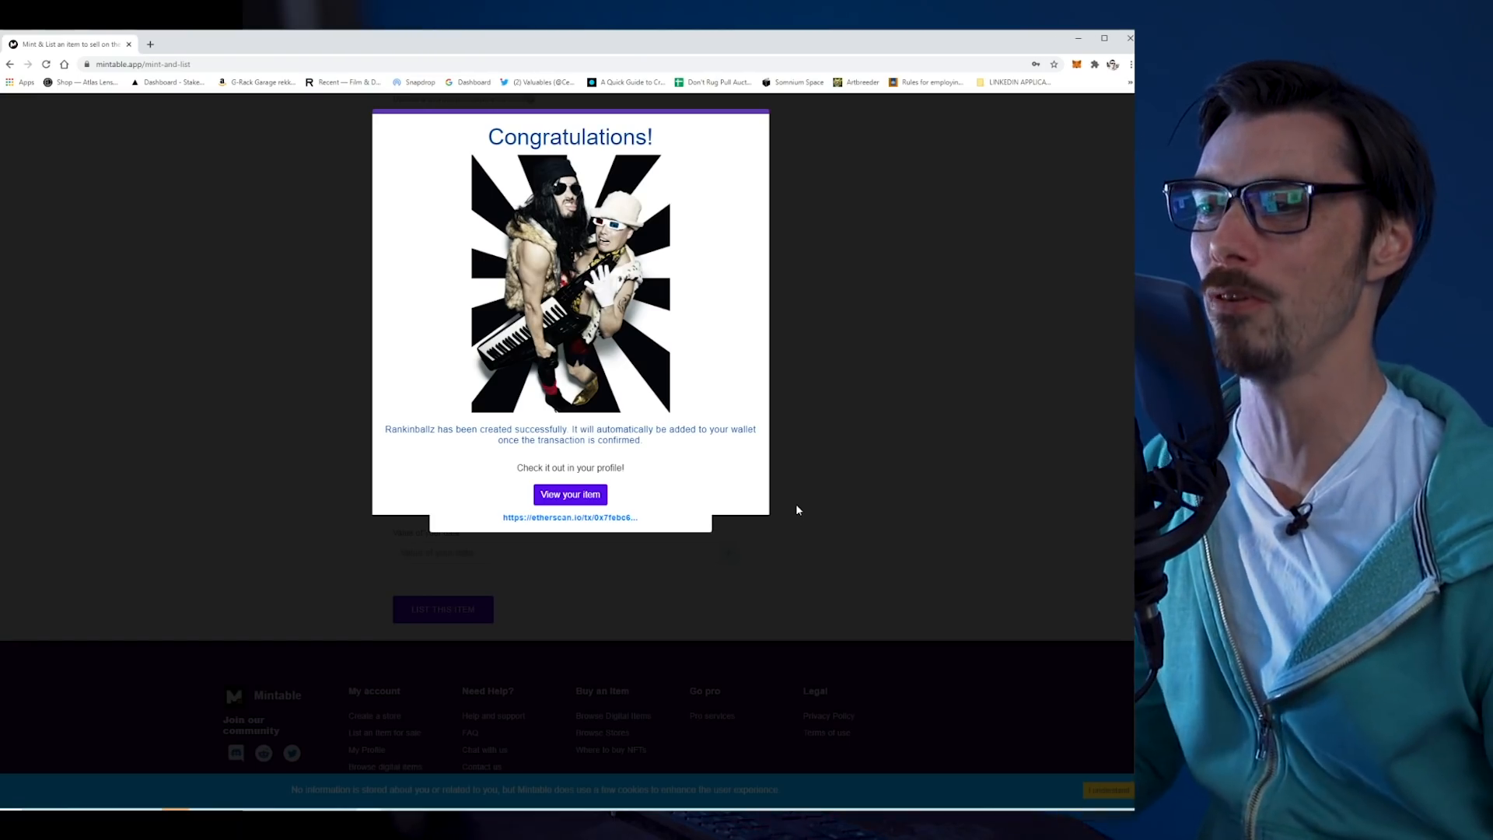
mouse_move(602, 533)
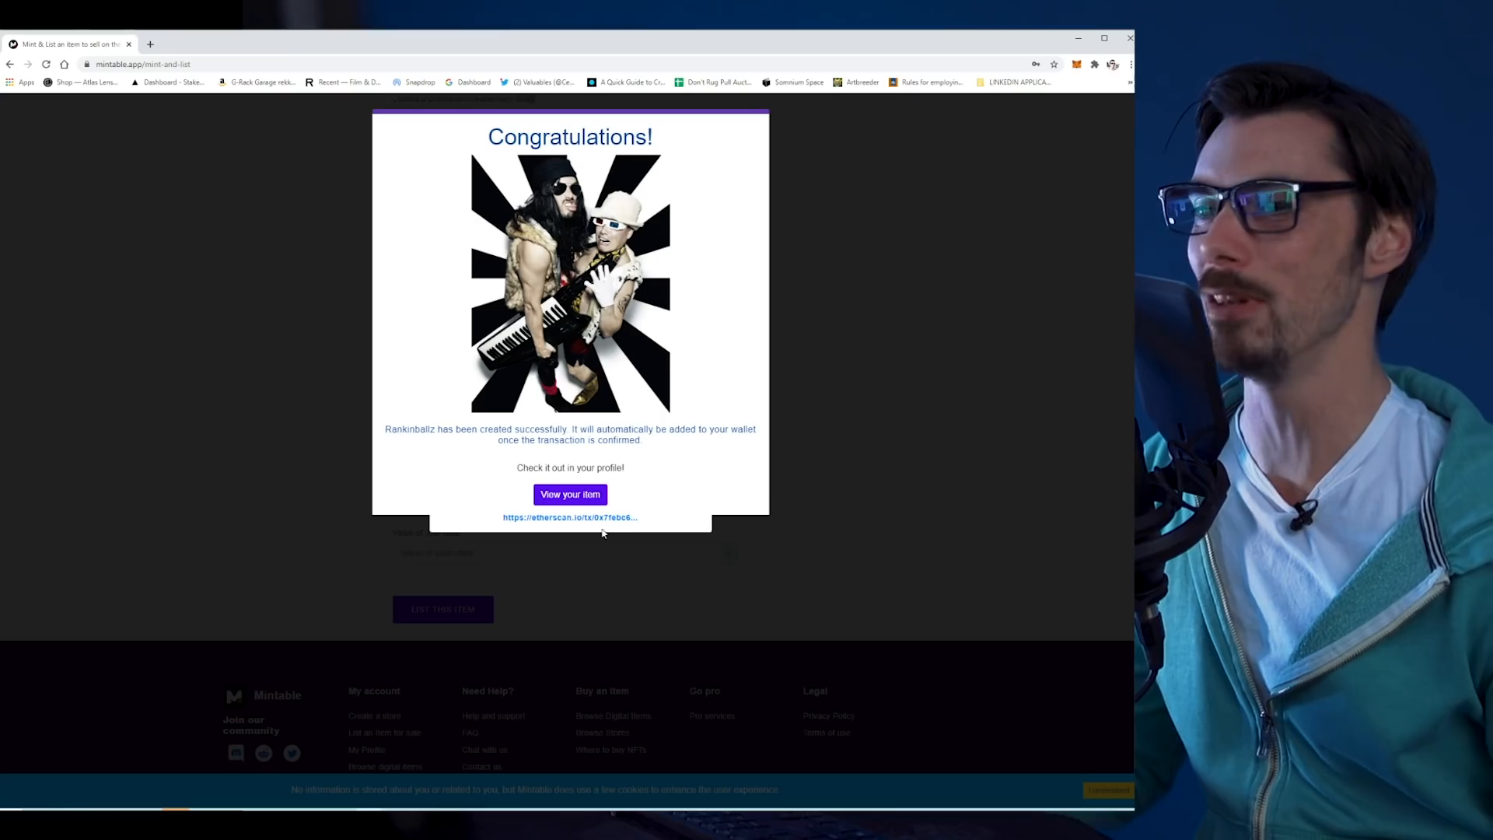
mouse_move(990, 235)
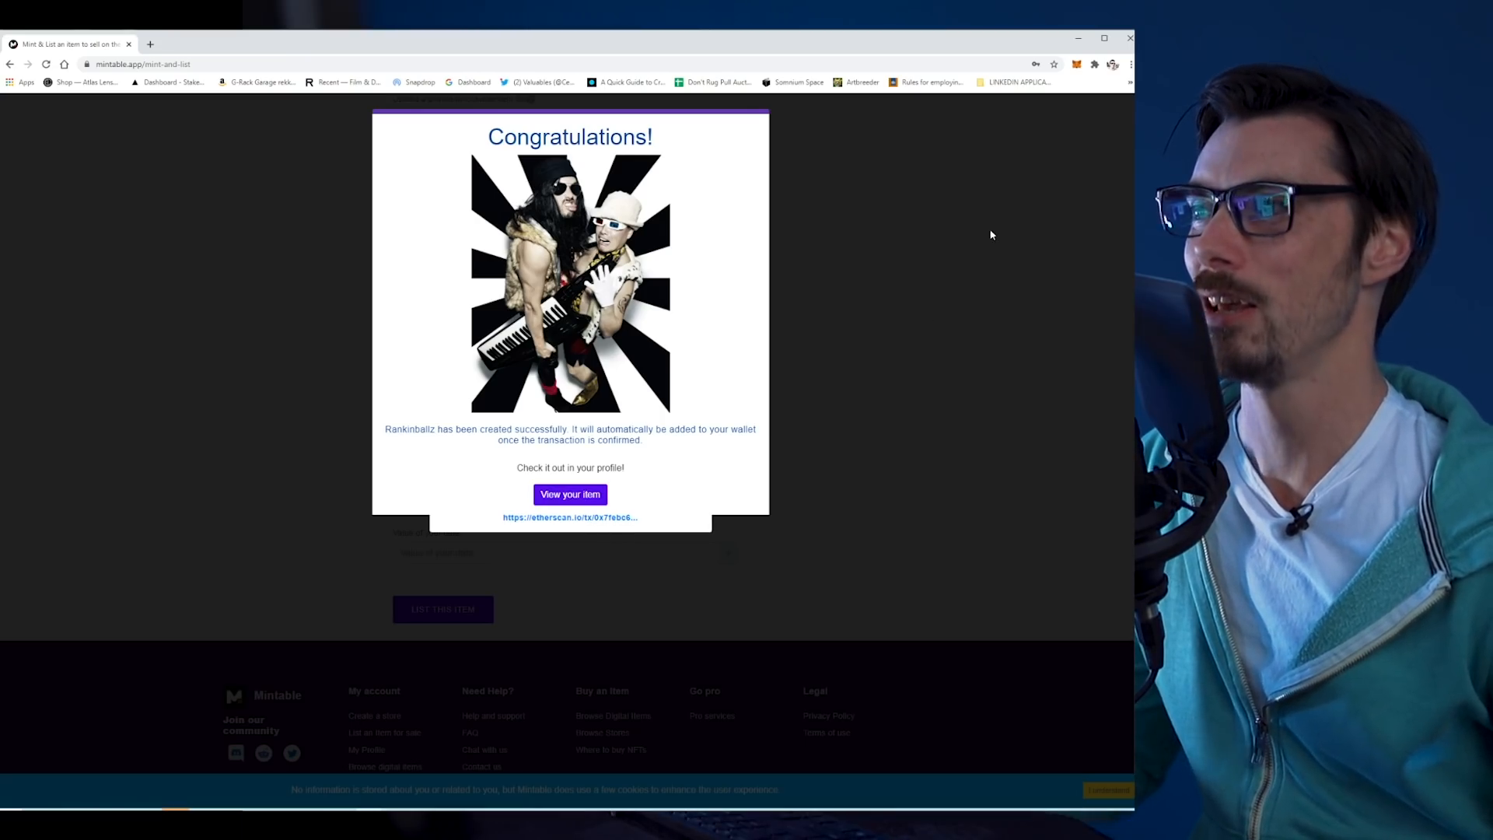
Step: Open the pending Rankinballz Mint transaction from MetaMask on Etherscan
left_click(1077, 64)
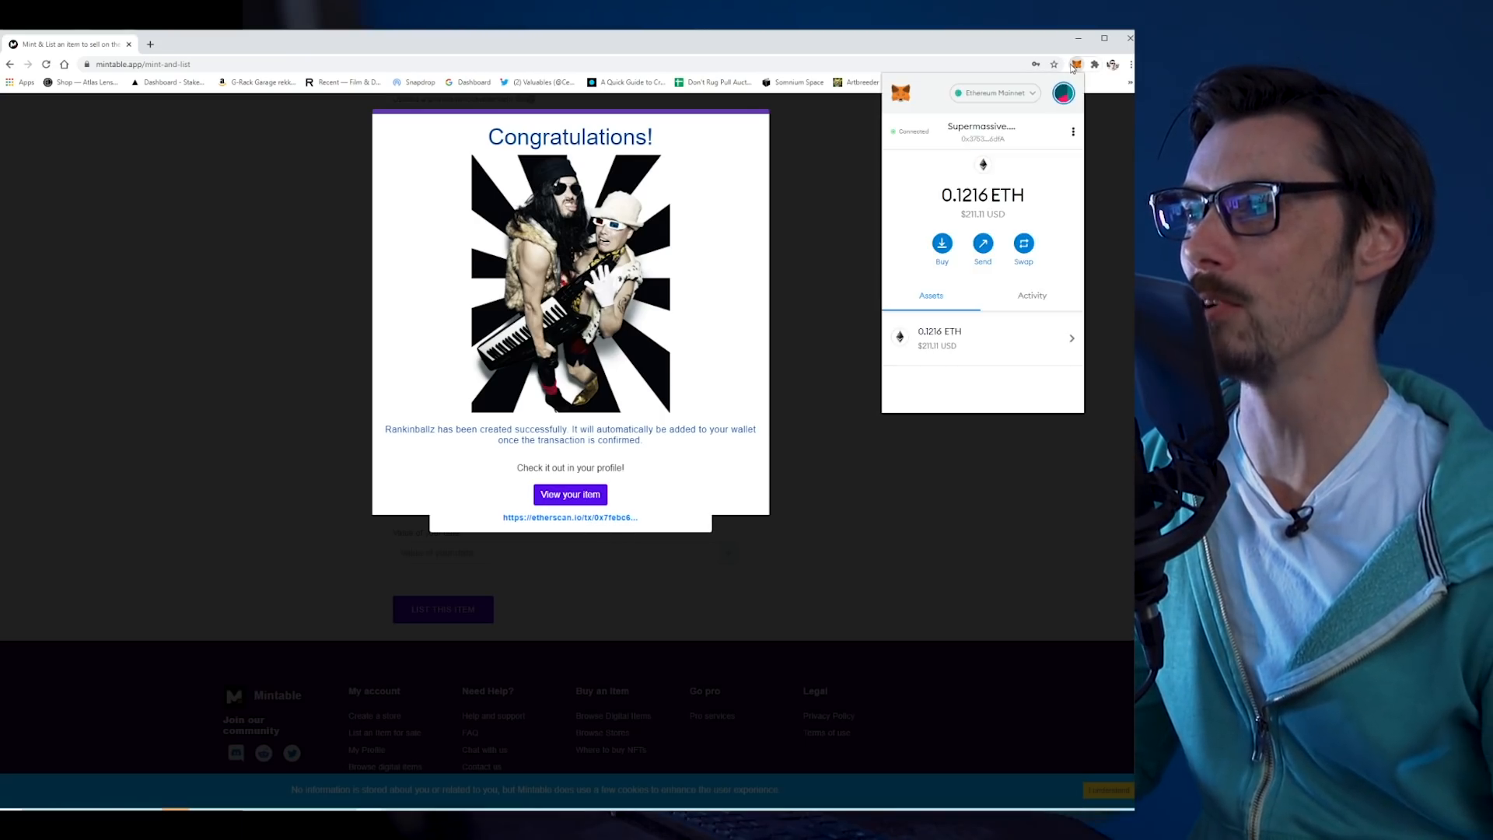
left_click(1031, 296)
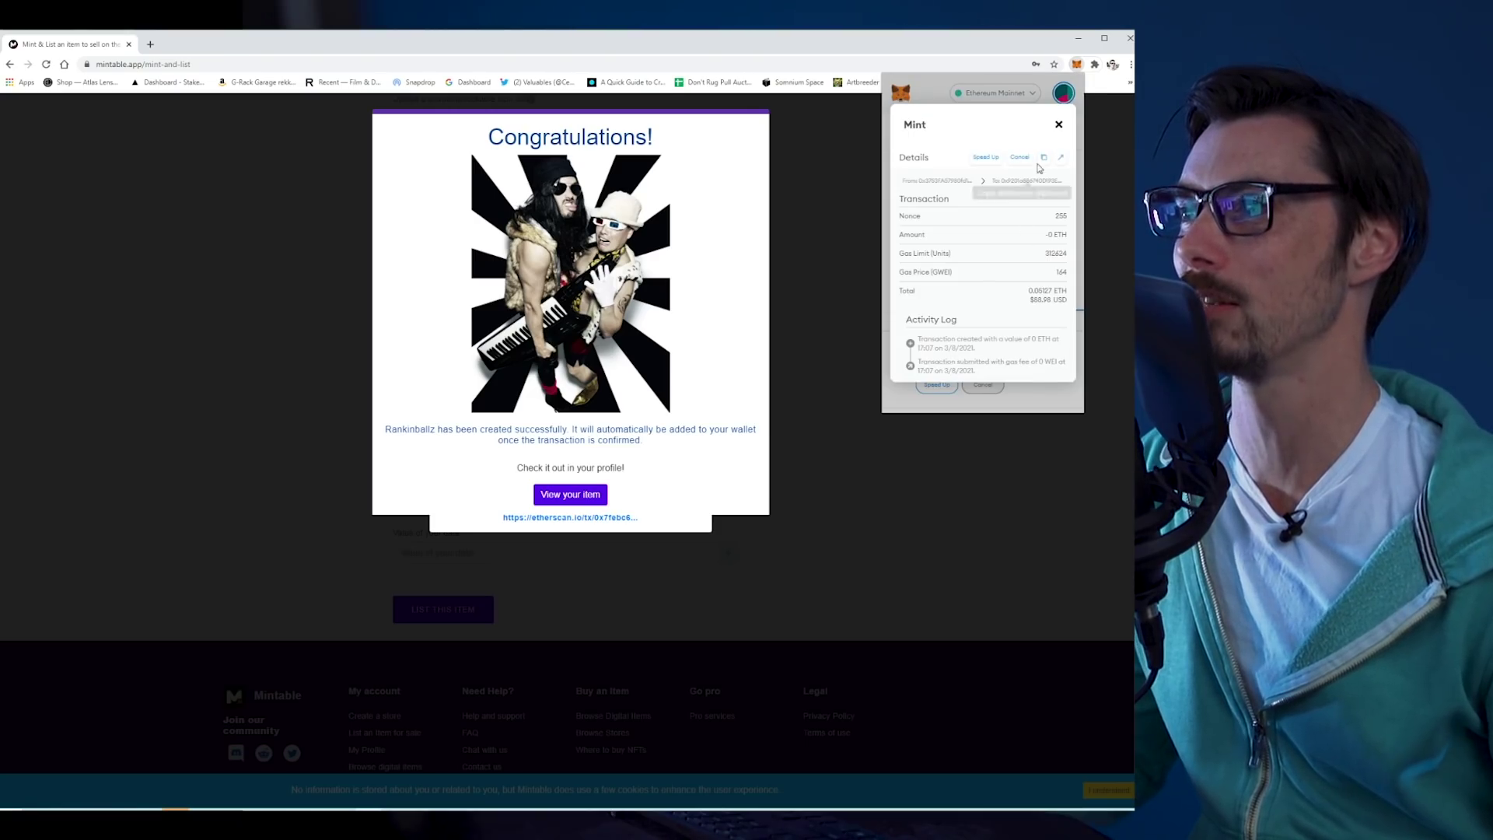
left_click(569, 517)
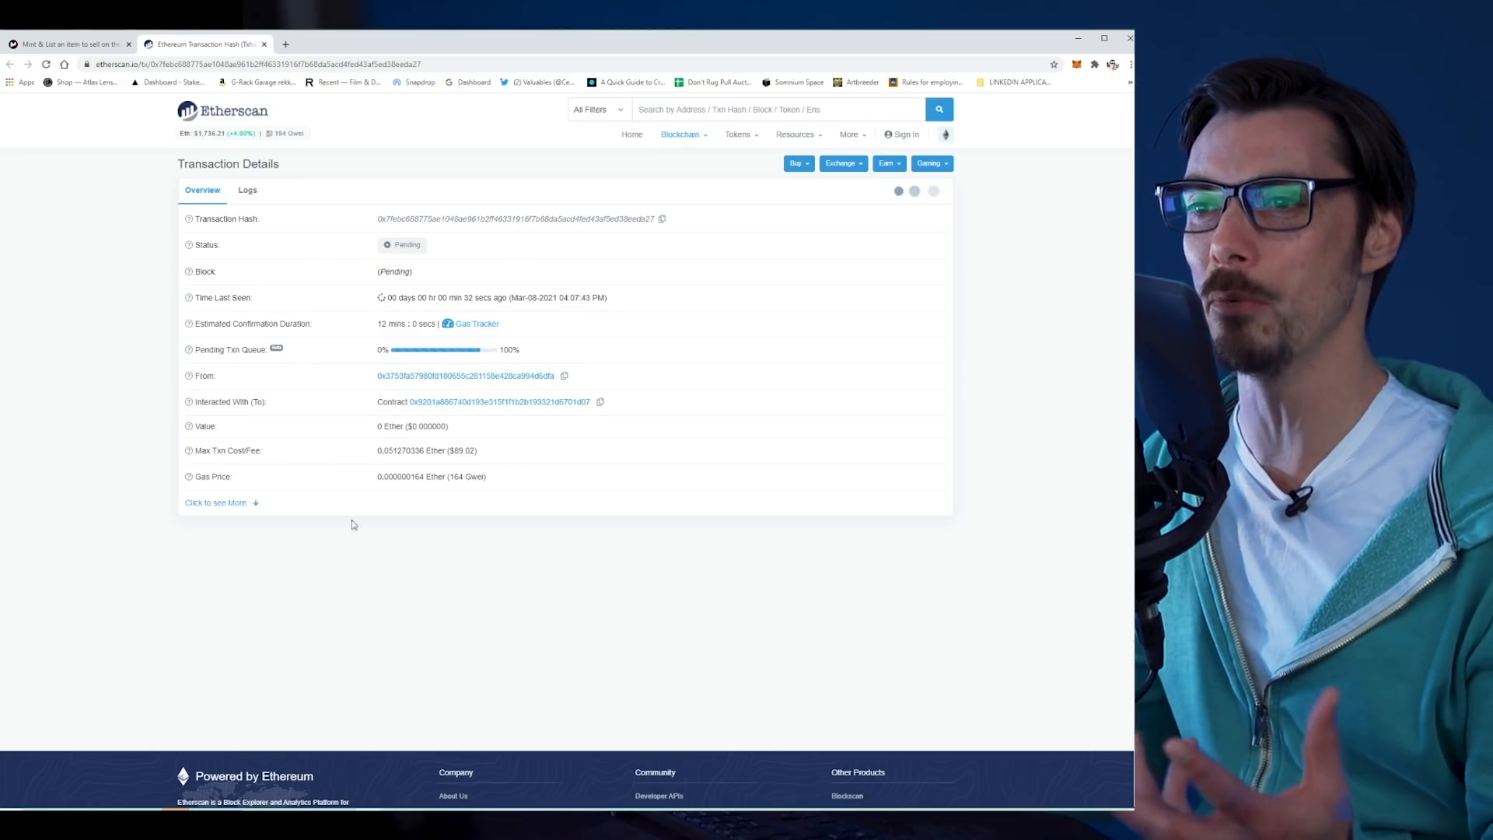
mouse_move(501, 545)
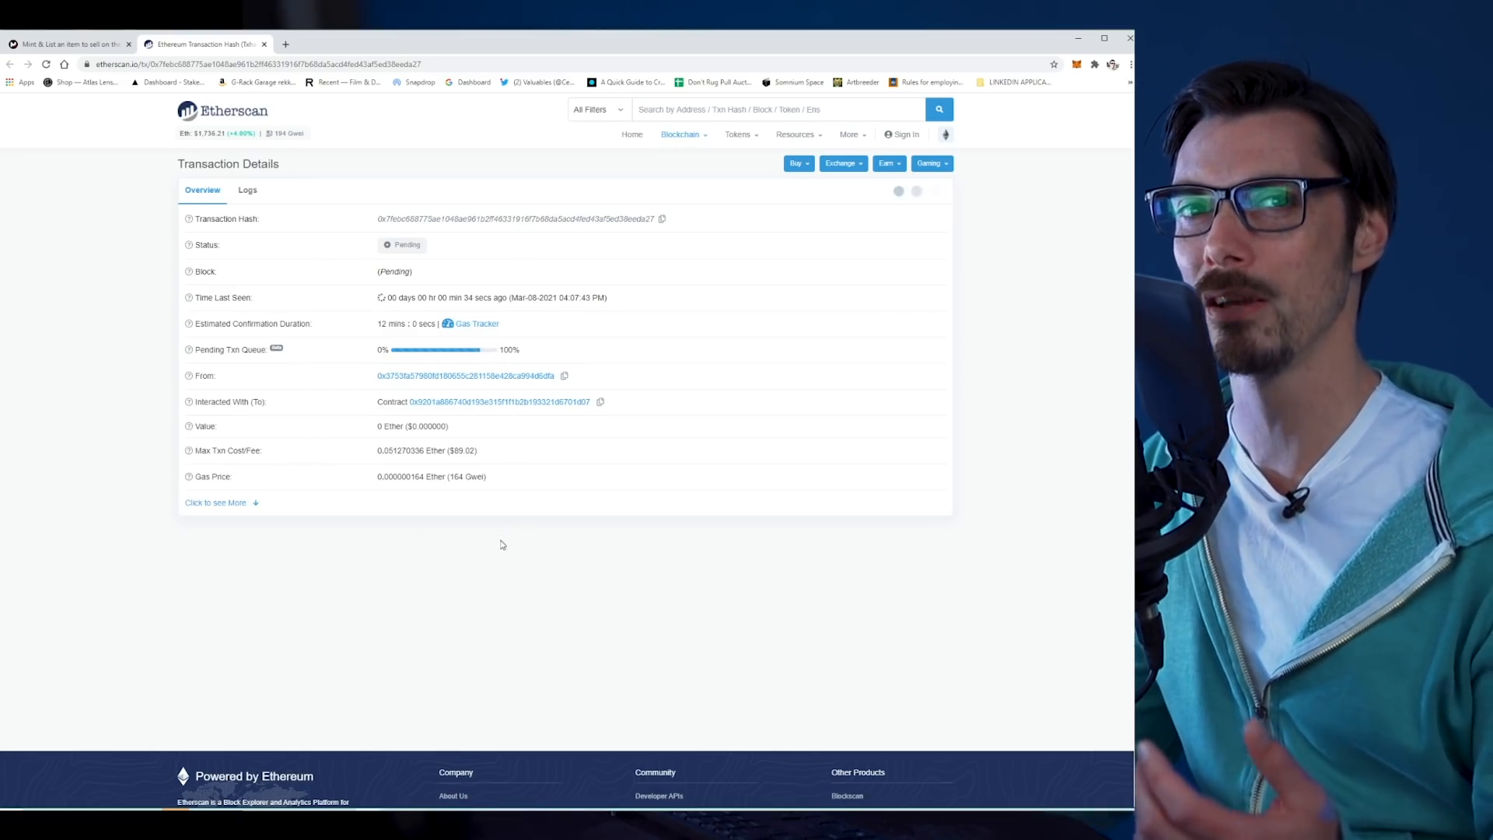
mouse_move(572, 585)
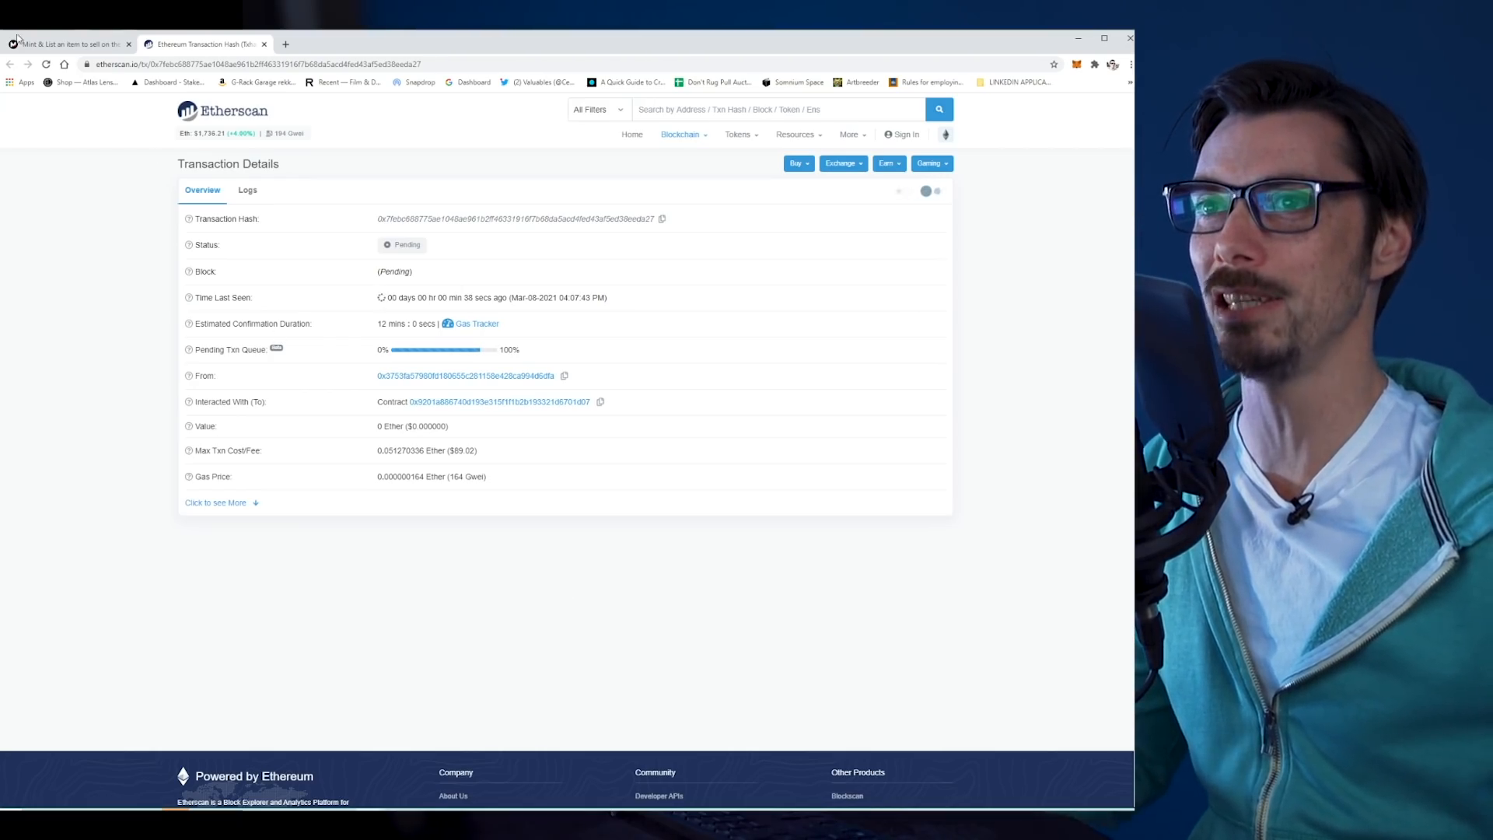
Step: Return to the Mintable tab showing the Rankinballz congratulations message
left_click(67, 44)
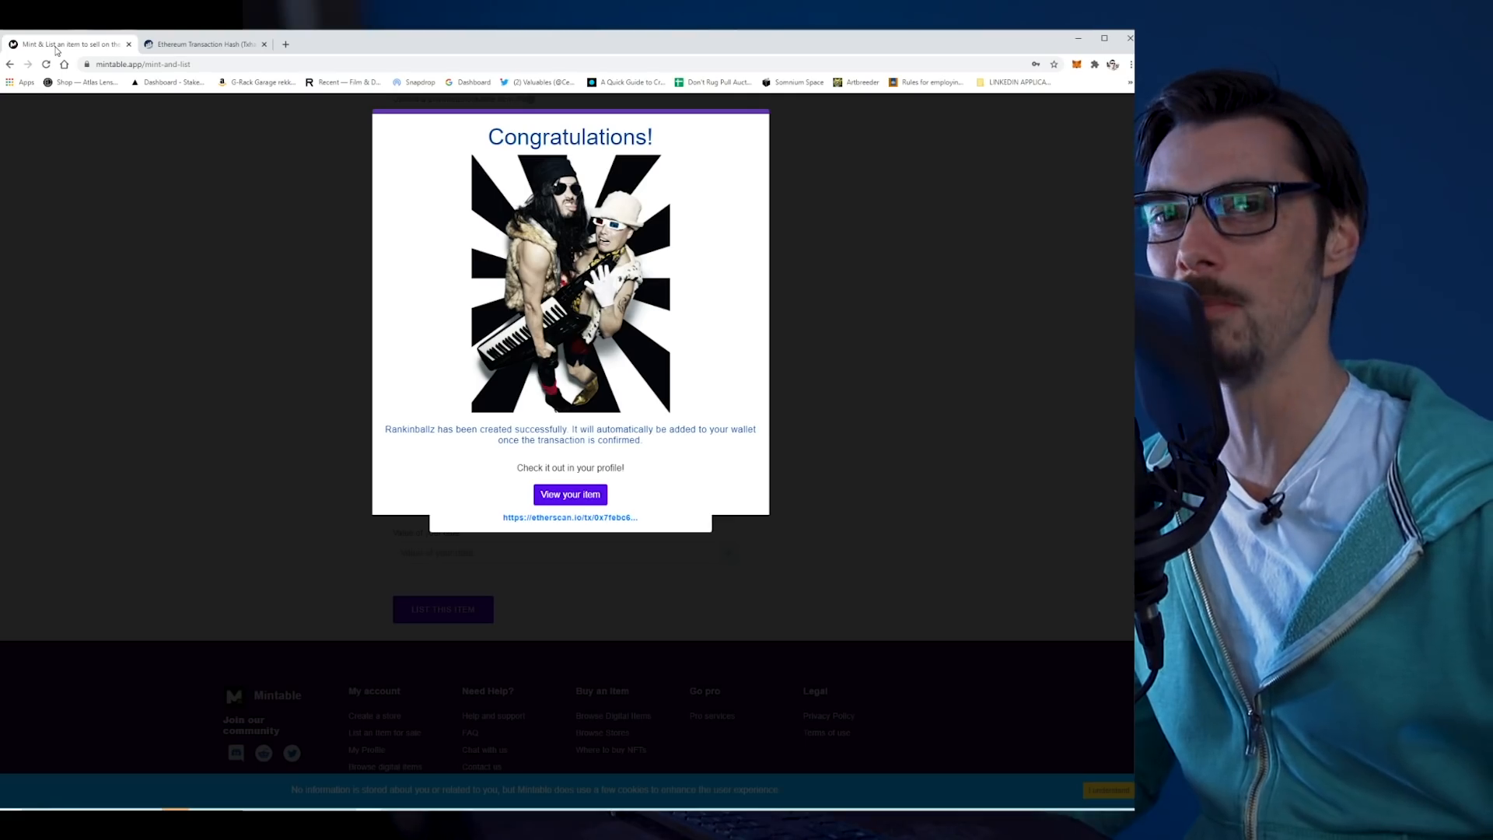
mouse_move(857, 231)
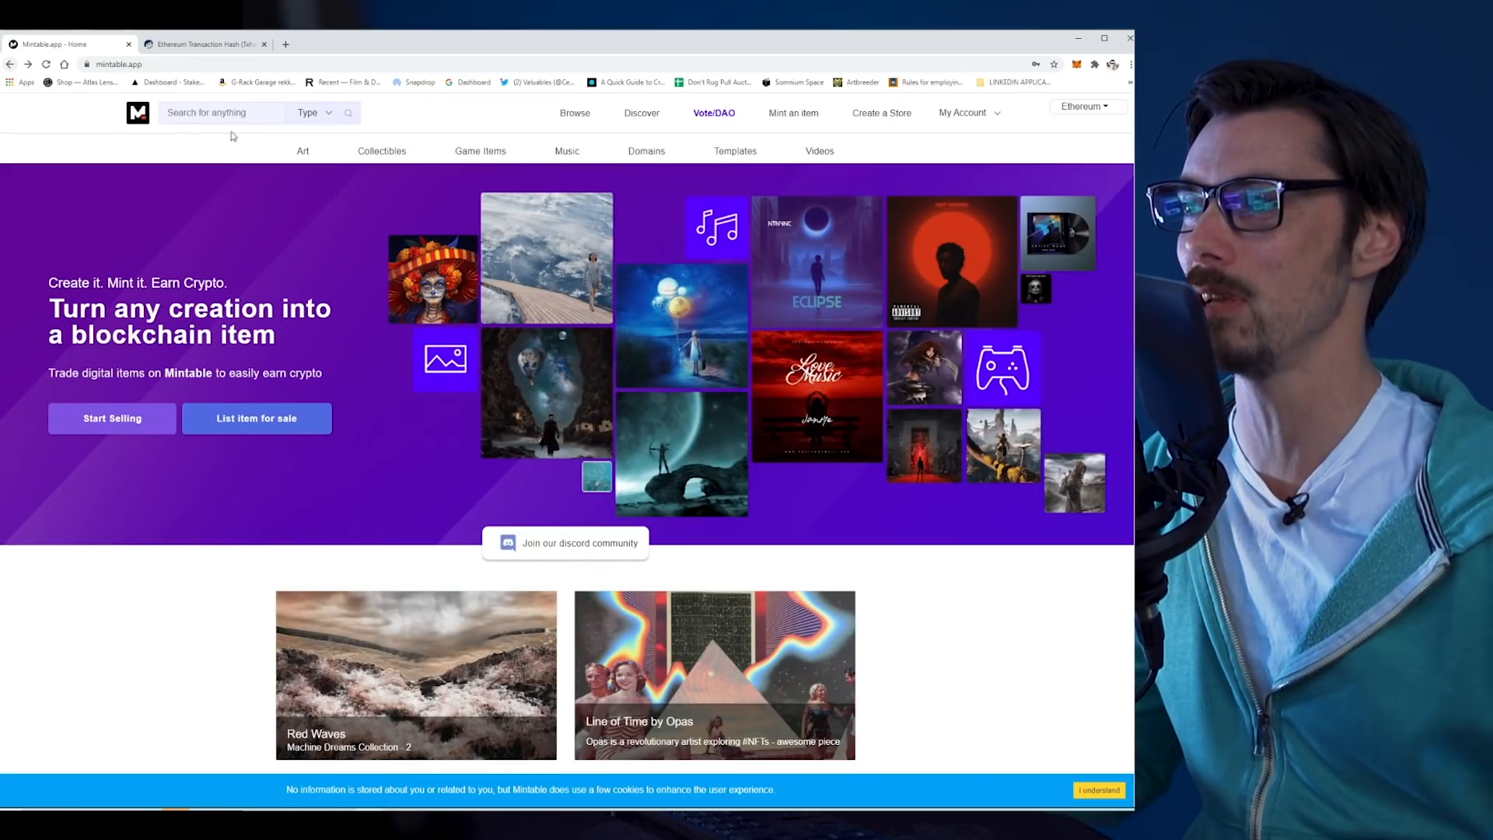
Step: Go to the supermassive profile and open its My NFTs wallet section
left_click(963, 112)
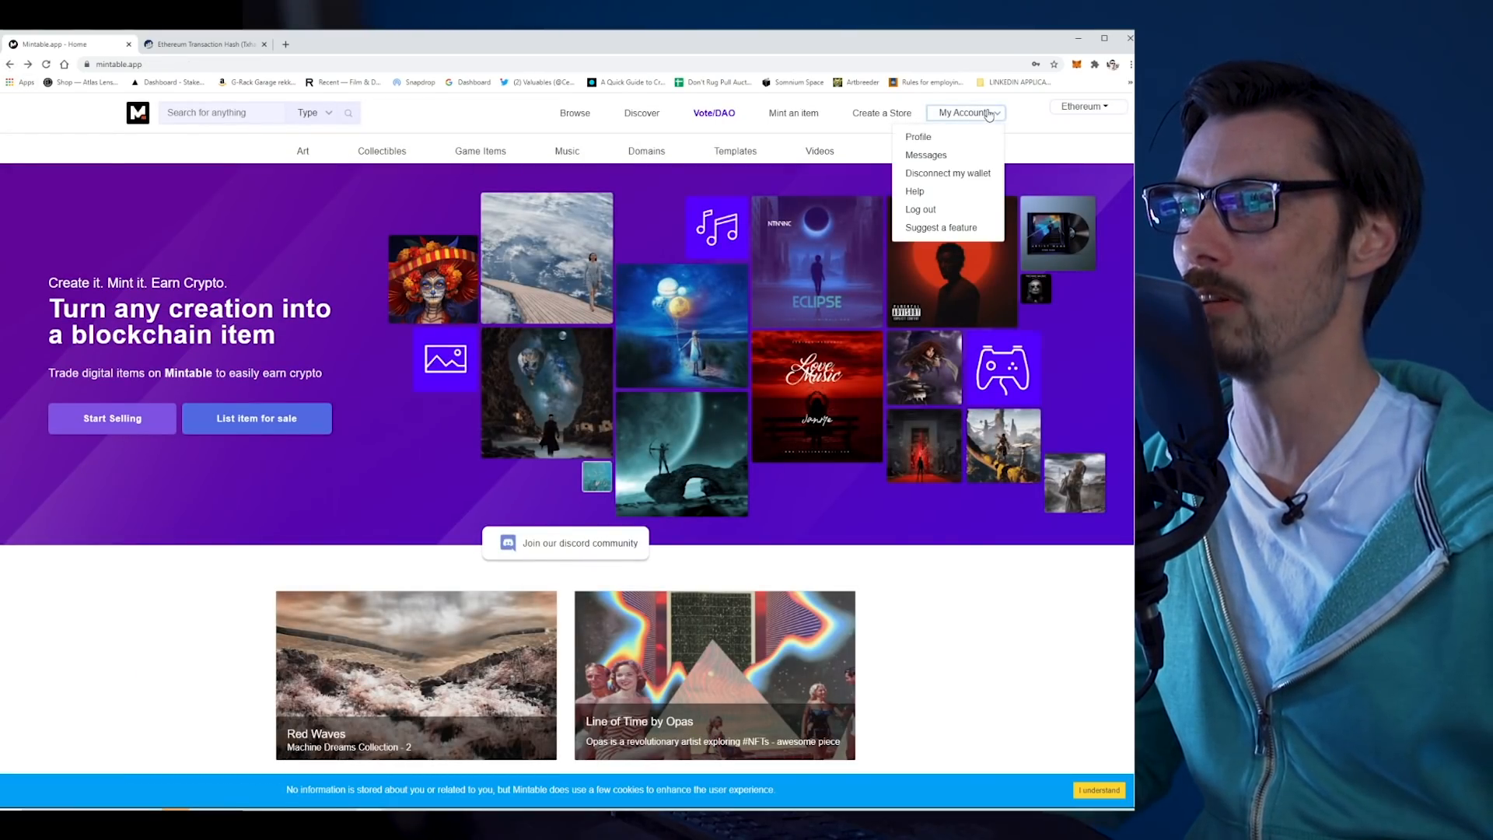
left_click(917, 136)
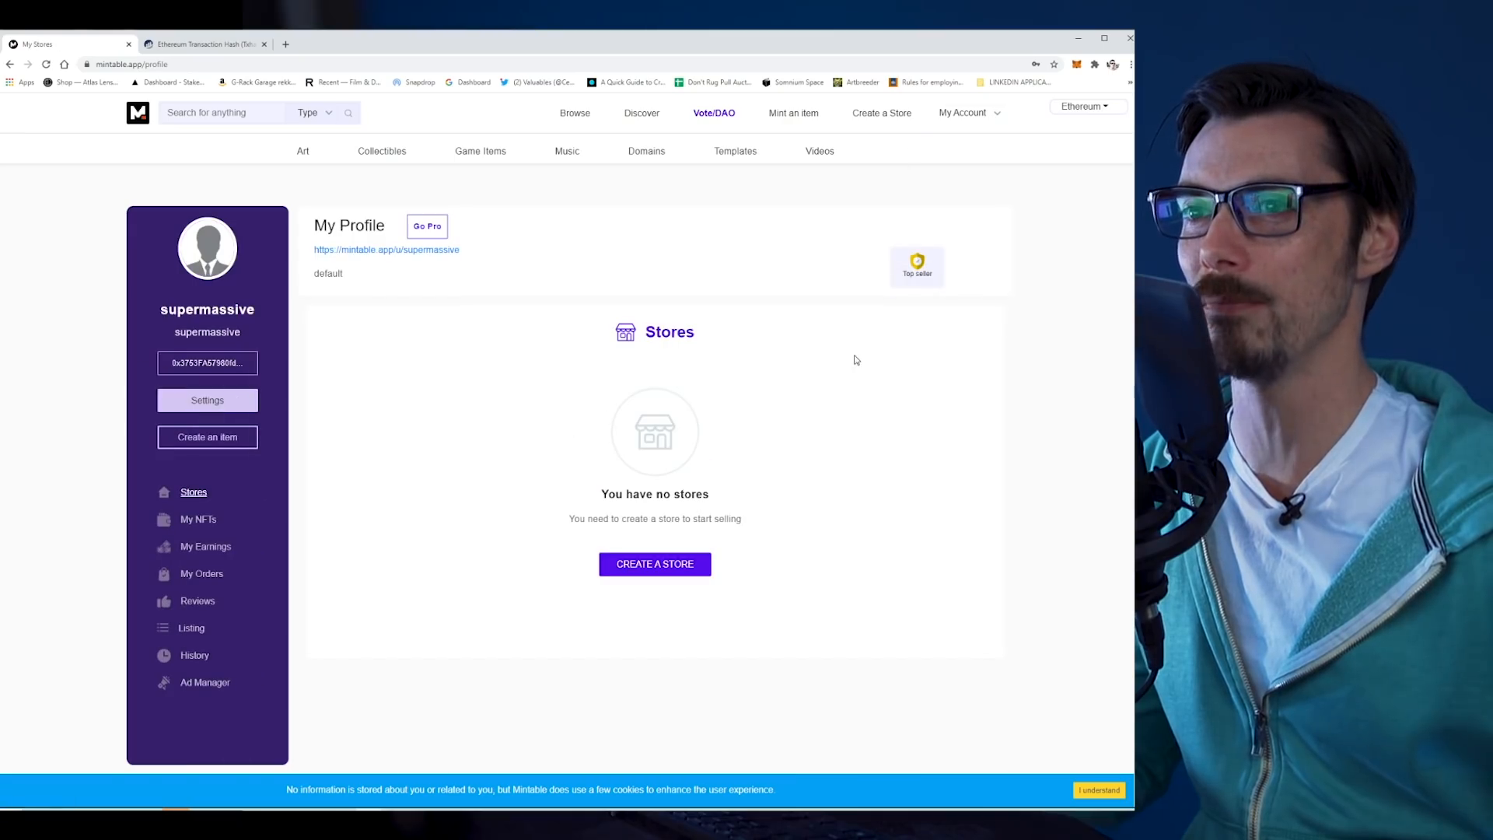
left_click(199, 519)
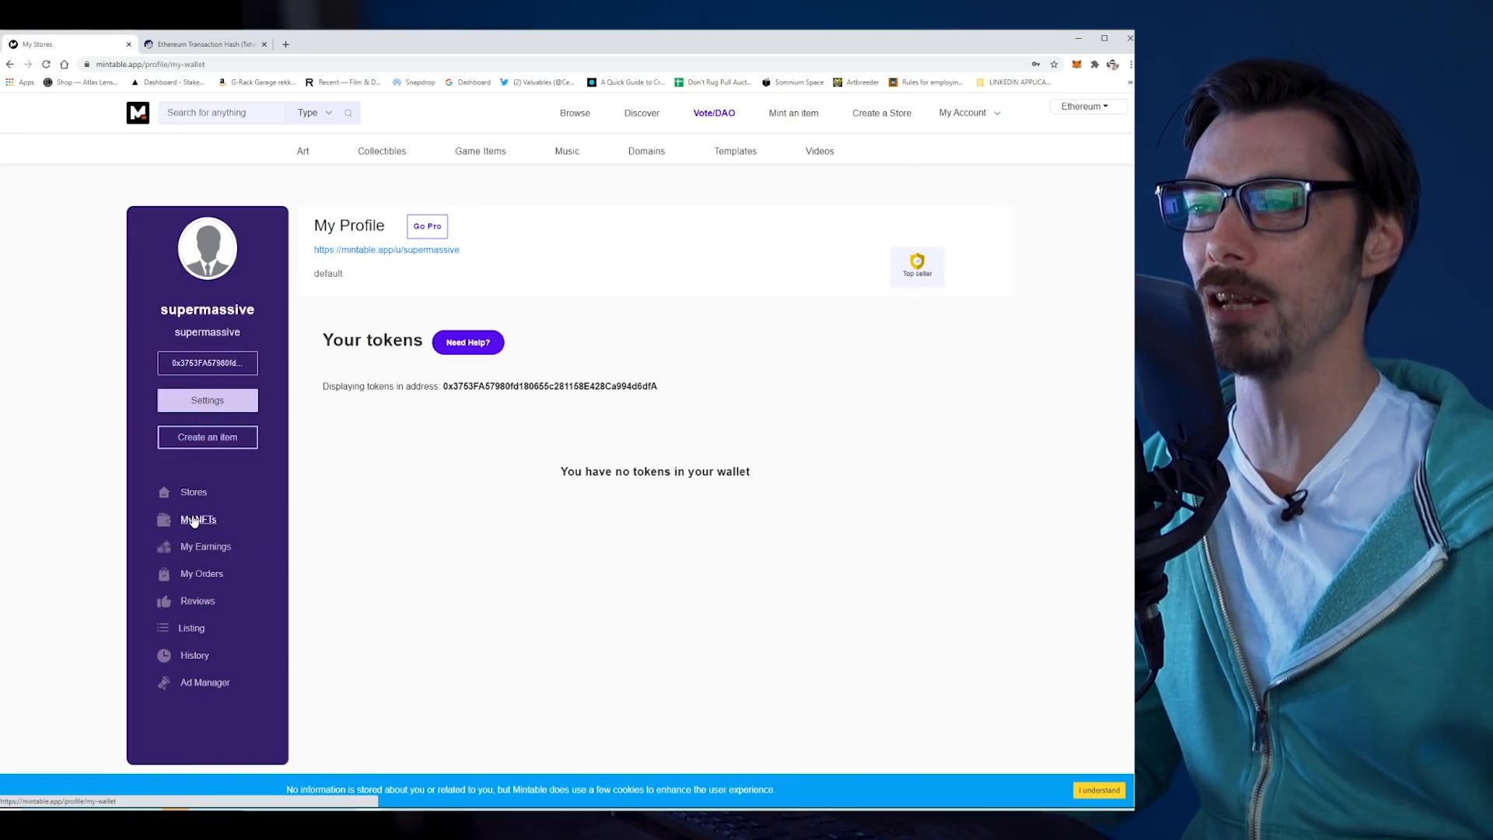
Step: Browse the loaded My NFTs list and confirm in MetaMask the Mint is pending
left_click(198, 519)
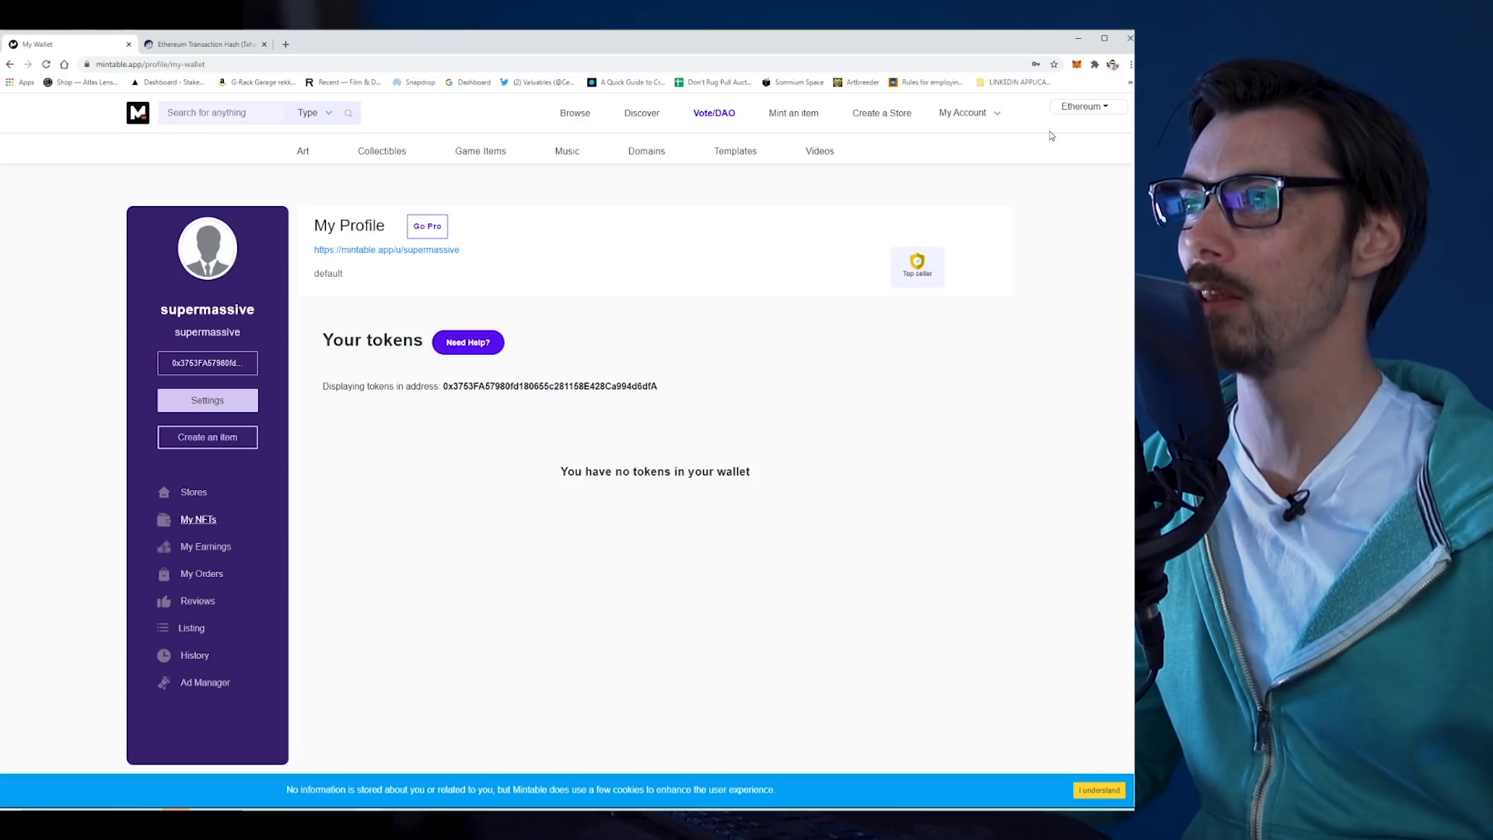
left_click(1077, 64)
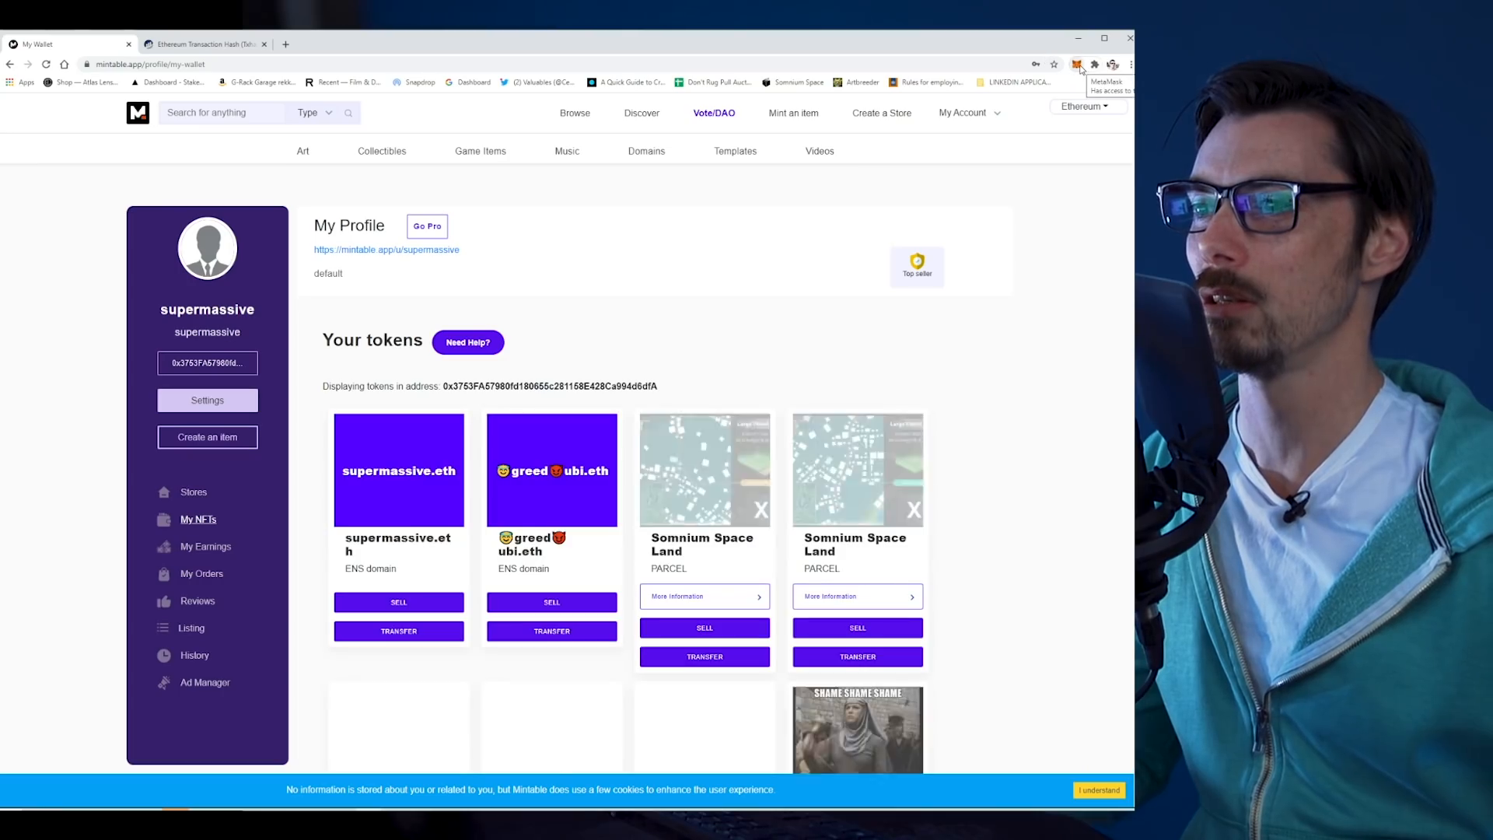
scroll("down", 3)
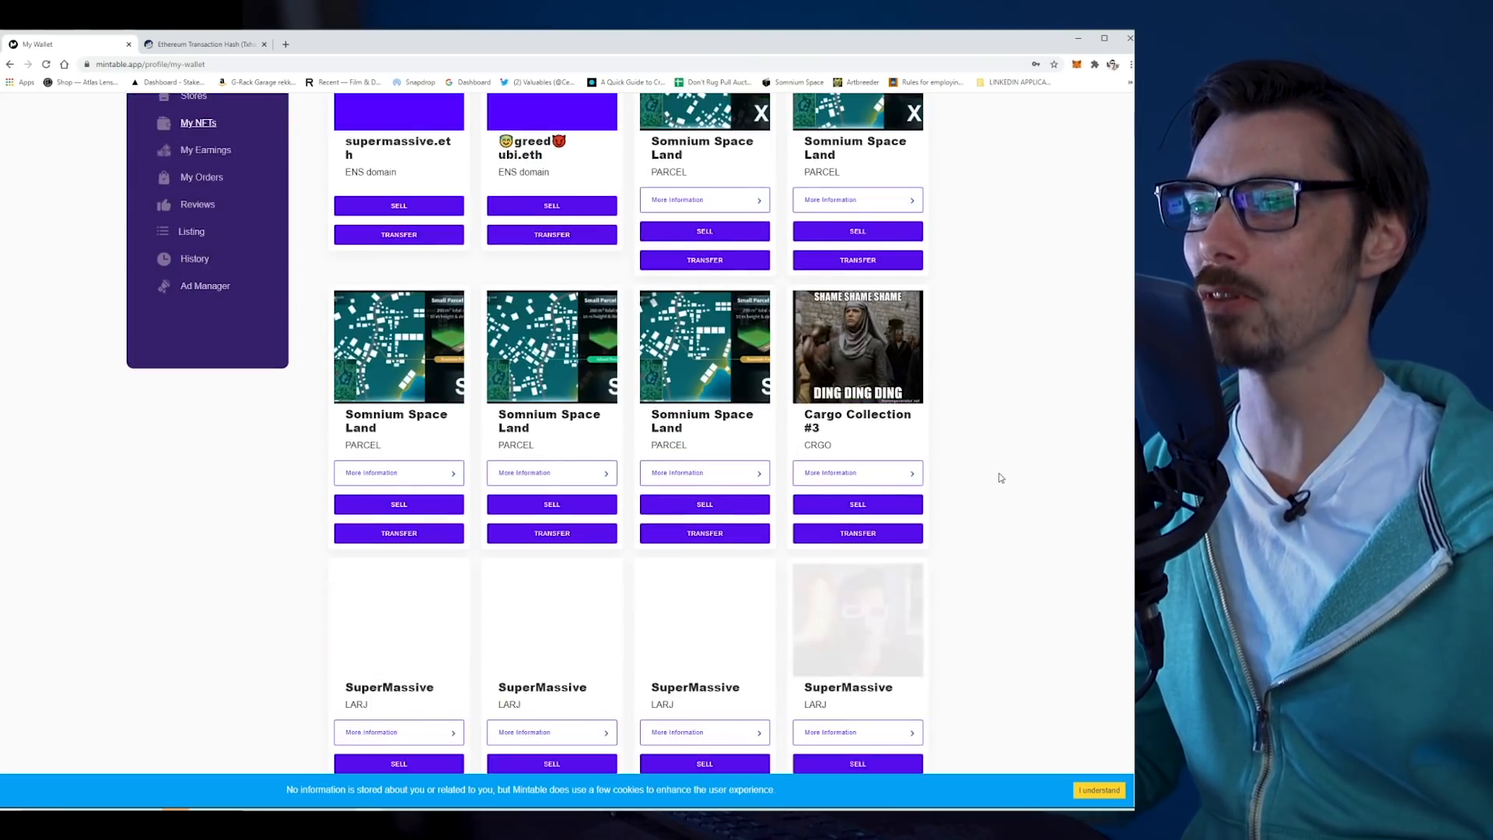
scroll("up", 3)
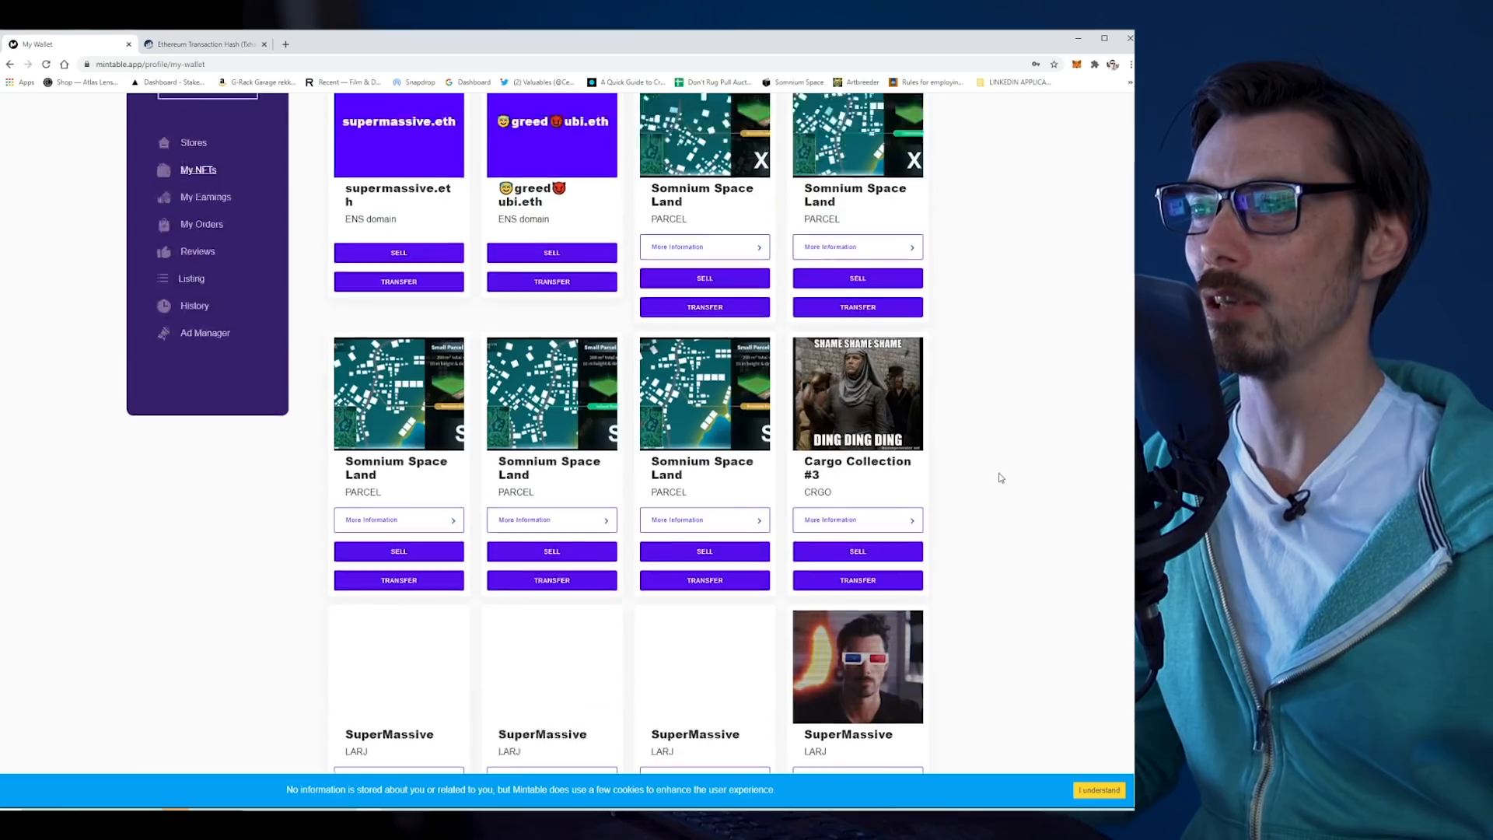
scroll("up", 3)
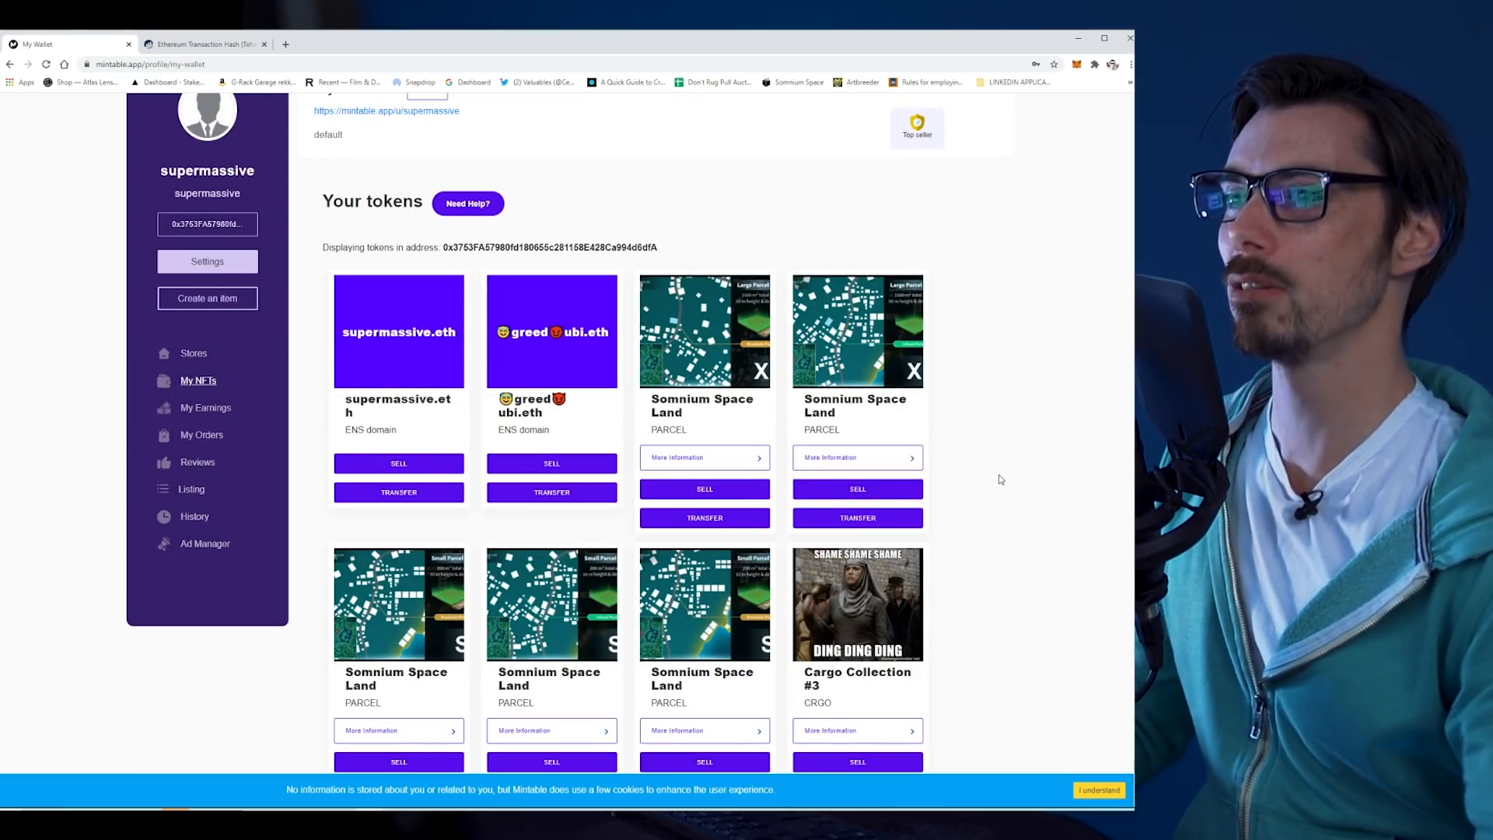
scroll("up", 3)
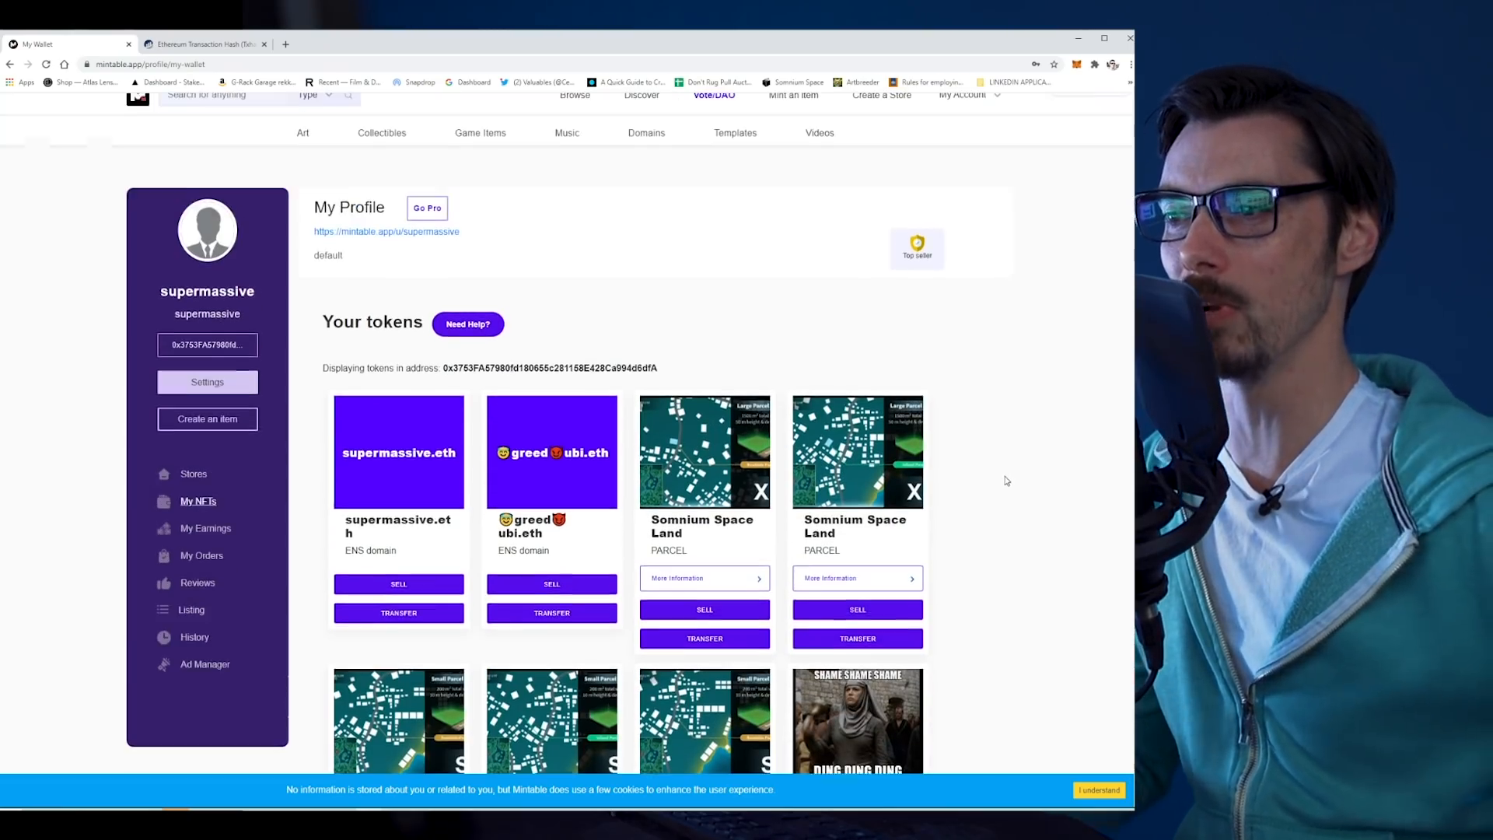
scroll("down", 3)
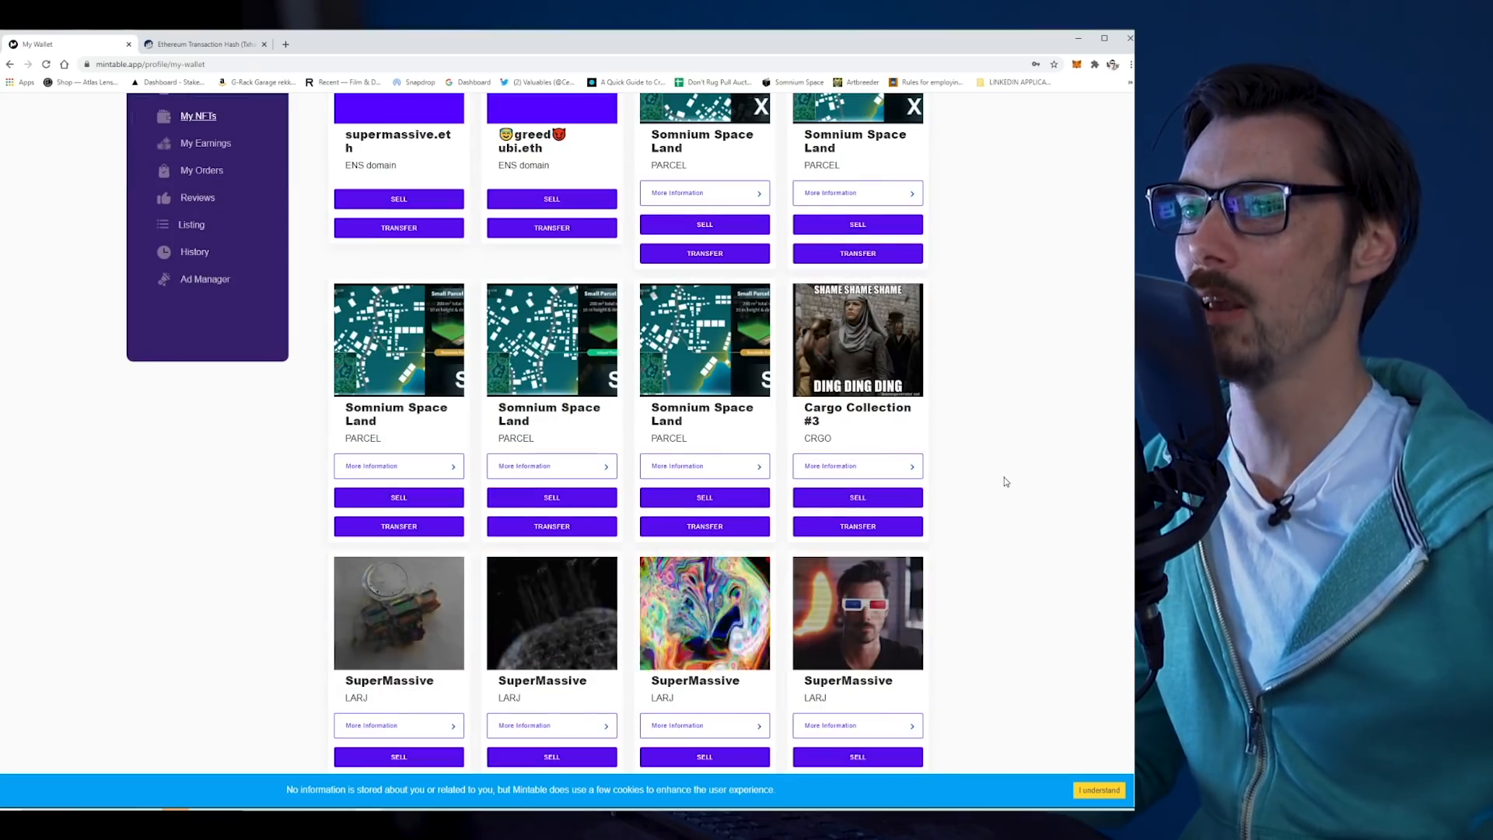
scroll("up", 3)
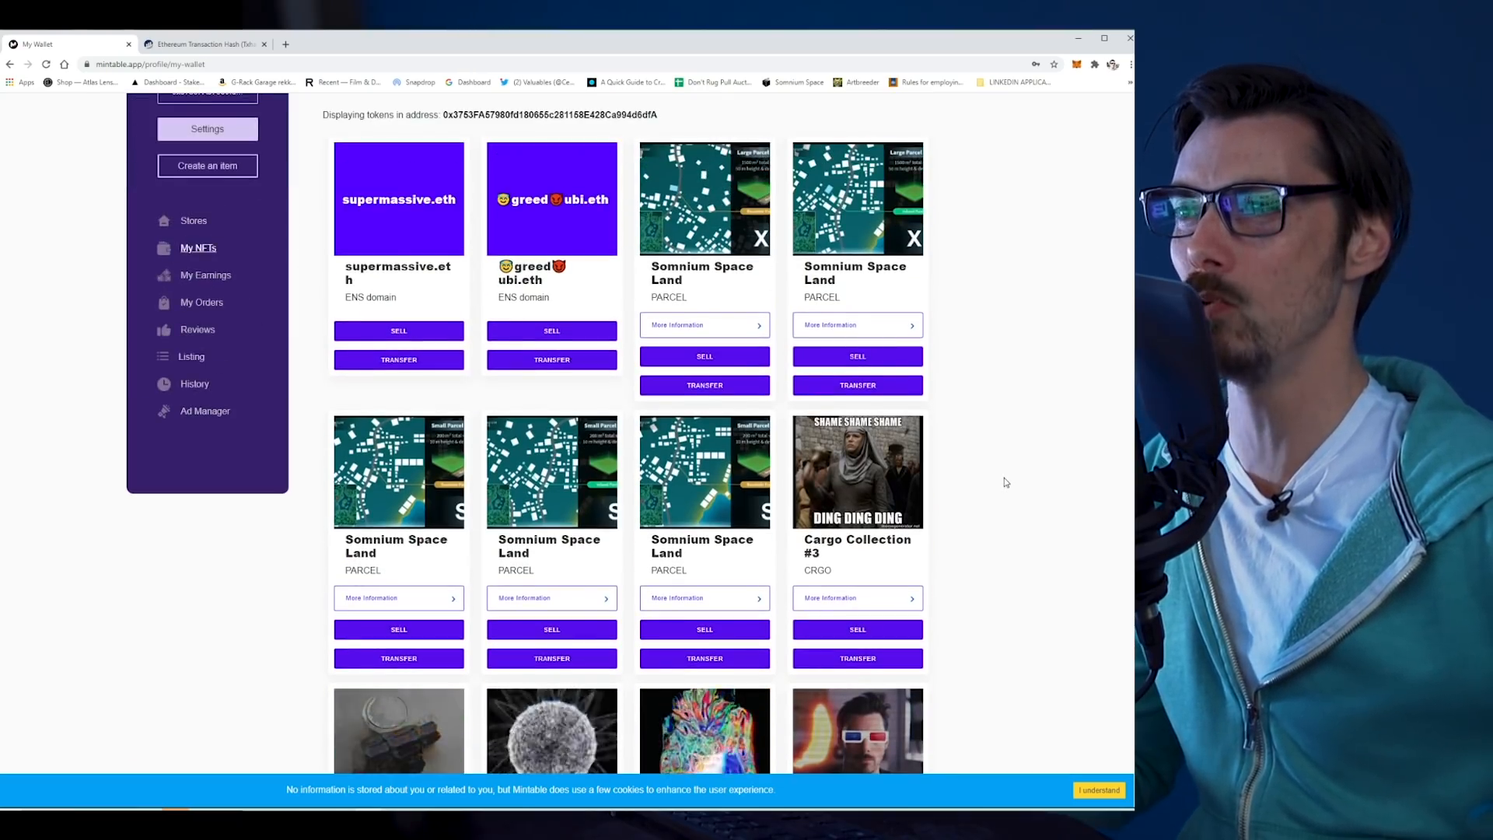
scroll("up", 3)
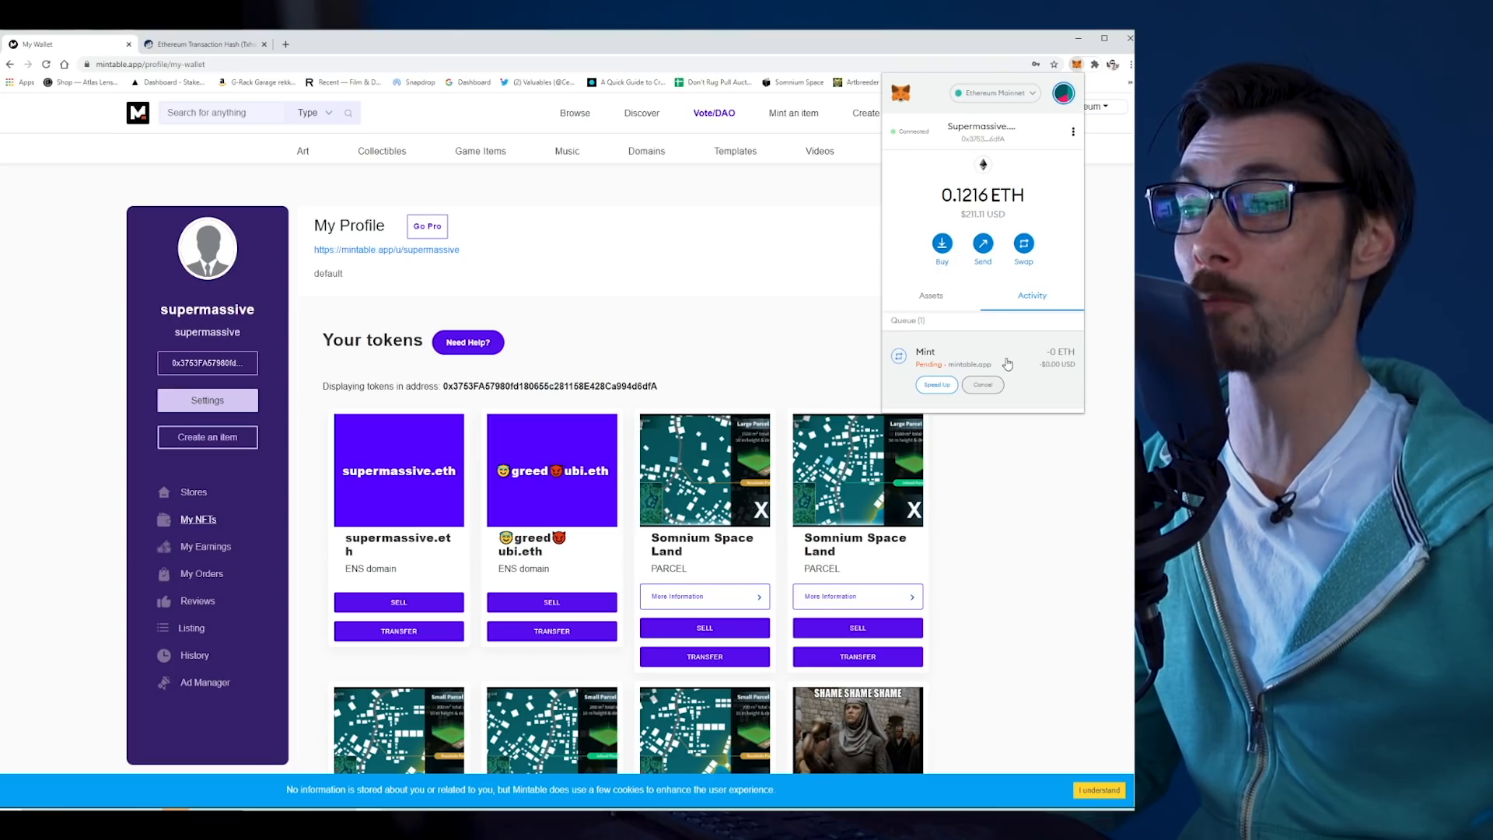
mouse_move(1039, 366)
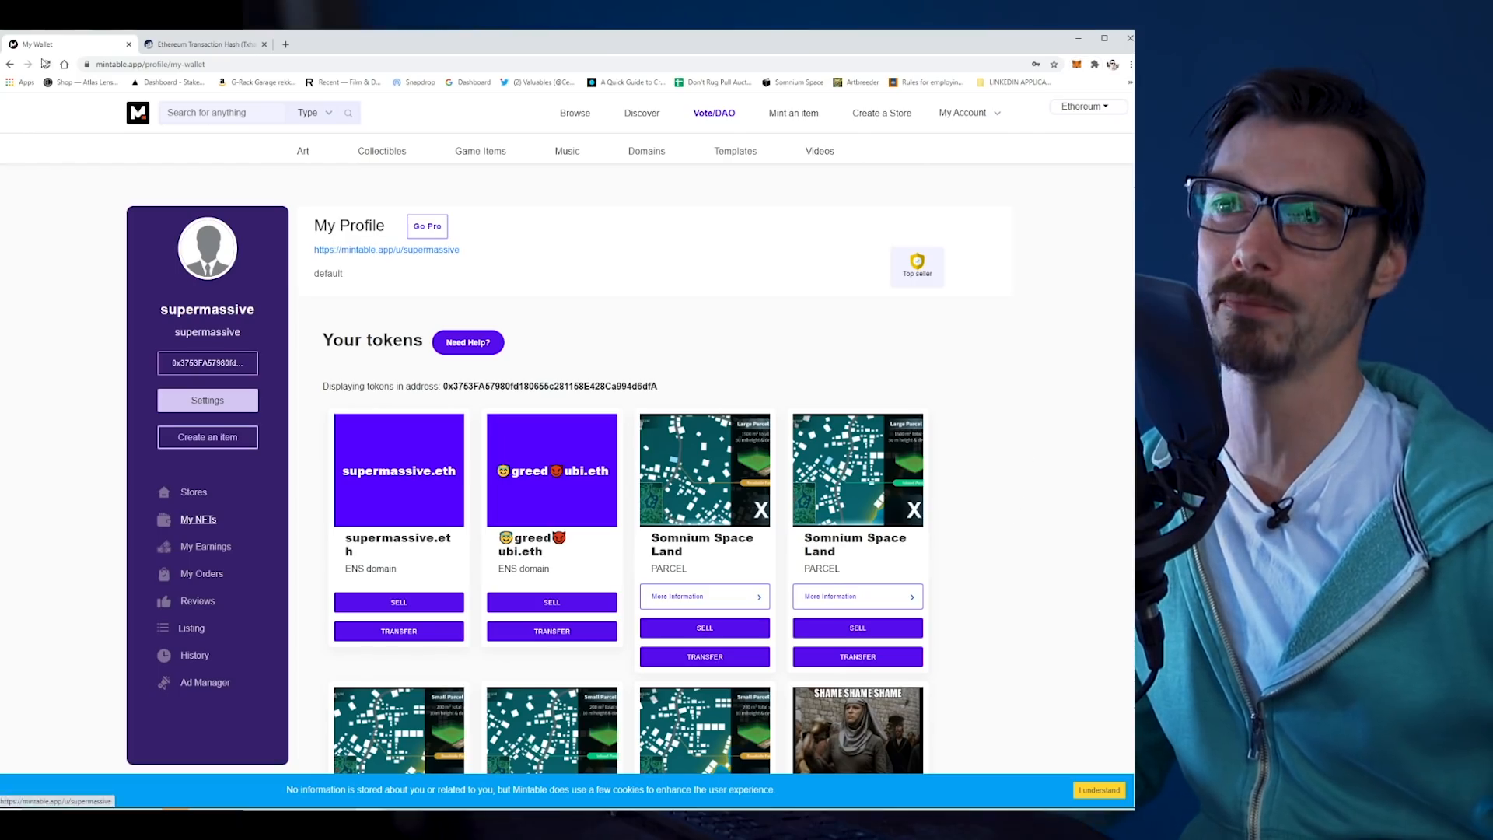
left_click(46, 64)
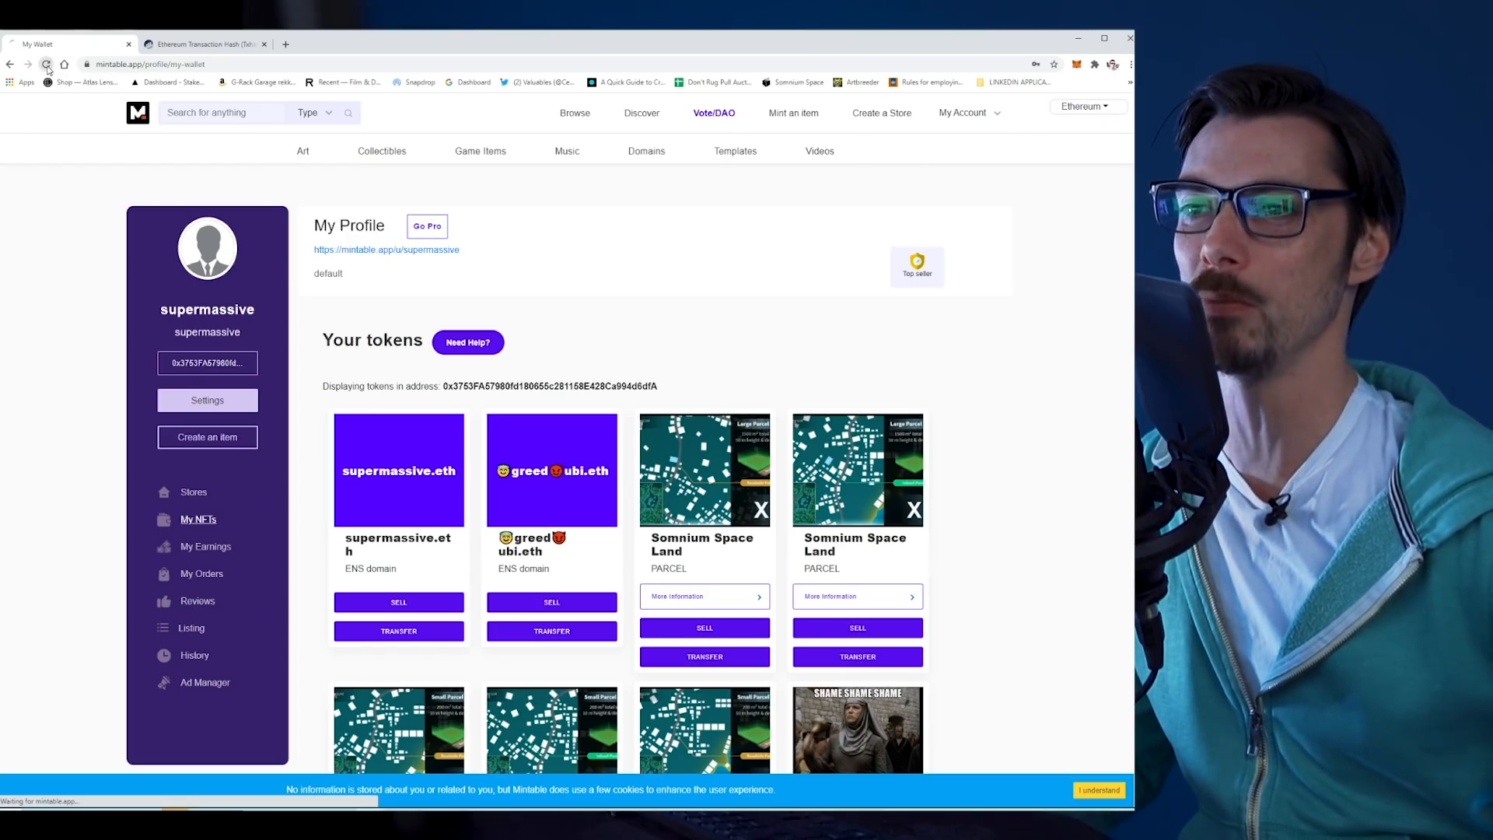
left_click(47, 64)
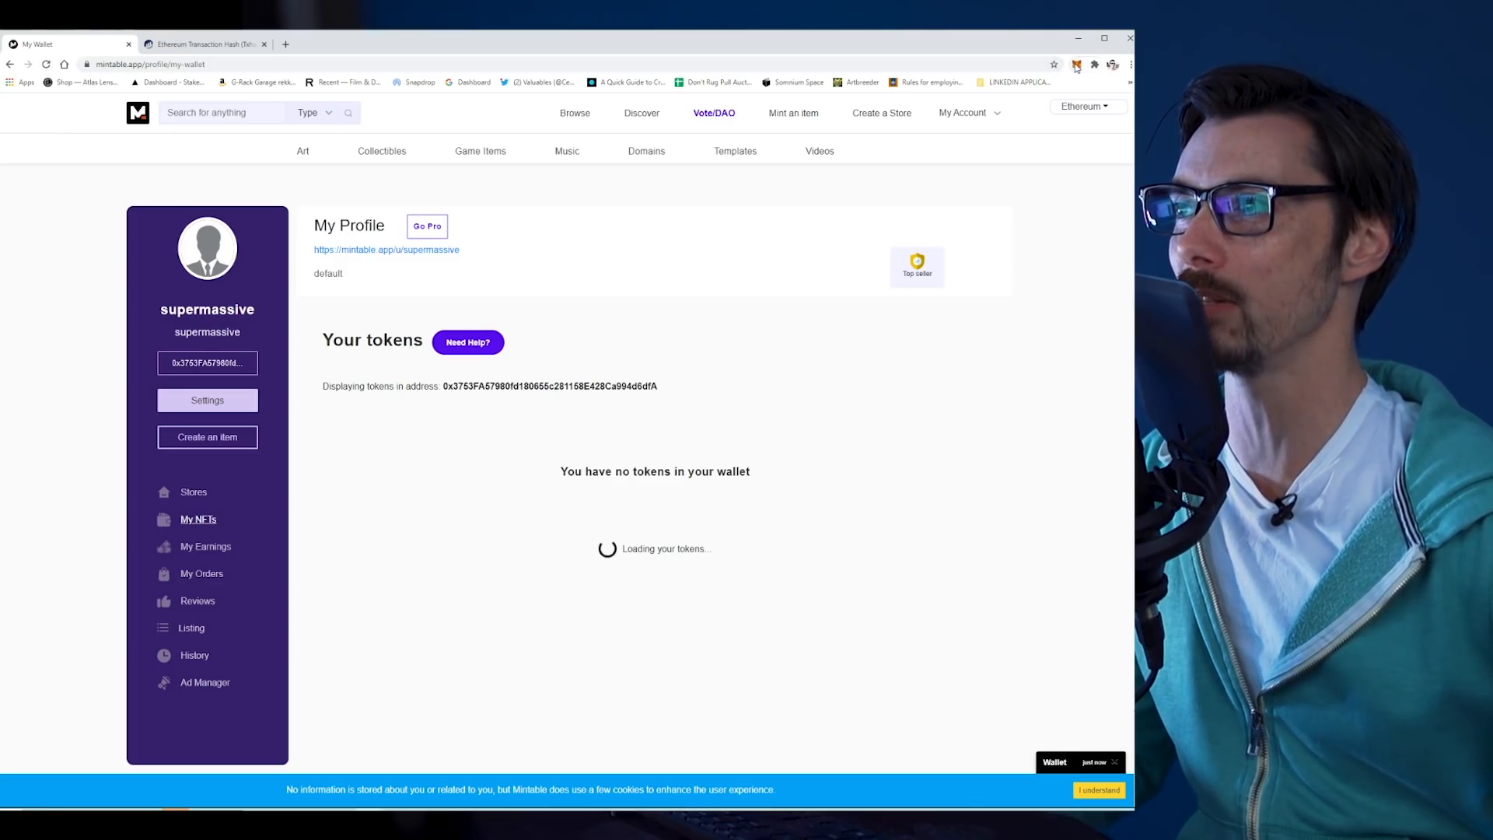
left_click(1077, 63)
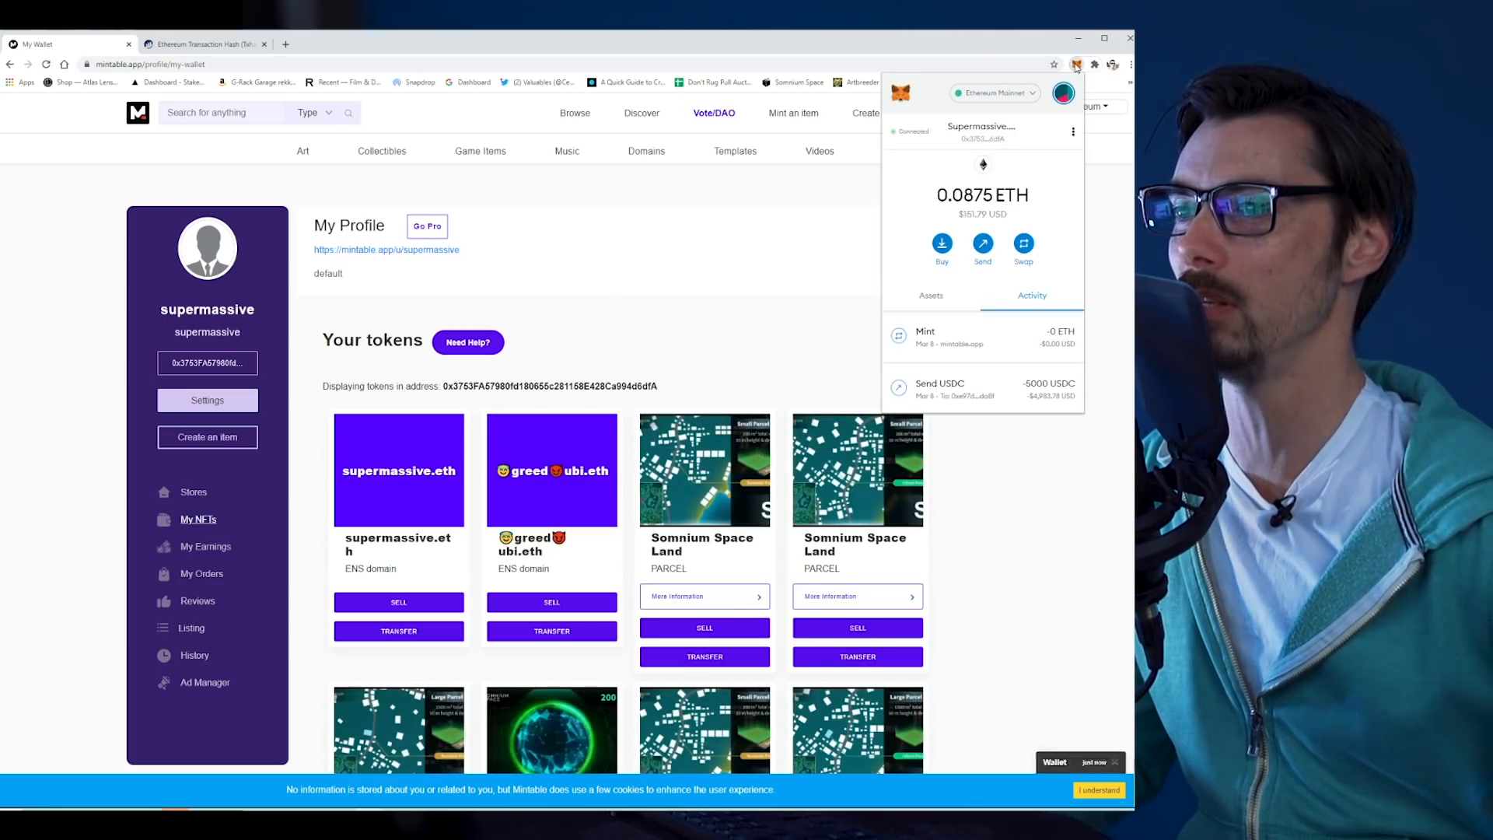
scroll("down", 3)
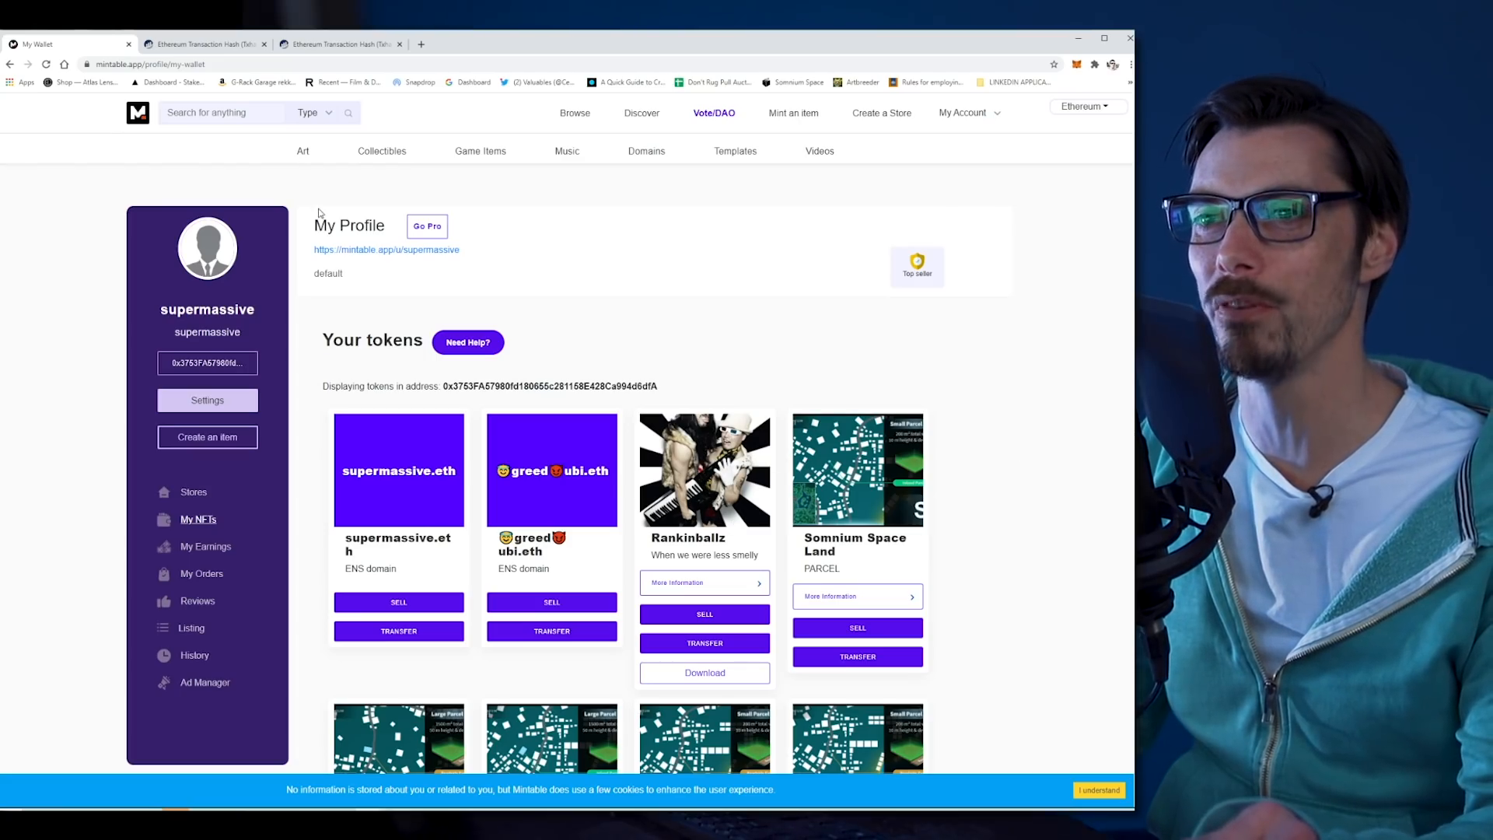
mouse_move(730, 502)
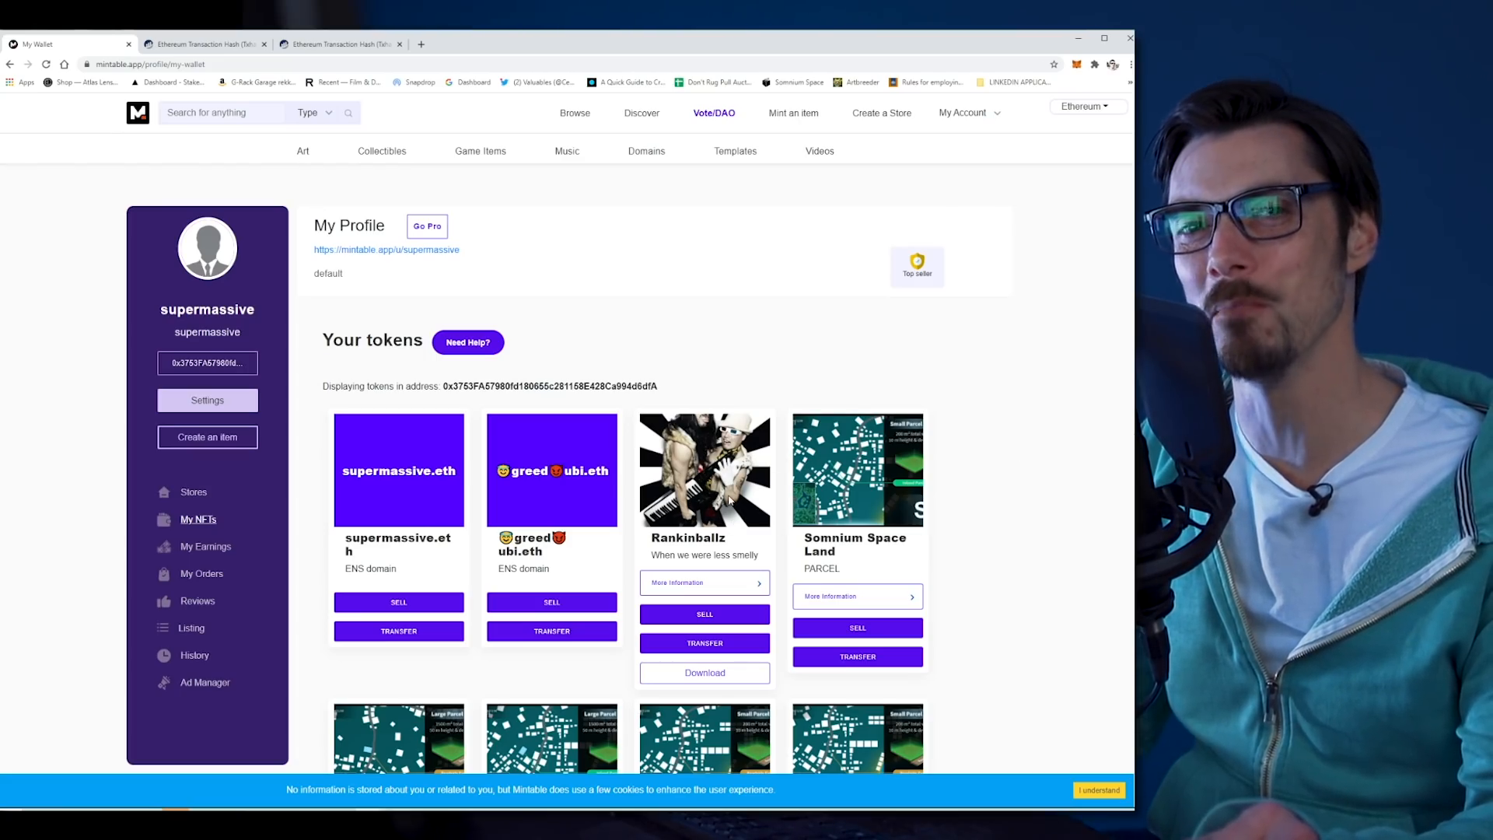
mouse_move(705, 582)
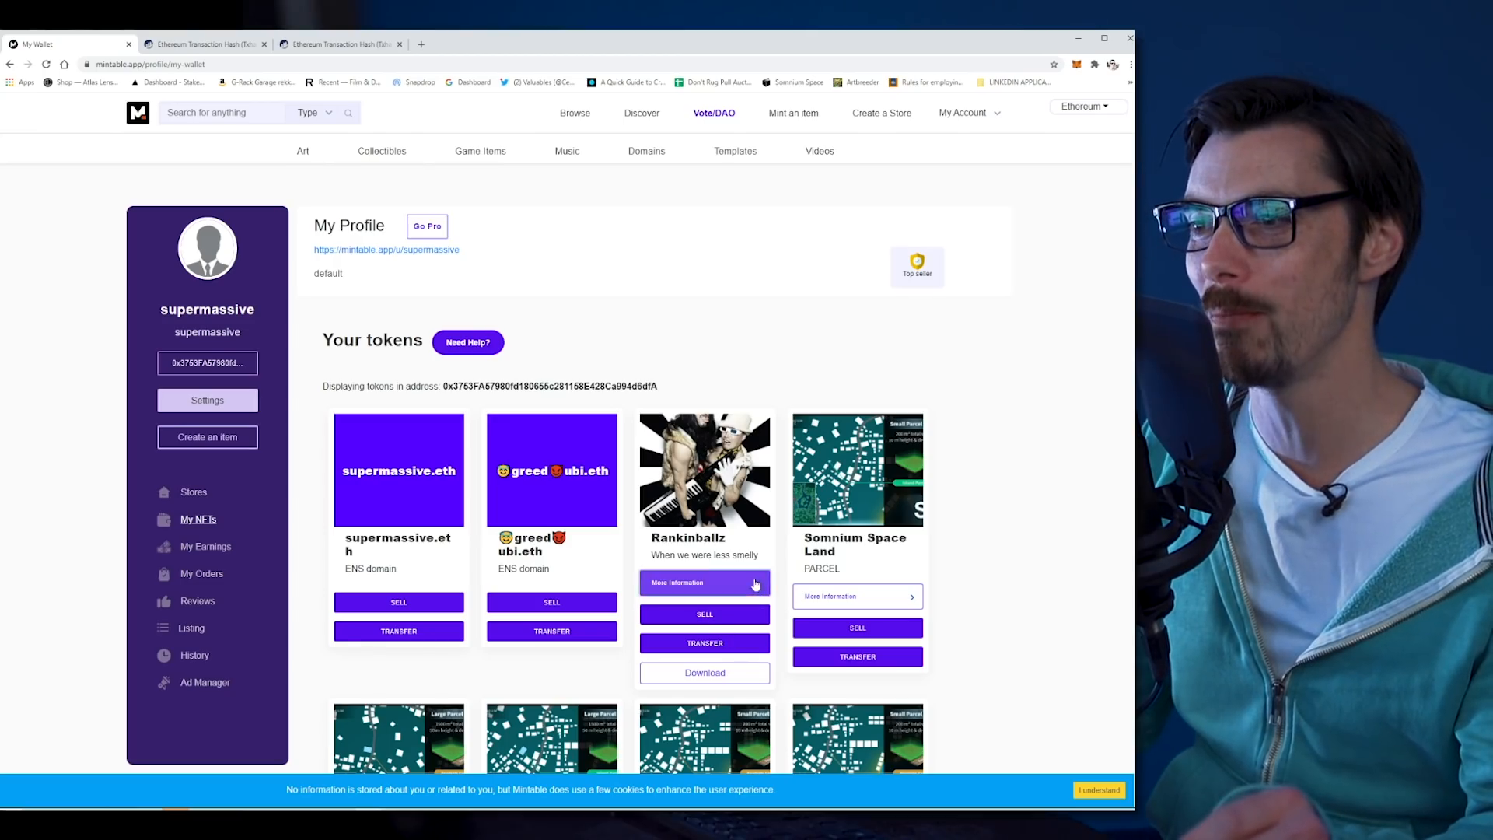
Step: Review the Rankinballz card's metadata and open the SELL form for token 839
left_click(705, 582)
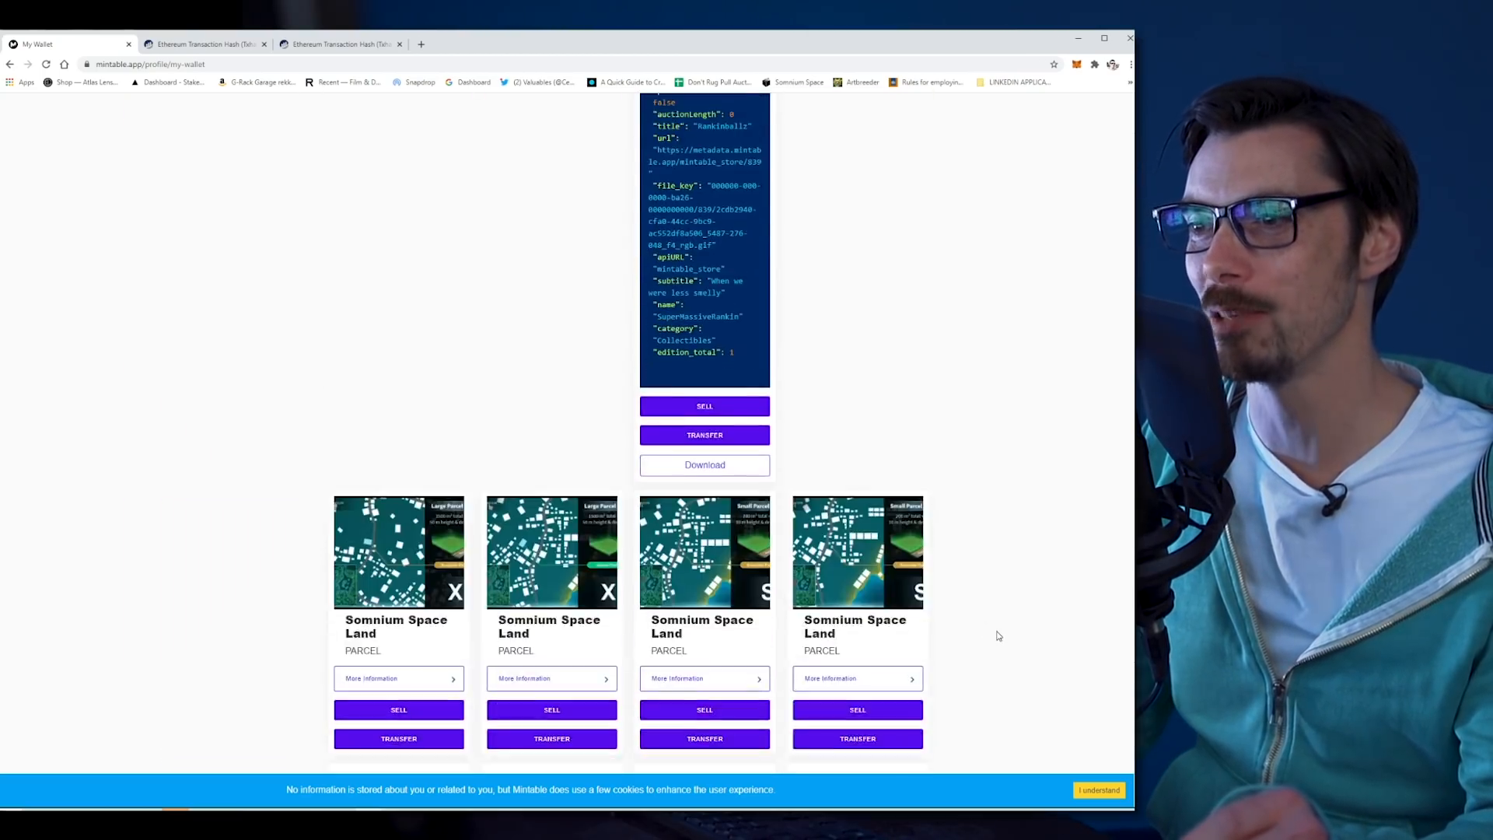
scroll("up", 3)
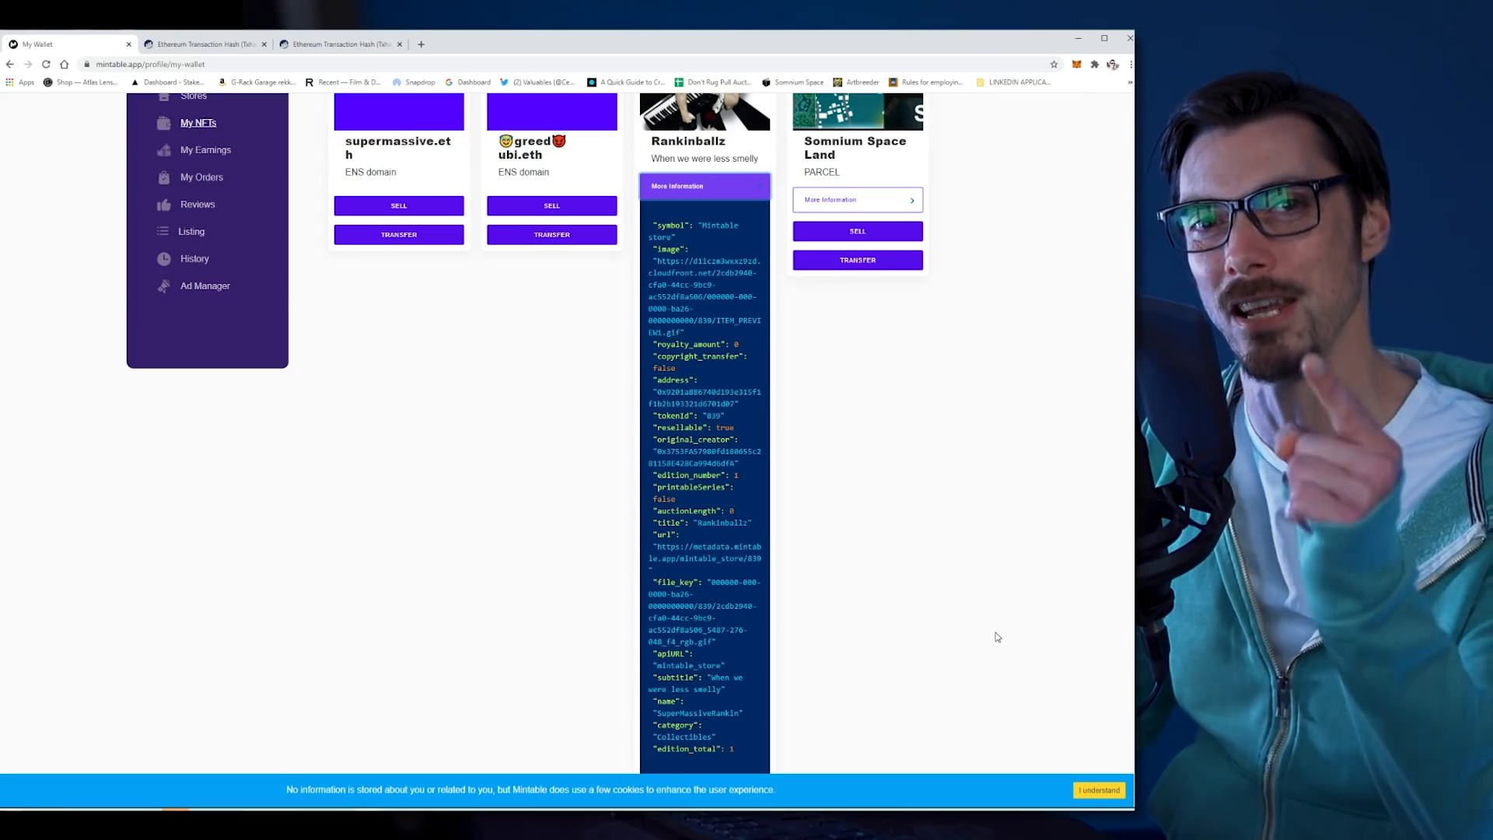
scroll("down", 3)
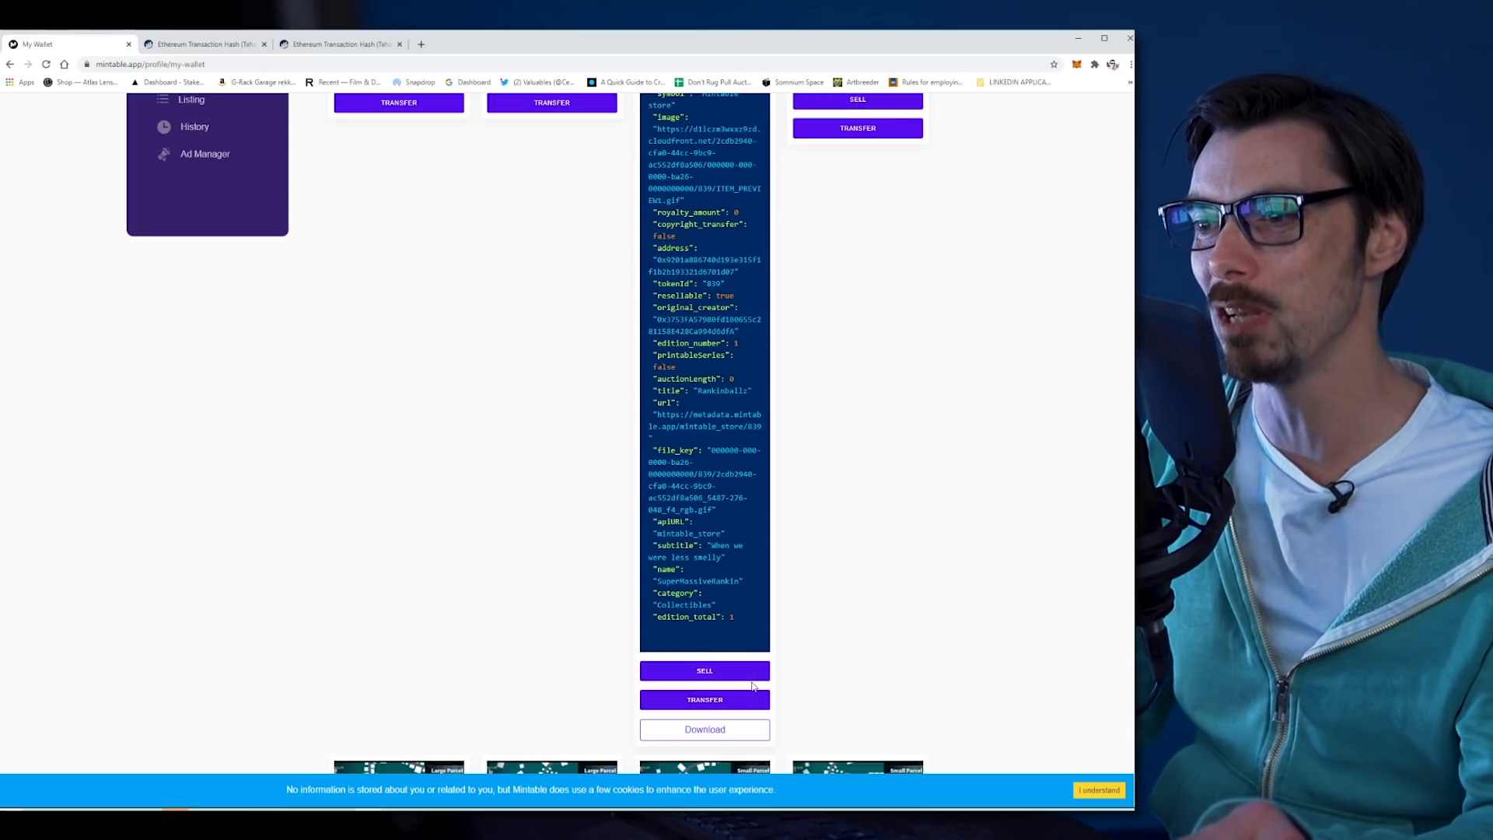
scroll("down", 3)
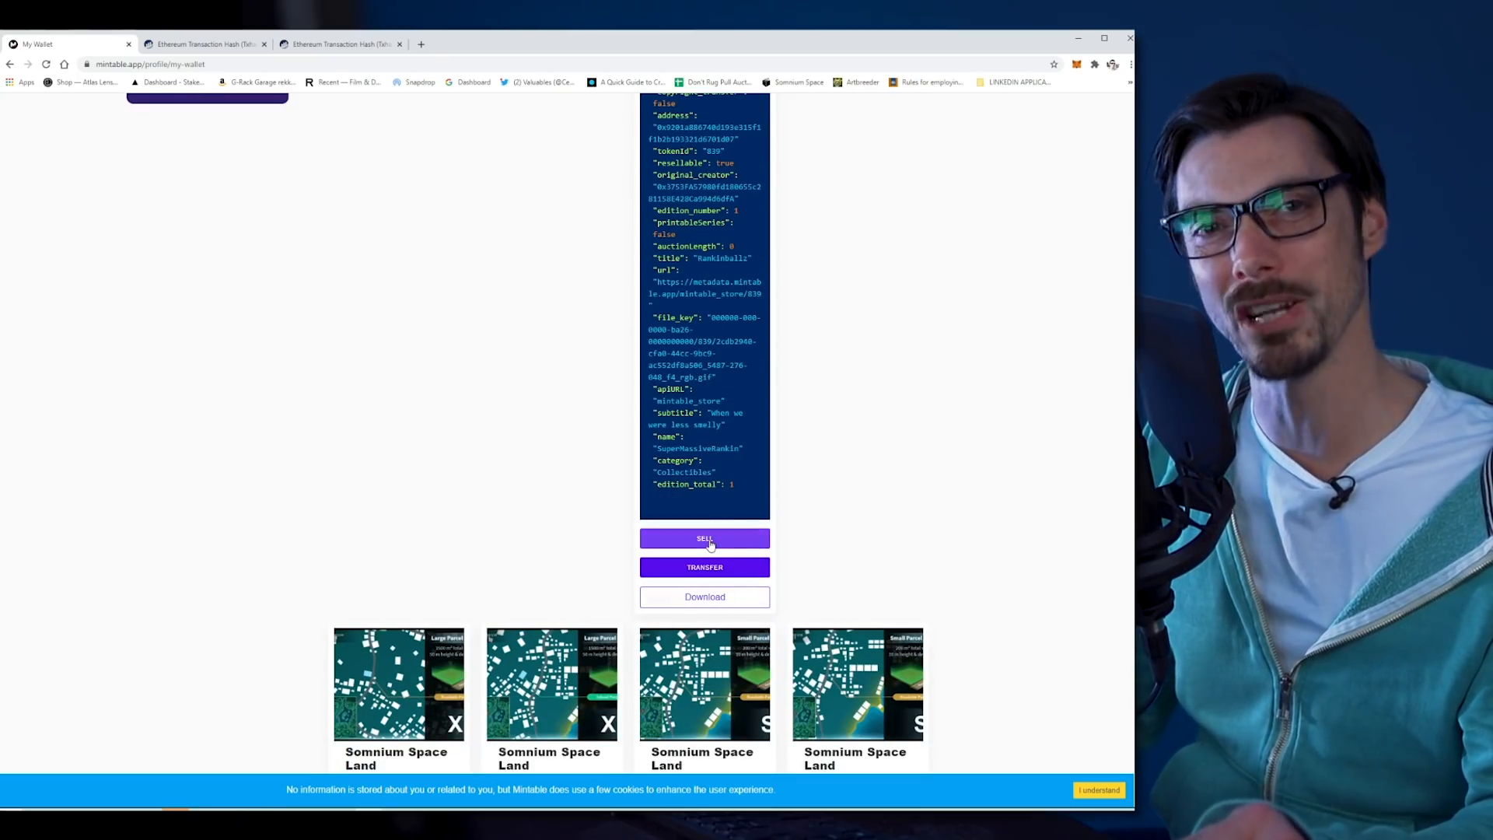
left_click(704, 539)
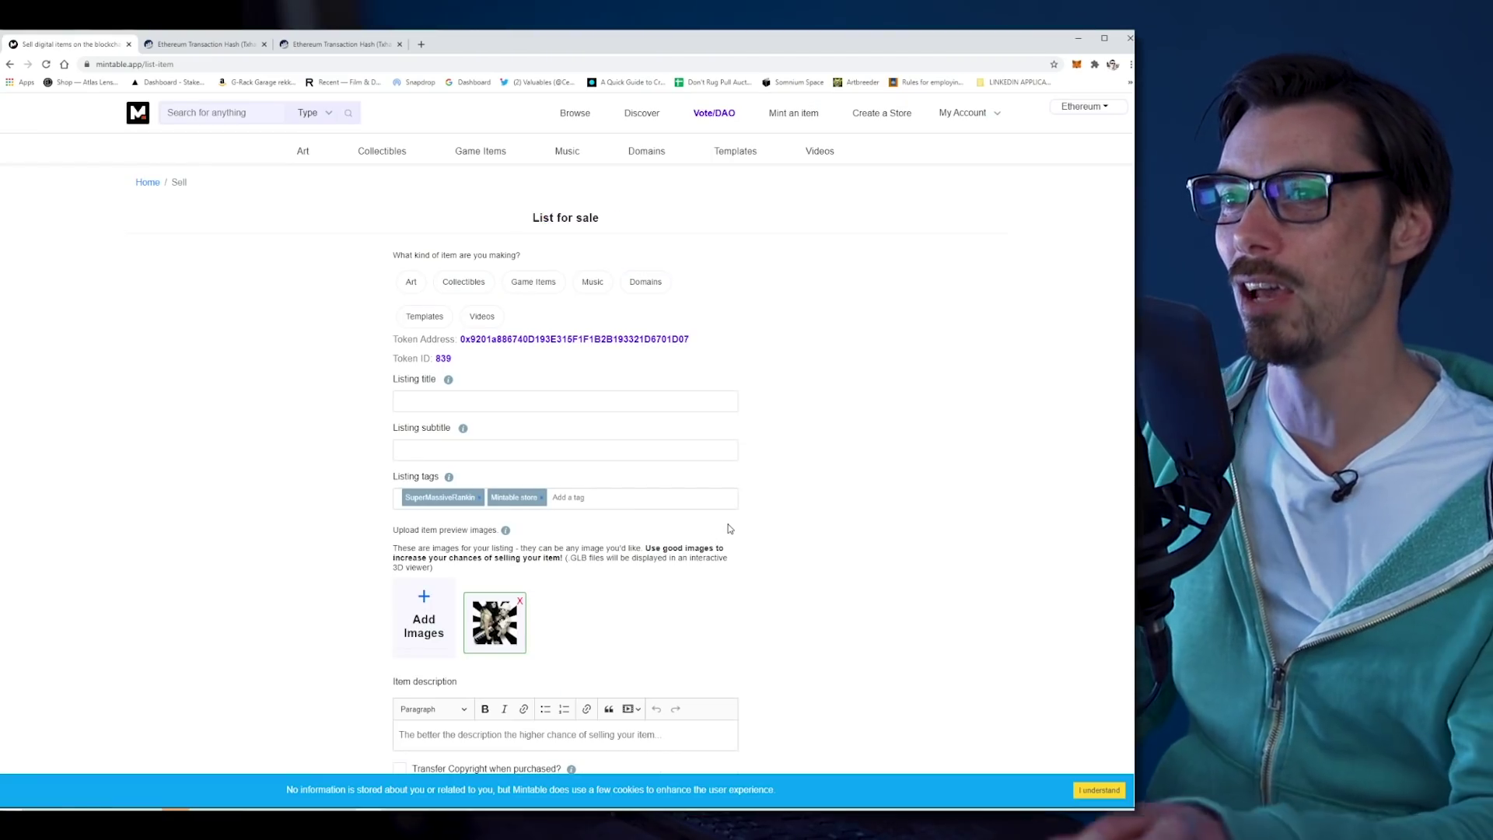
Step: Fill in listing title Rankinballz and subtitle 'When we were less smelly'
left_click(565, 399)
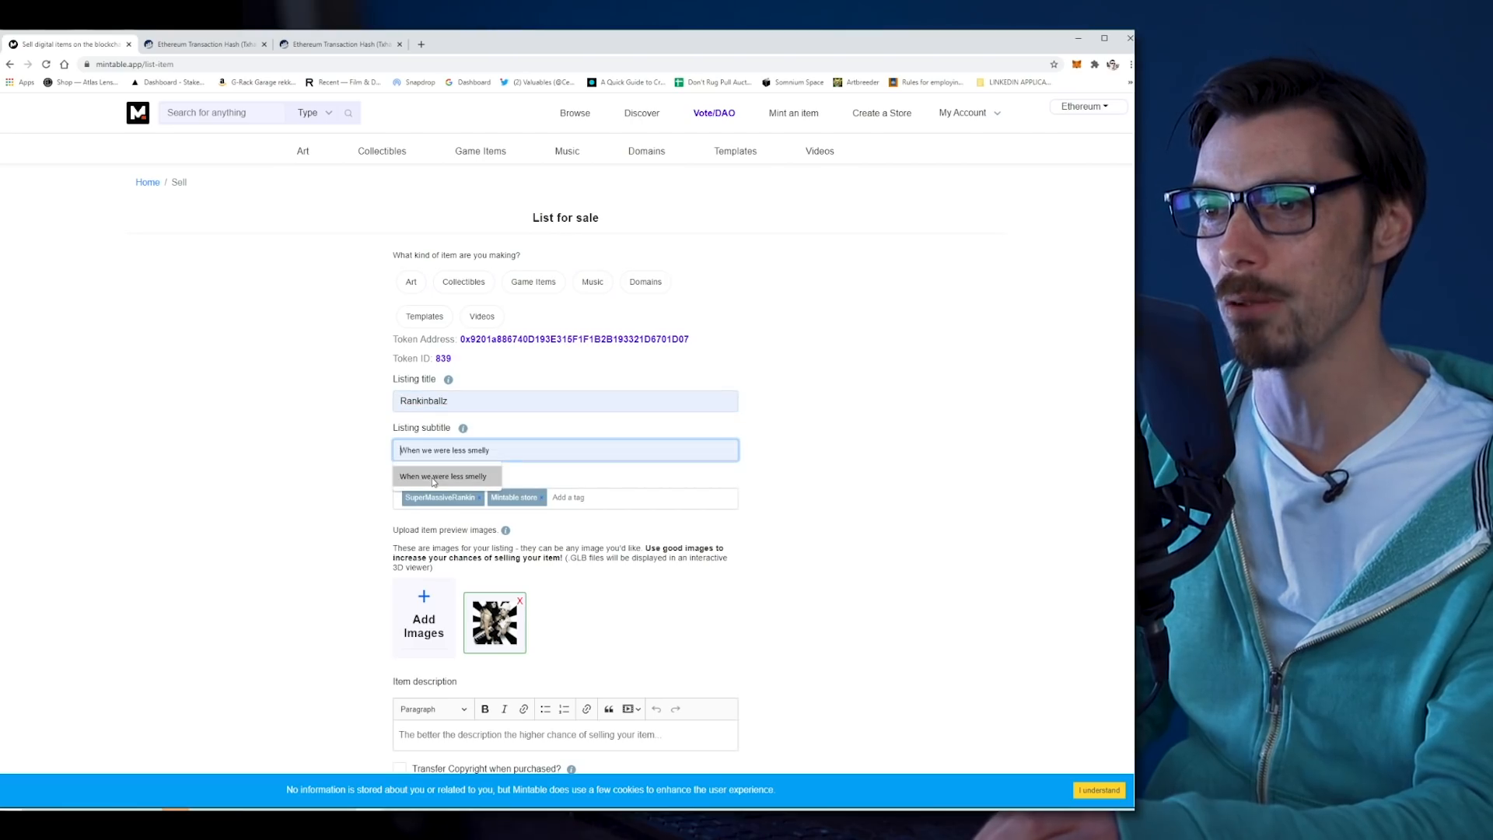
left_click(444, 476)
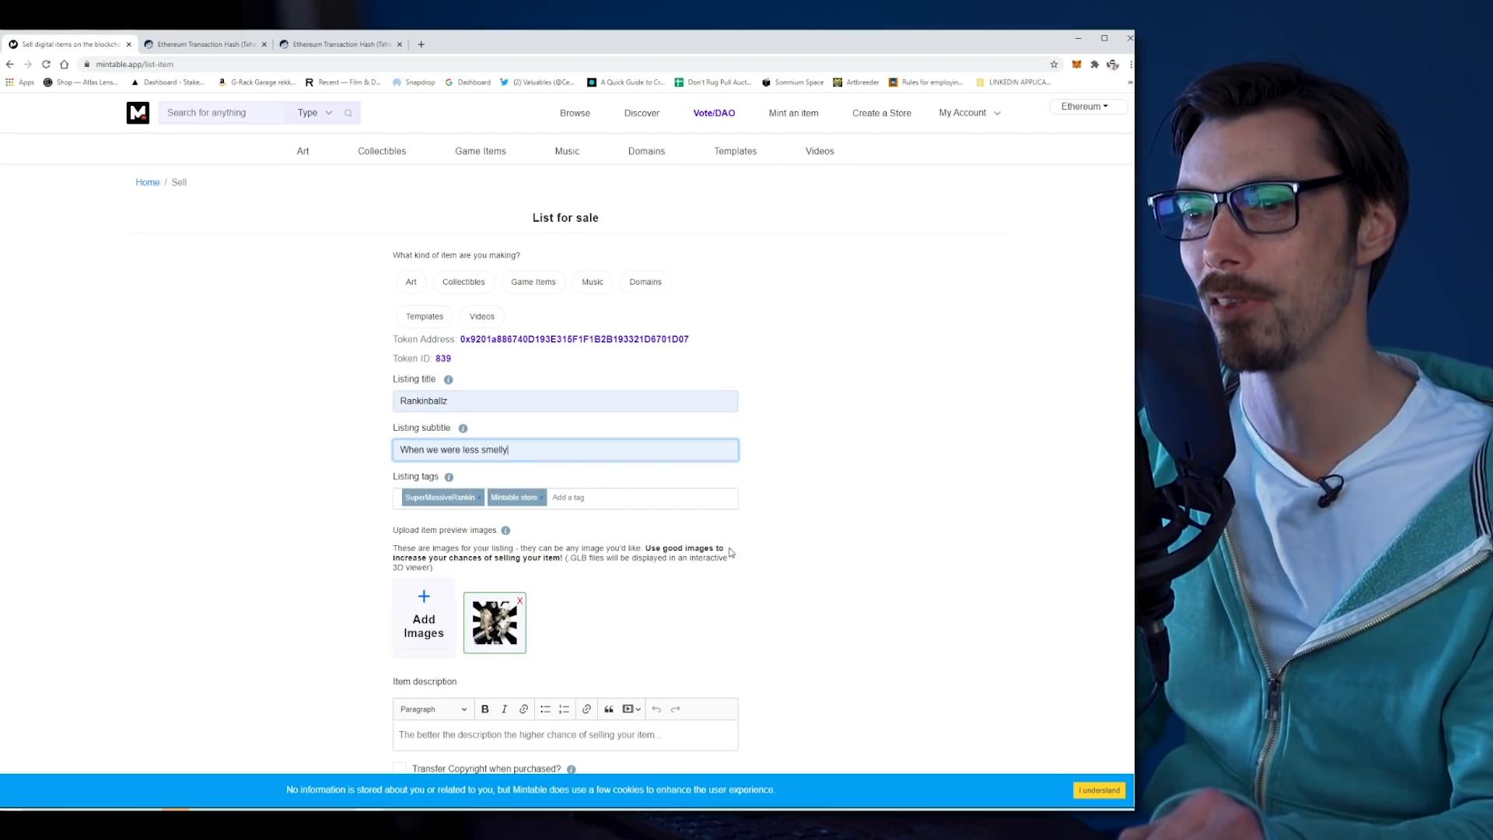
scroll("down", 3)
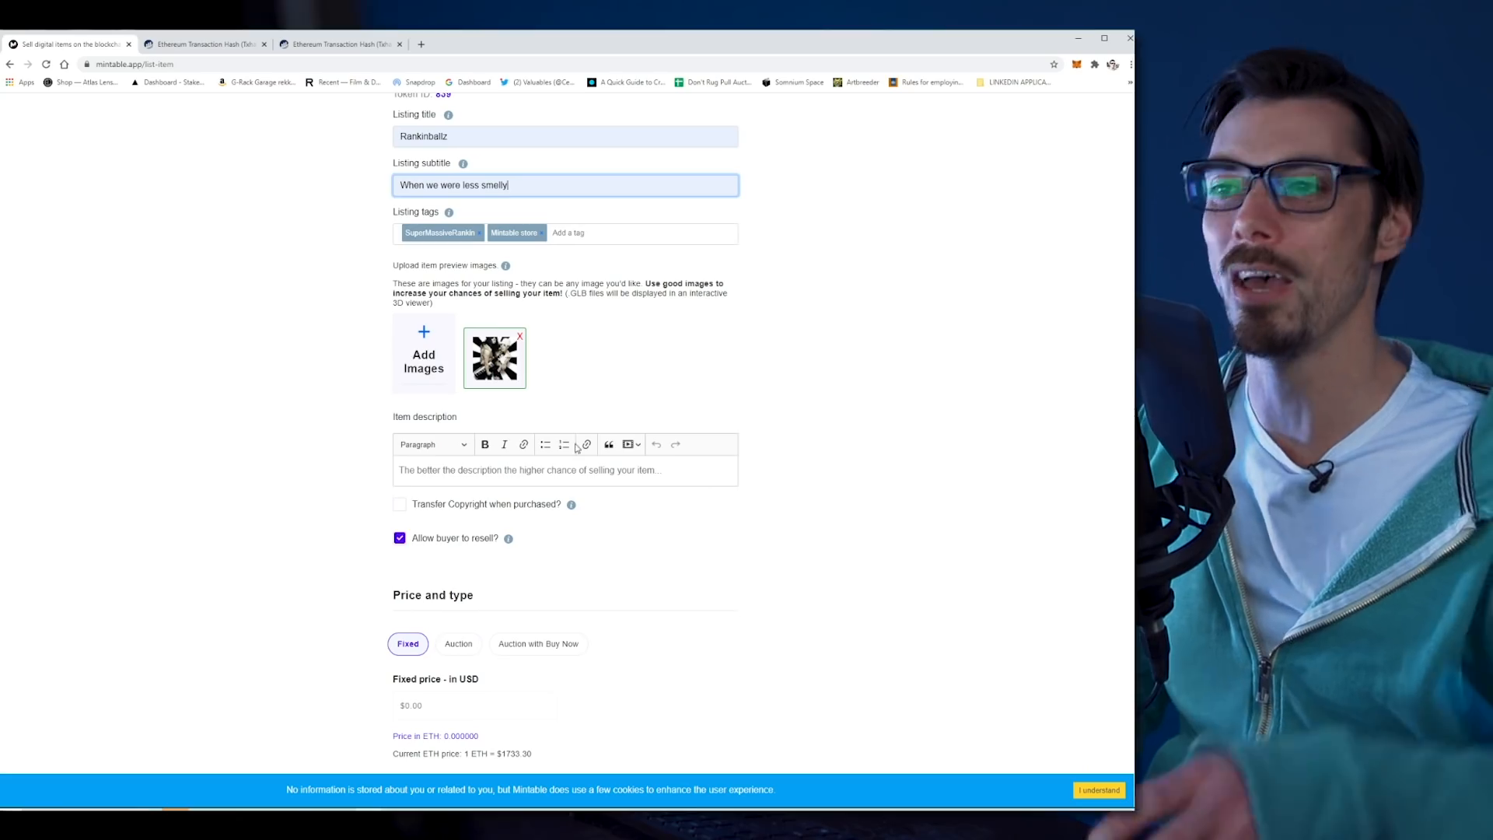
mouse_move(558, 483)
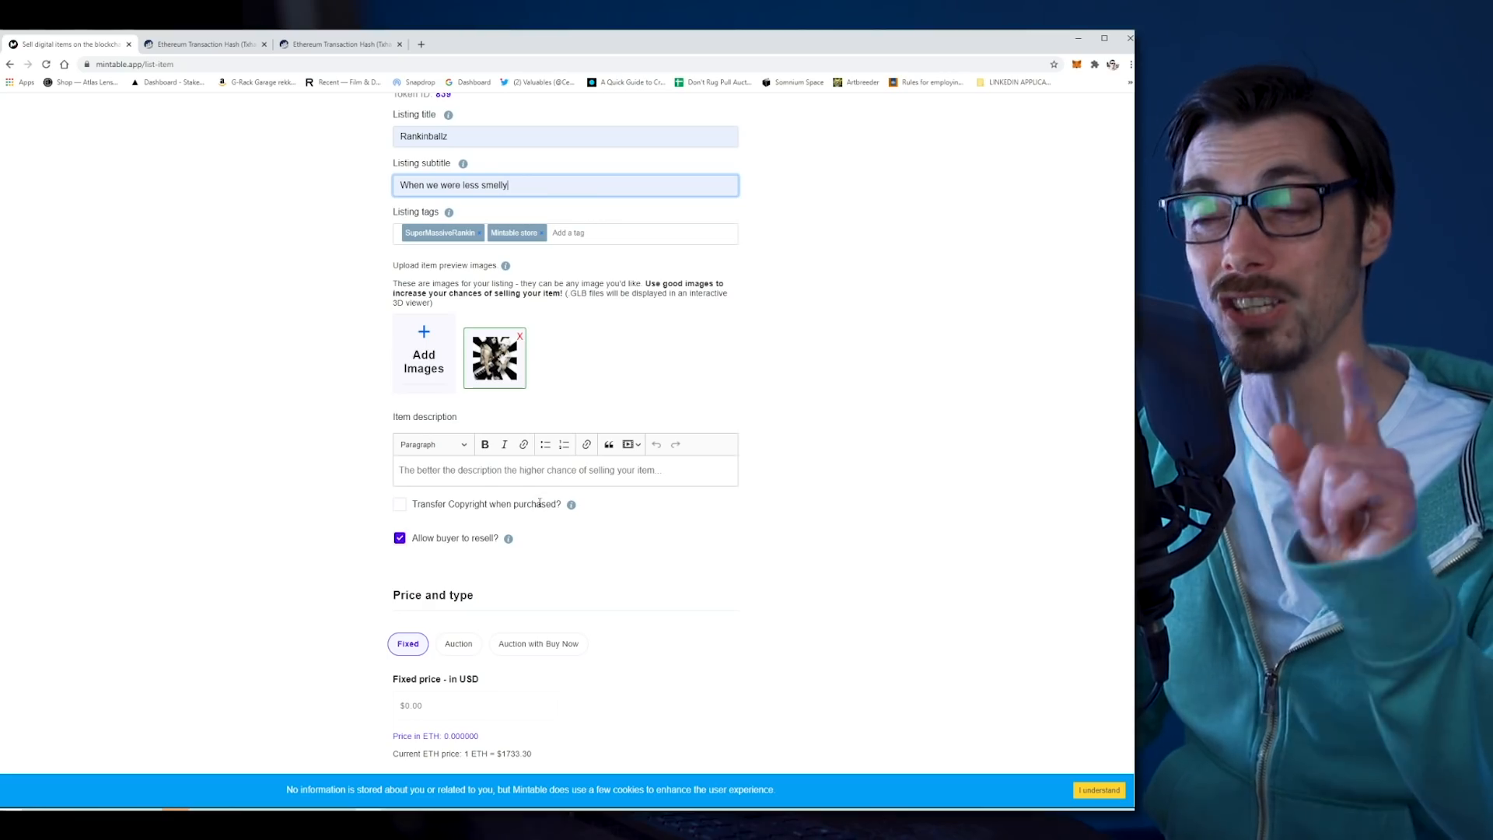
mouse_move(570, 504)
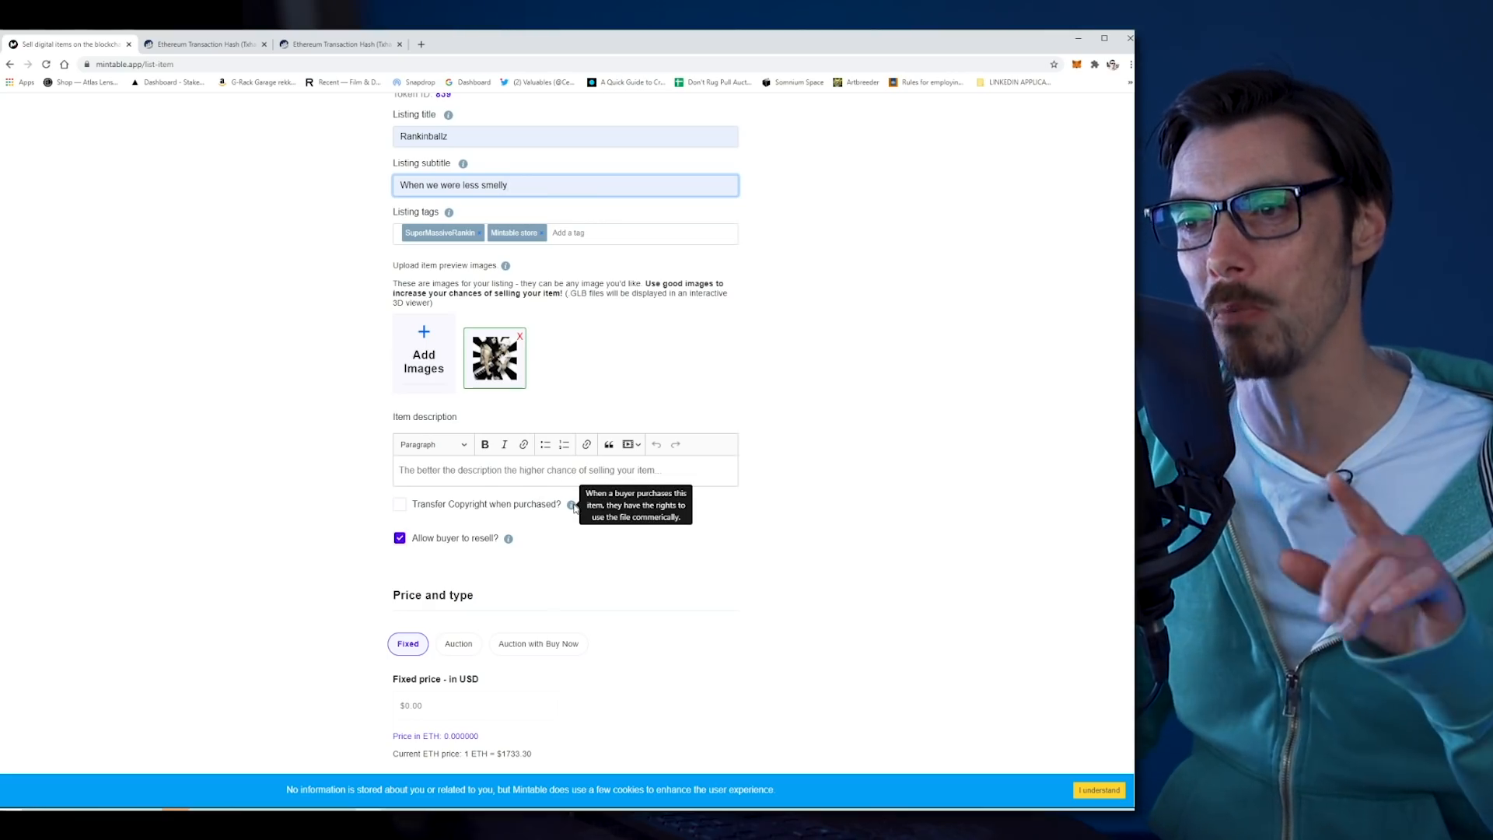
mouse_move(571, 506)
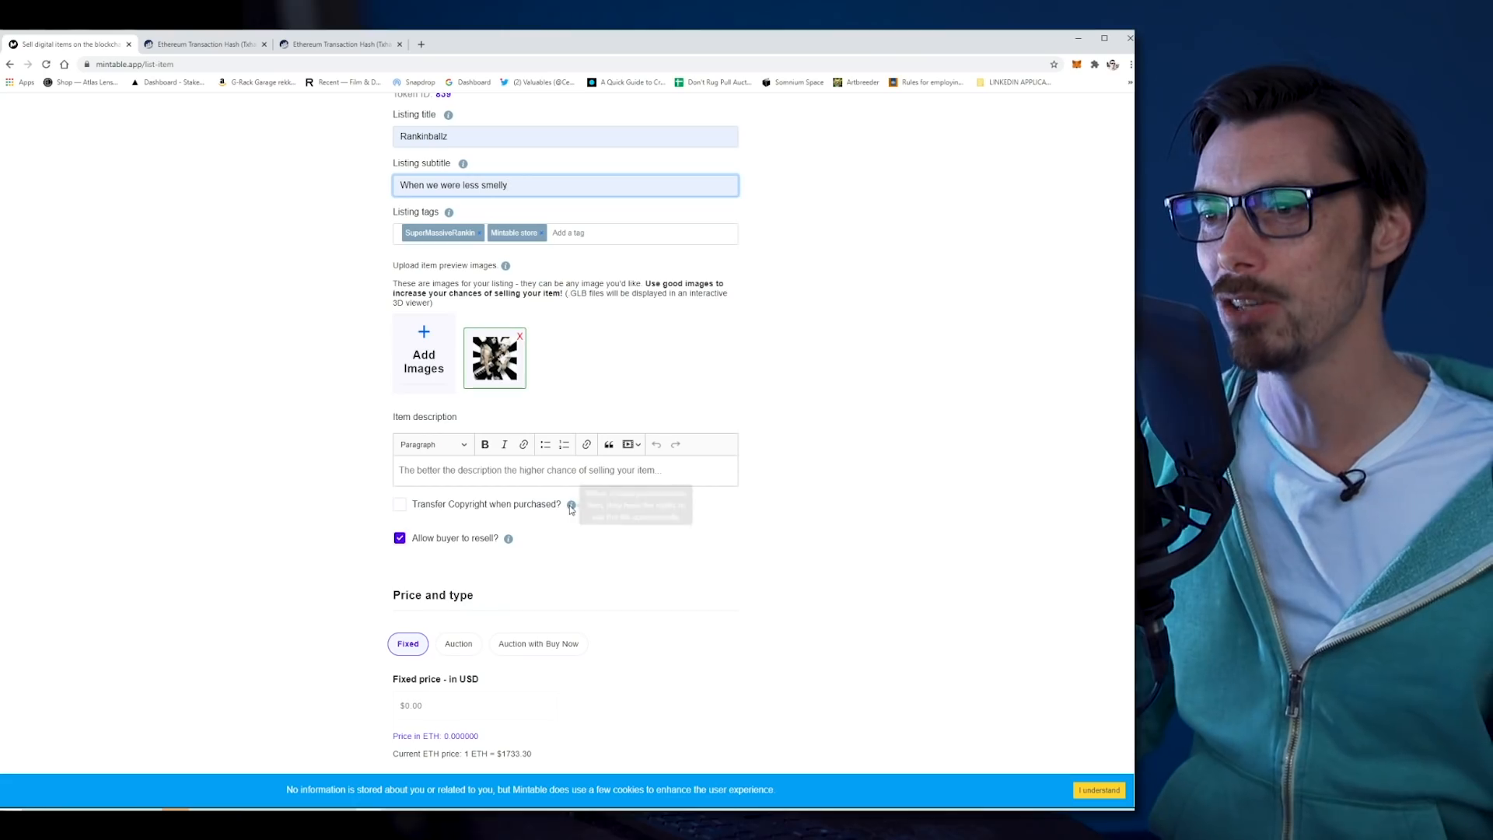
mouse_move(572, 505)
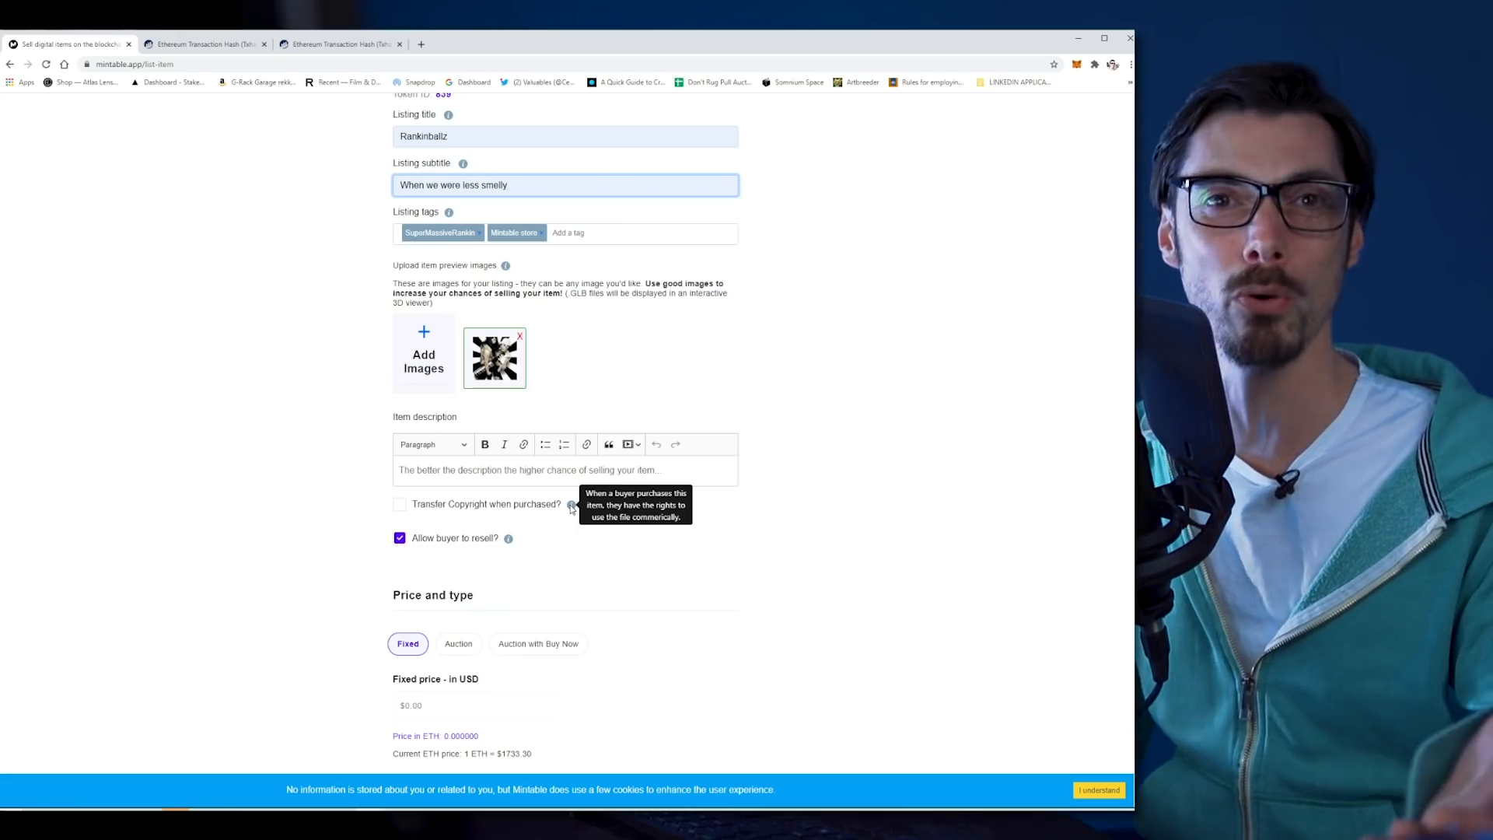
Step: Enter the item description 'This is a tutorial joke please don…'
scroll("down", 3)
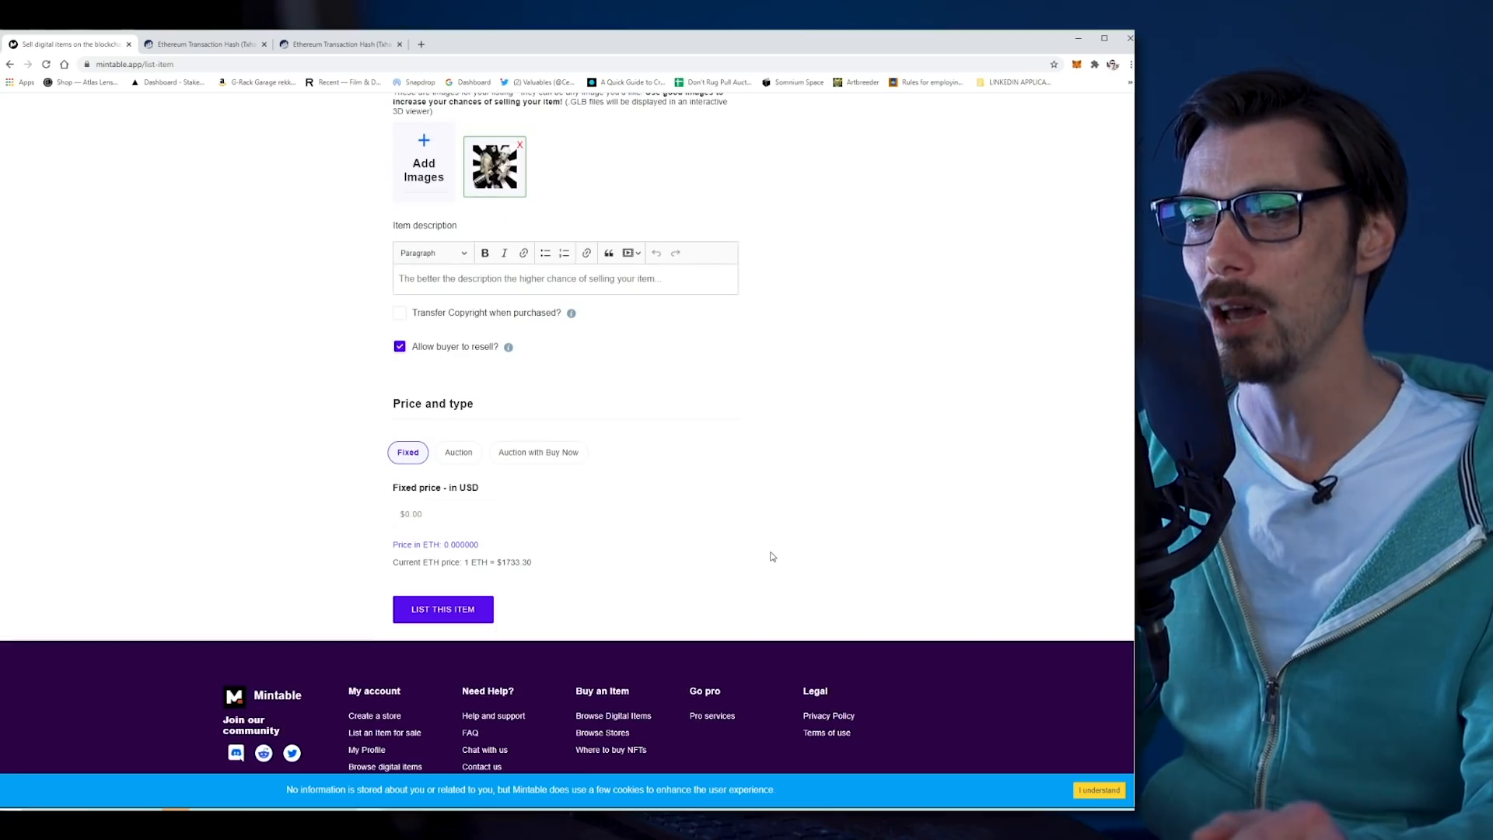
scroll("up", 3)
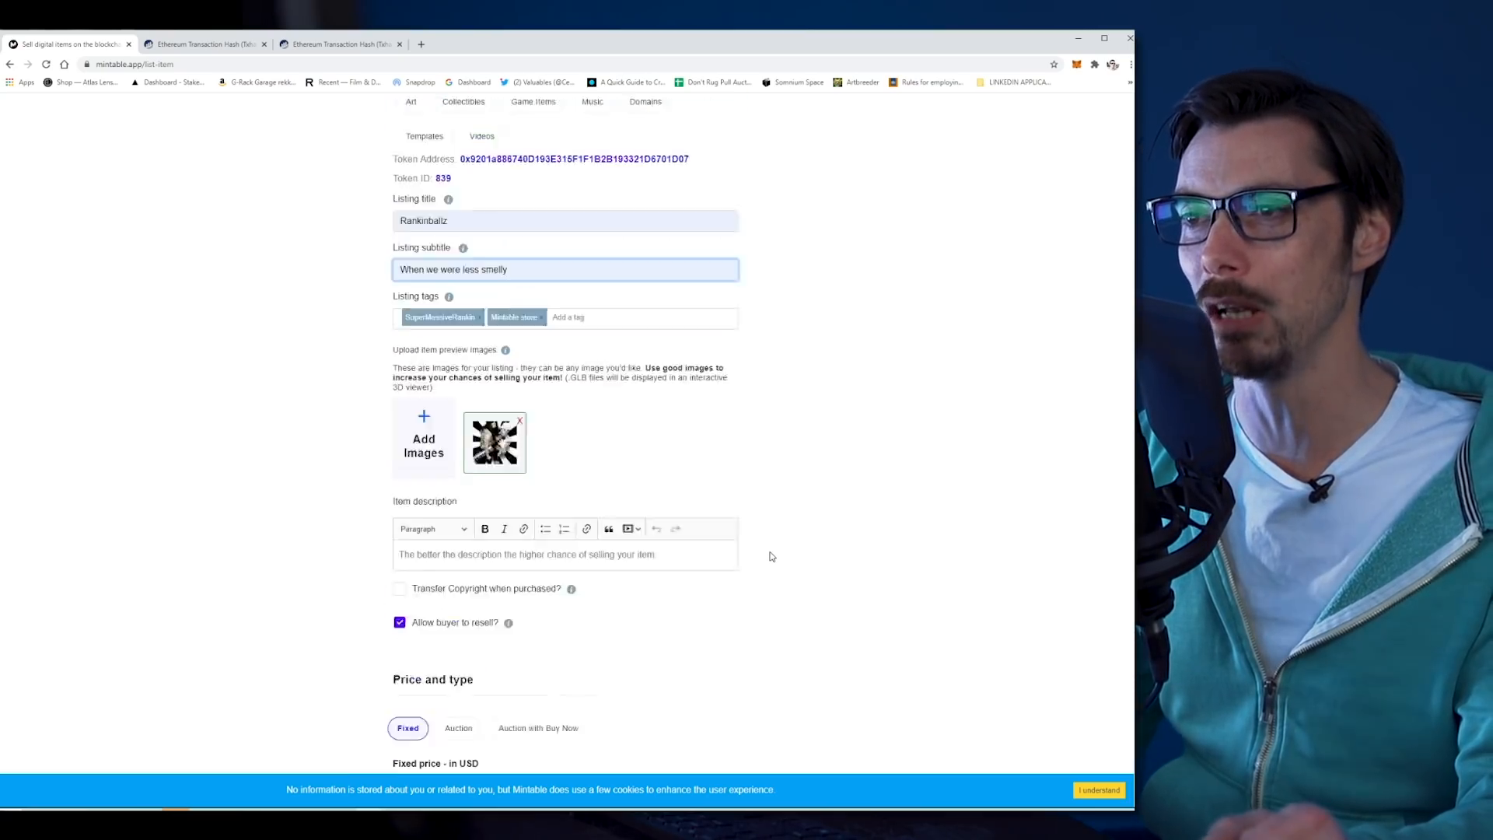
scroll("down", 3)
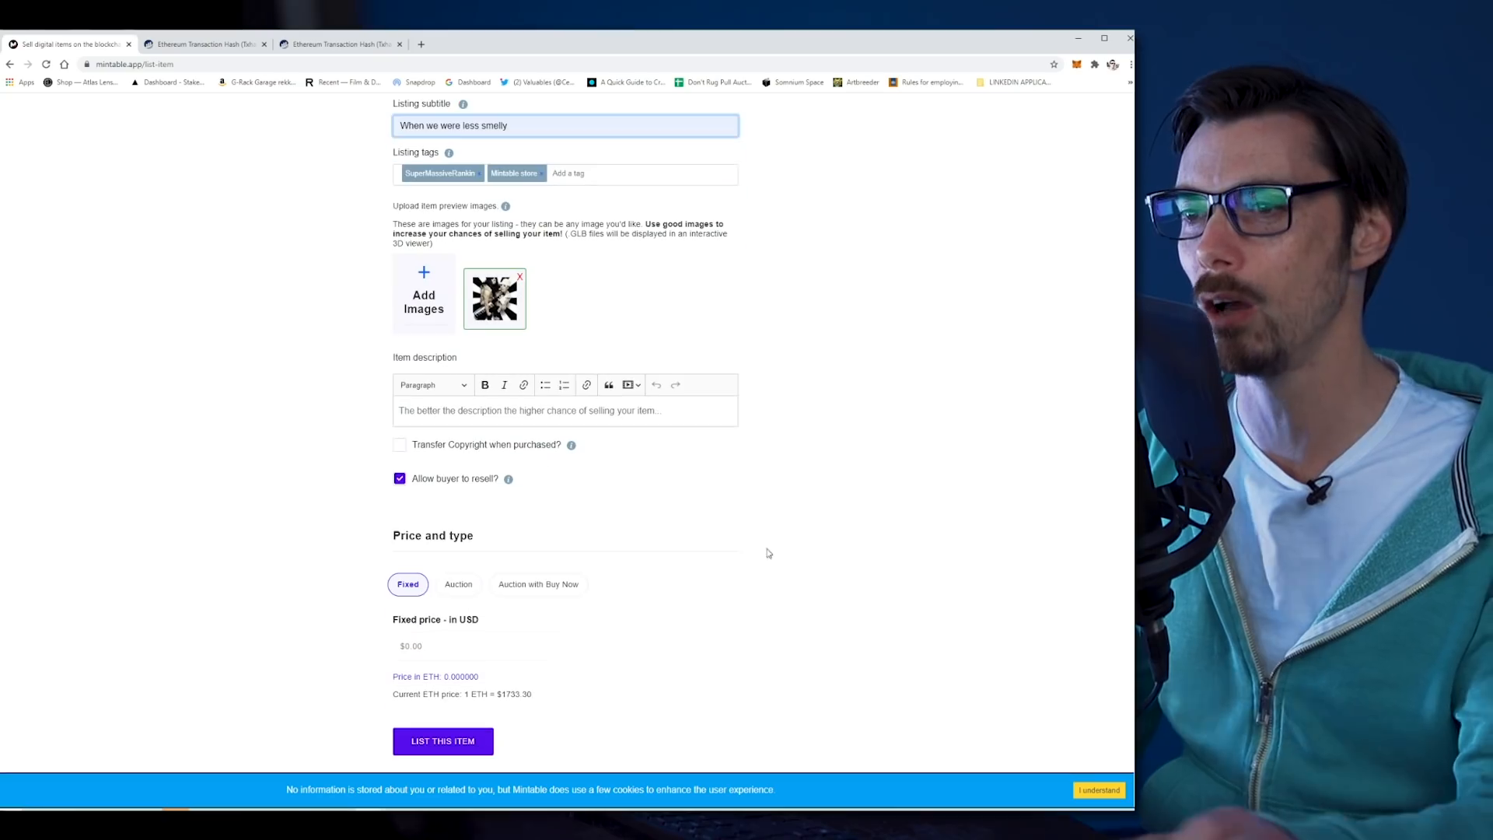
left_click(556, 410)
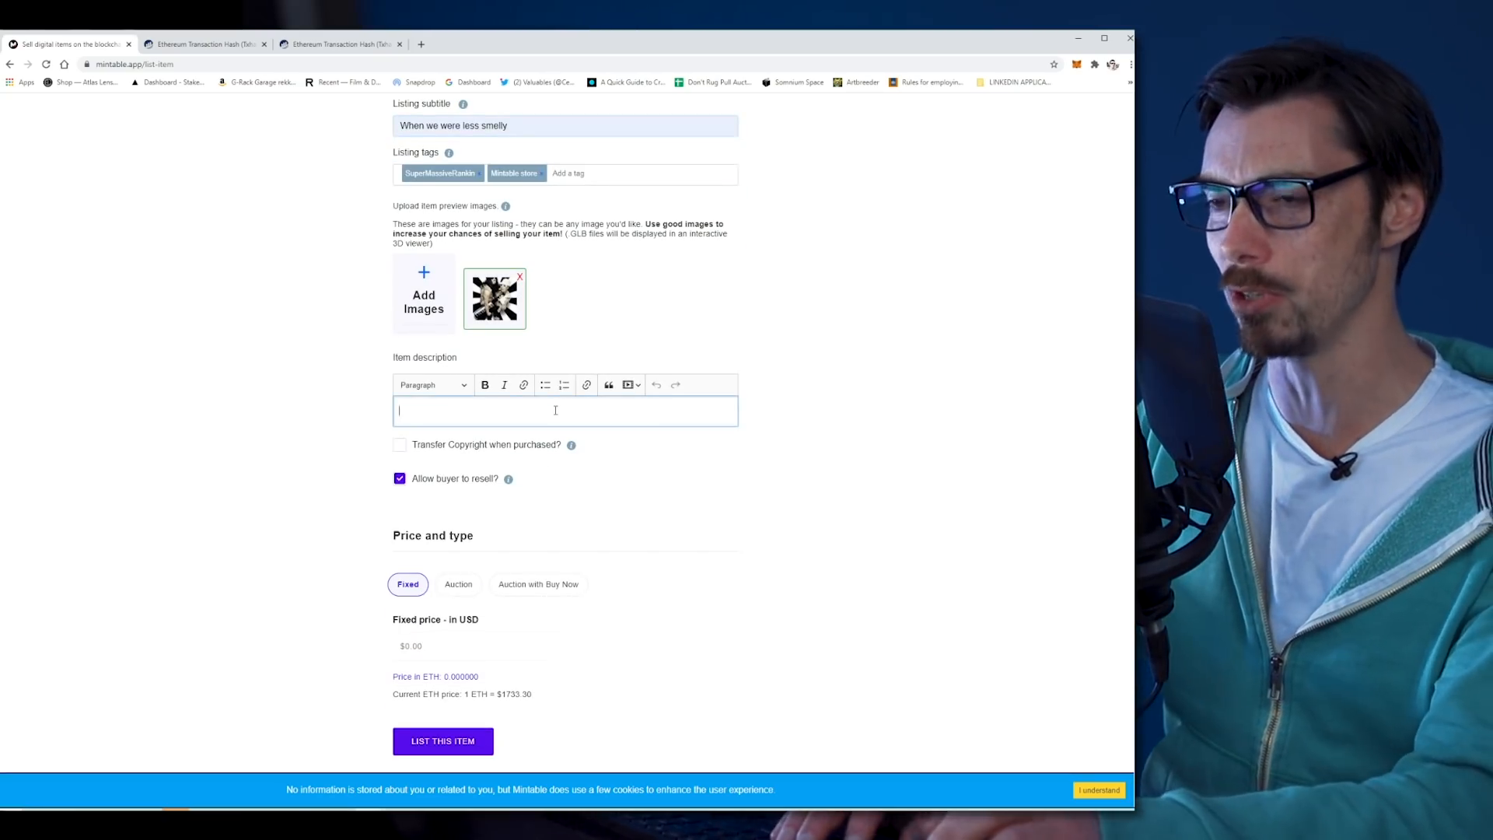
type("This i")
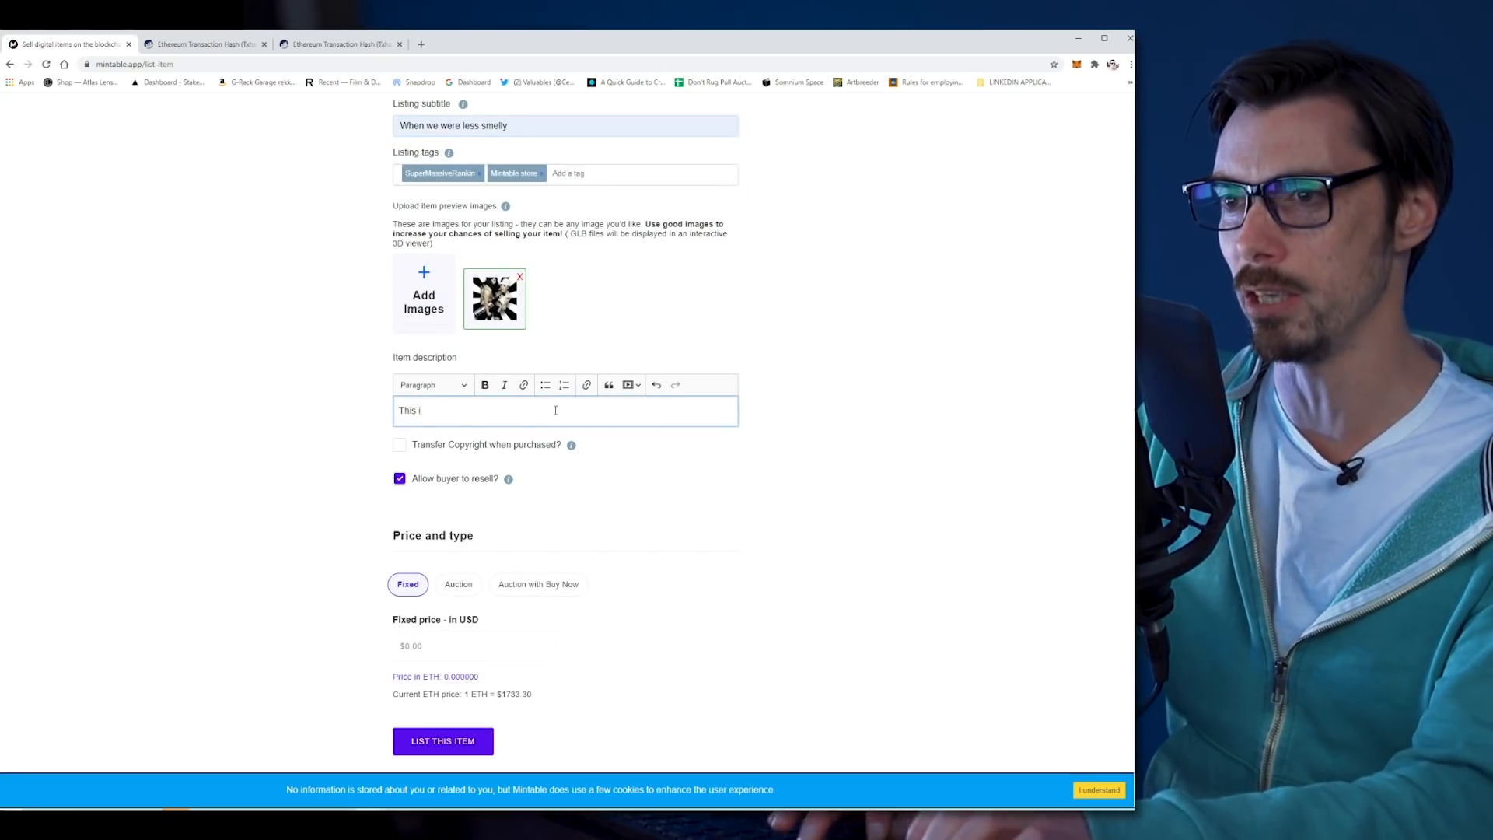
type("s a tutorial")
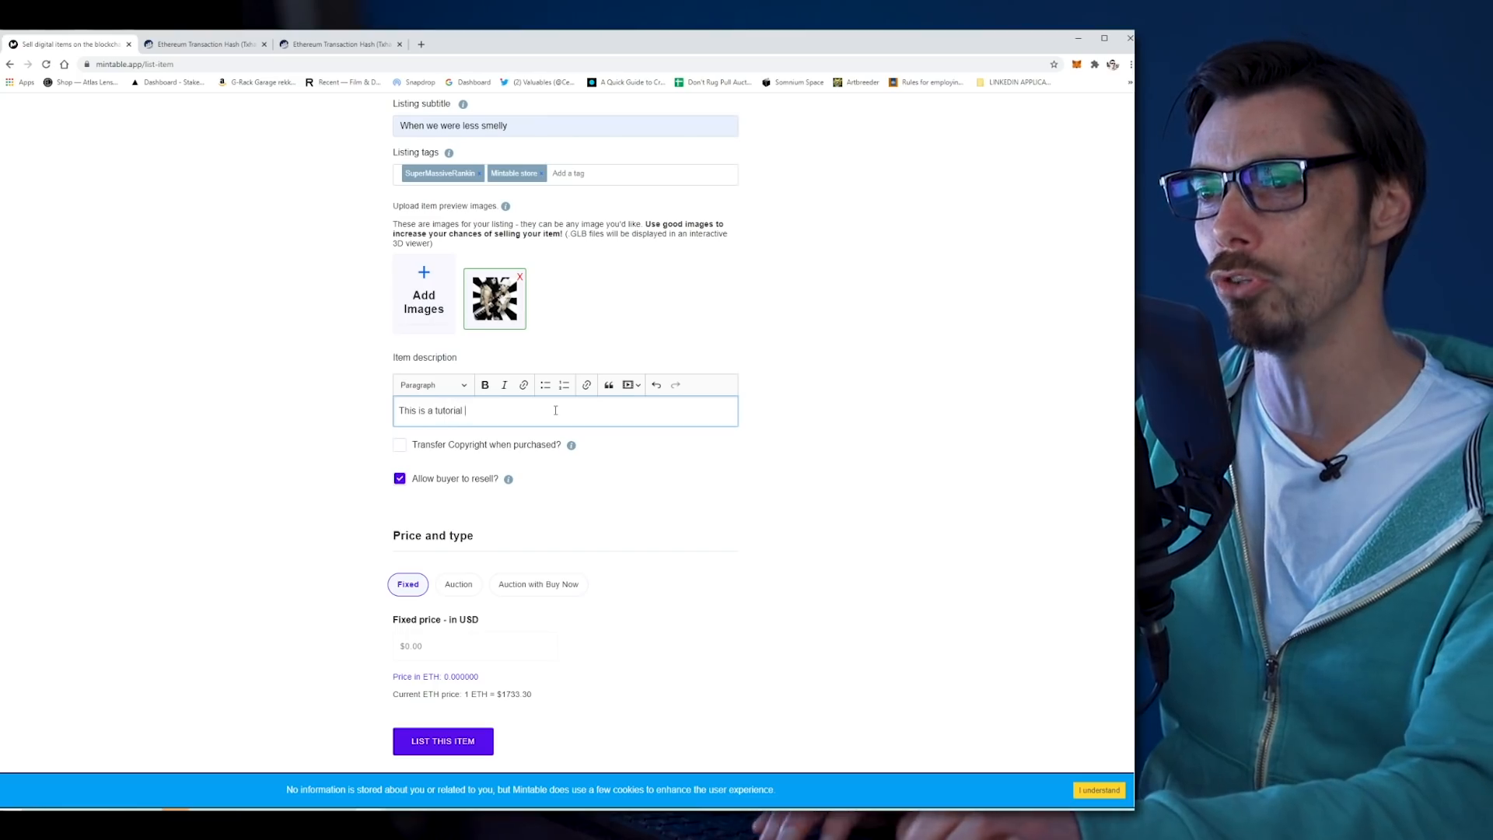
type("joke please don")
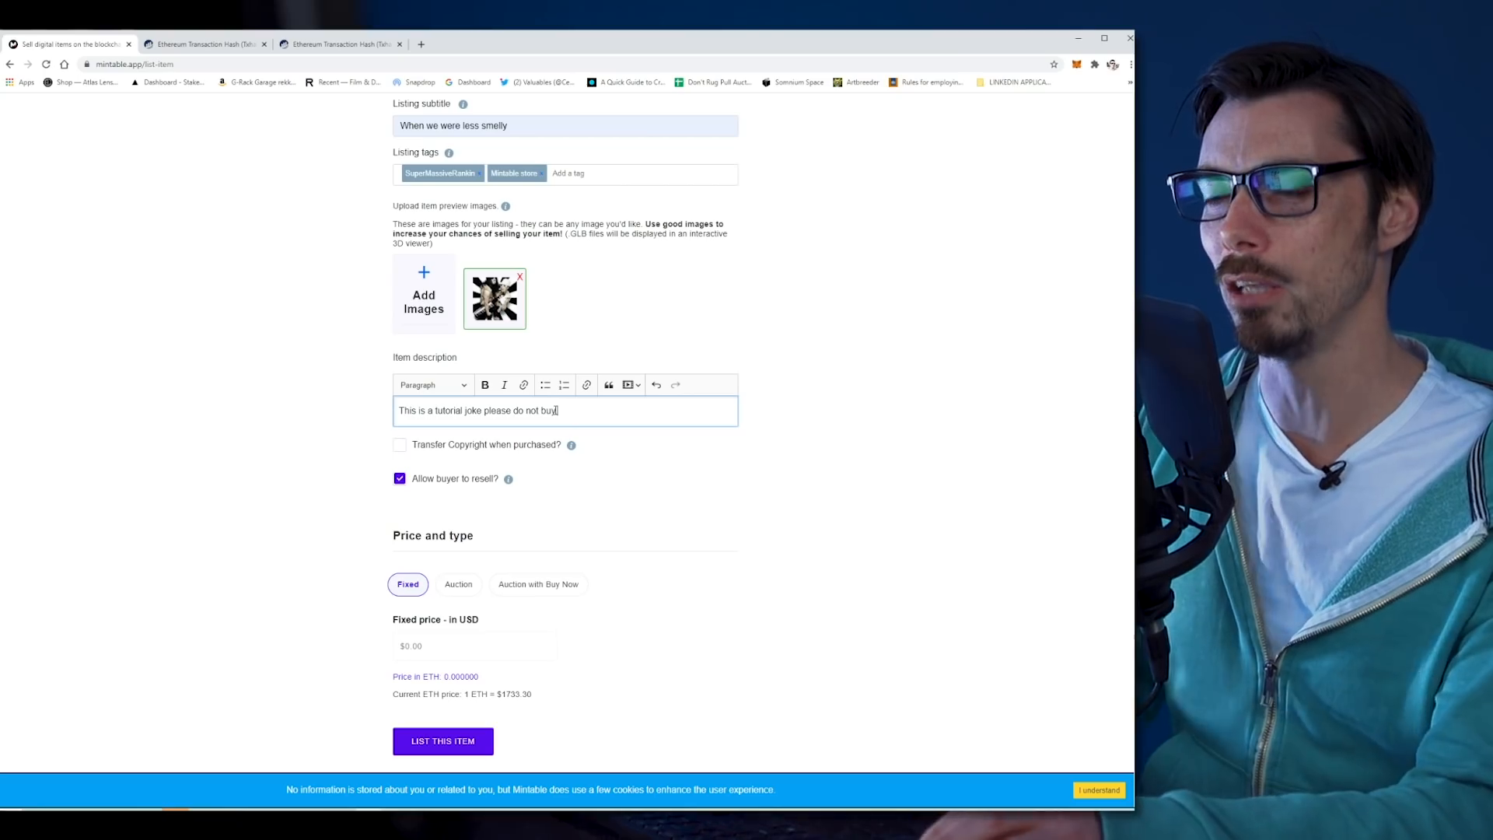
Step: Set a fixed price of 1 USD and submit the listing
scroll("down", 3)
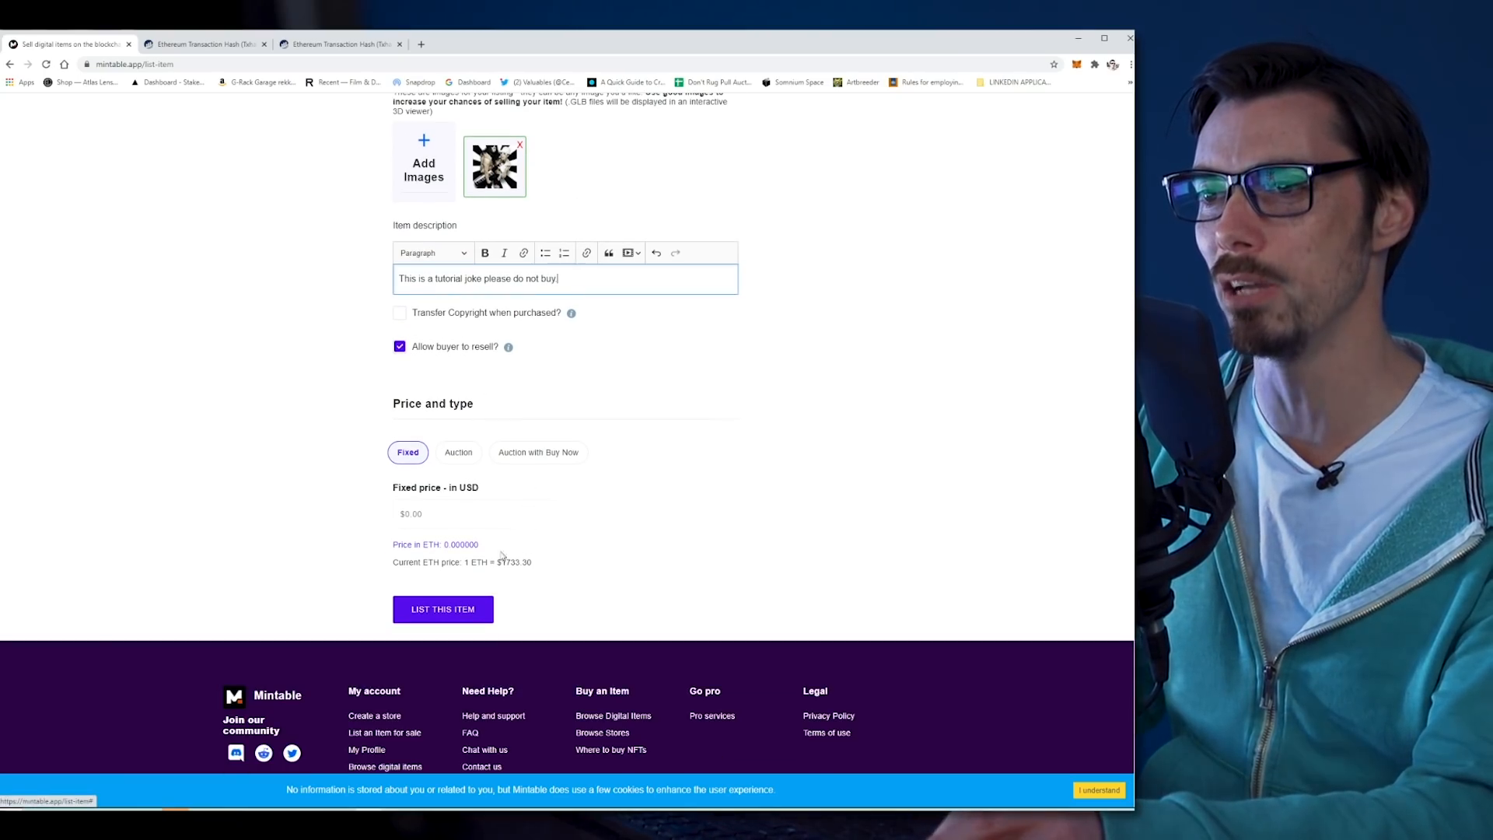
left_click(474, 514)
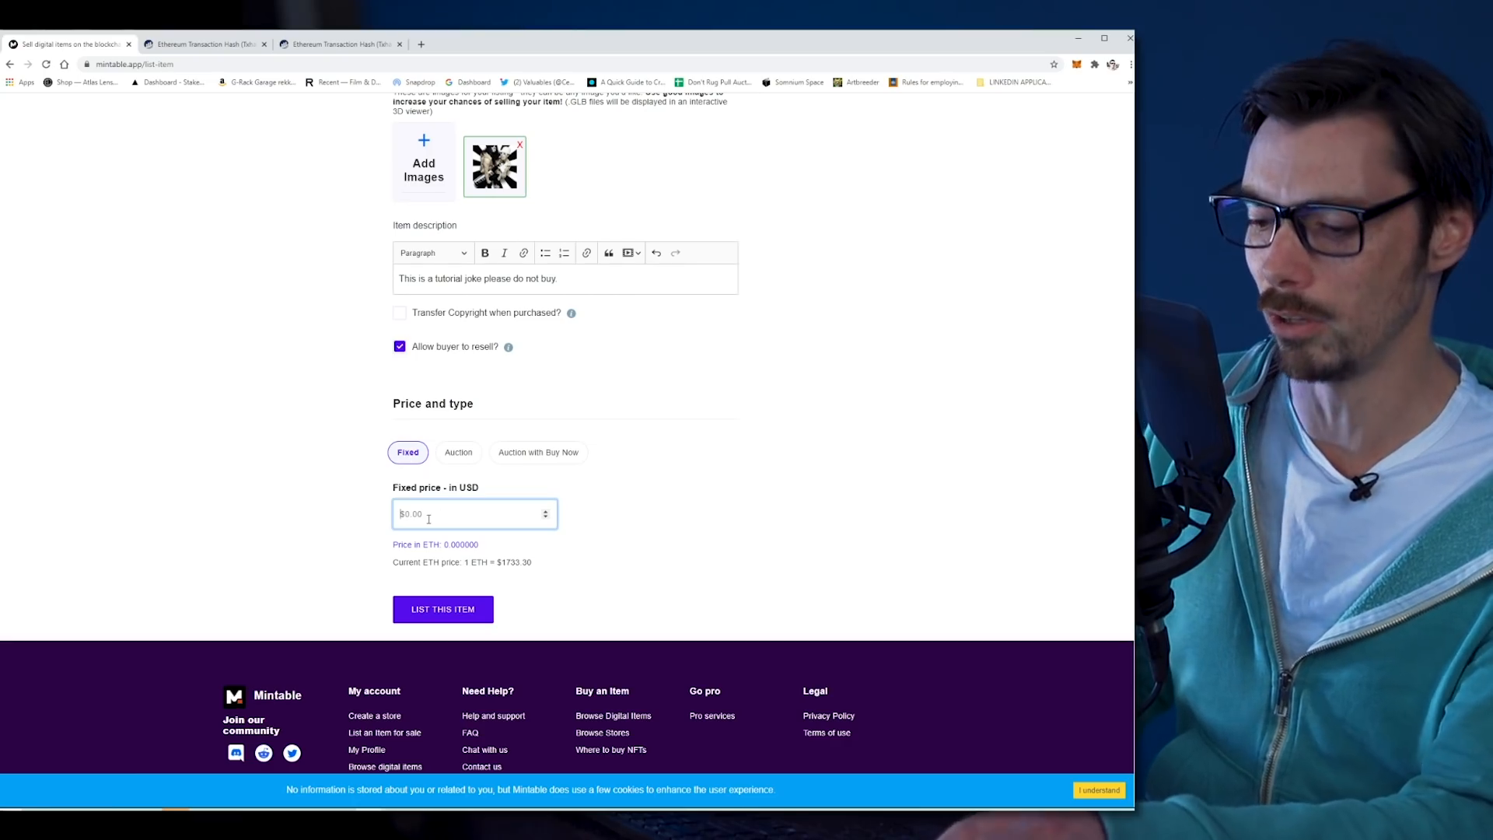
type("1")
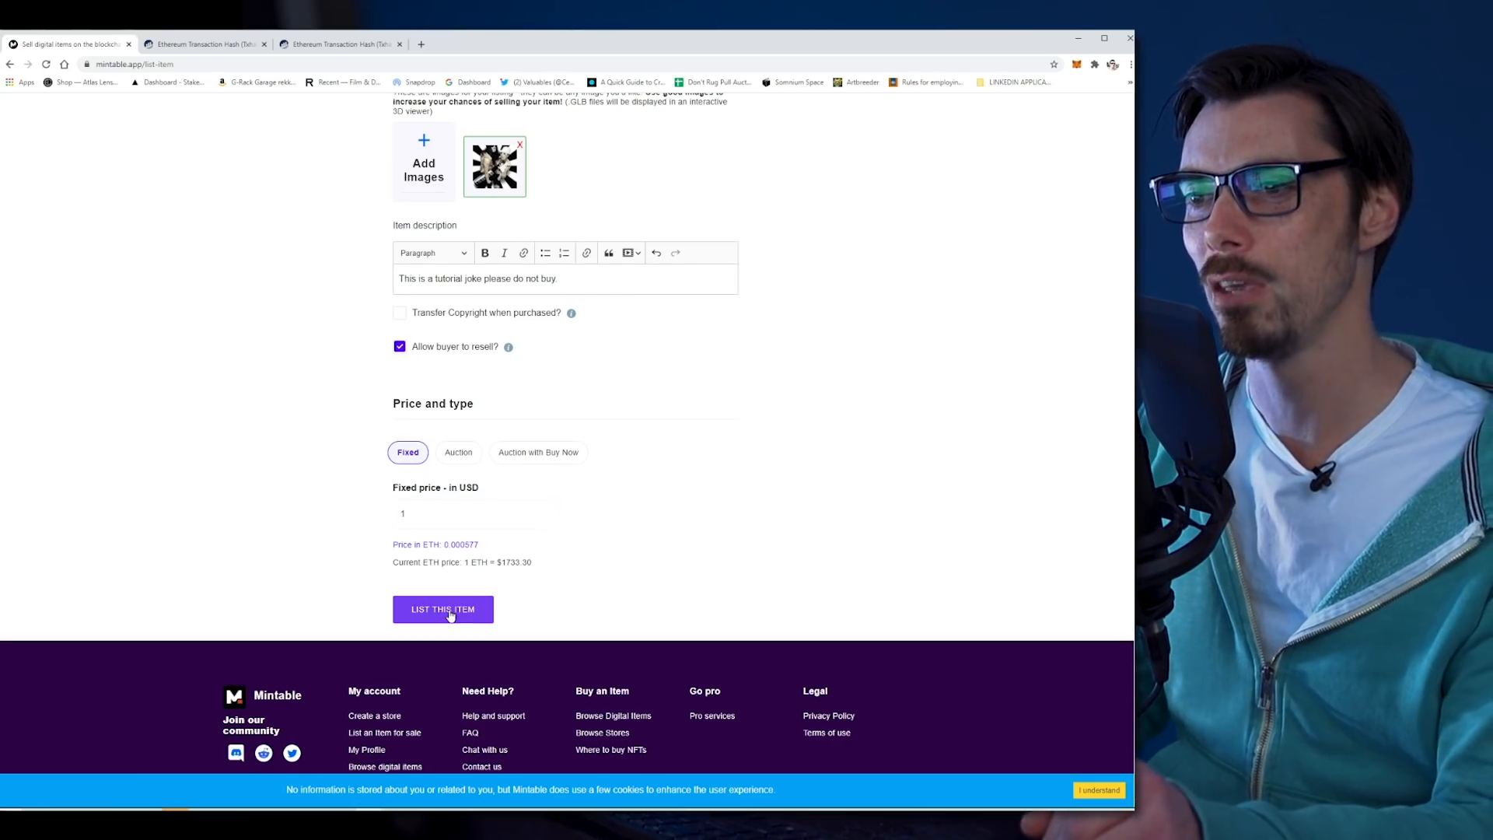
left_click(442, 610)
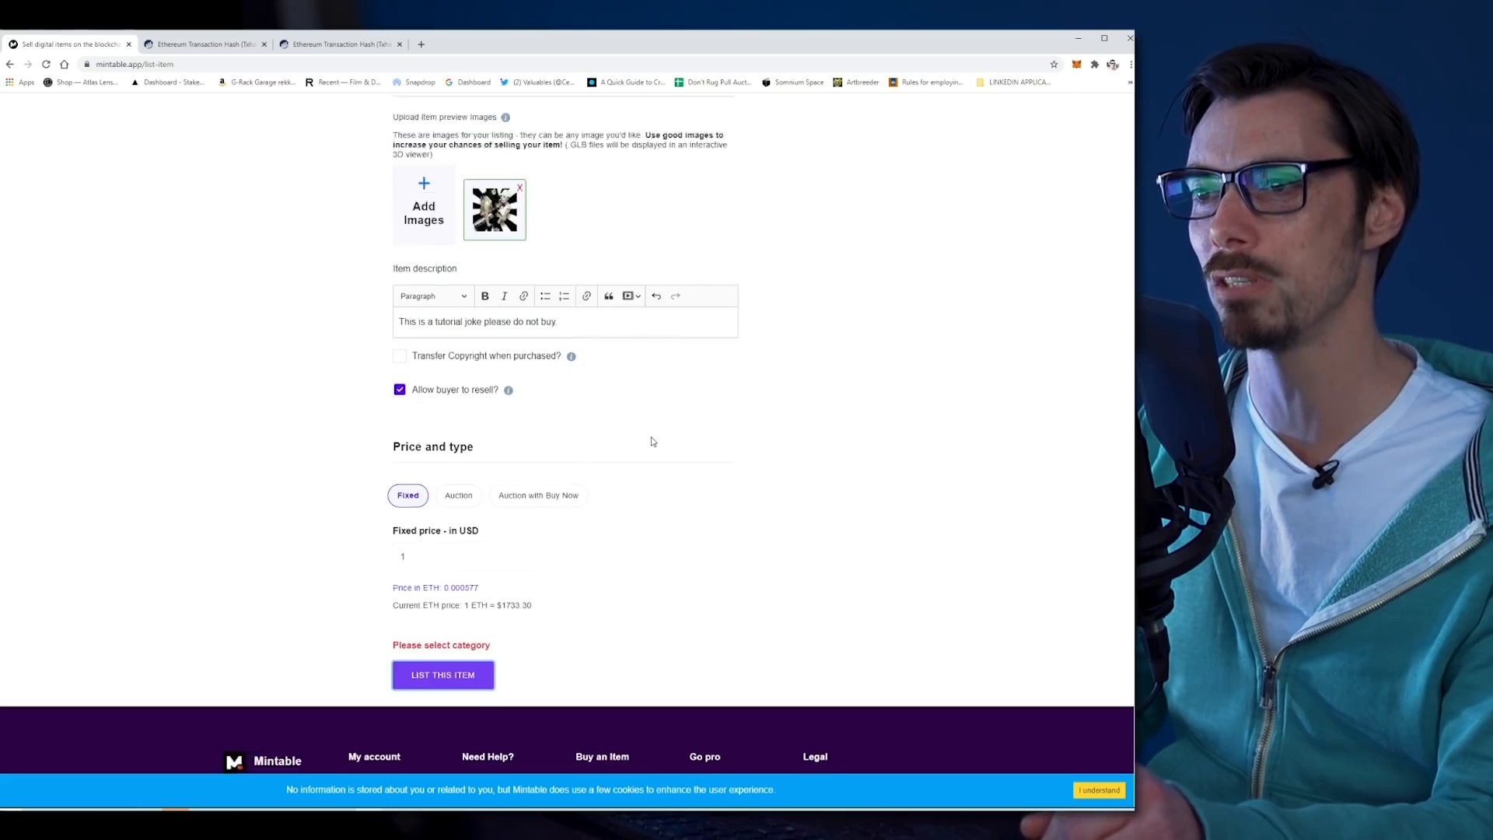
Step: Choose the Collectibles category, proceed, and sign the listing message in MetaMask
scroll("up", 3)
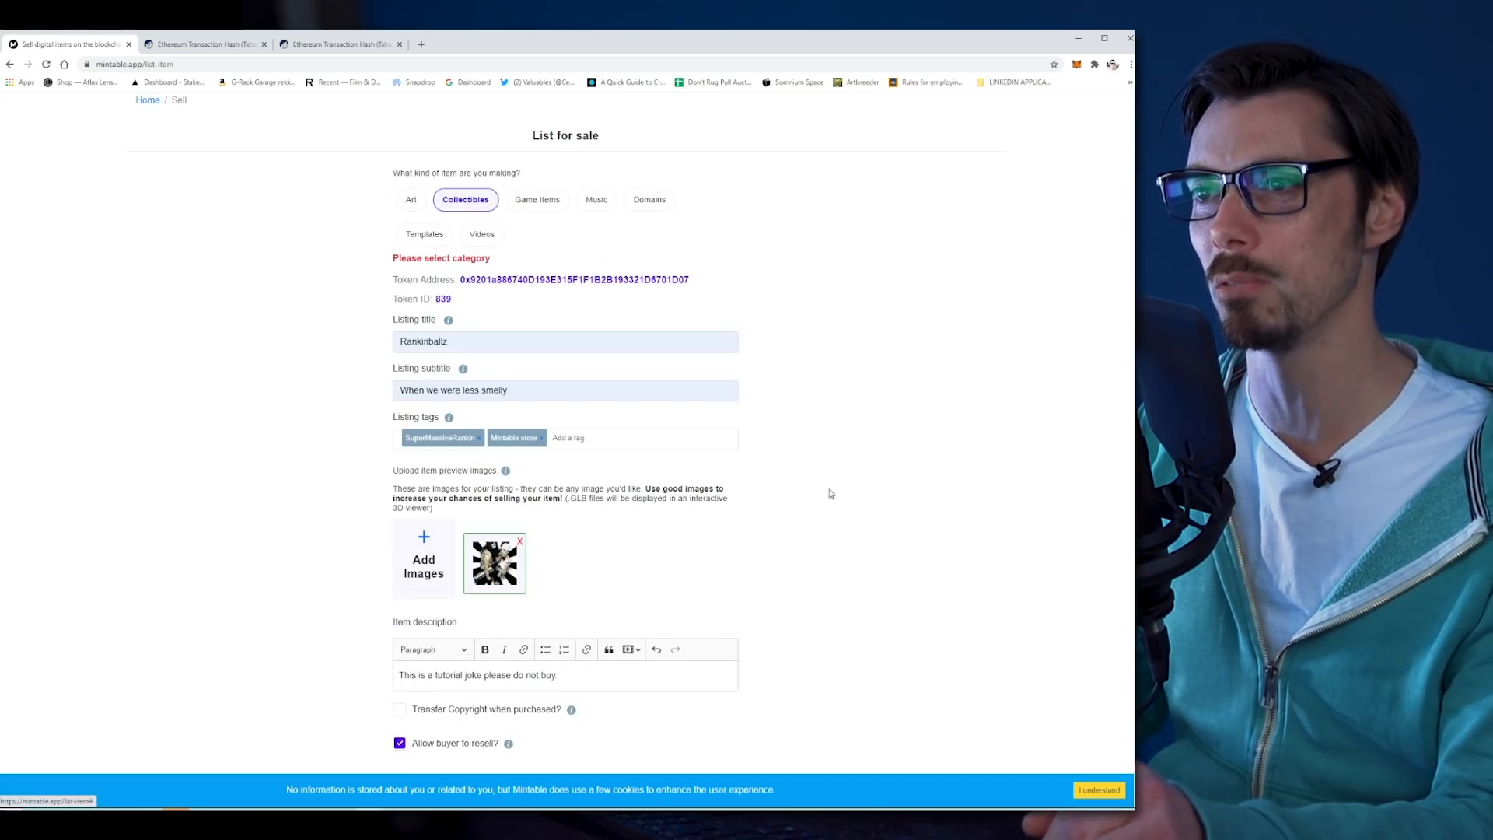
left_click(442, 610)
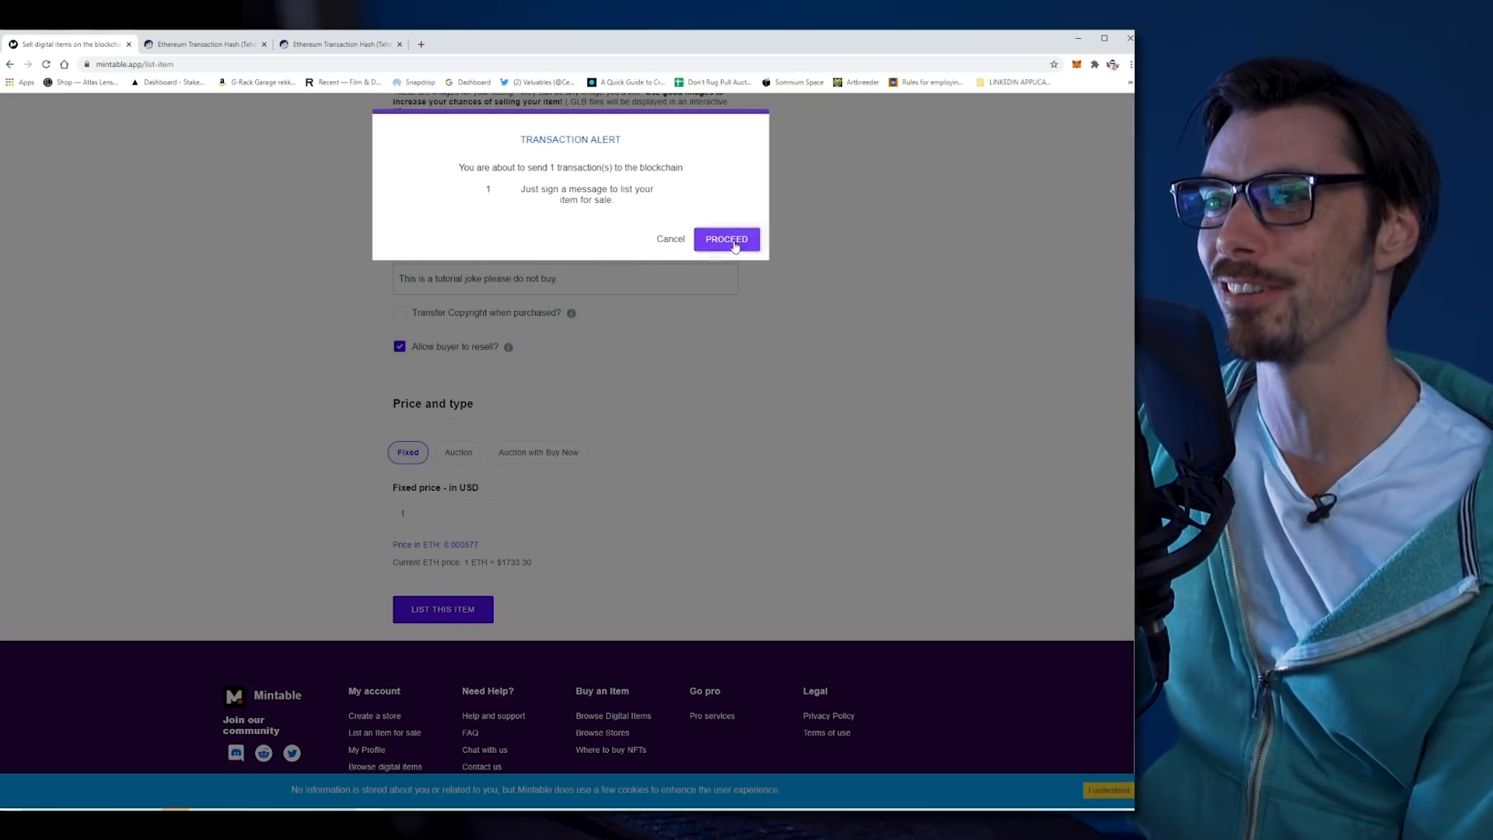
left_click(727, 239)
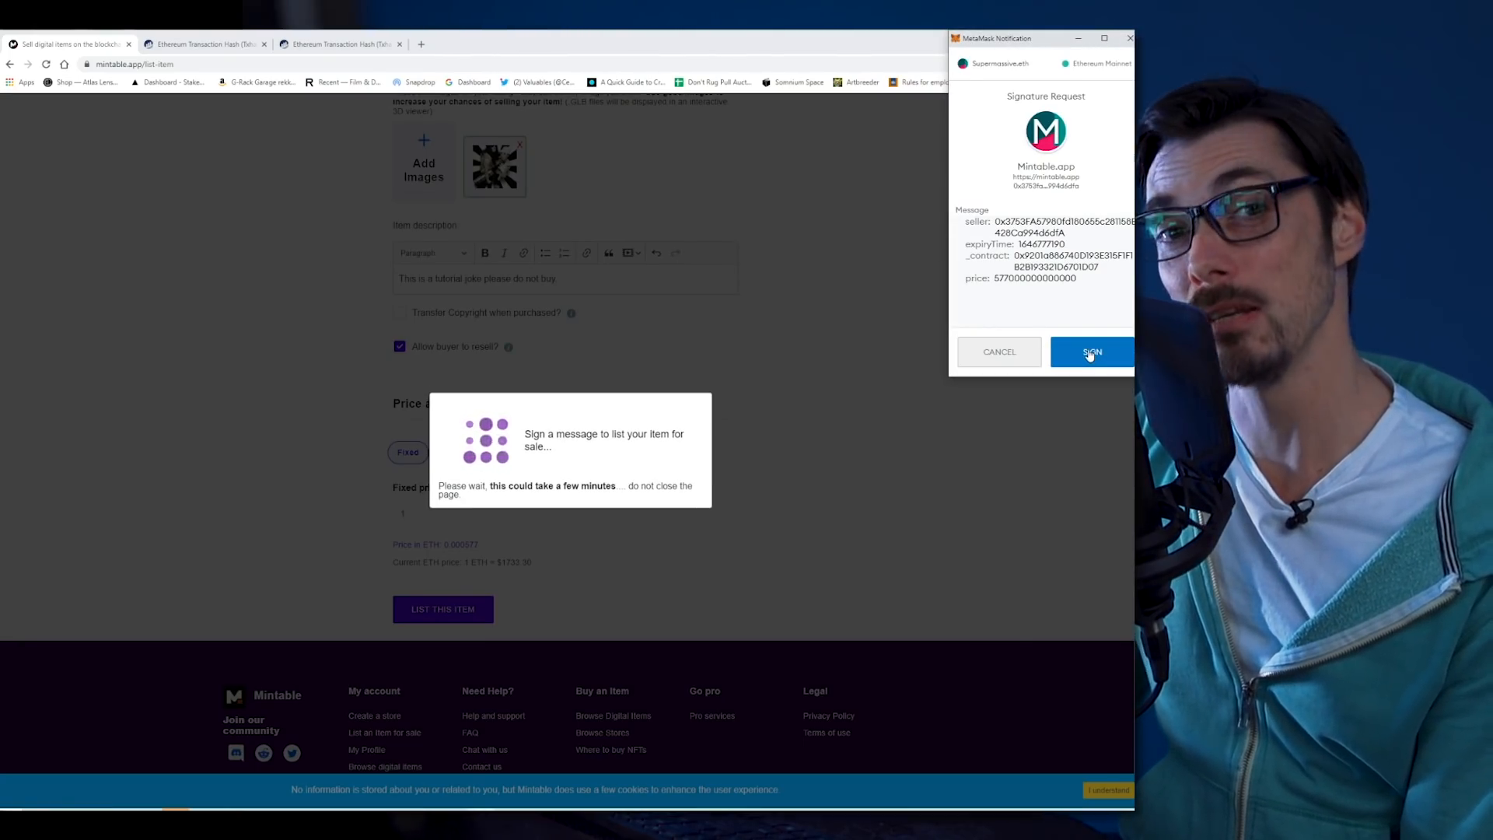
left_click(1092, 351)
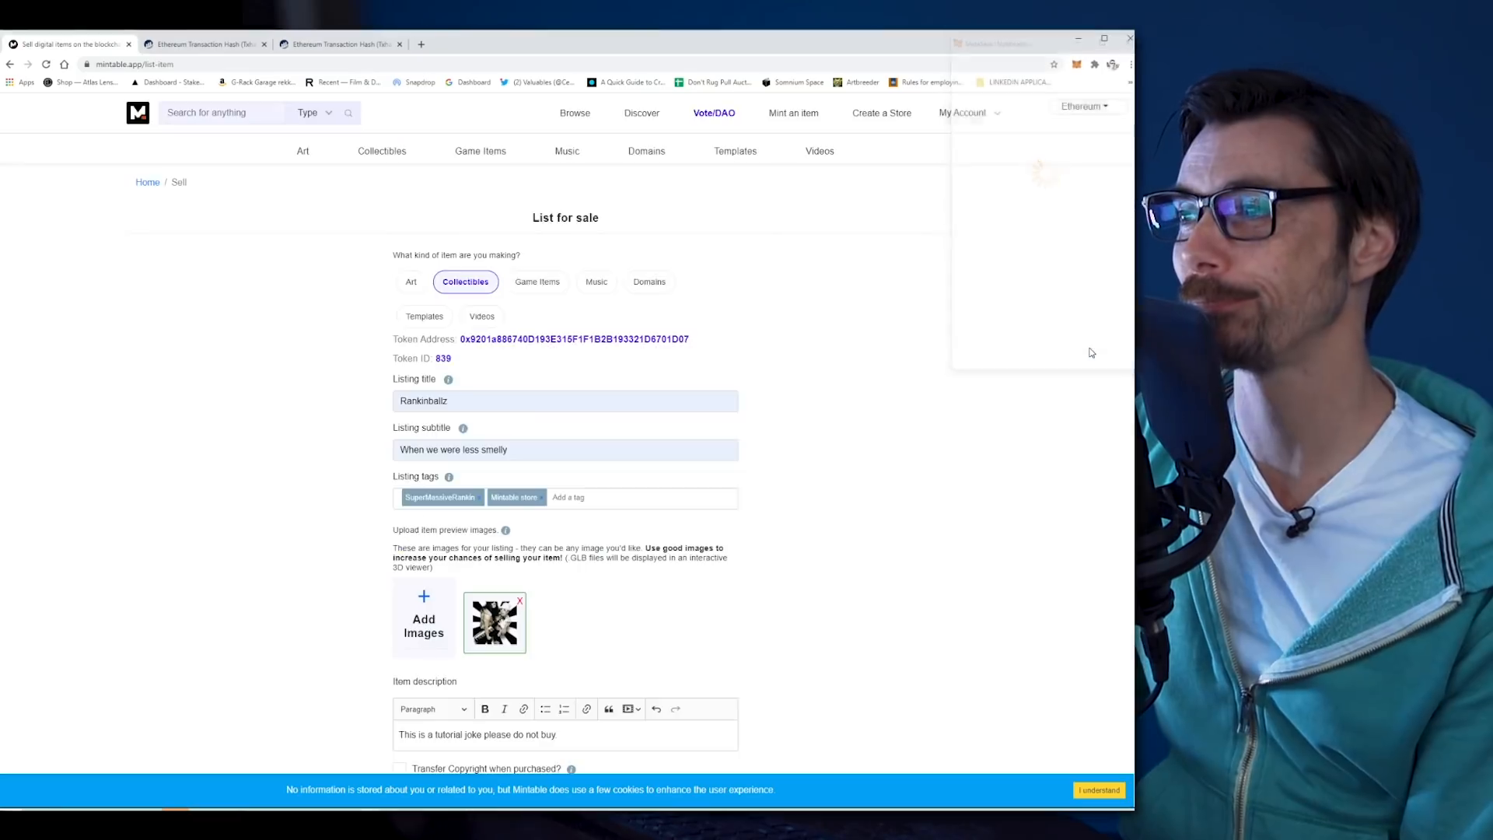